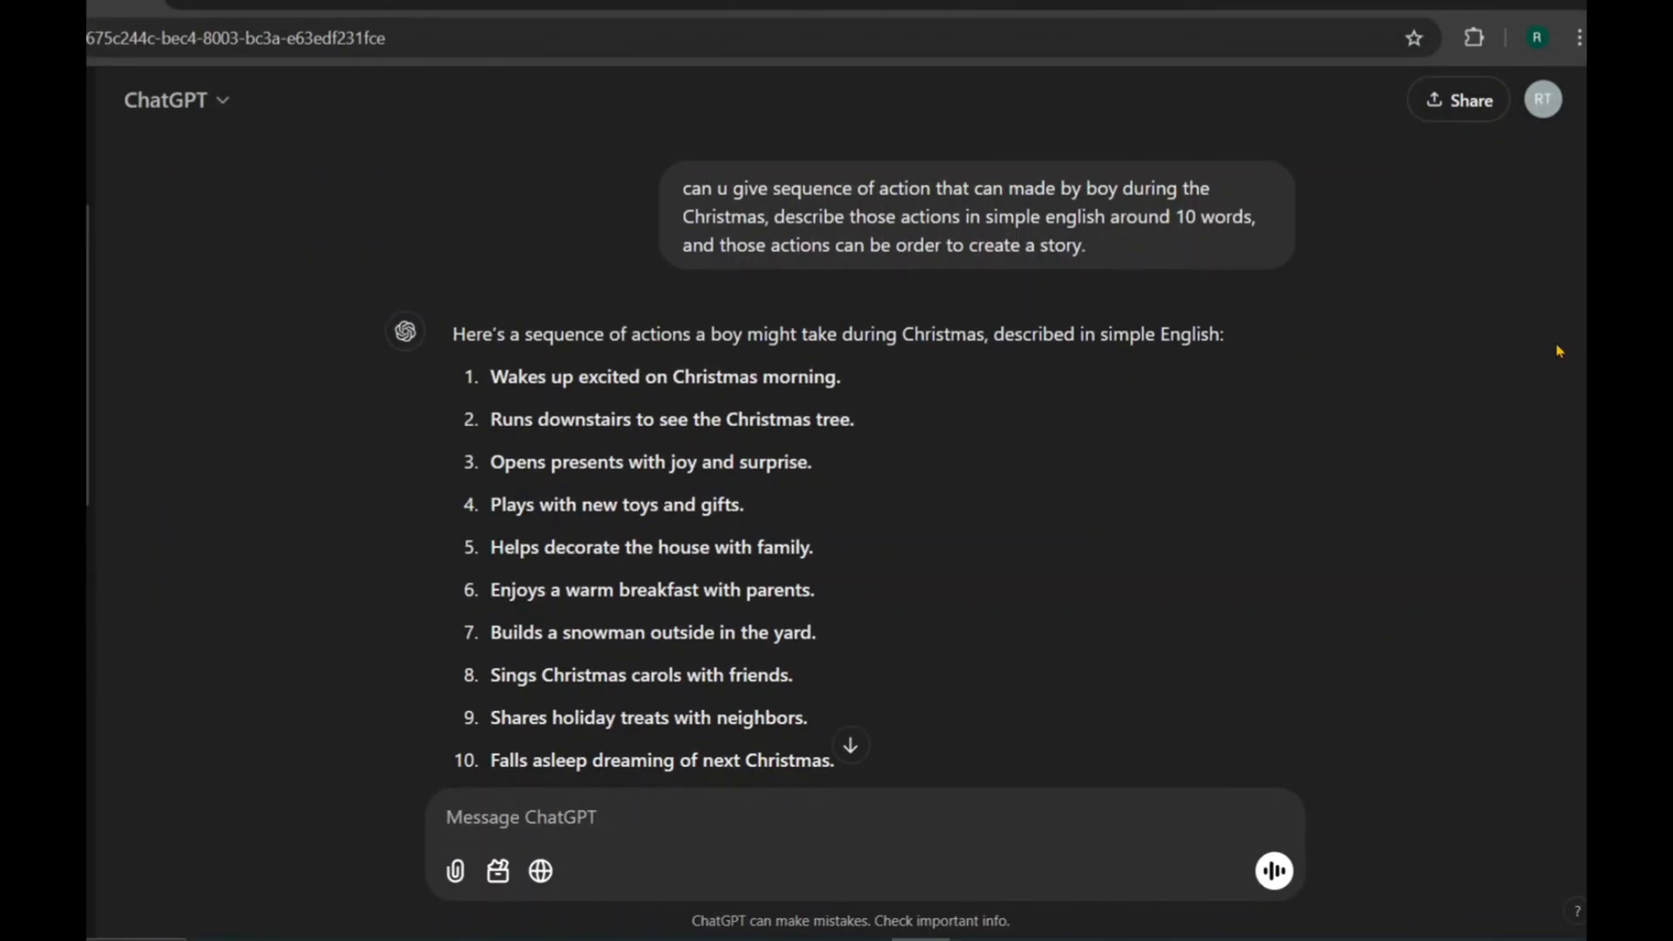
{"action": "mouse_move", "coordinate": [627, 147]}
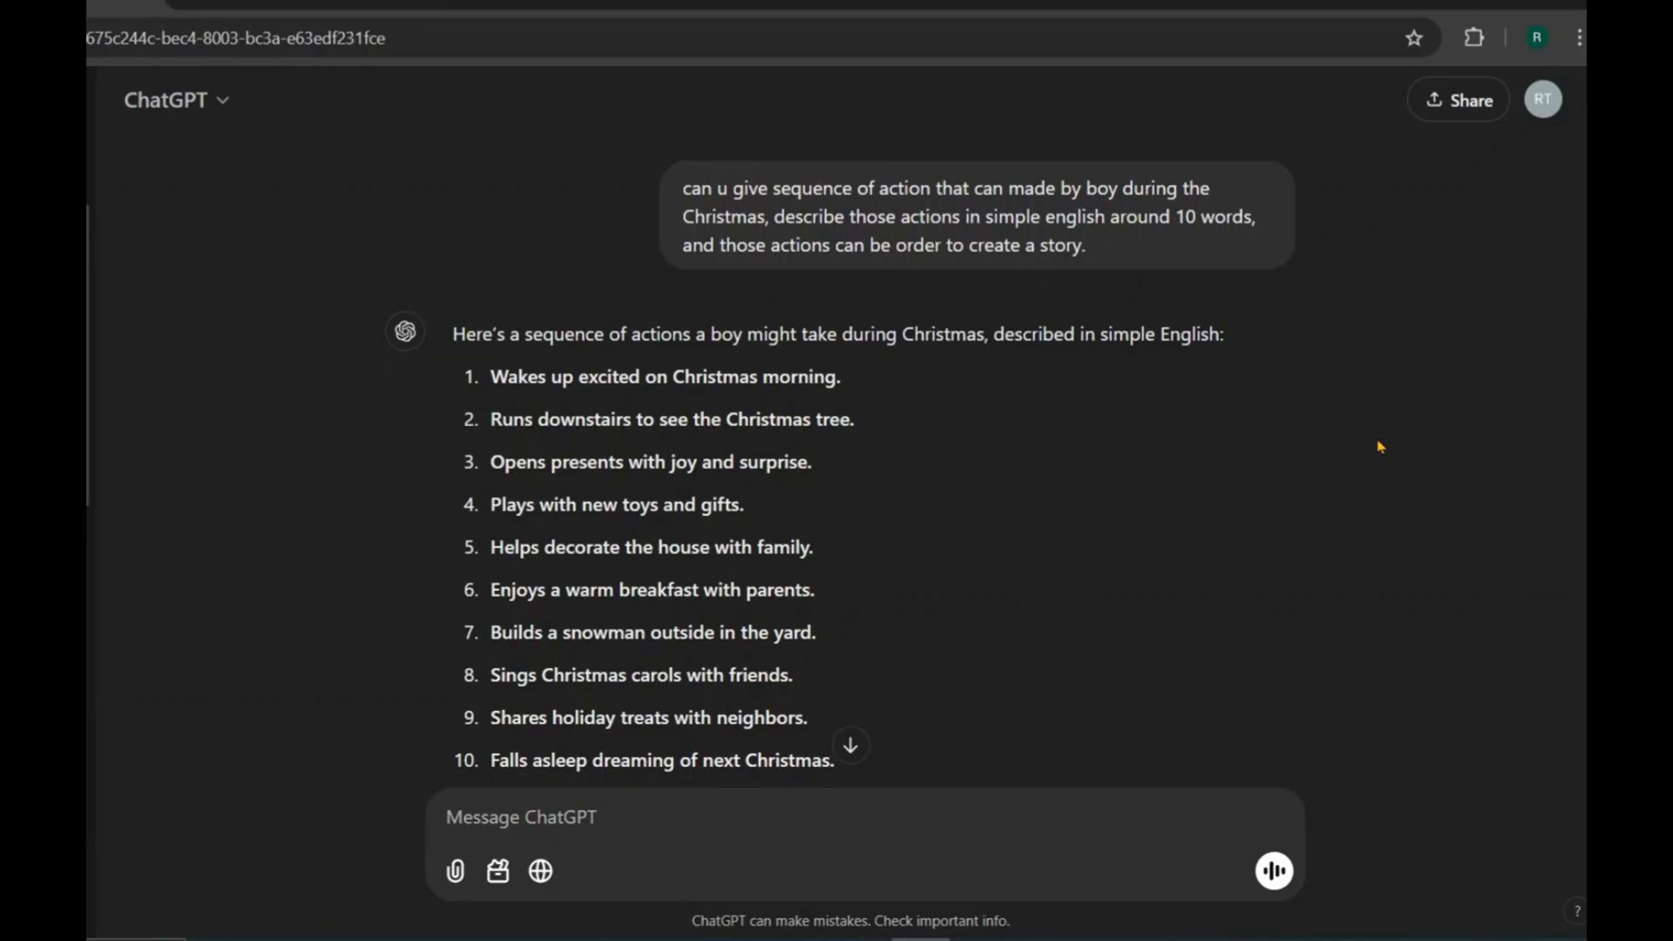
Search Canva templates for 'logo' and start a new blank logo design
{"action": "scroll", "scroll_direction": "down", "scroll_amount": 3}
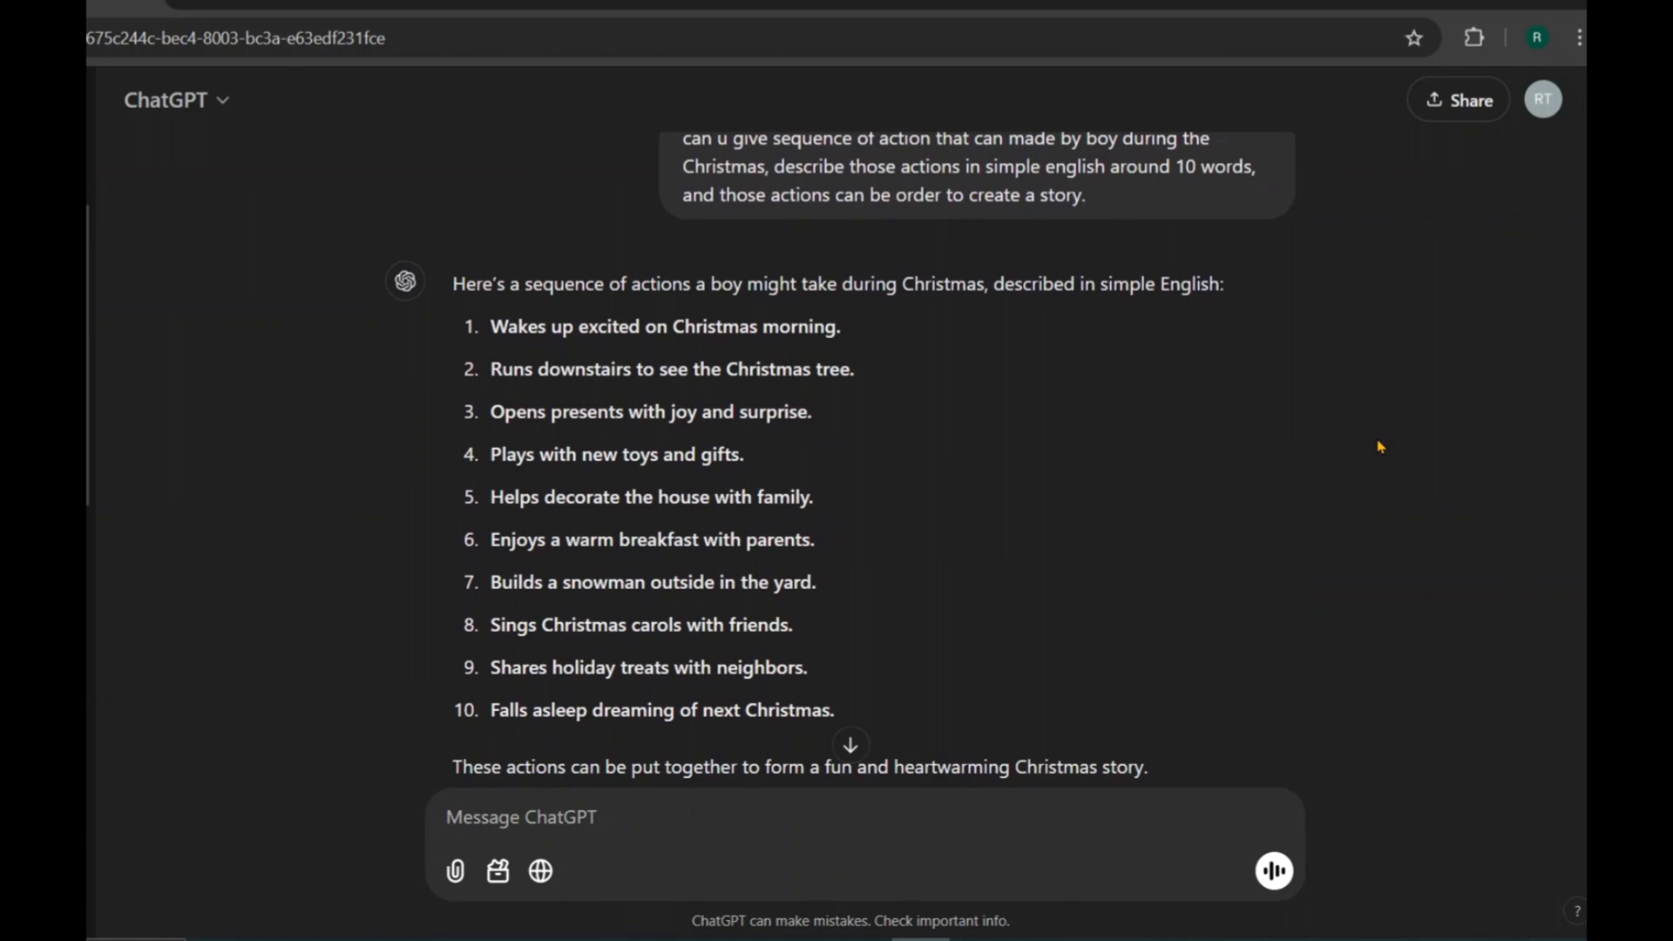
{"action": "scroll", "scroll_direction": "down", "scroll_amount": 3}
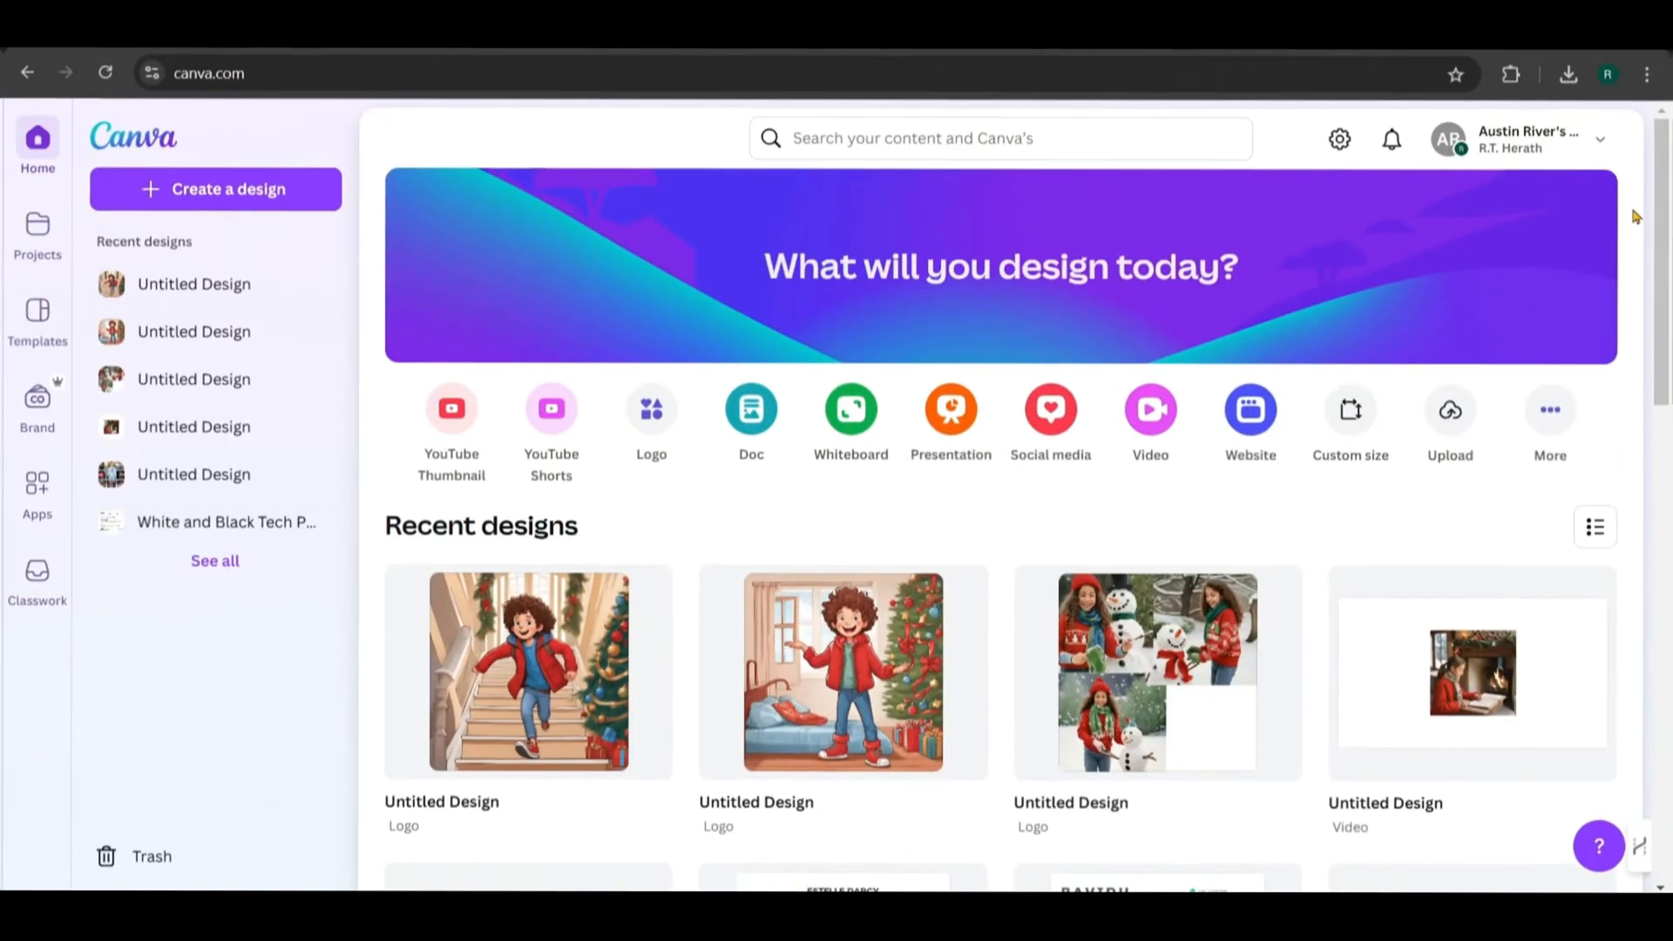
{"action": "left_click", "coordinate": [1000, 138]}
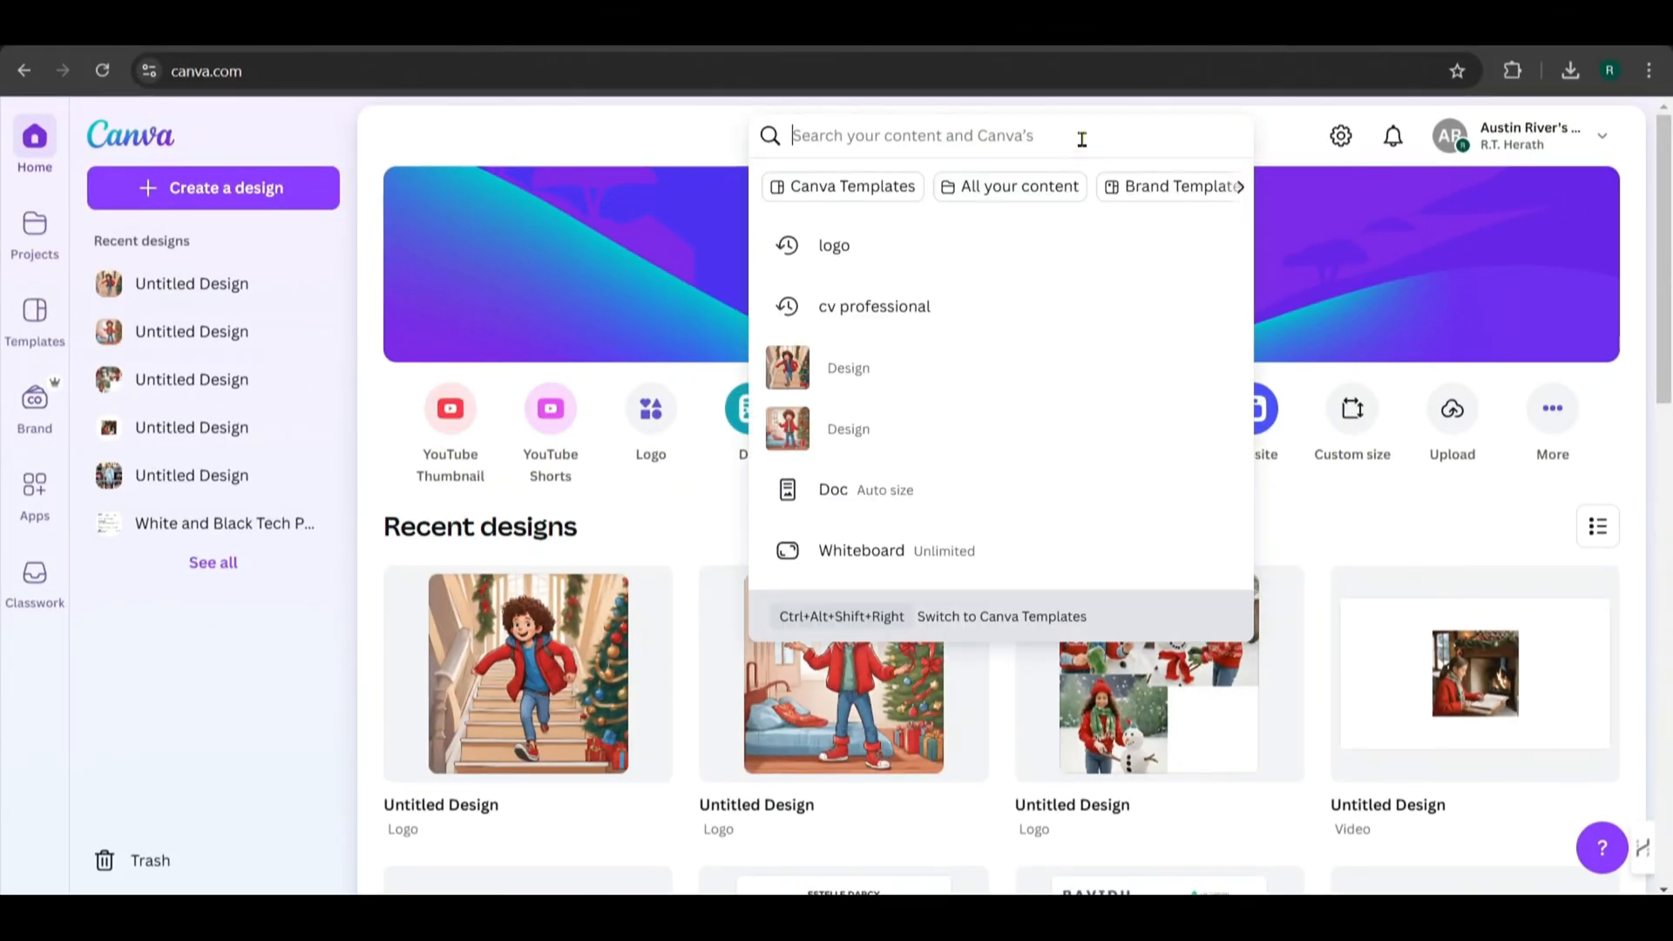
{"action": "left_click", "coordinate": [833, 244]}
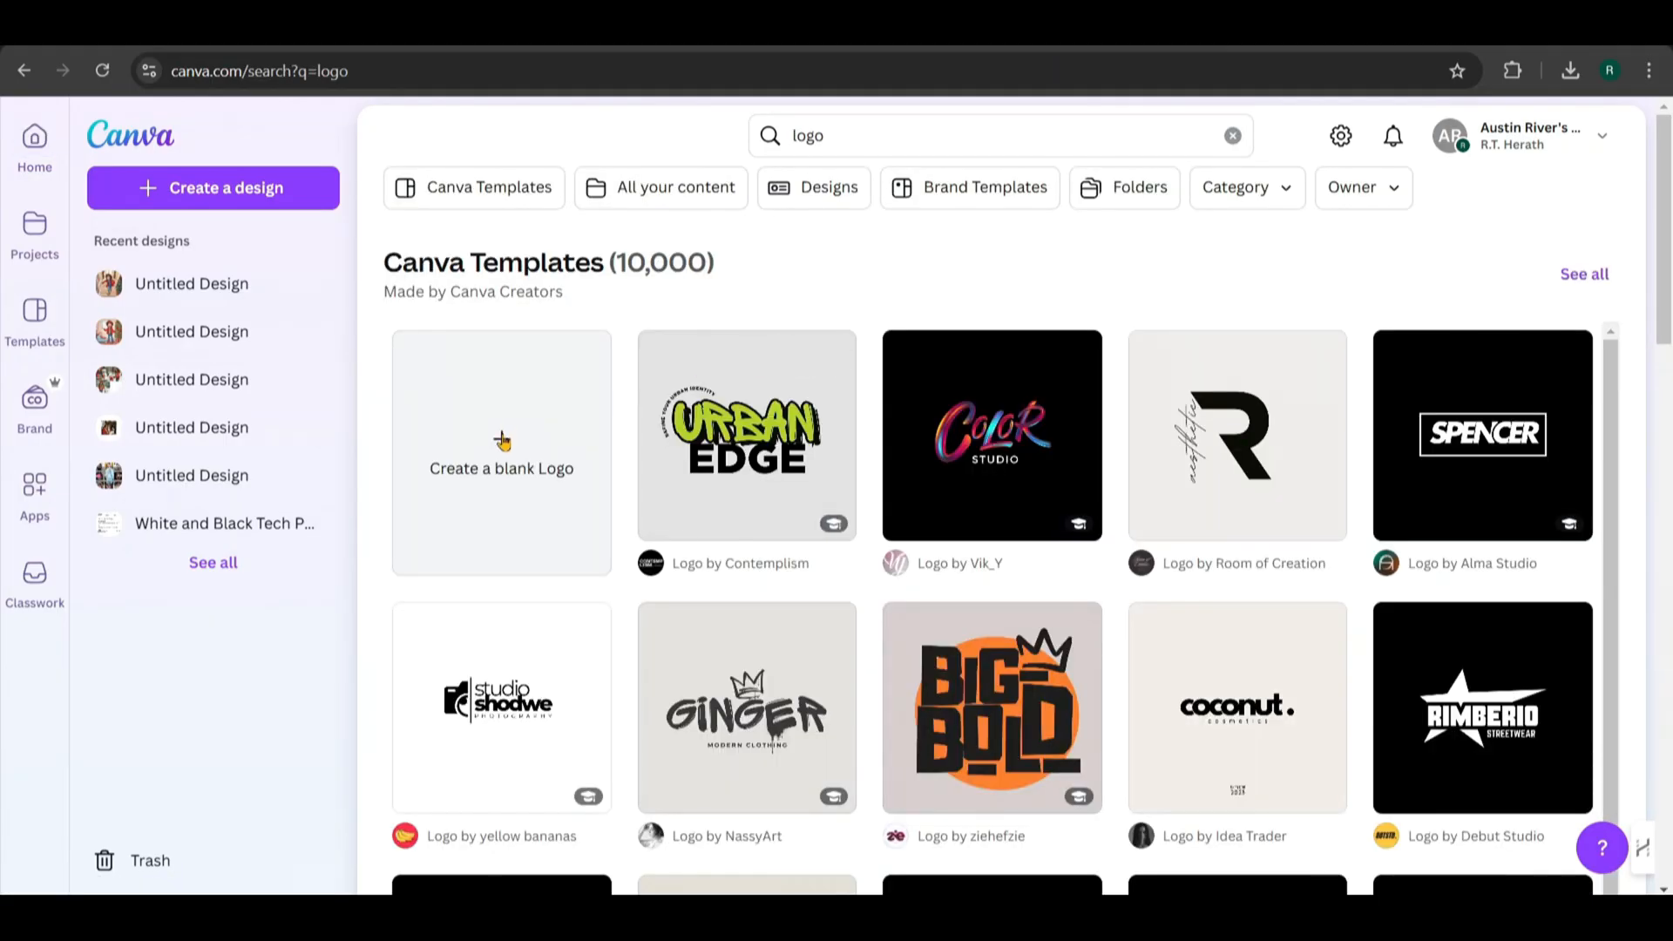
{"action": "left_click", "coordinate": [500, 452]}
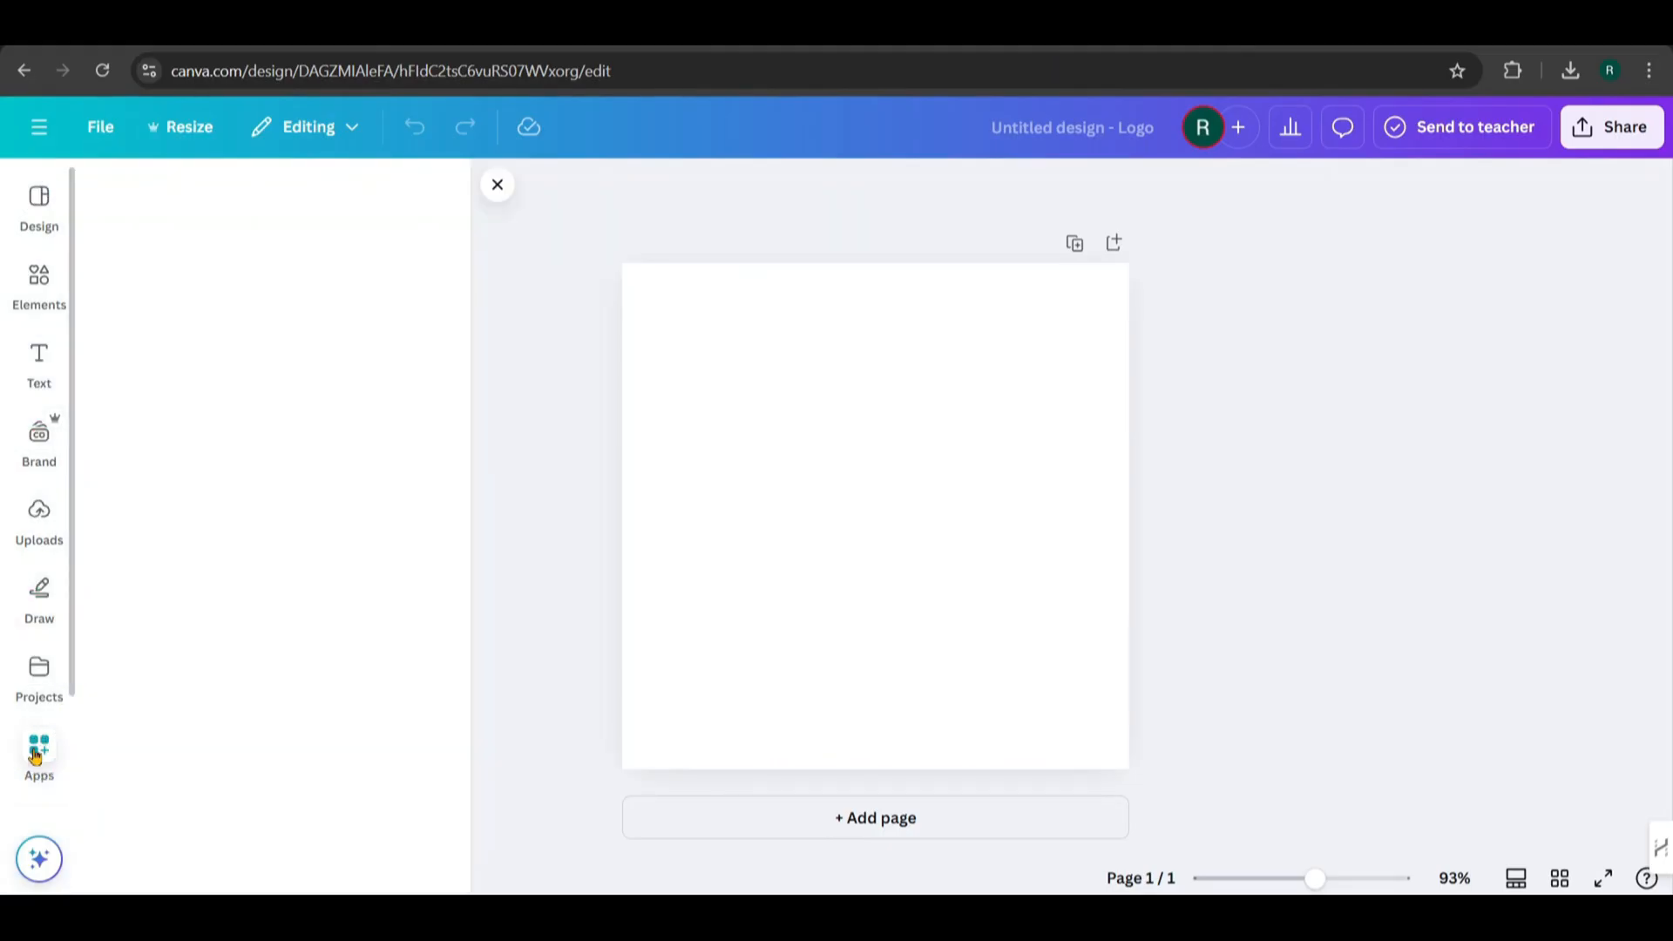
Search apps for 'magic m' and open Magic Media's image generator
{"action": "type", "text": "magic media"}
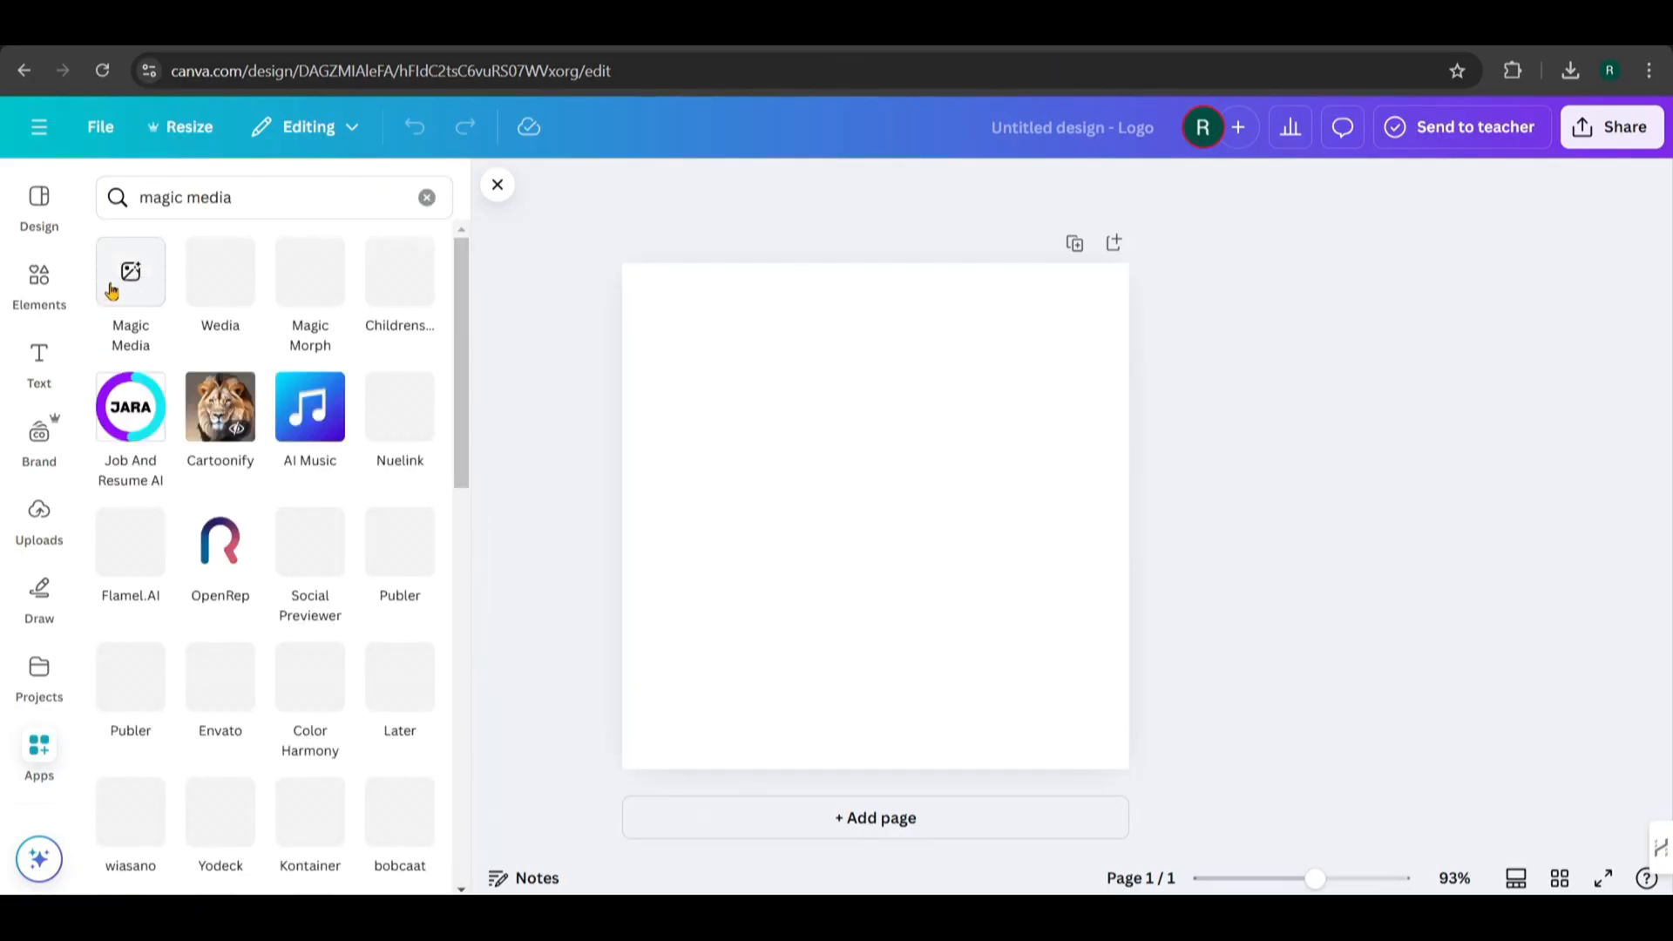
{"action": "left_click", "coordinate": [130, 271]}
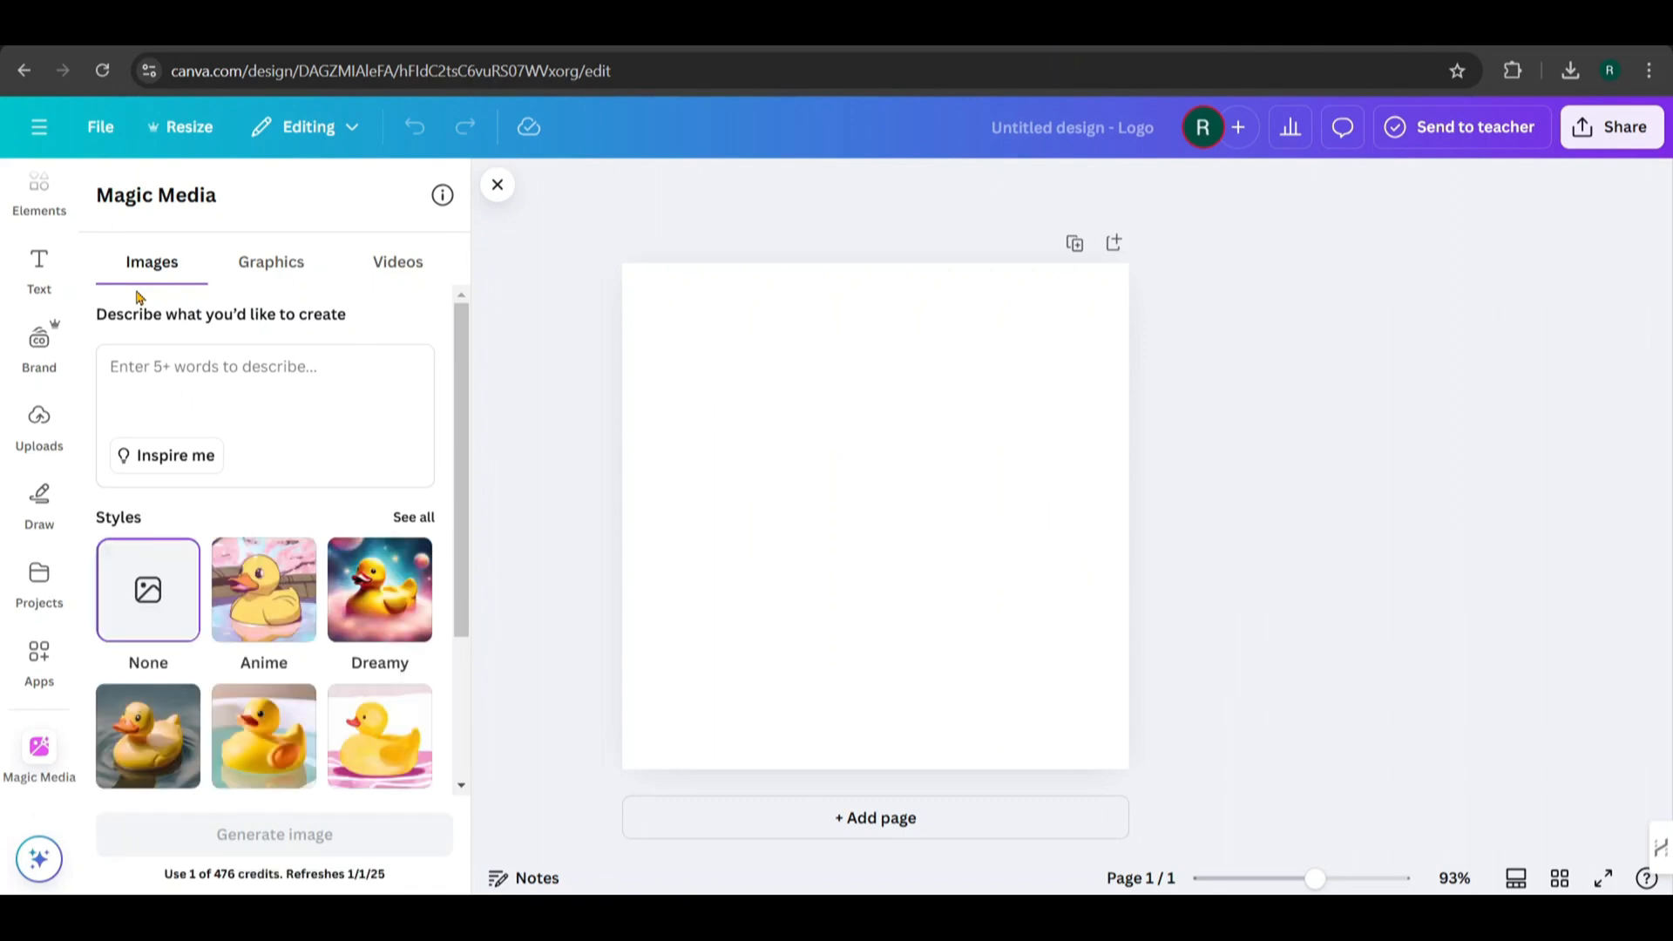
{"action": "left_click", "coordinate": [272, 834]}
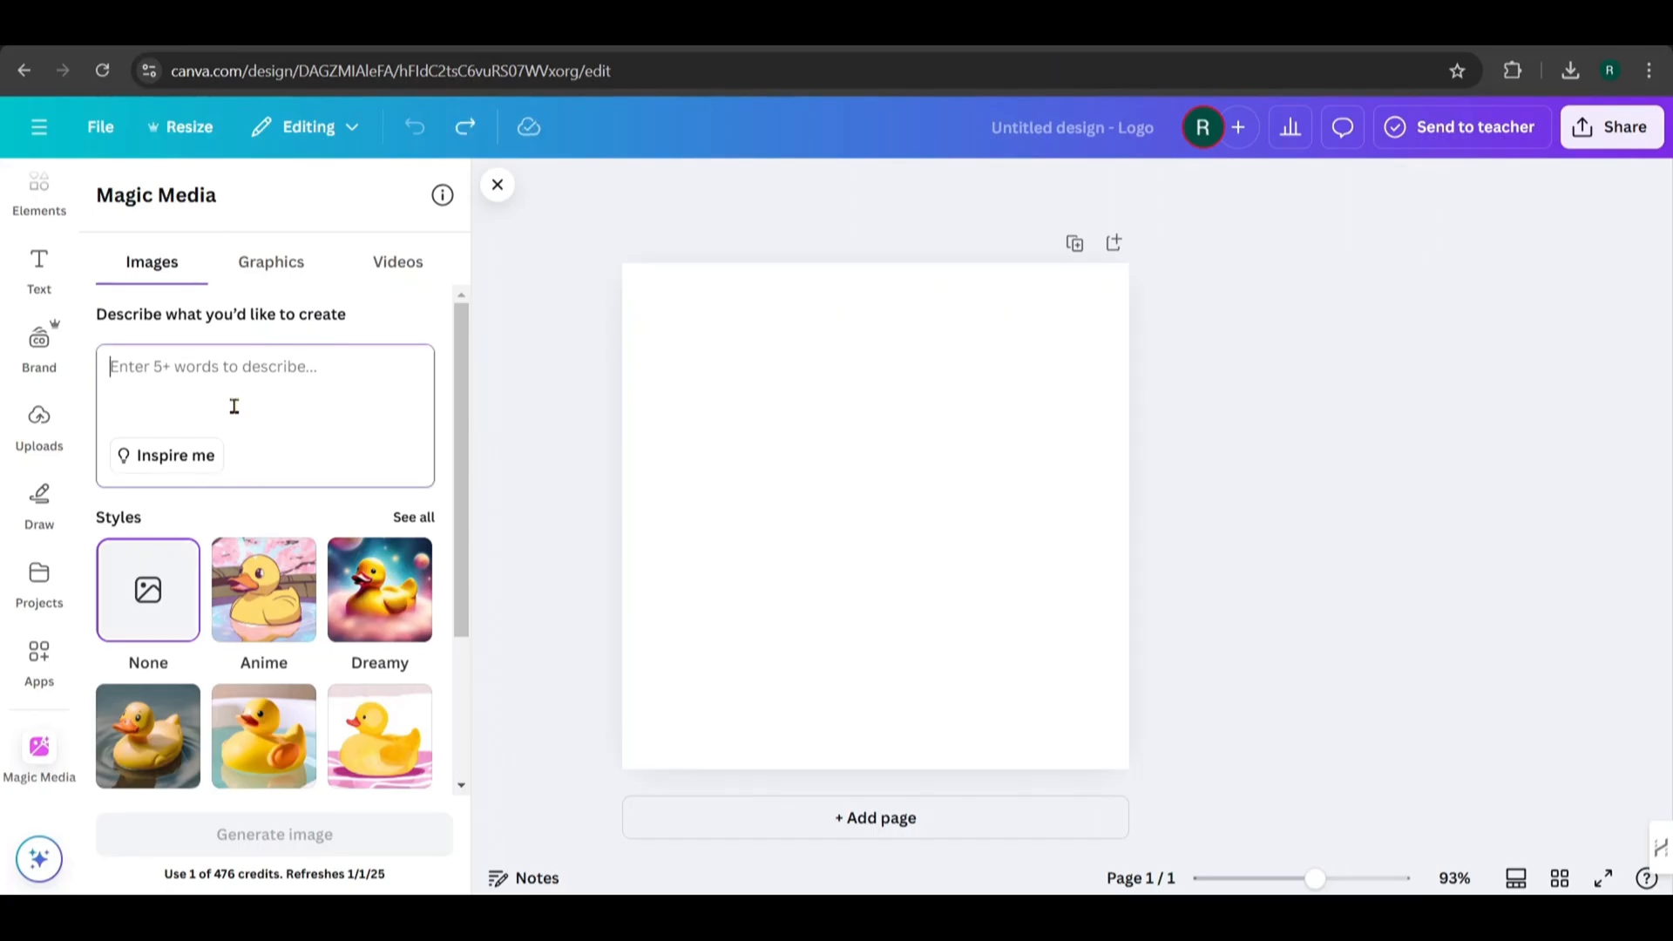
Prompt a brown curly-haired, fair-skinned 3D cartoon boy in red jacket who 'Wakes up excited on Christmas morning'
{"action": "type", "text": "brown curl"}
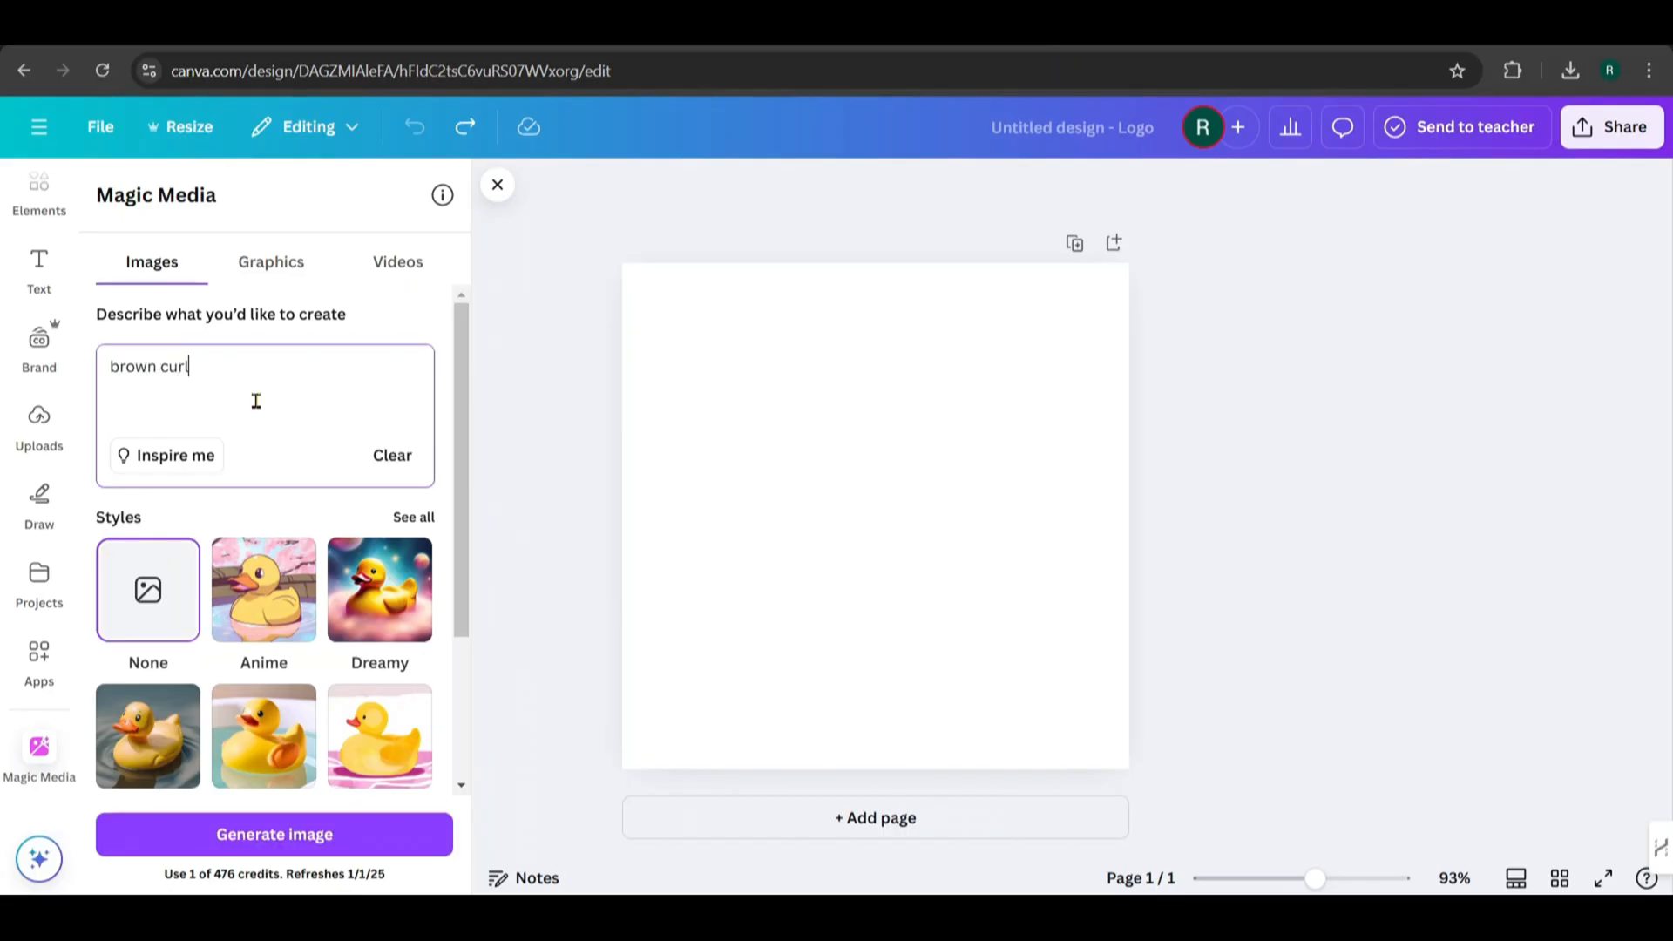
{"action": "type", "text": "y hair, fair sk"}
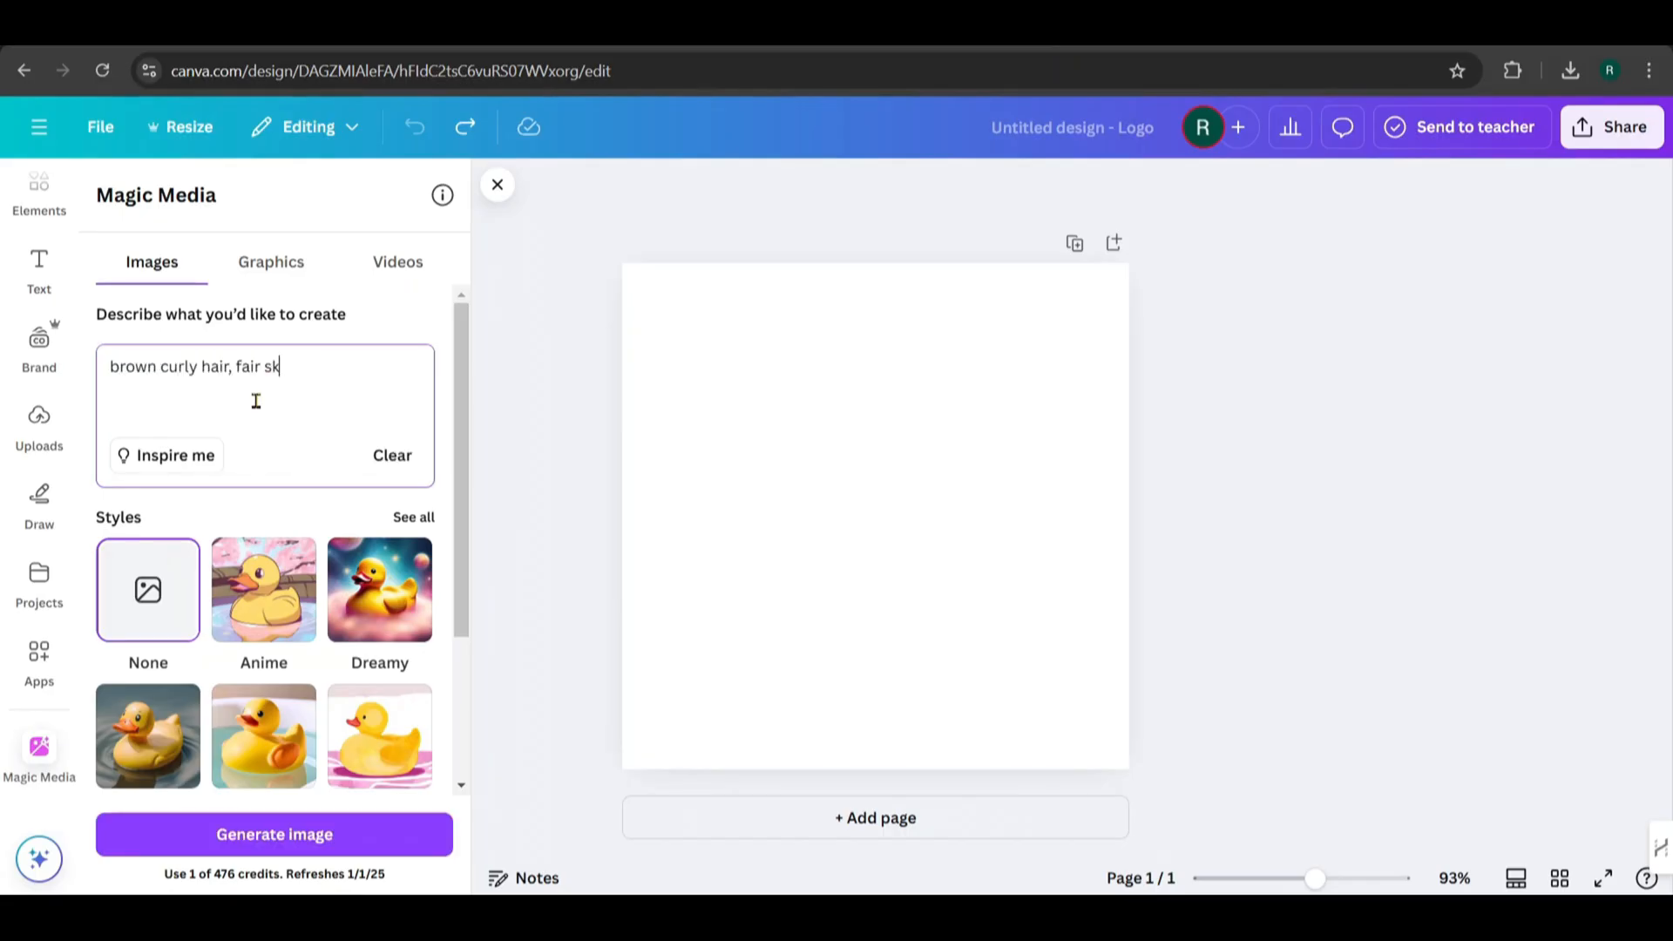
{"action": "type", "text": "in, 3"}
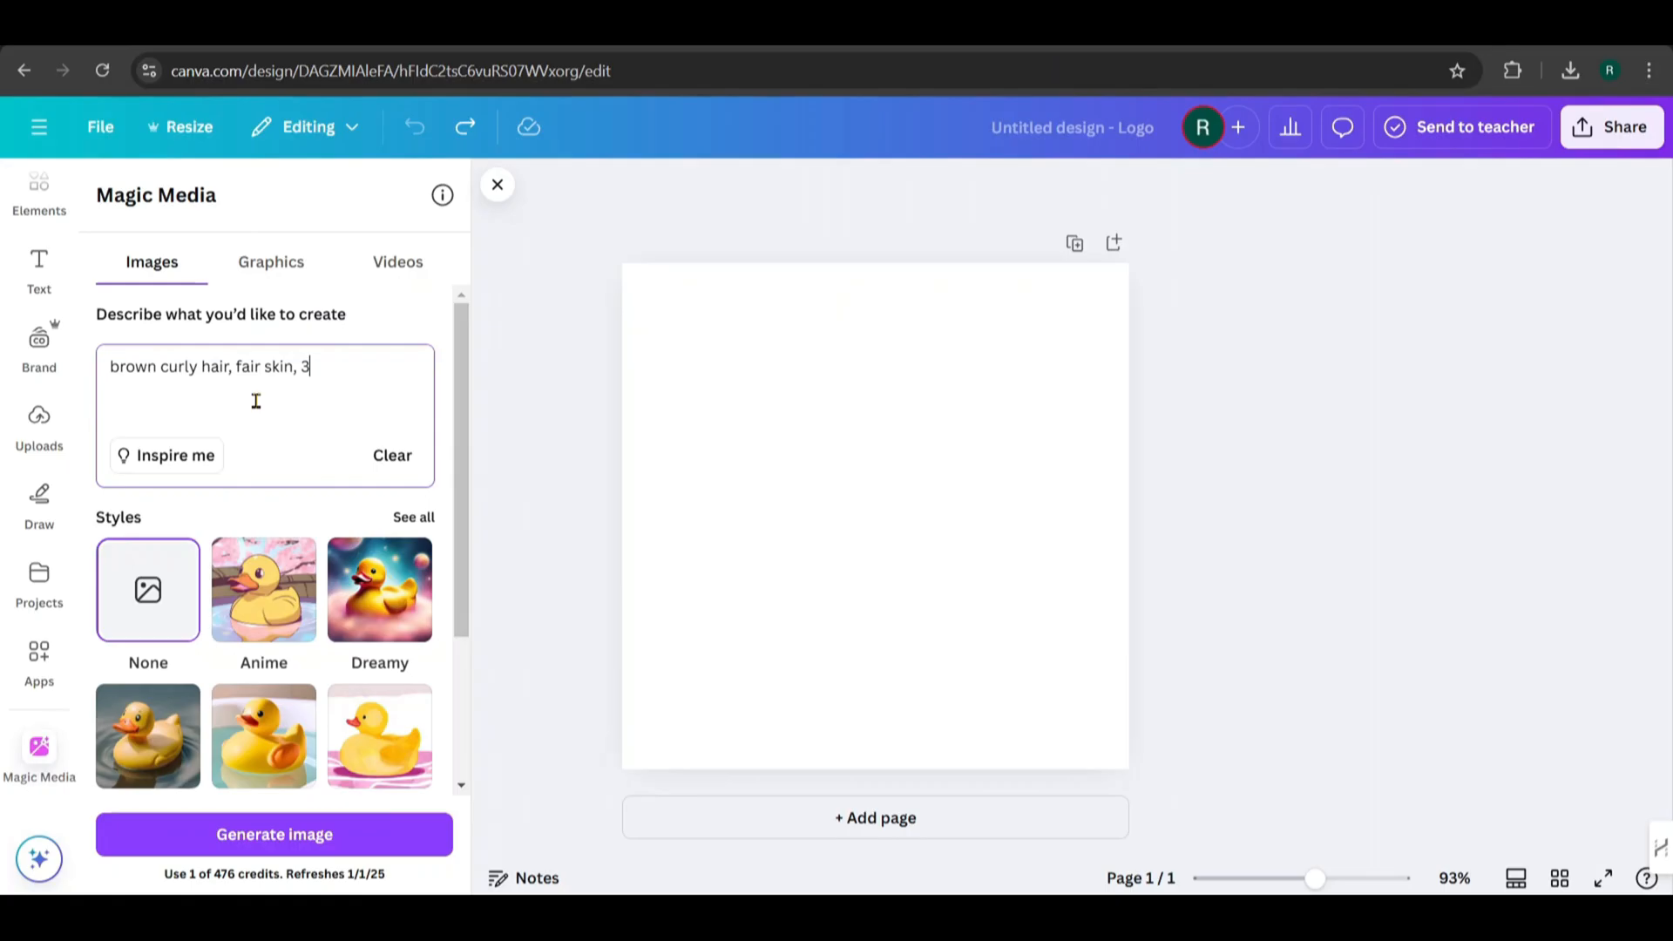
{"action": "type", "text": "d cartoon style boy with"}
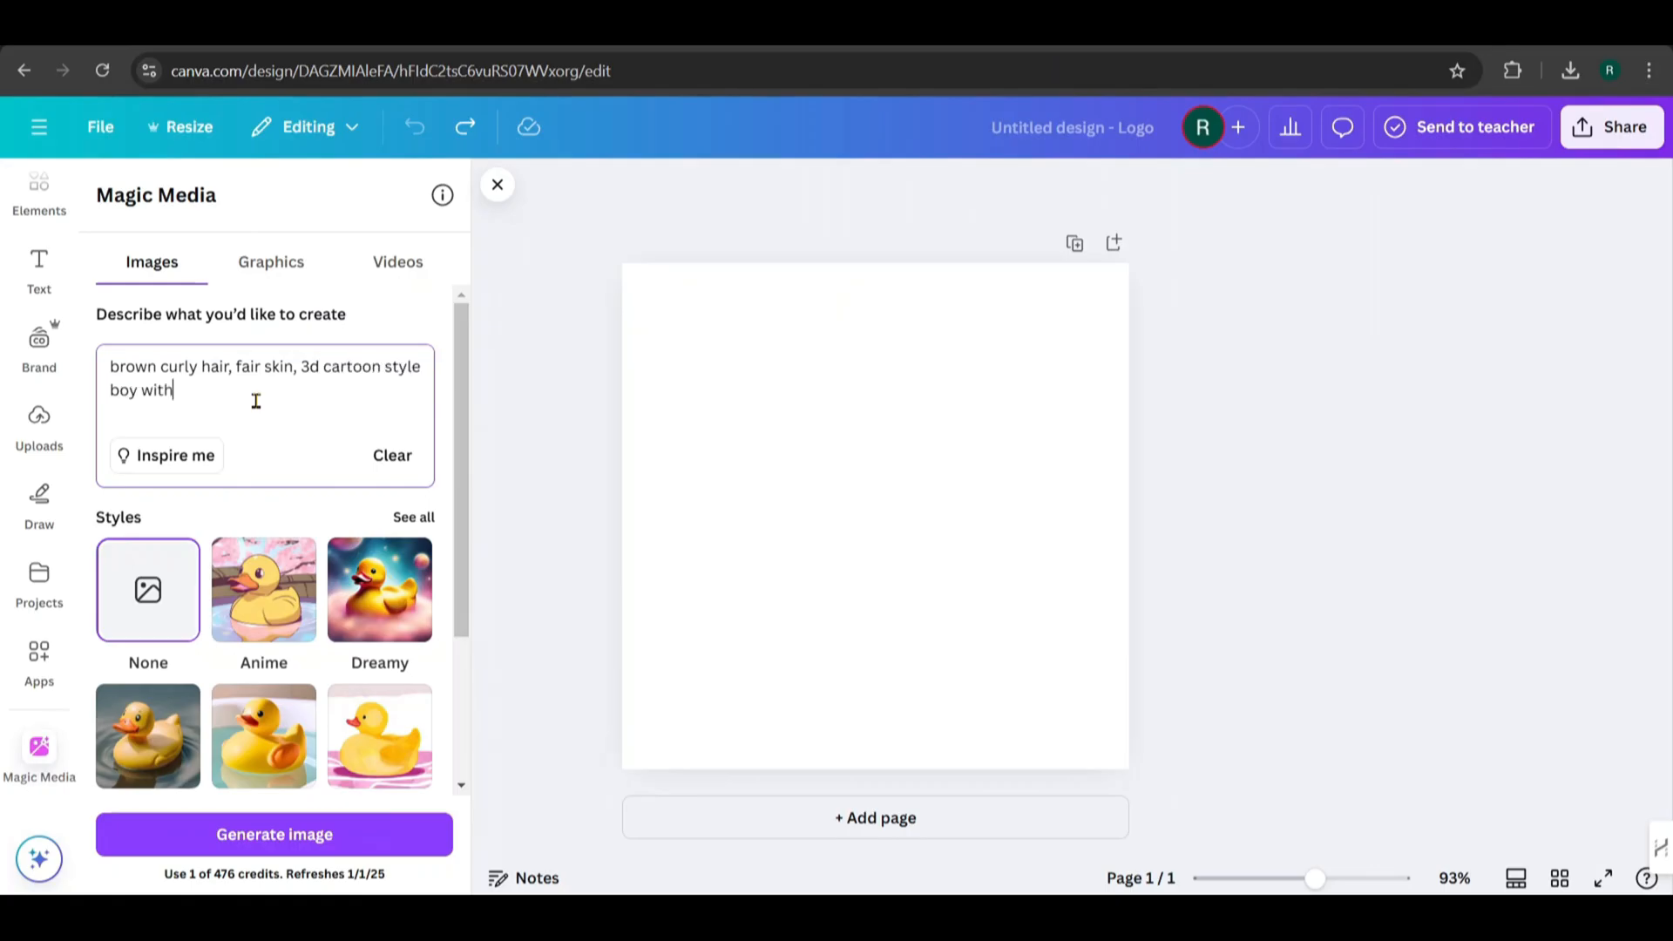
{"action": "type", "text": "re"}
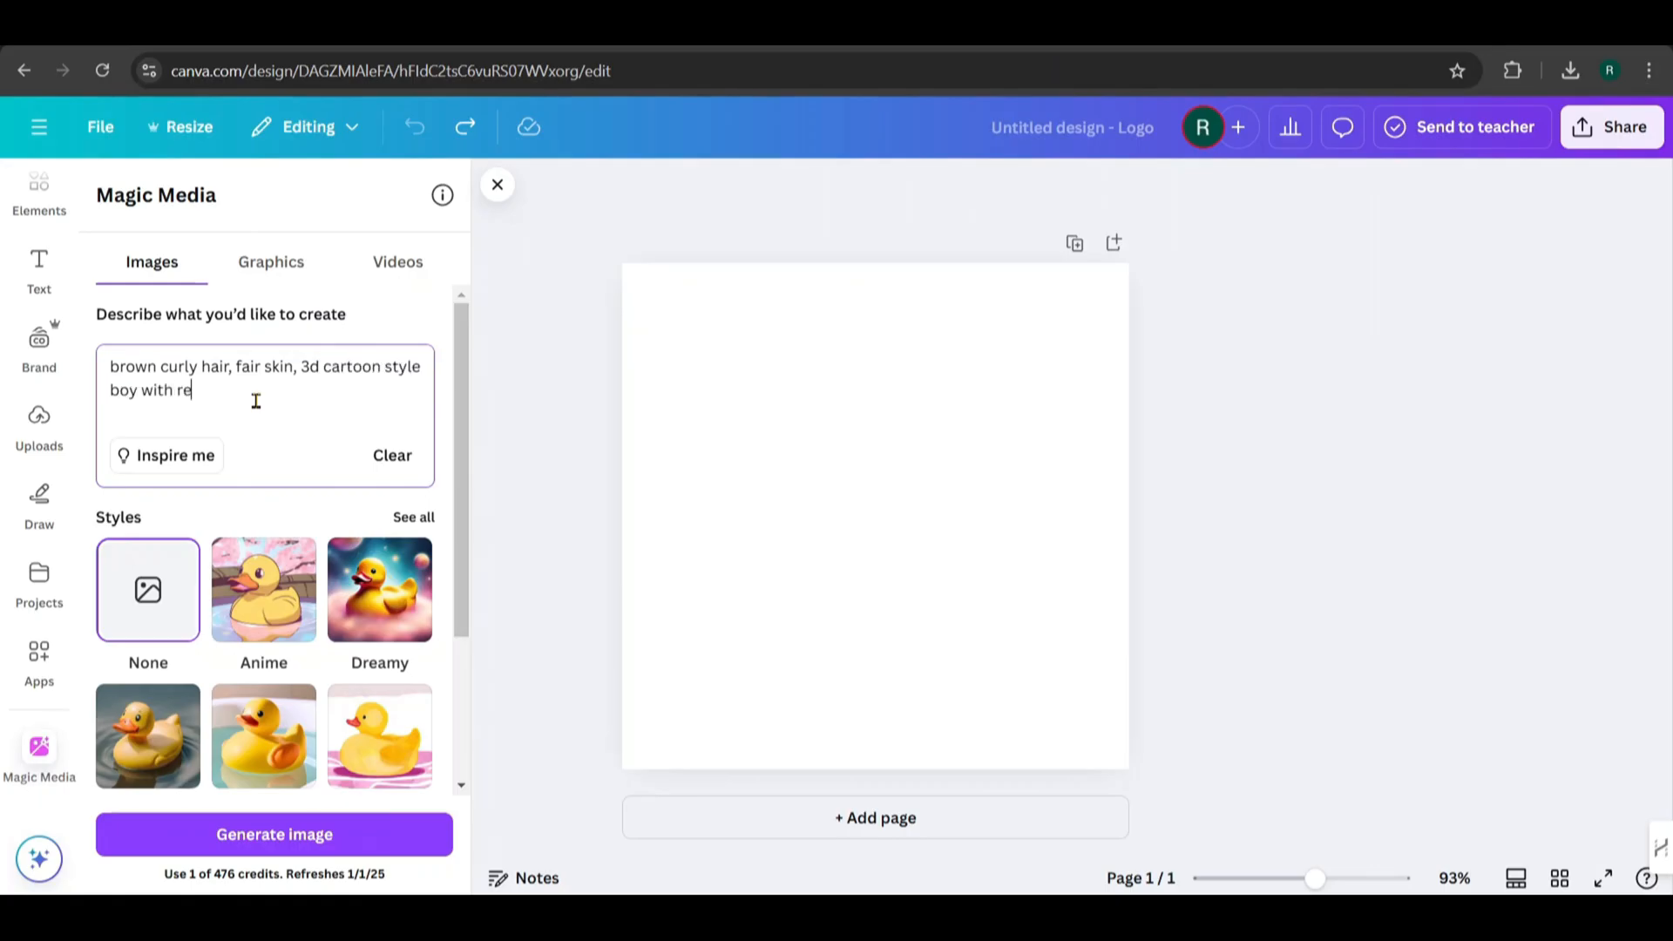
{"action": "type", "text": "d jacket , blue jeans , white shoes ,"}
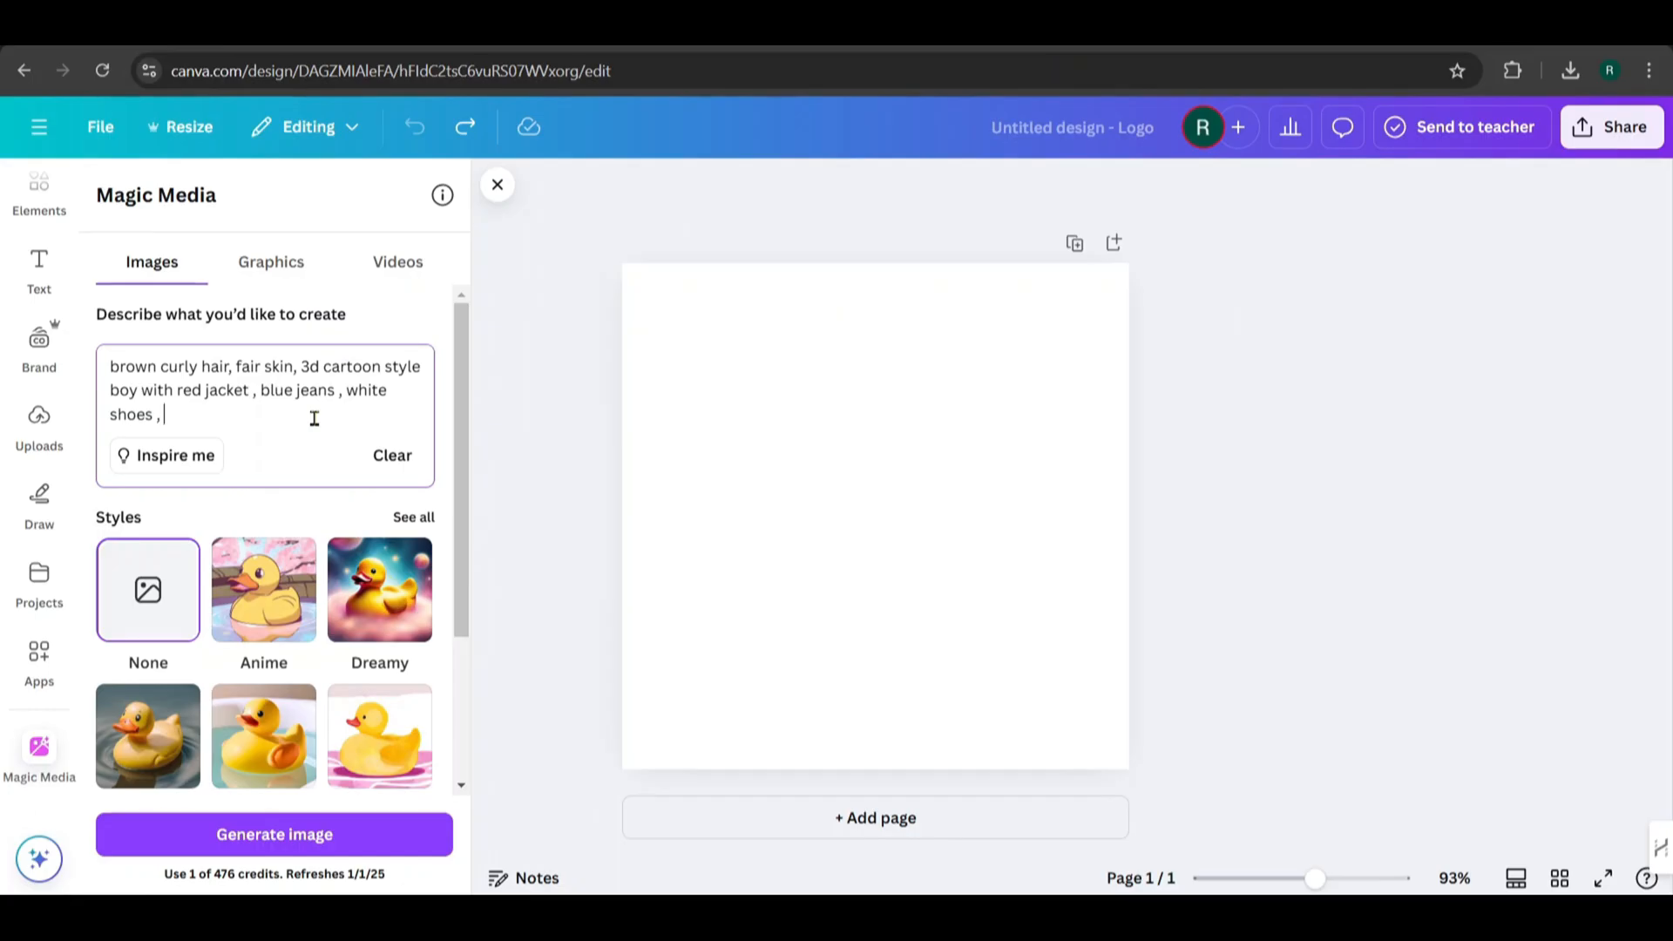
{"action": "type", "text": "is"}
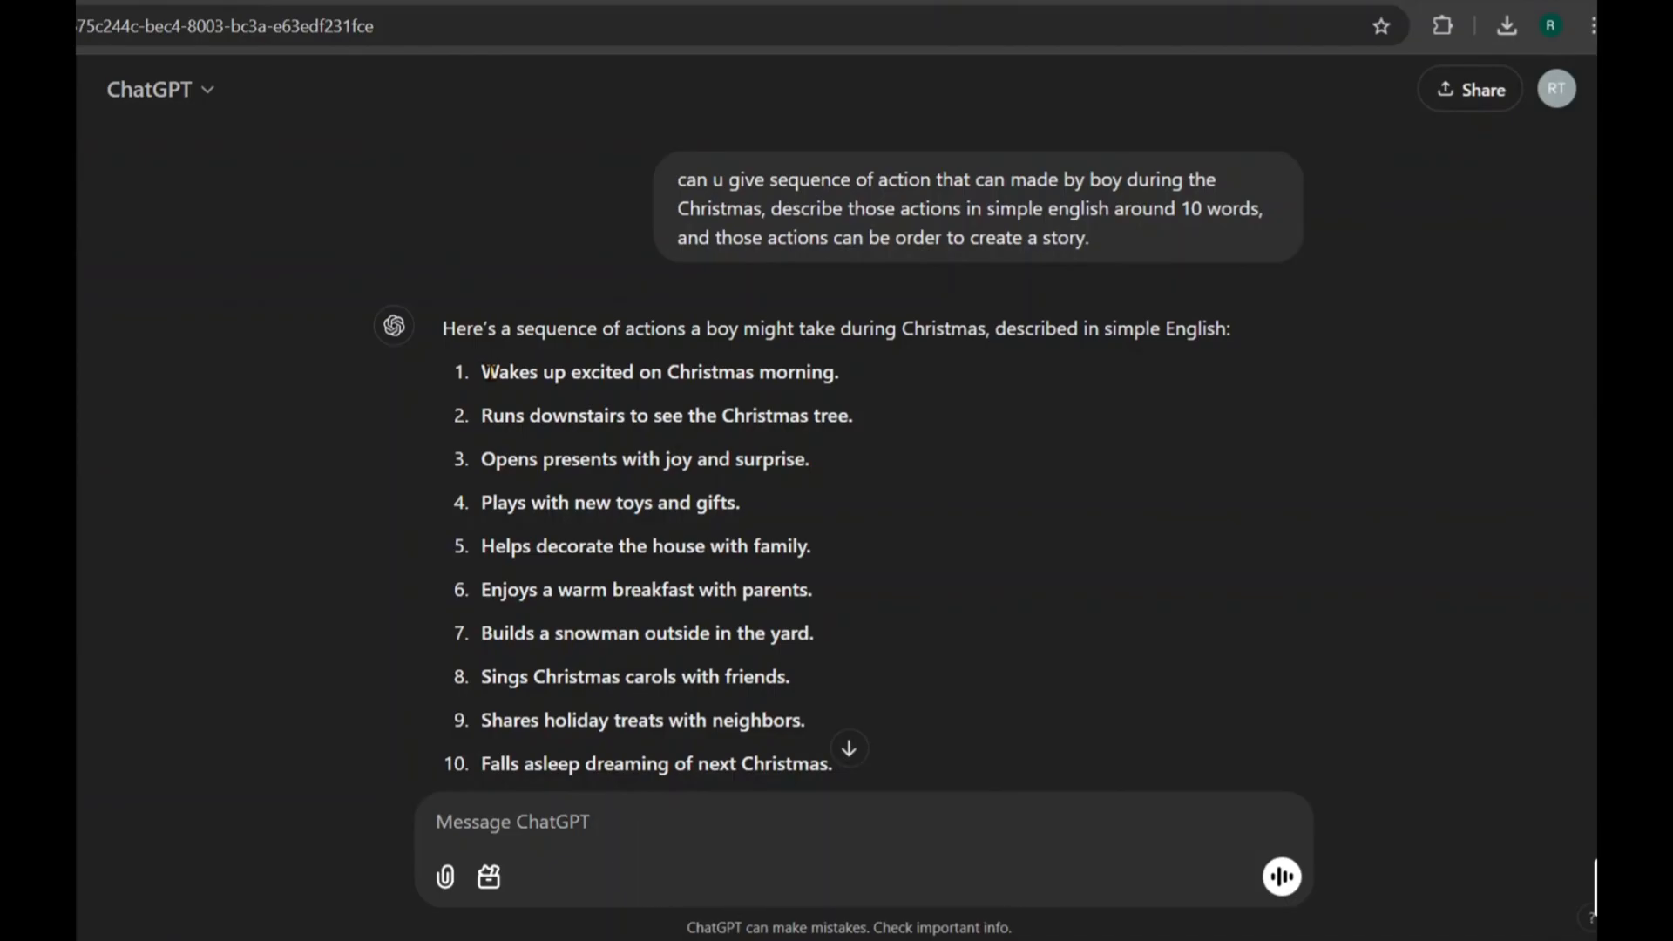
{"action": "mouse_move", "coordinate": [808, 403]}
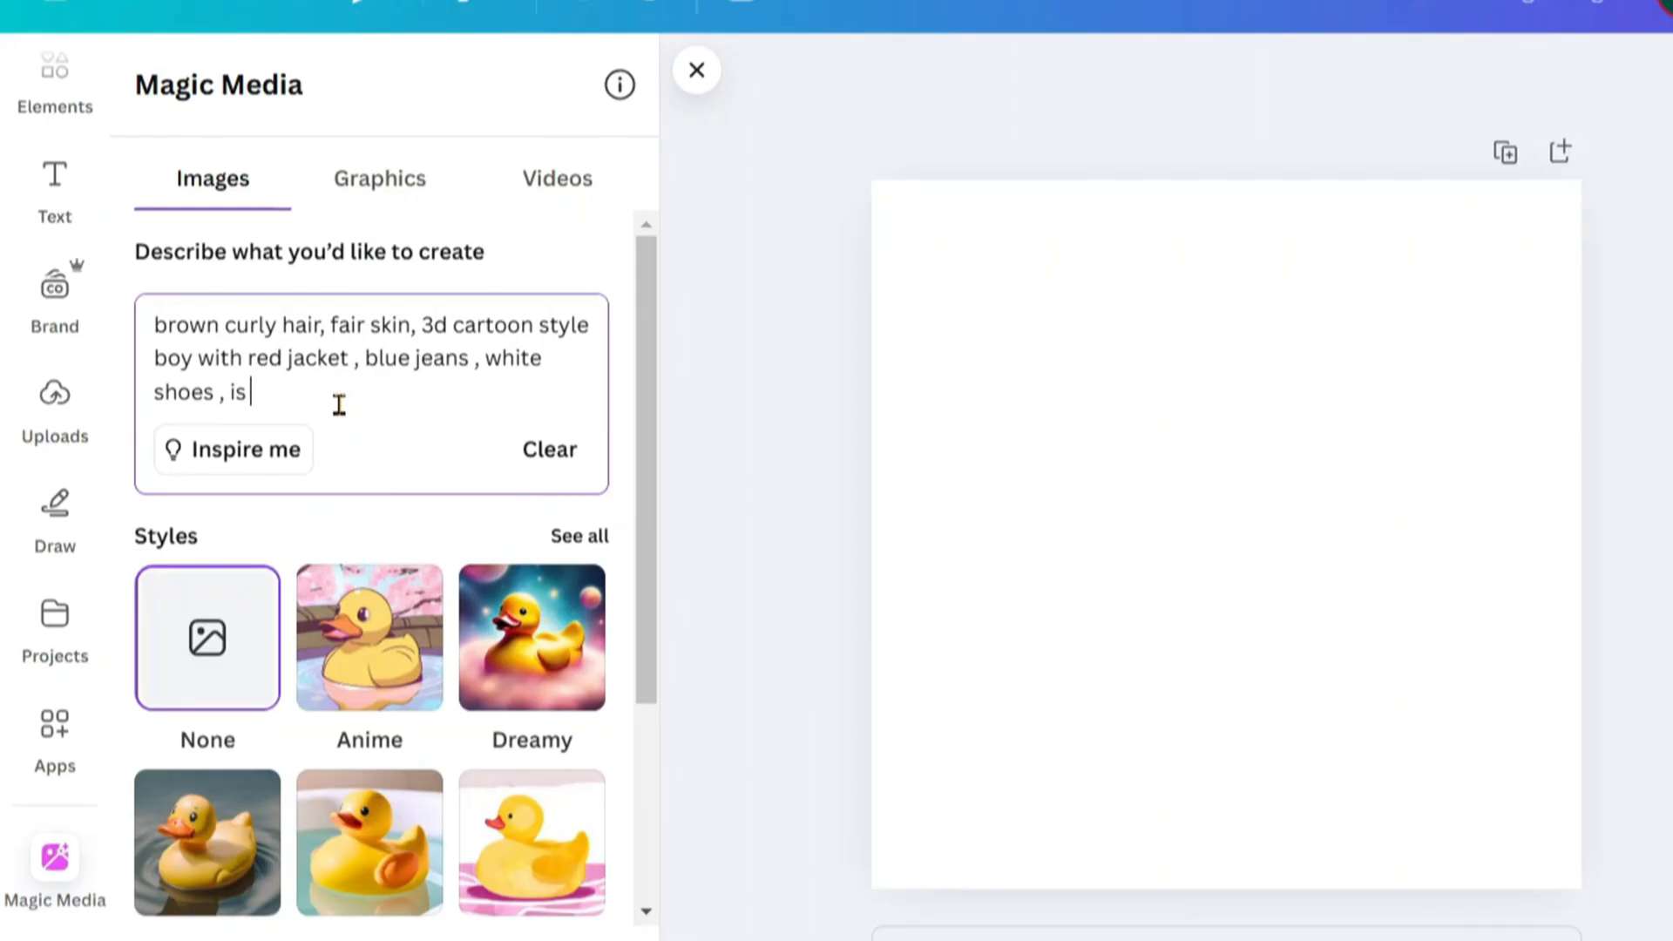
{"action": "type", "text": "Wakes up excited on Christmas morning"}
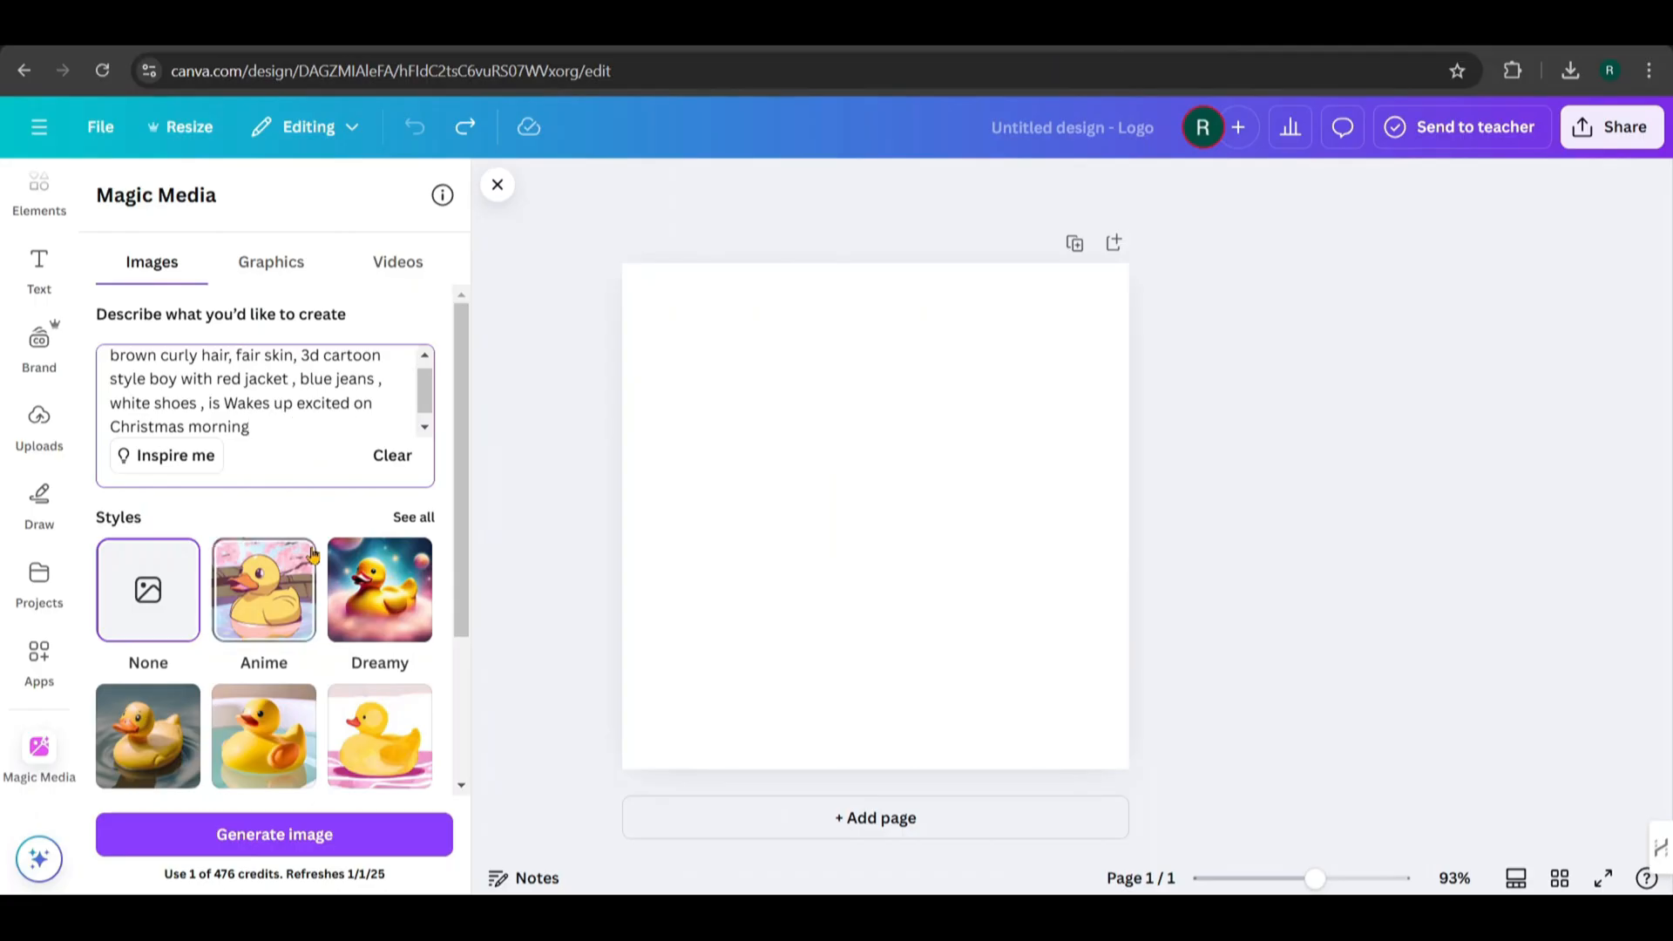
{"action": "scroll", "scroll_direction": "down", "scroll_amount": 3}
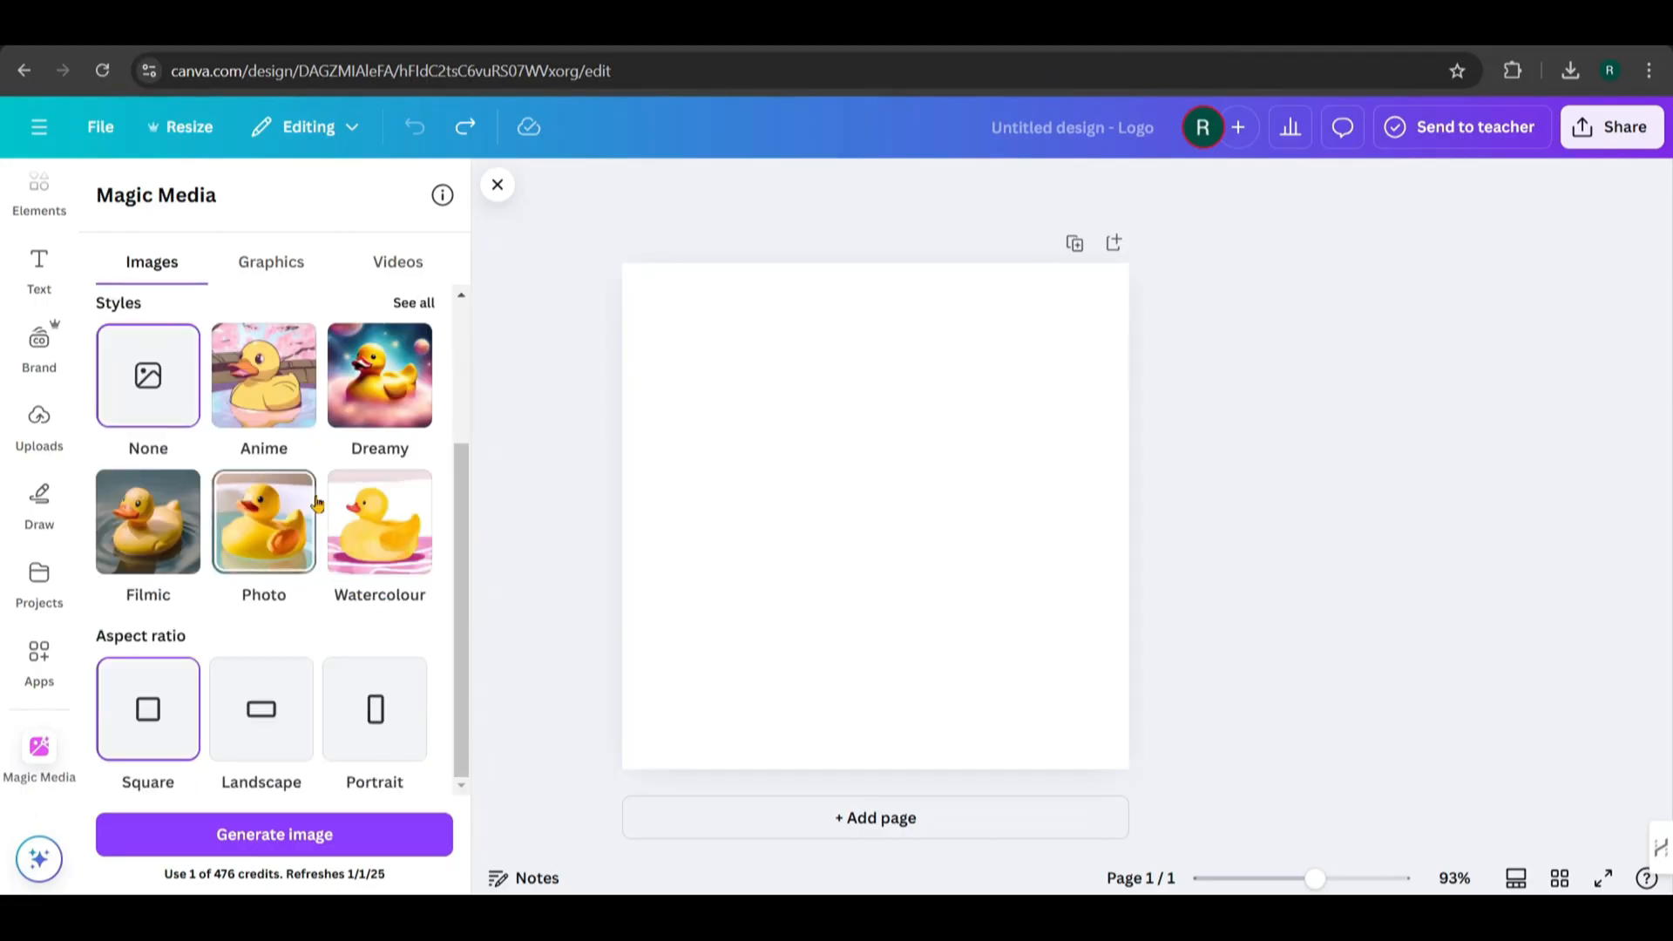
Generate styled boy images, set them as backgrounds on pages 1 and 2, and add a page
{"action": "left_click", "coordinate": [275, 835]}
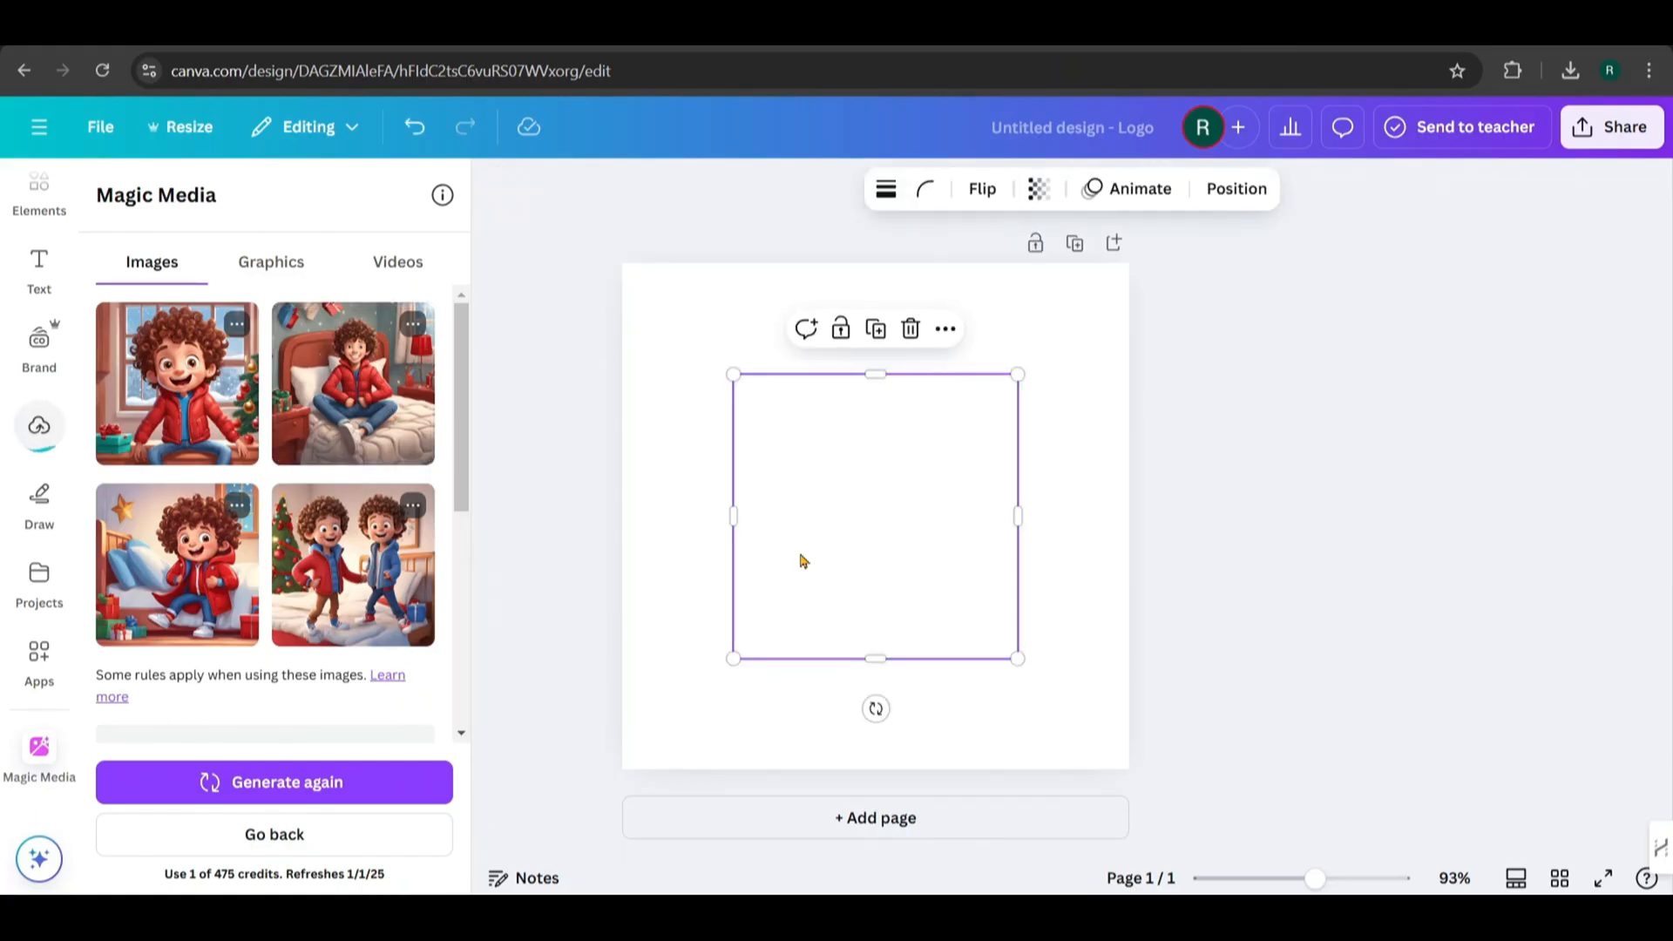
{"action": "right_click", "coordinate": [801, 560]}
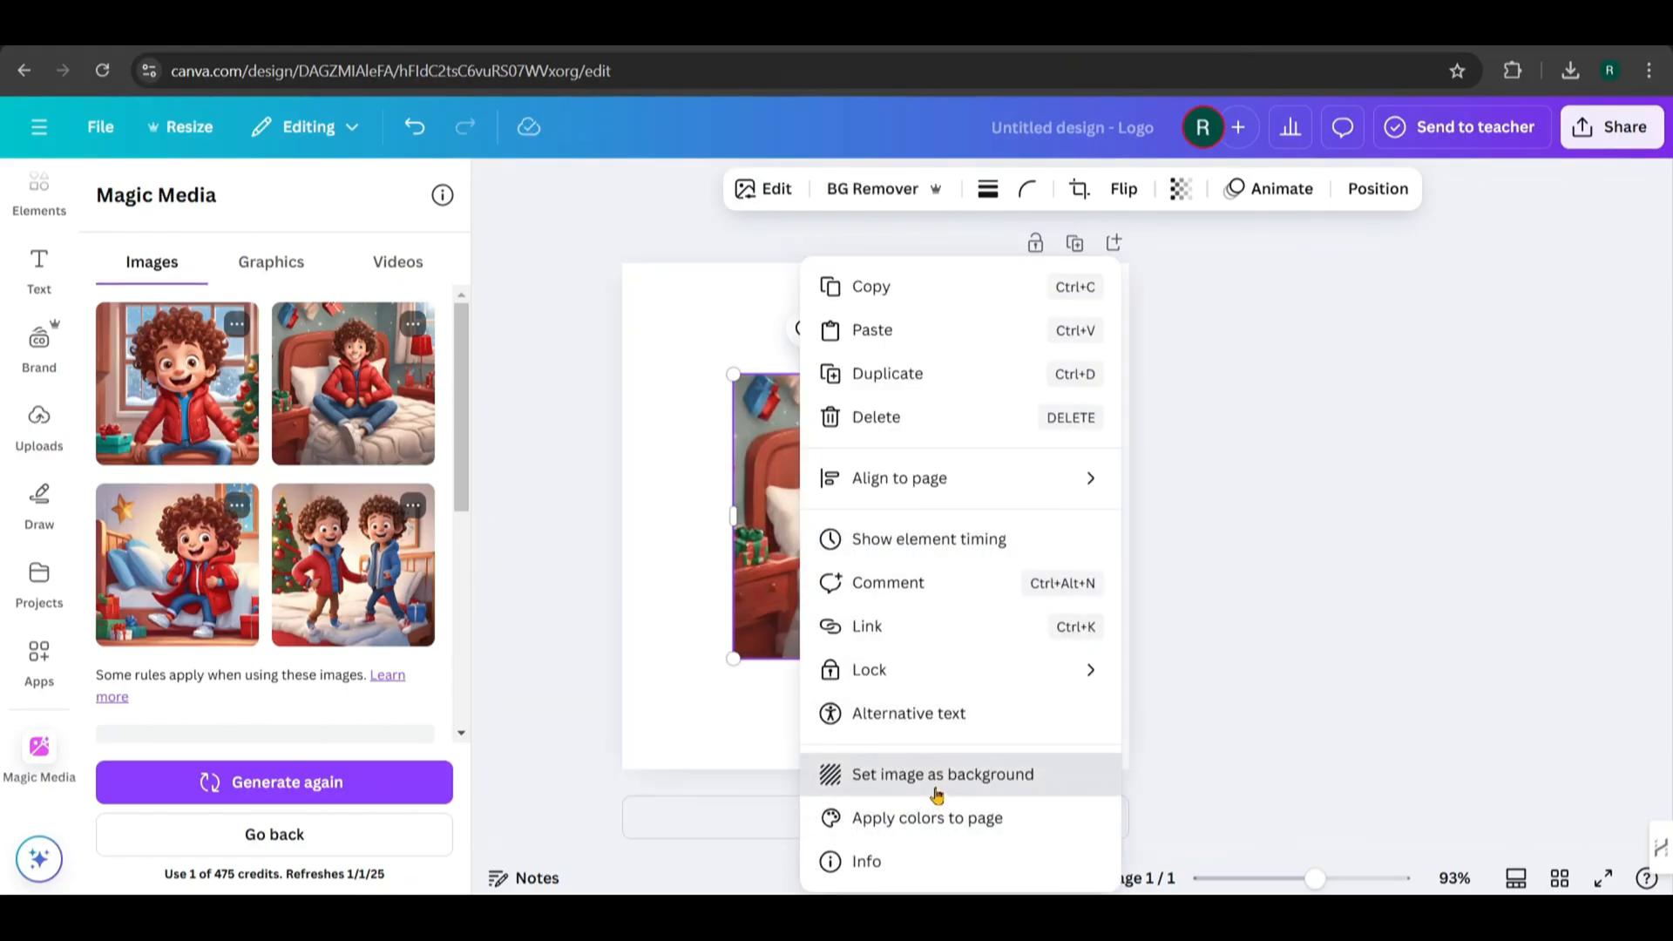
{"action": "left_click", "coordinate": [942, 774]}
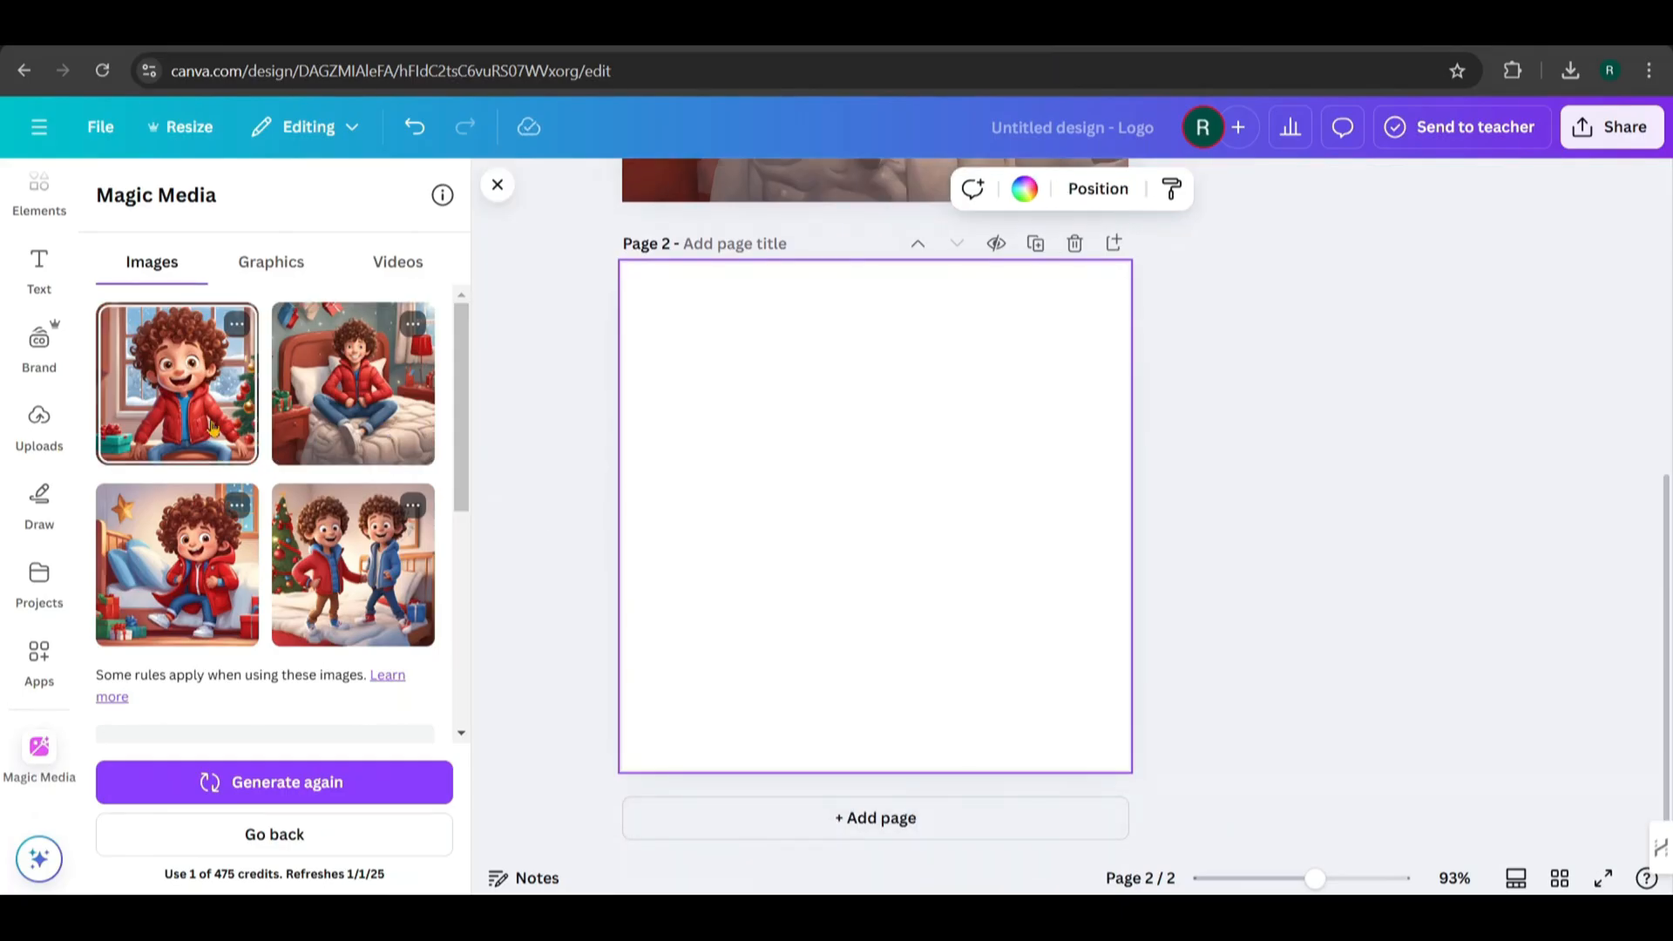
{"action": "left_click", "coordinate": [176, 384]}
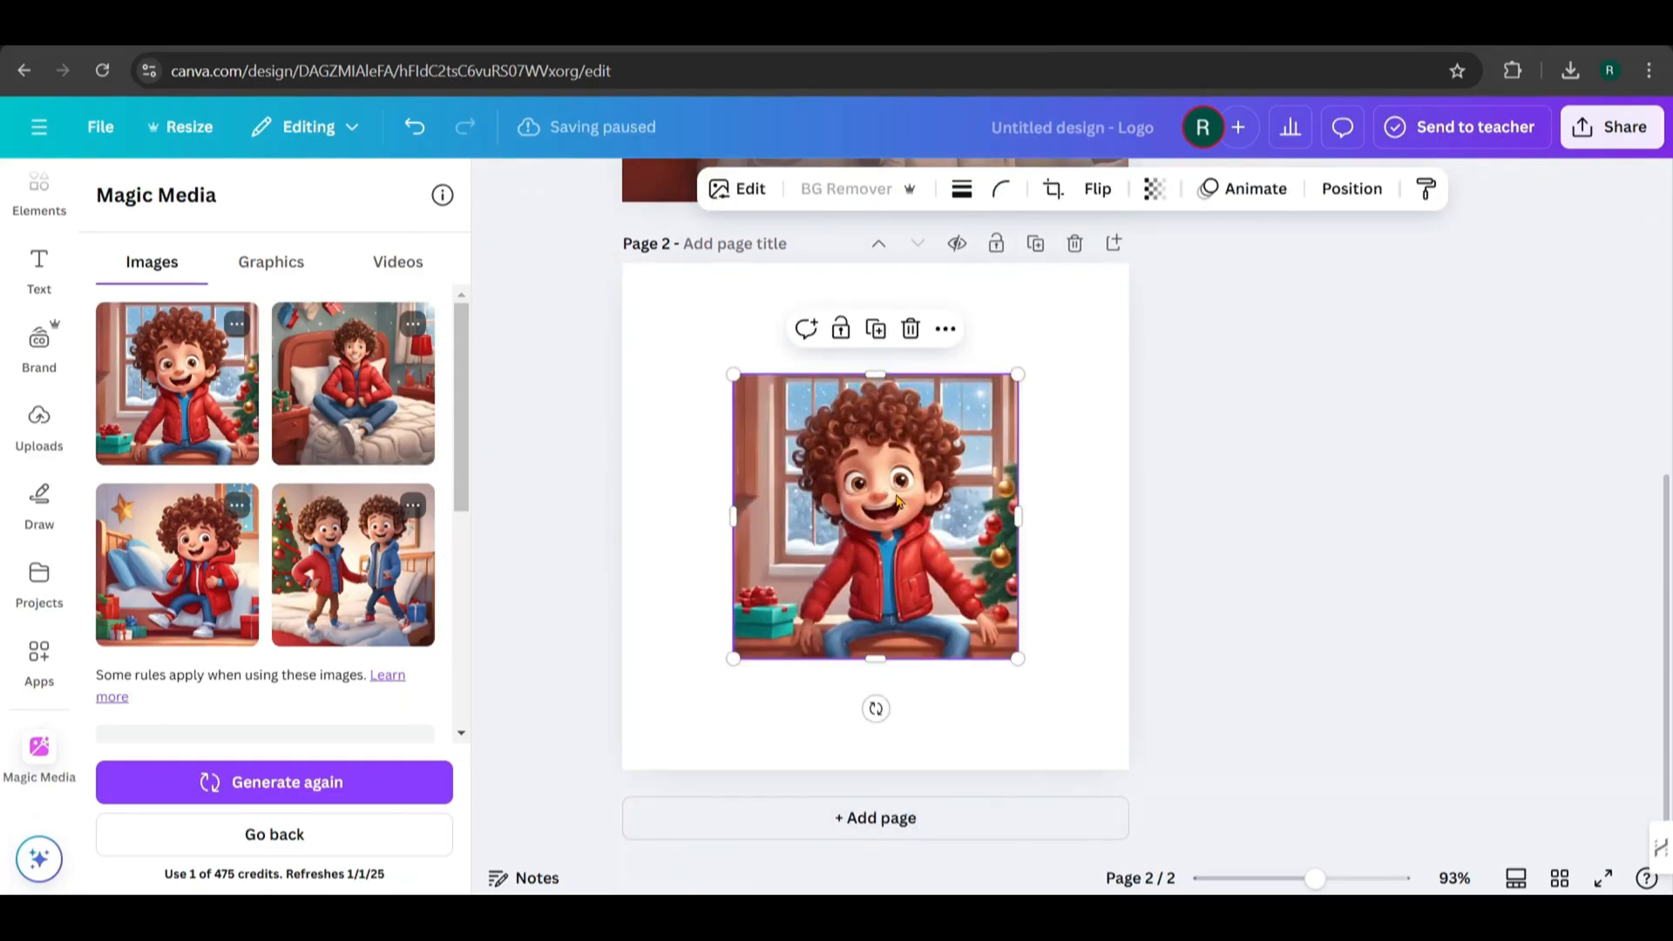
{"action": "right_click", "coordinate": [875, 513]}
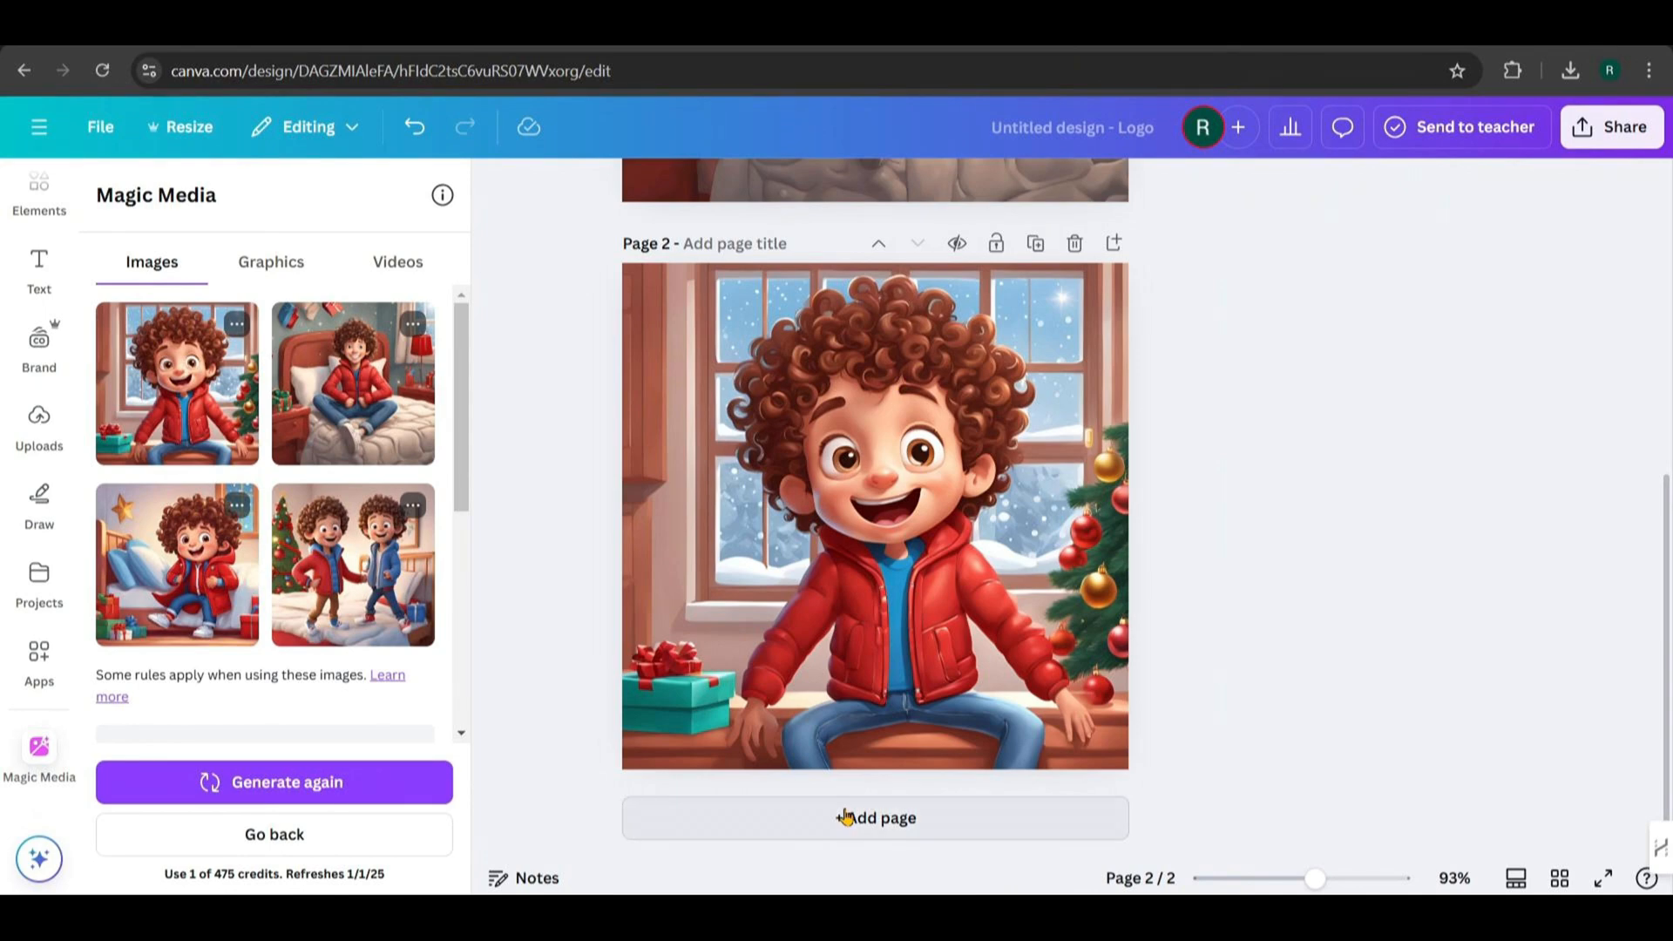
{"action": "left_click", "coordinate": [875, 818]}
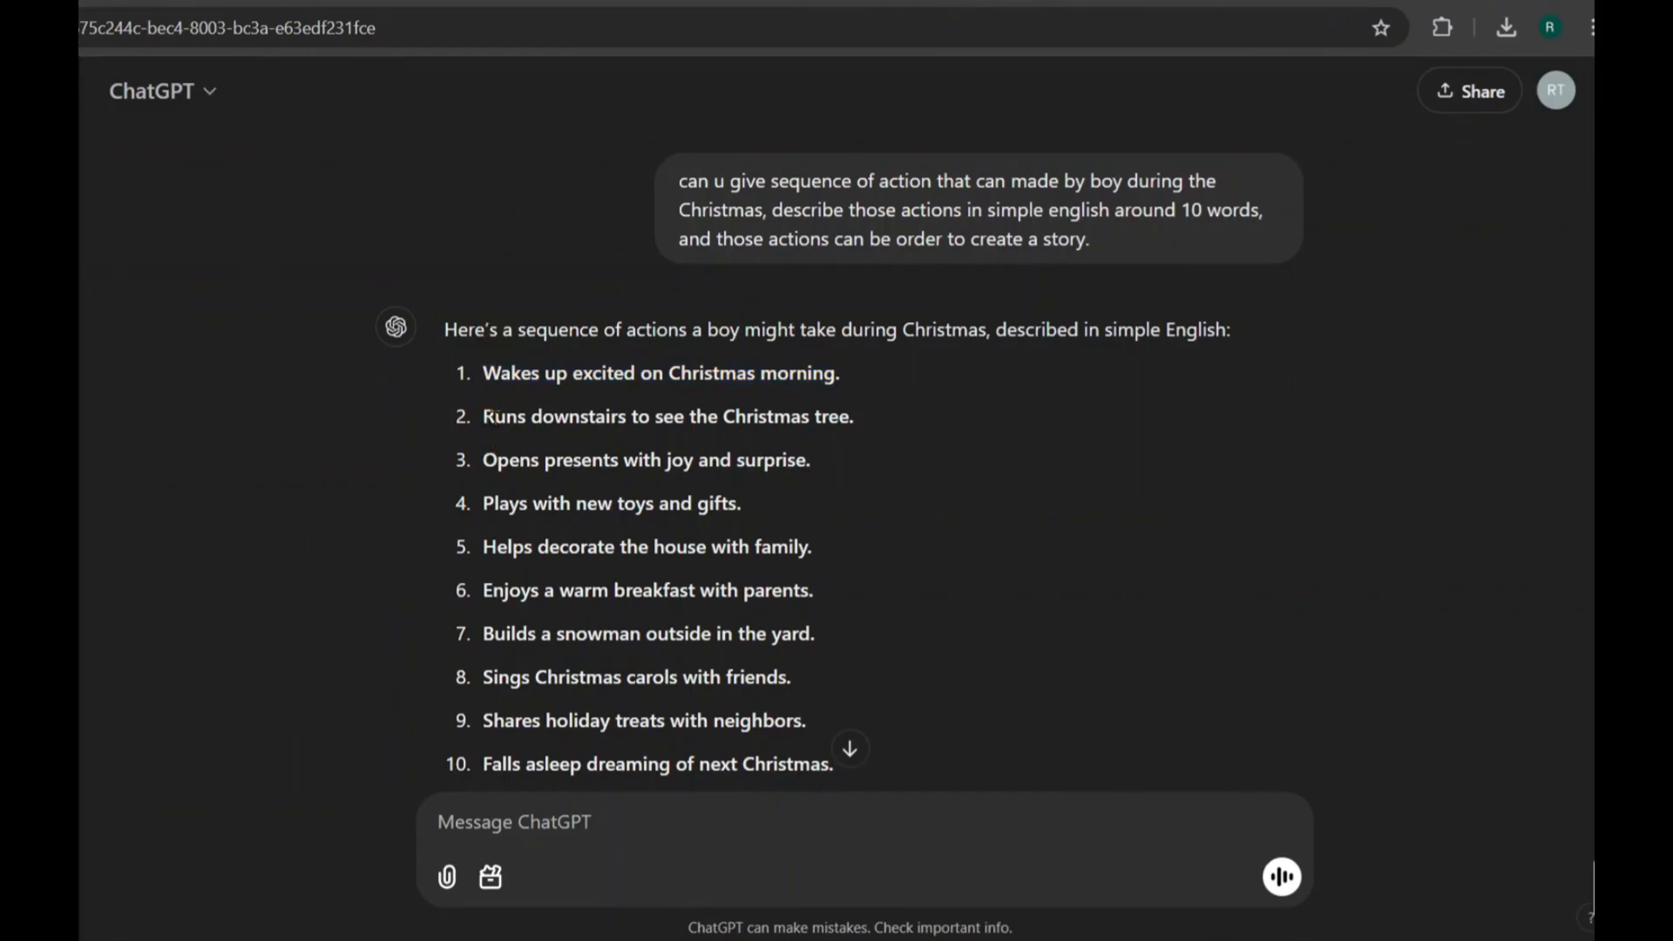
Change the prompt action to 'Runs downstairs to see the Christmas tree.' and insert the staircase image
{"action": "double_click", "coordinate": [667, 417]}
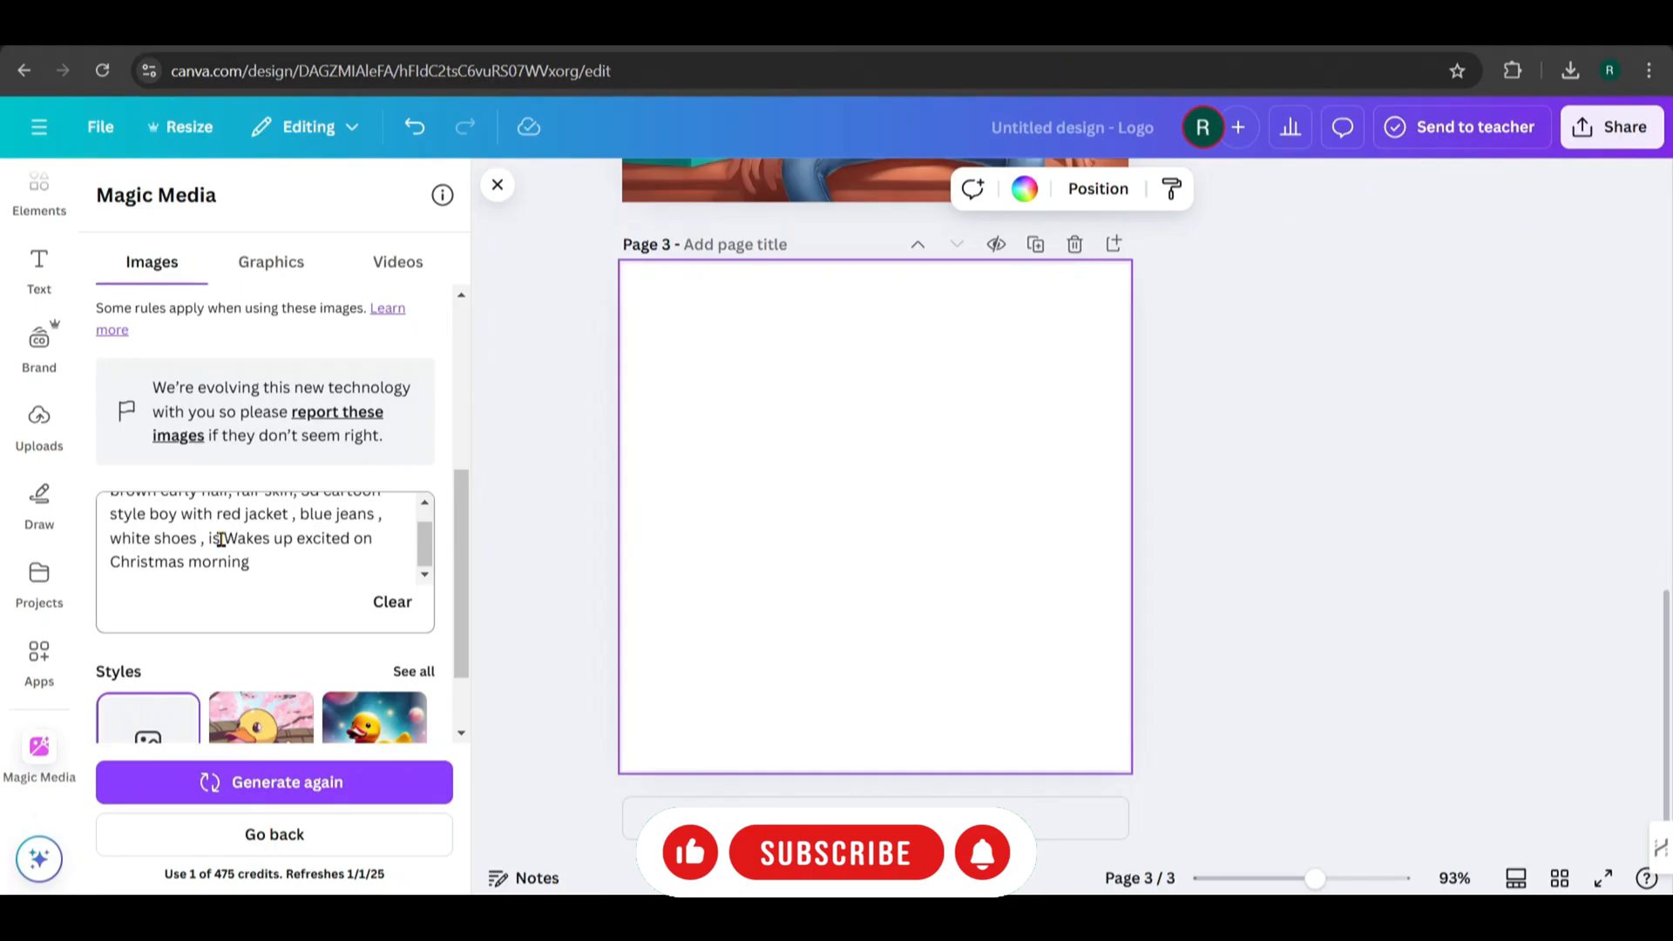
{"action": "type", "text": "Runs downstairs to see the Christmas tree."}
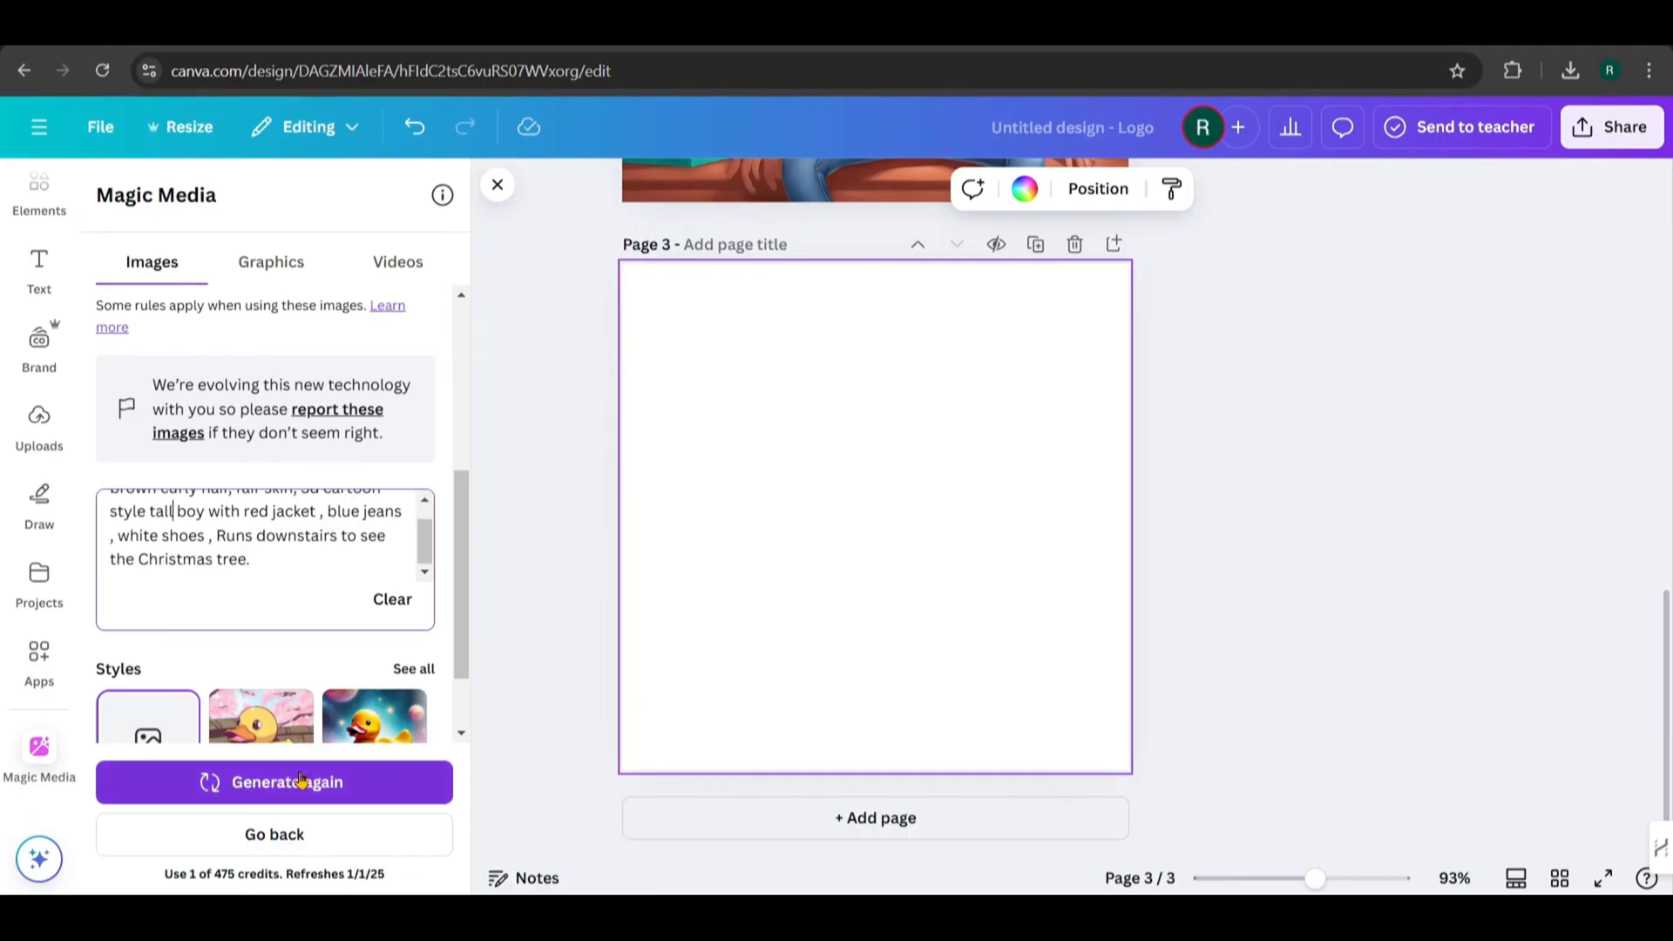
{"action": "left_click", "coordinate": [273, 783]}
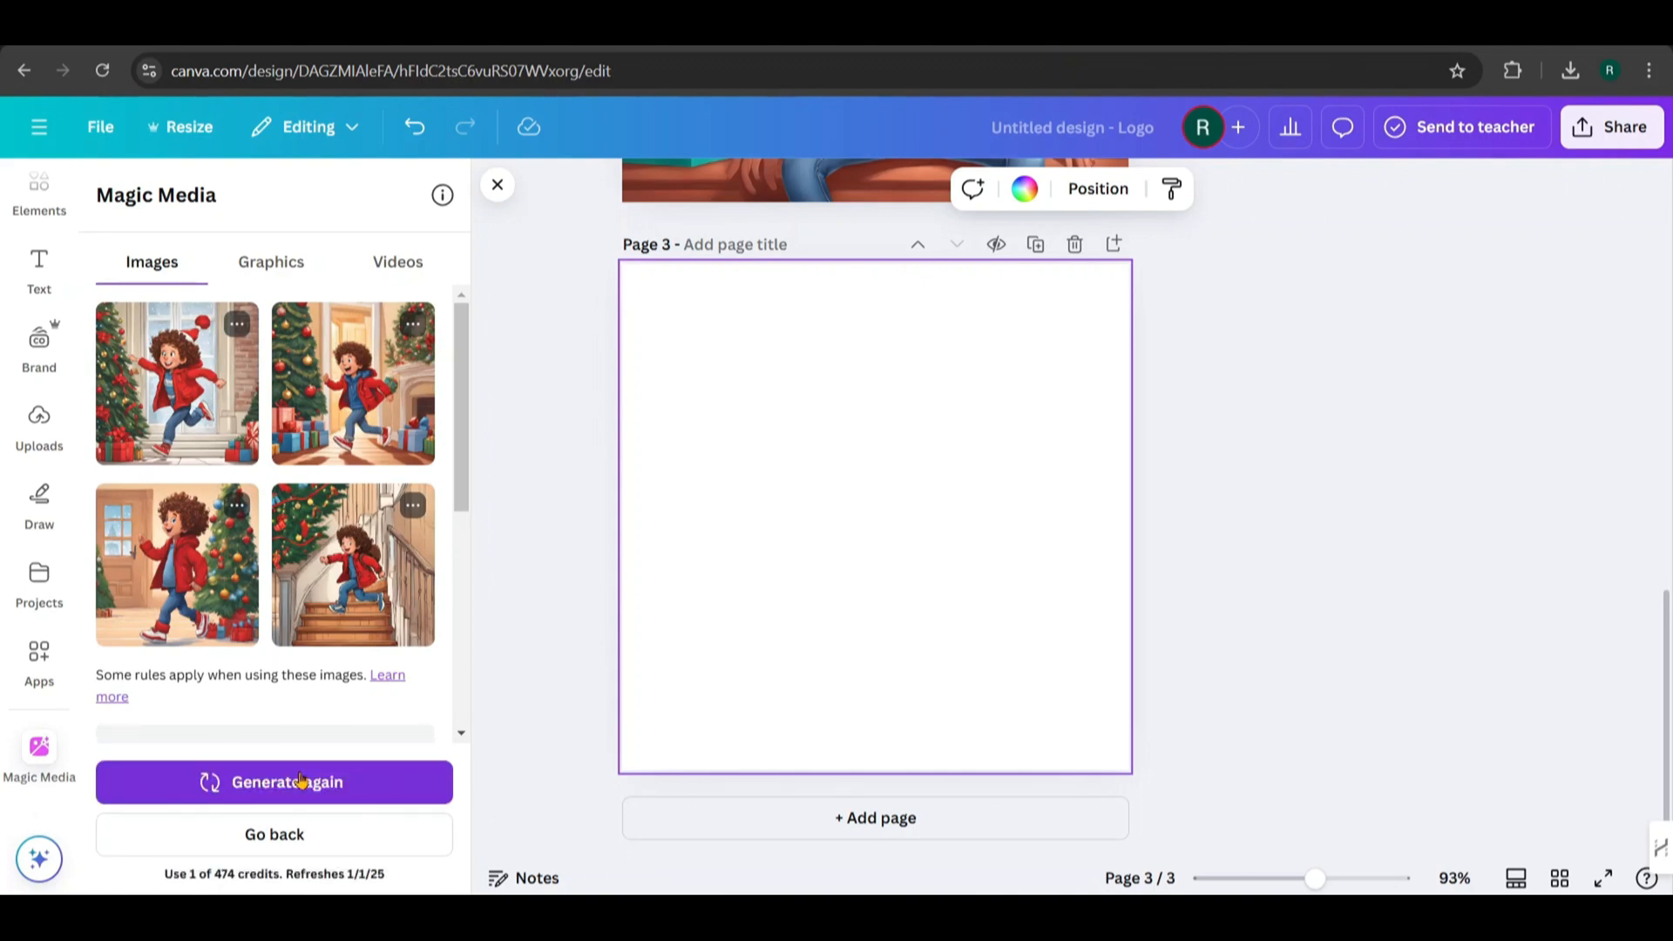
{"action": "mouse_move", "coordinate": [446, 418]}
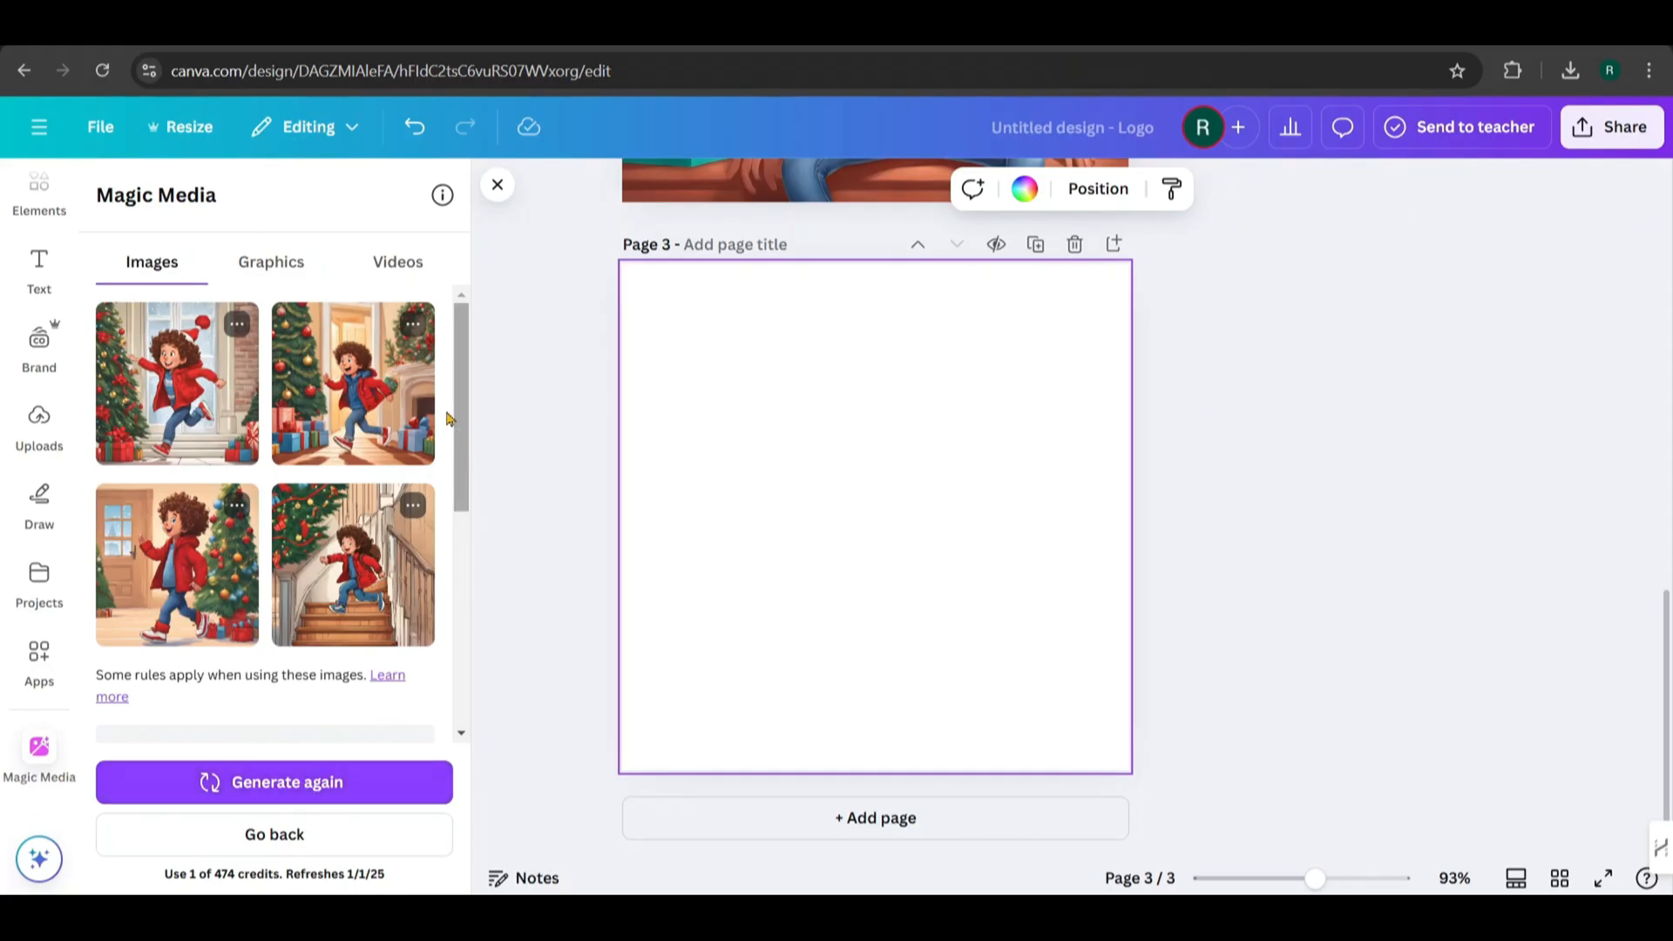
{"action": "mouse_move", "coordinate": [562, 452]}
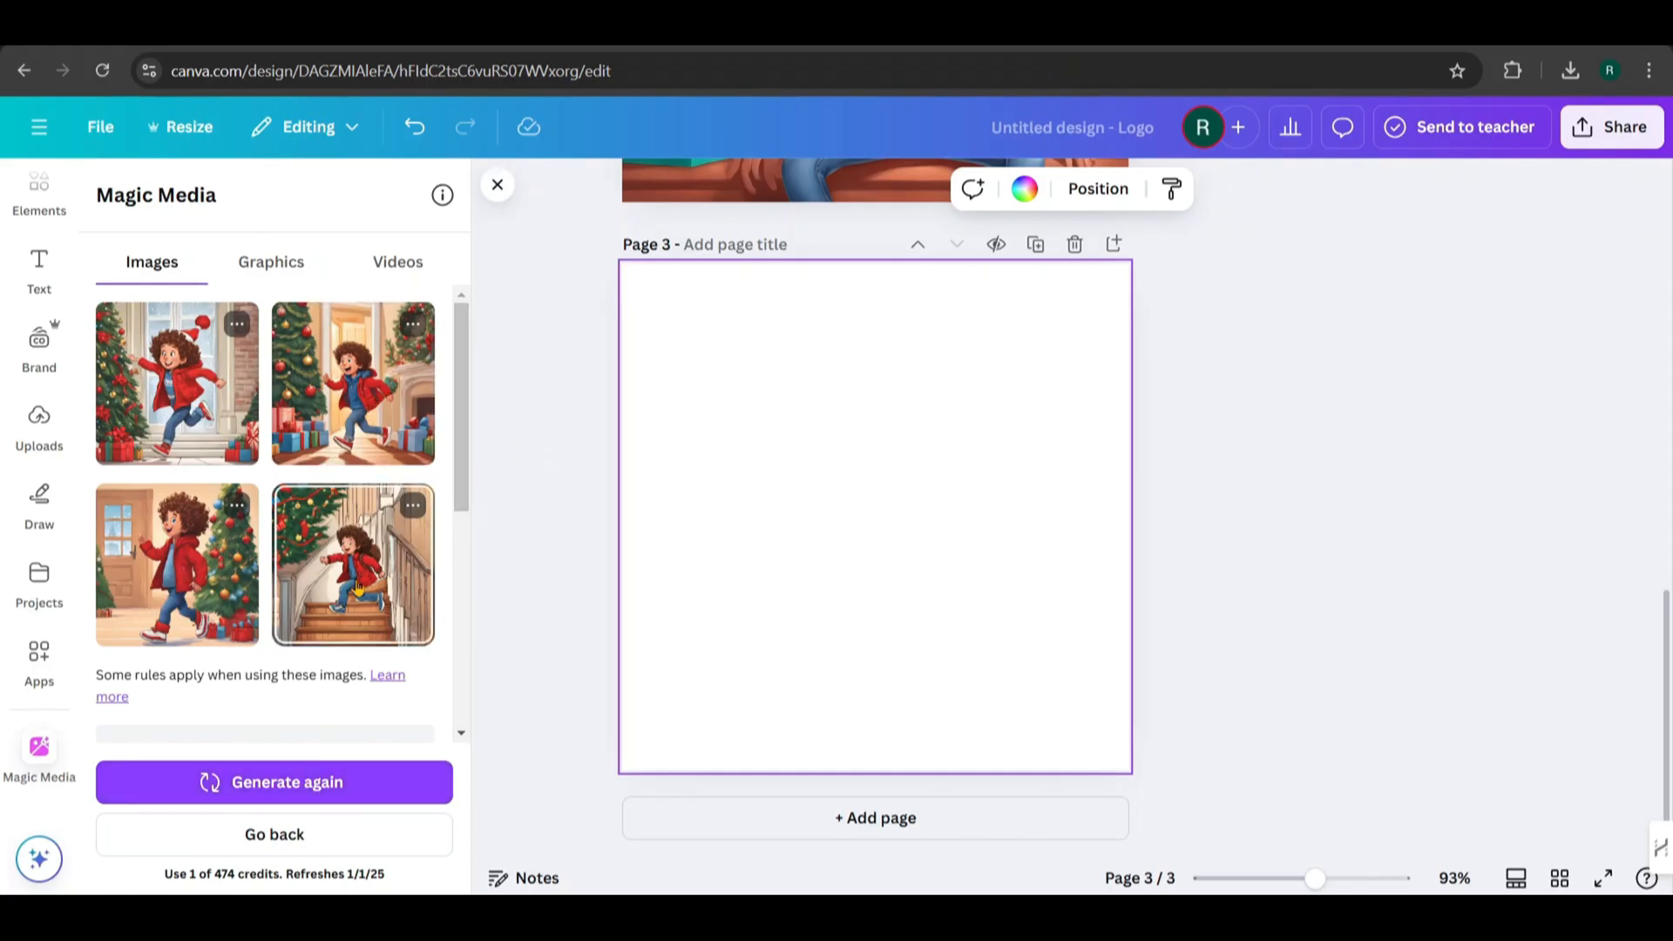
{"action": "left_click", "coordinate": [352, 564]}
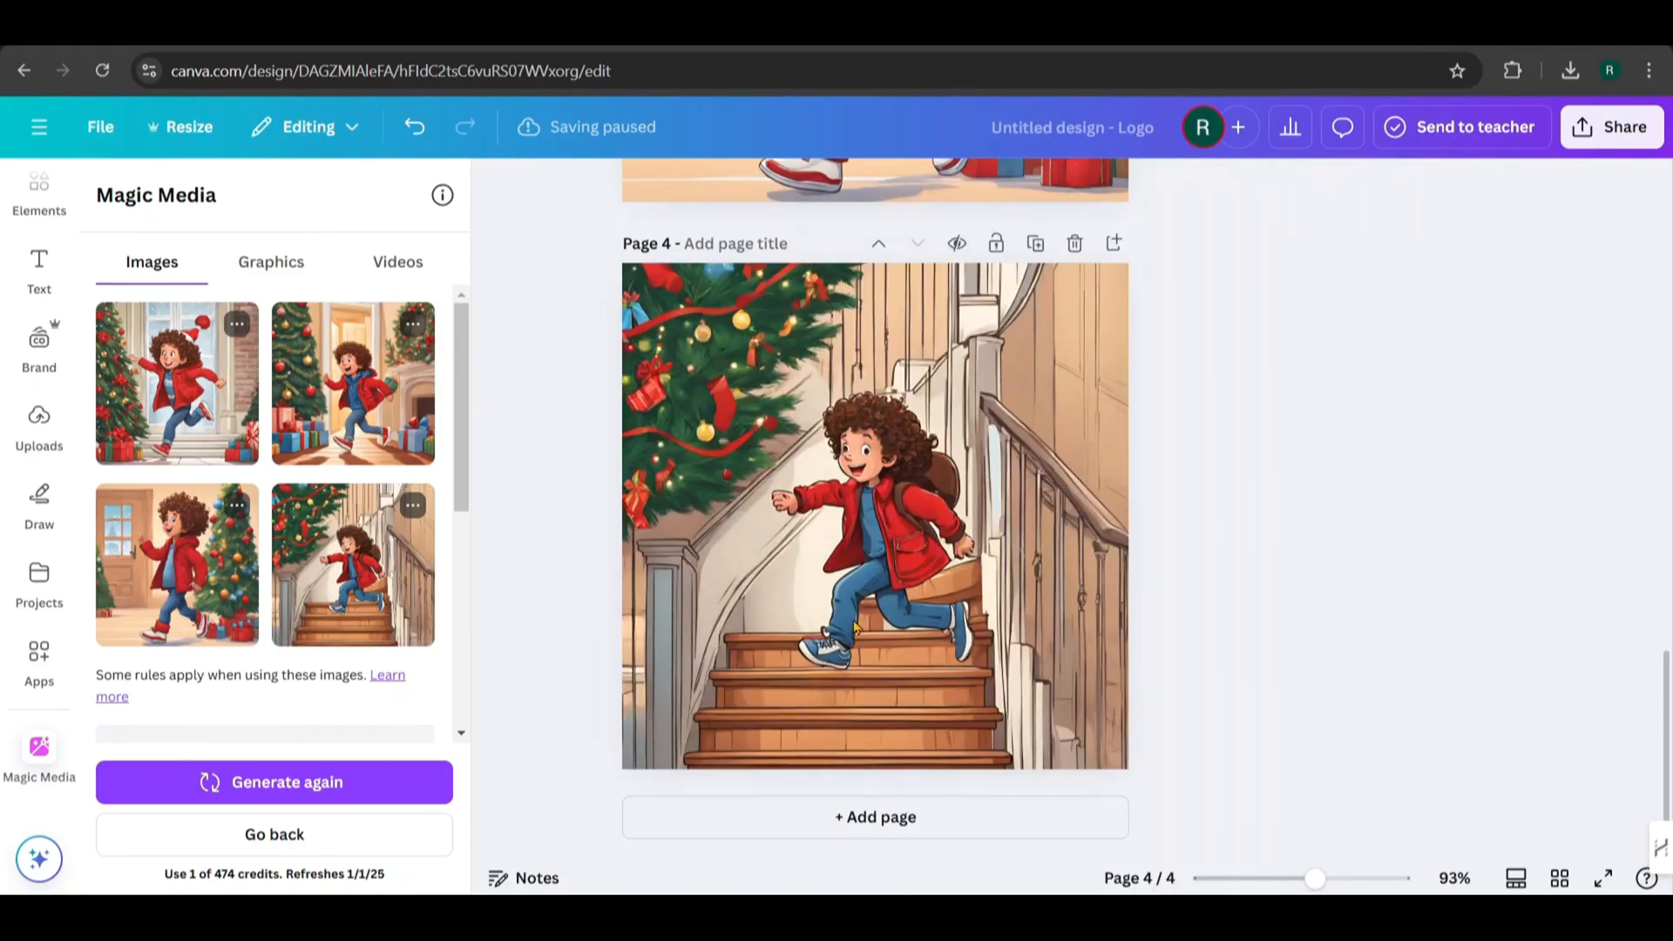
Add a page and generate scenes of the boy opening presents with joy and playing with toys
{"action": "left_click", "coordinate": [875, 818]}
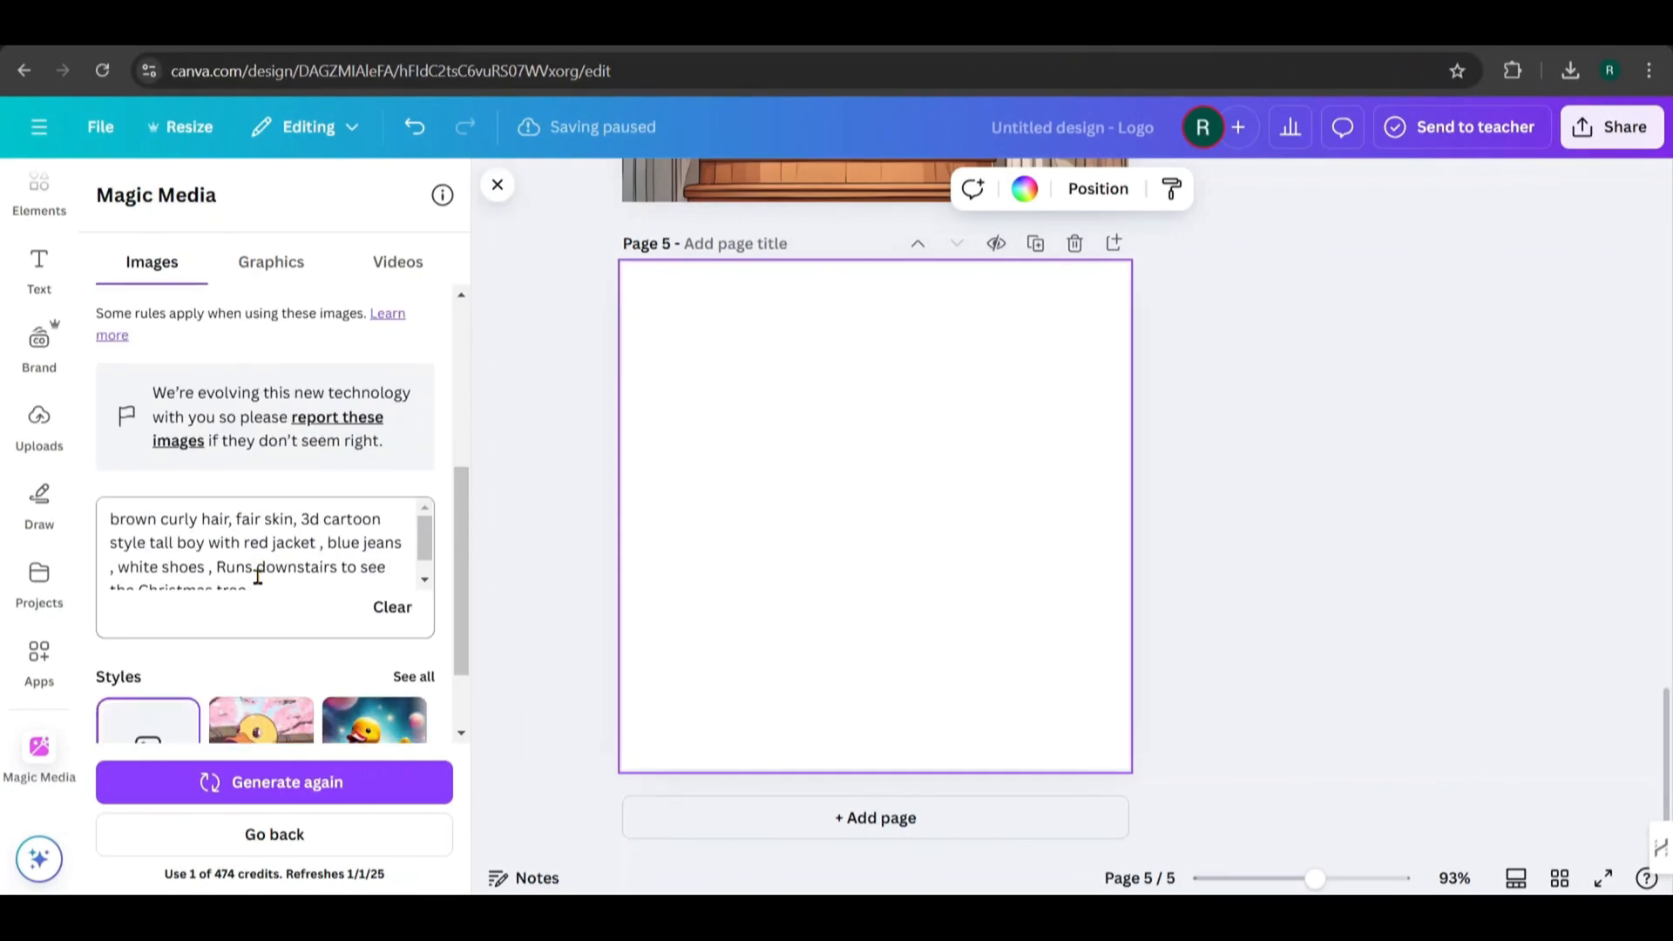
{"action": "type", "text": "Opens presents with joy and surprise"}
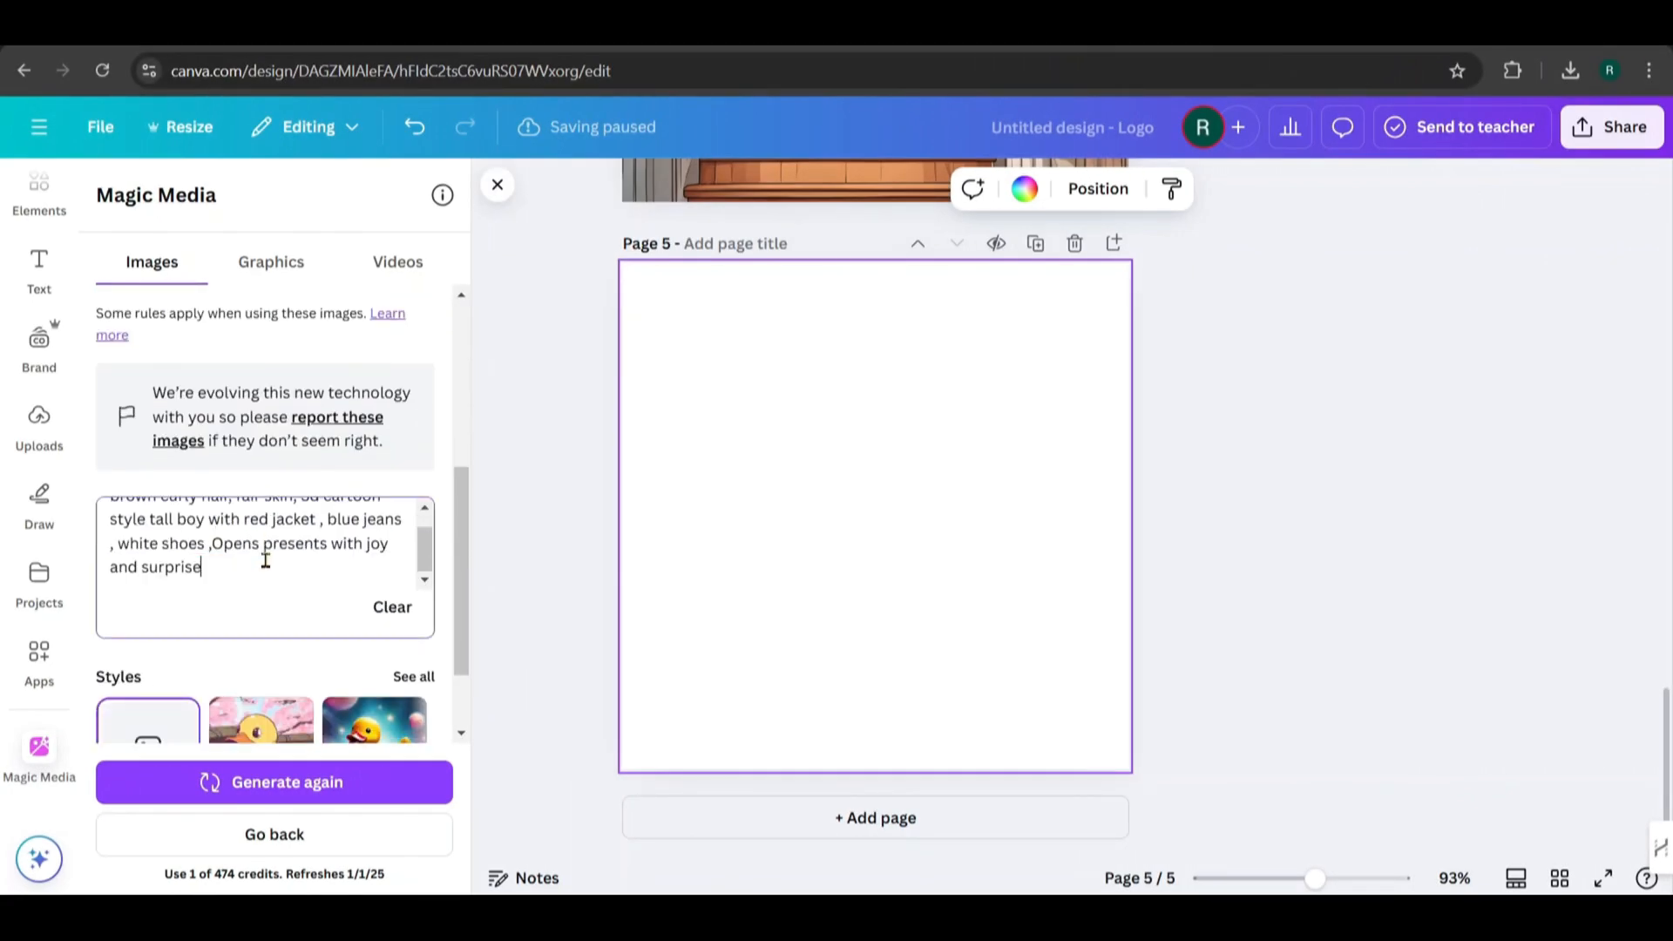
{"action": "left_click", "coordinate": [273, 781]}
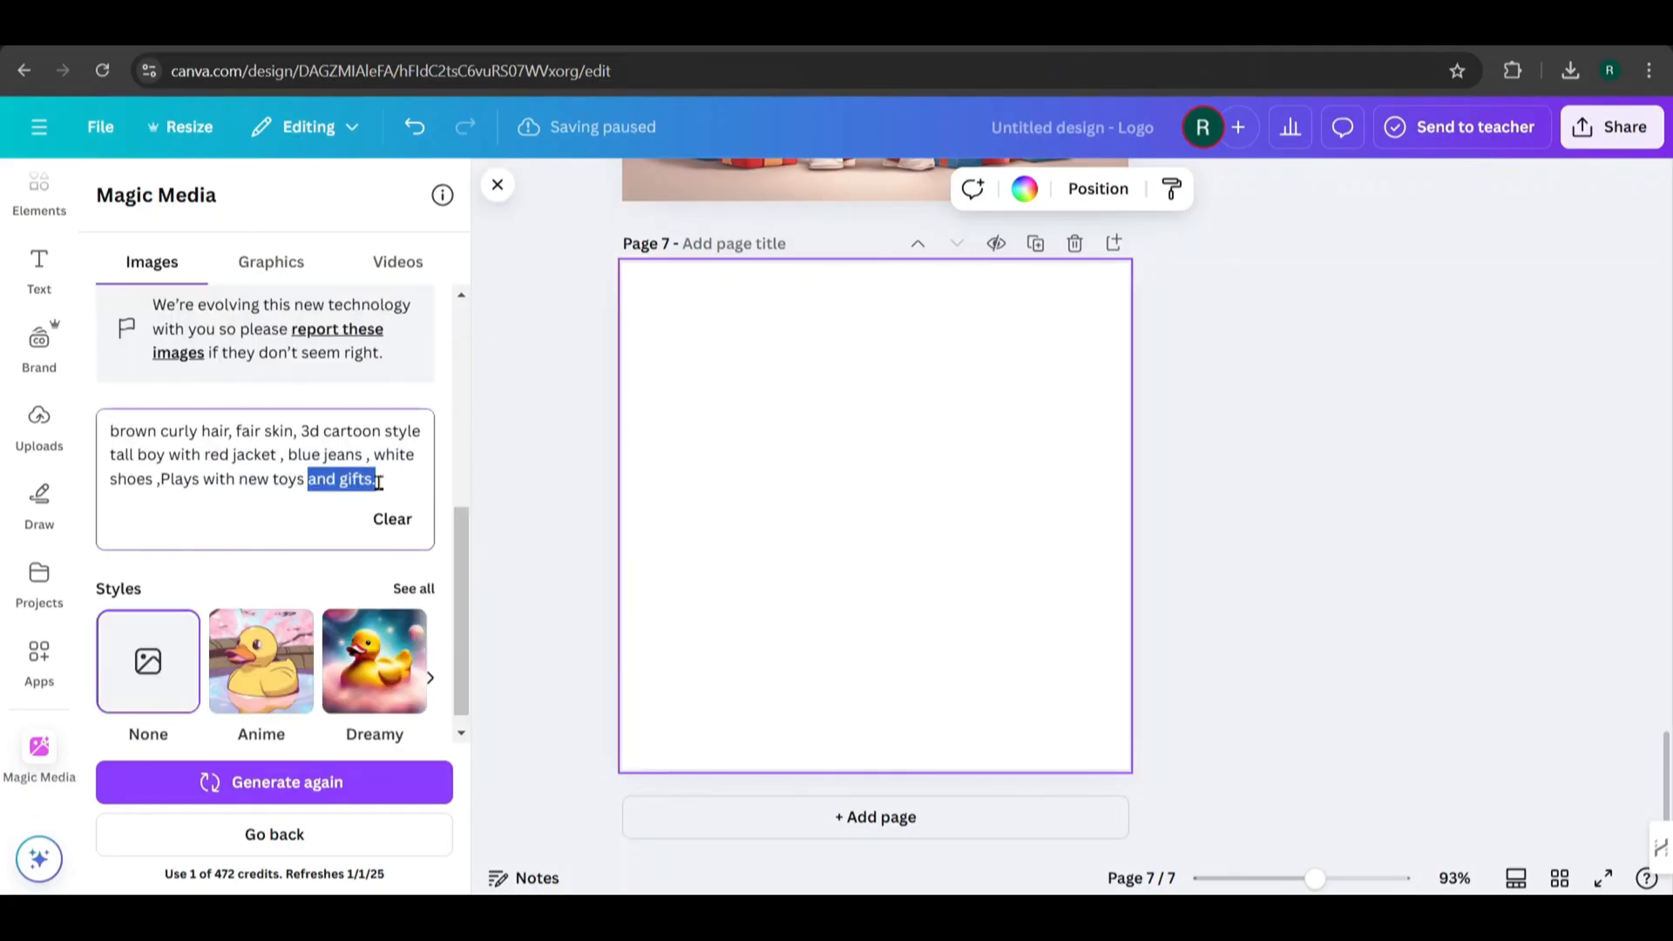
{"action": "left_click", "coordinate": [272, 781]}
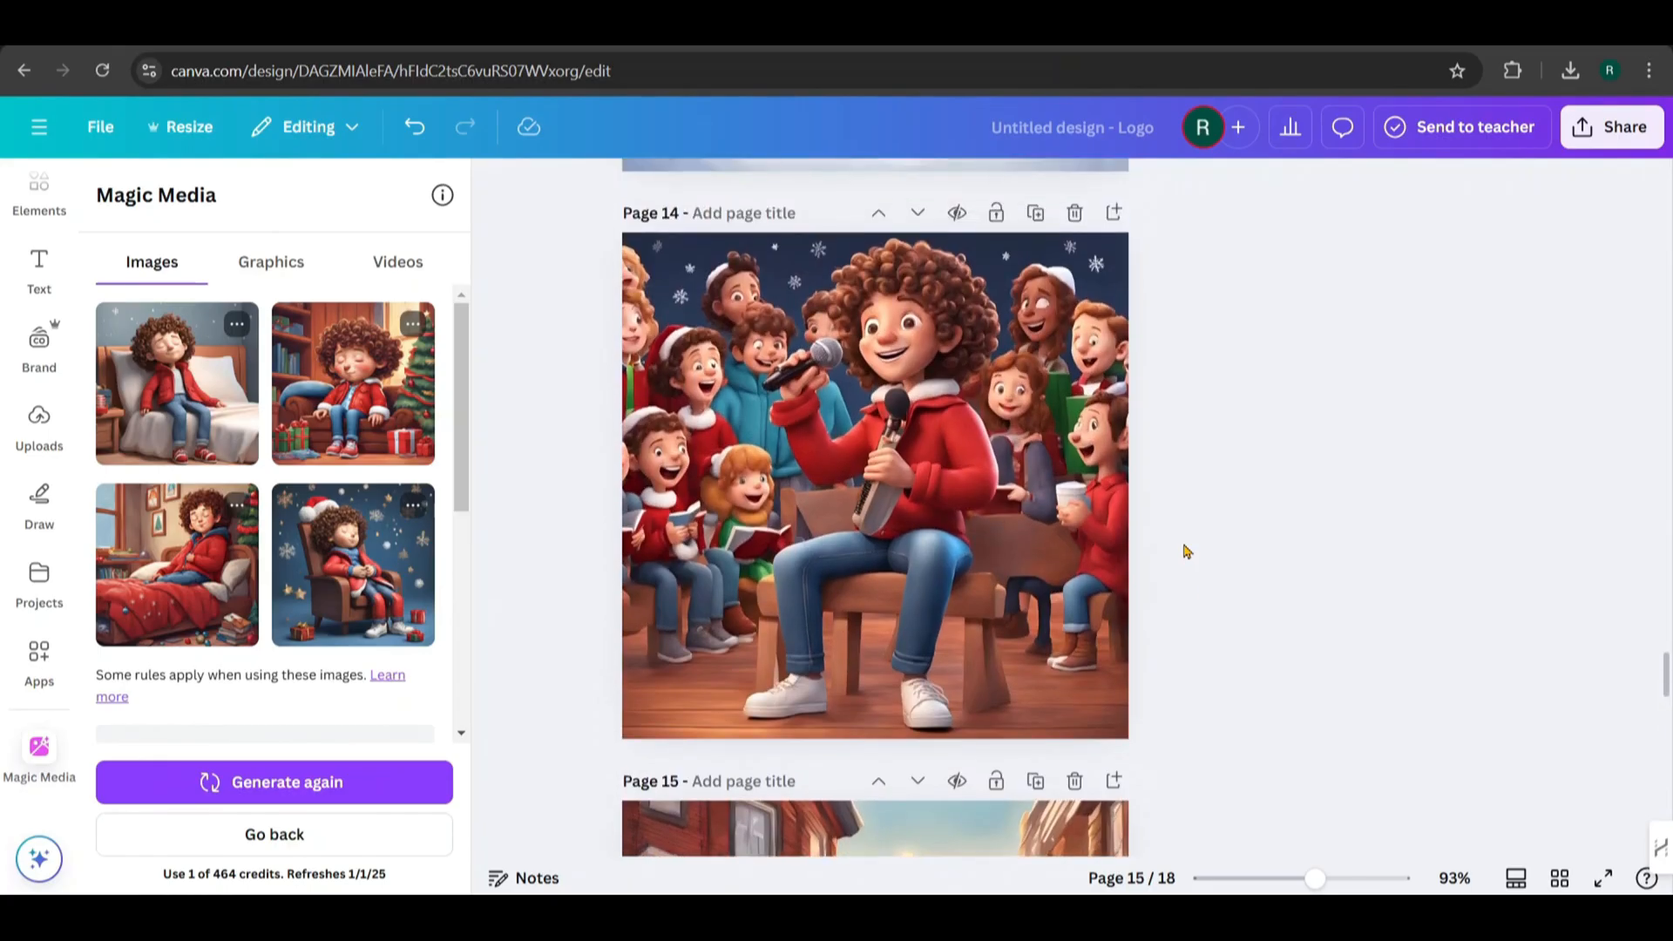
Scroll through the pages and open the first Magic Media result's options menu
{"action": "scroll", "scroll_direction": "up", "scroll_amount": 3}
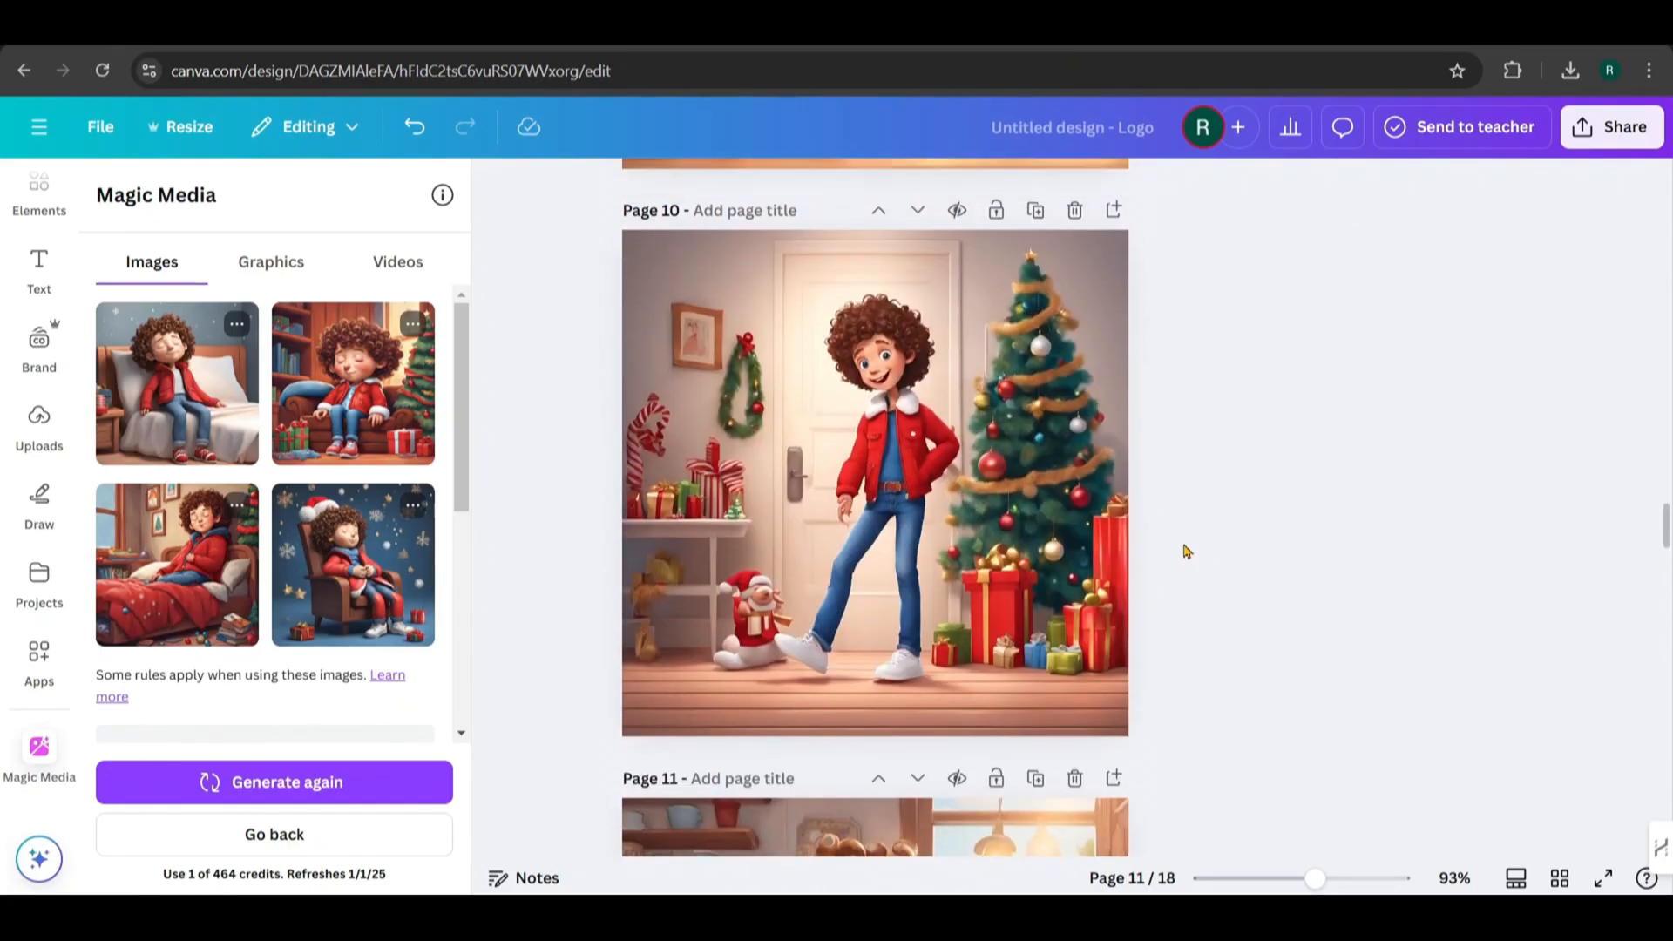
{"action": "scroll", "scroll_direction": "up", "scroll_amount": 3}
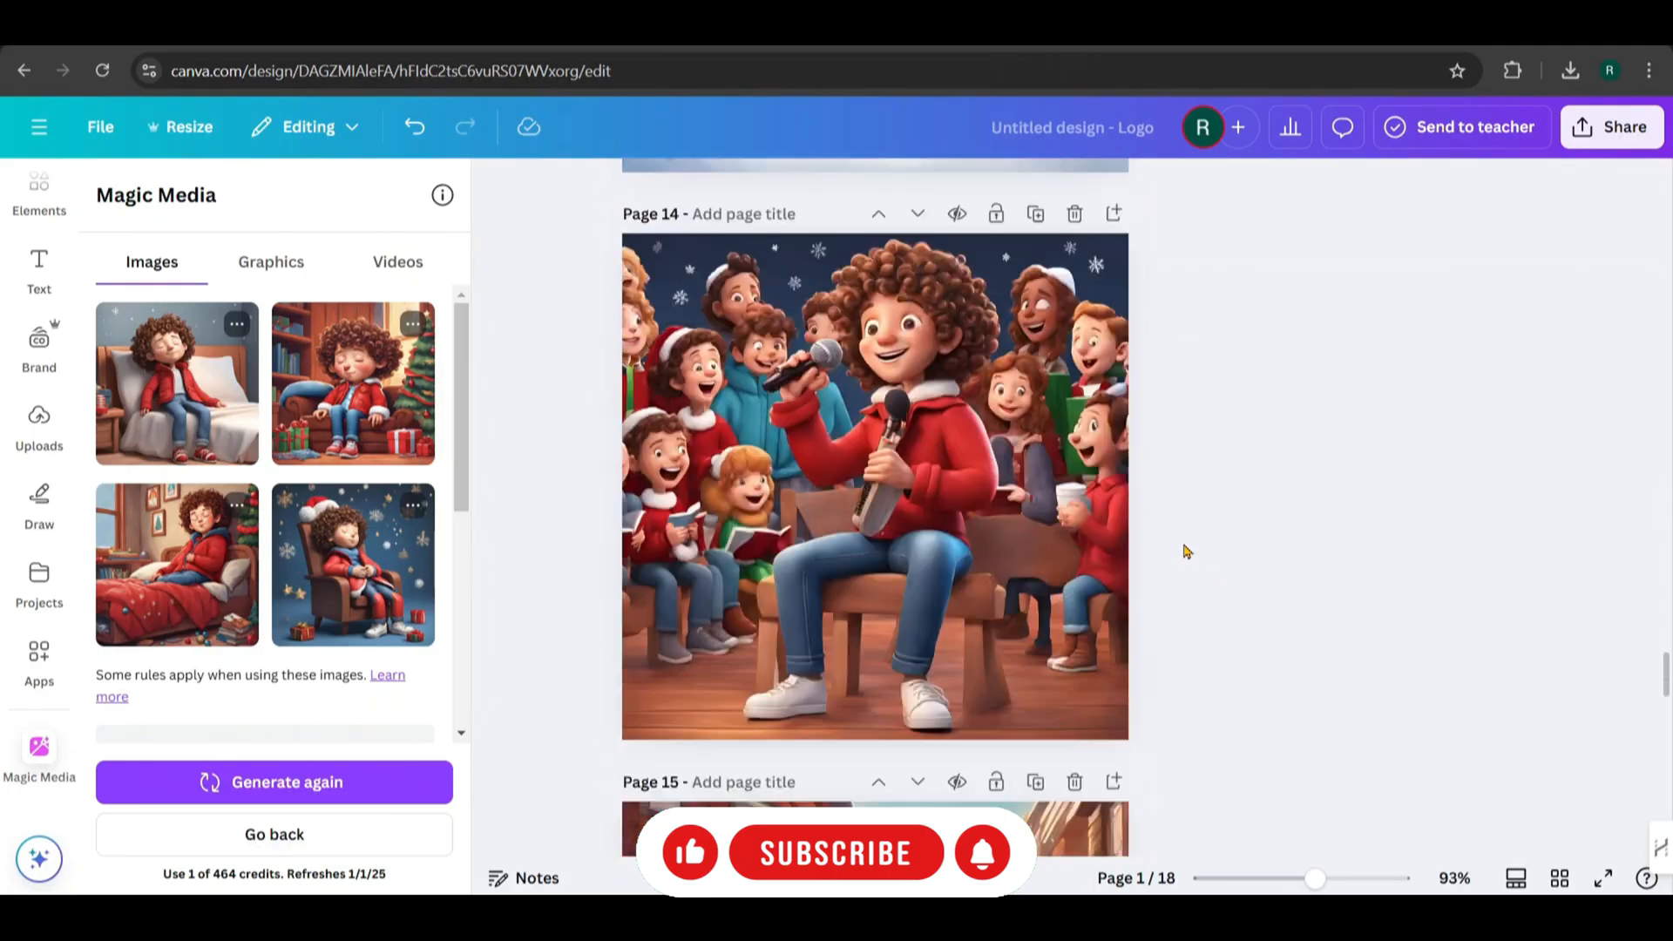
{"action": "left_click", "coordinate": [352, 384]}
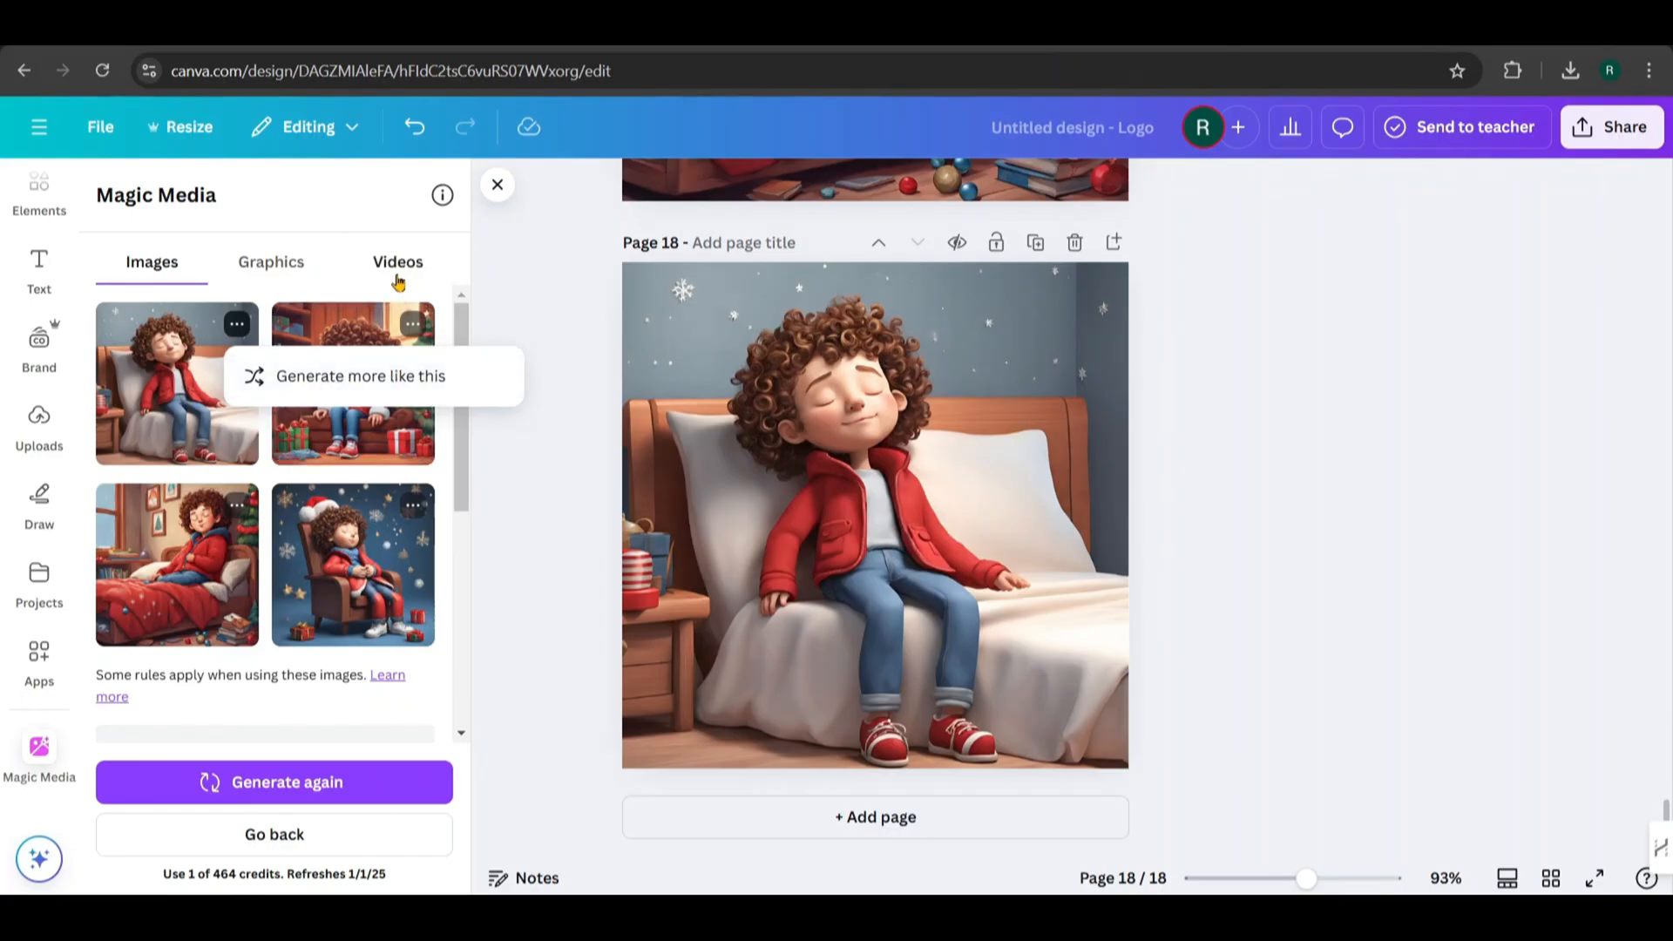
Check Magic Media's Videos tab and try turning the red car image into a video
{"action": "left_click", "coordinate": [397, 262]}
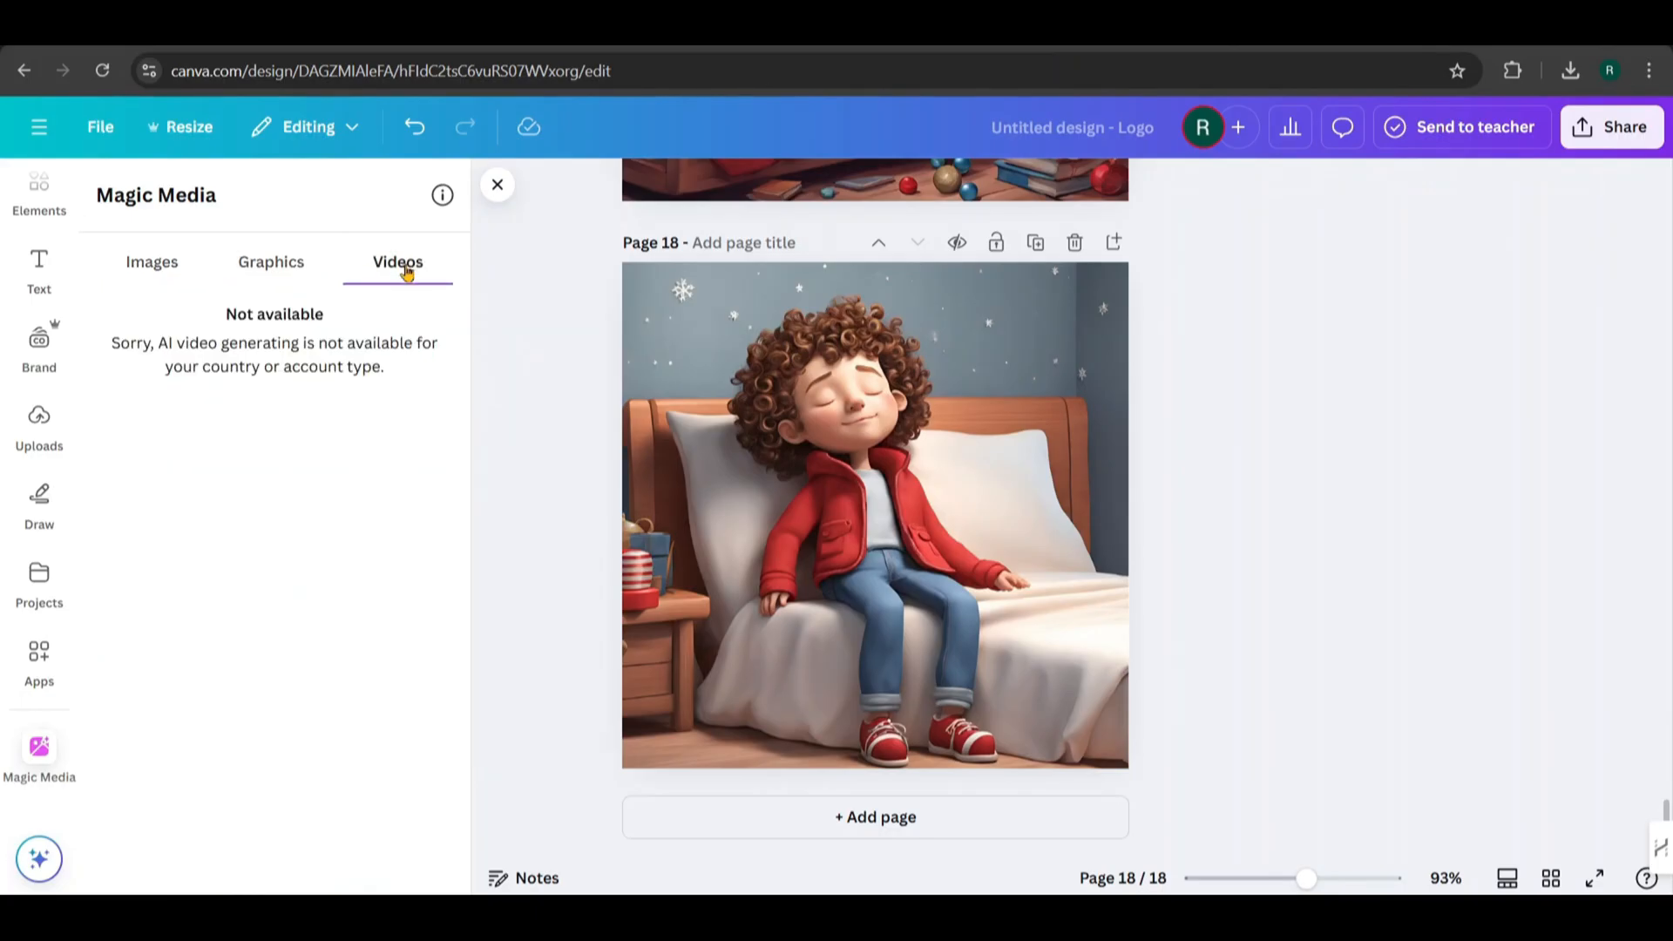
{"action": "mouse_move", "coordinate": [94, 366]}
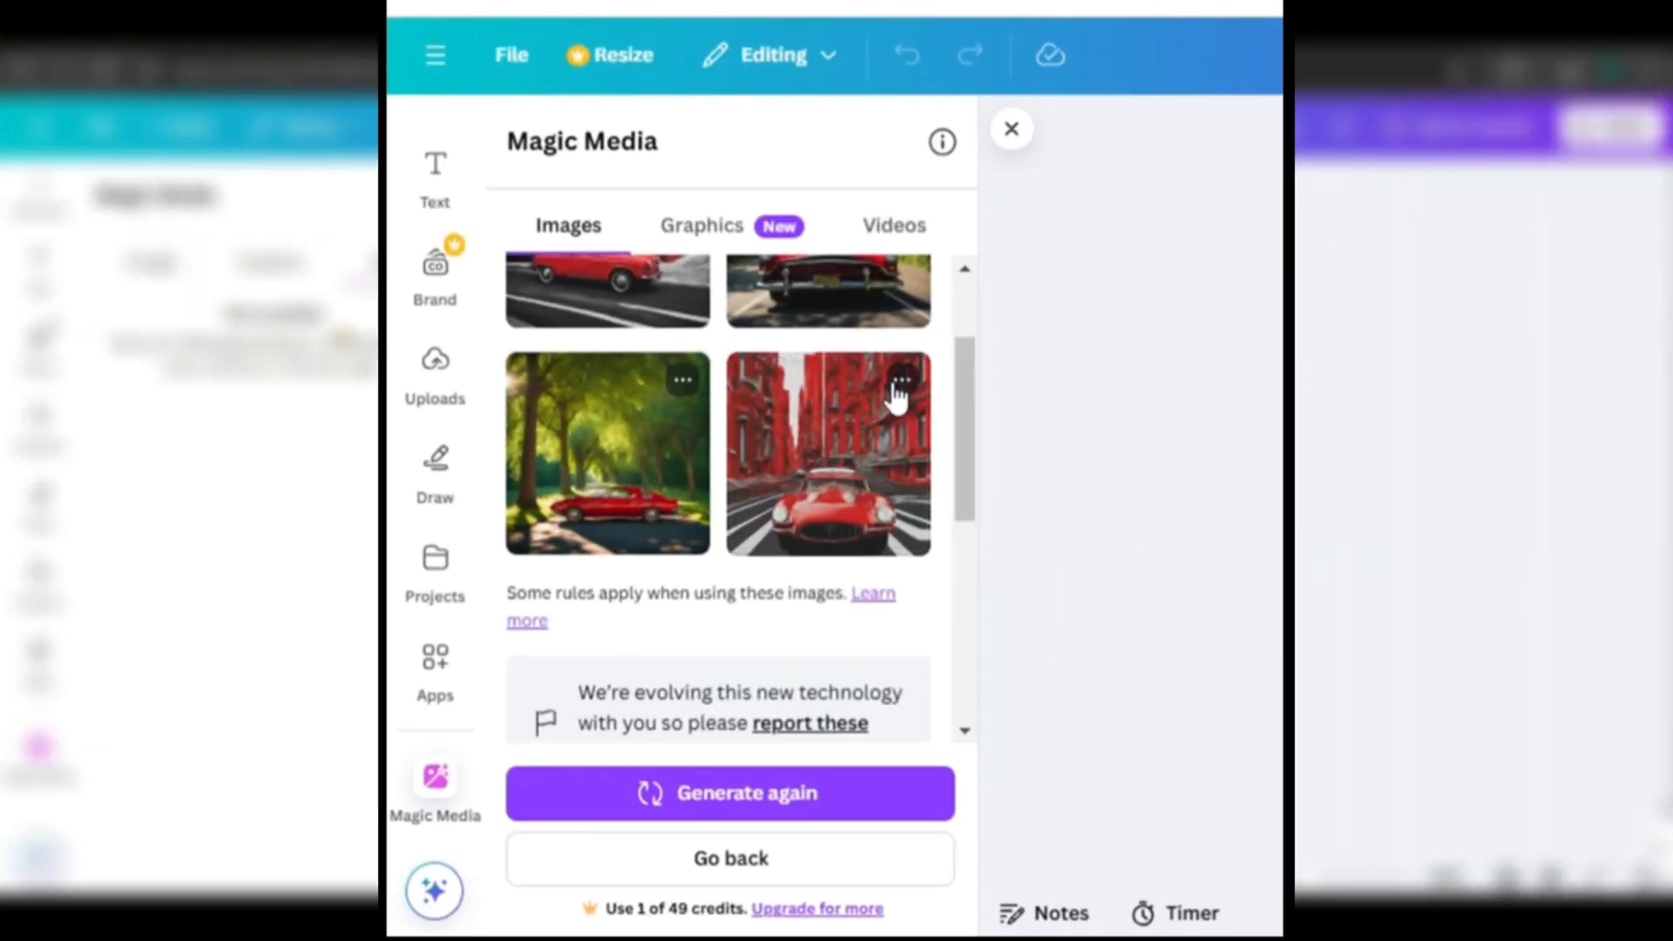
{"action": "left_click", "coordinate": [899, 379]}
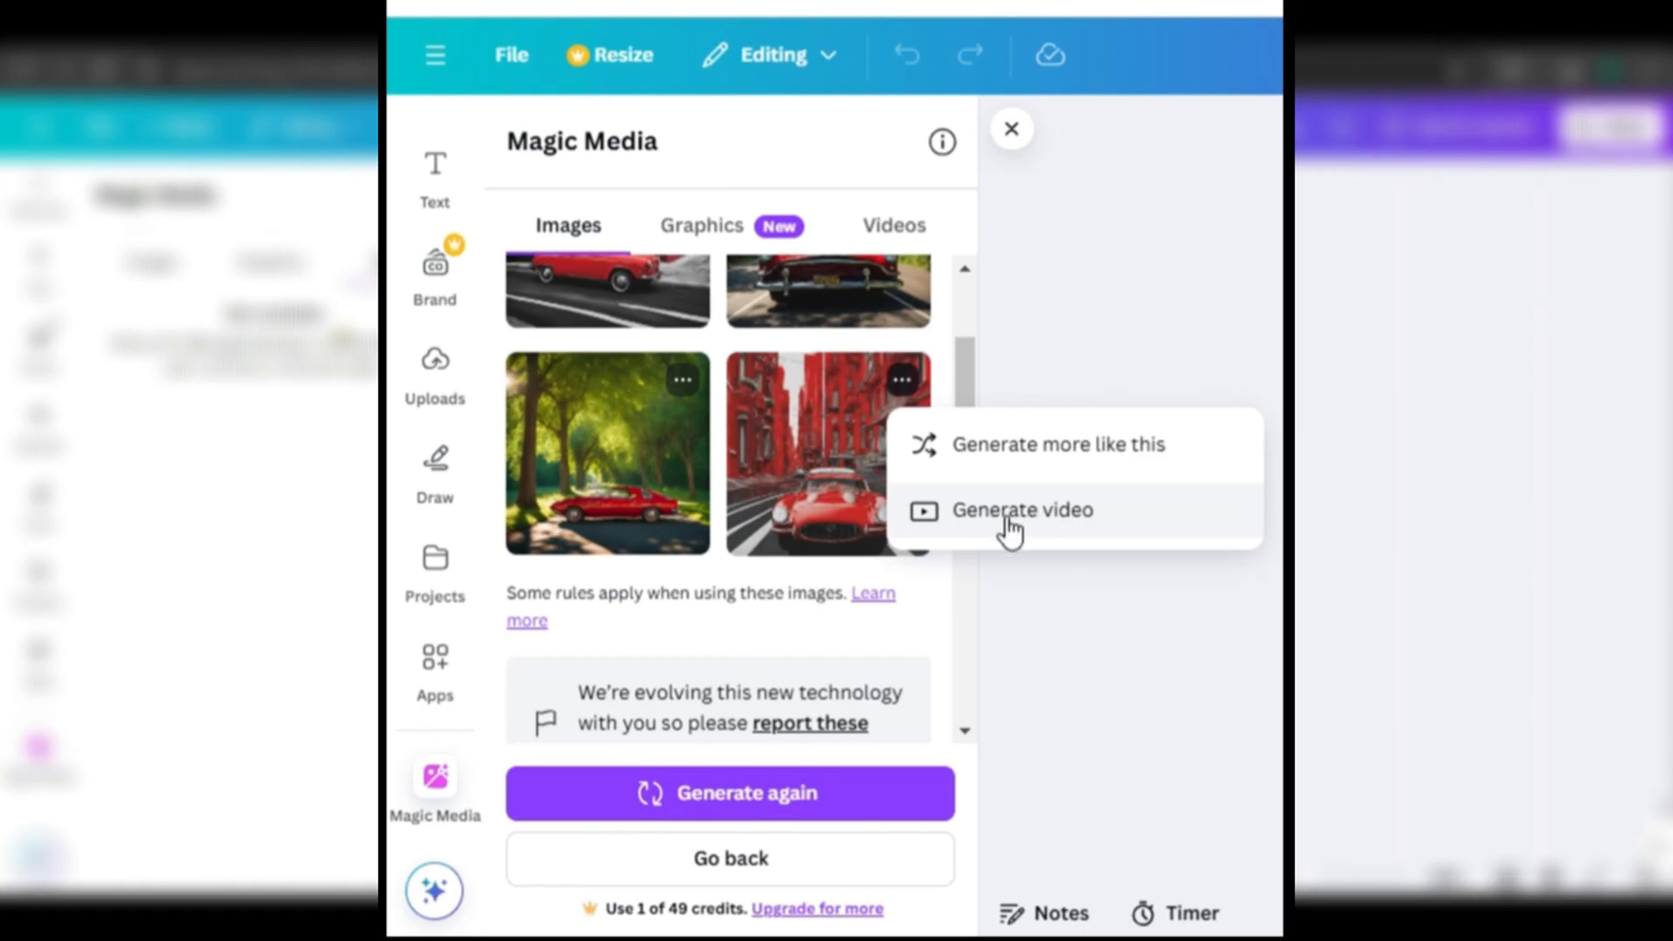
{"action": "left_click", "coordinate": [1021, 509]}
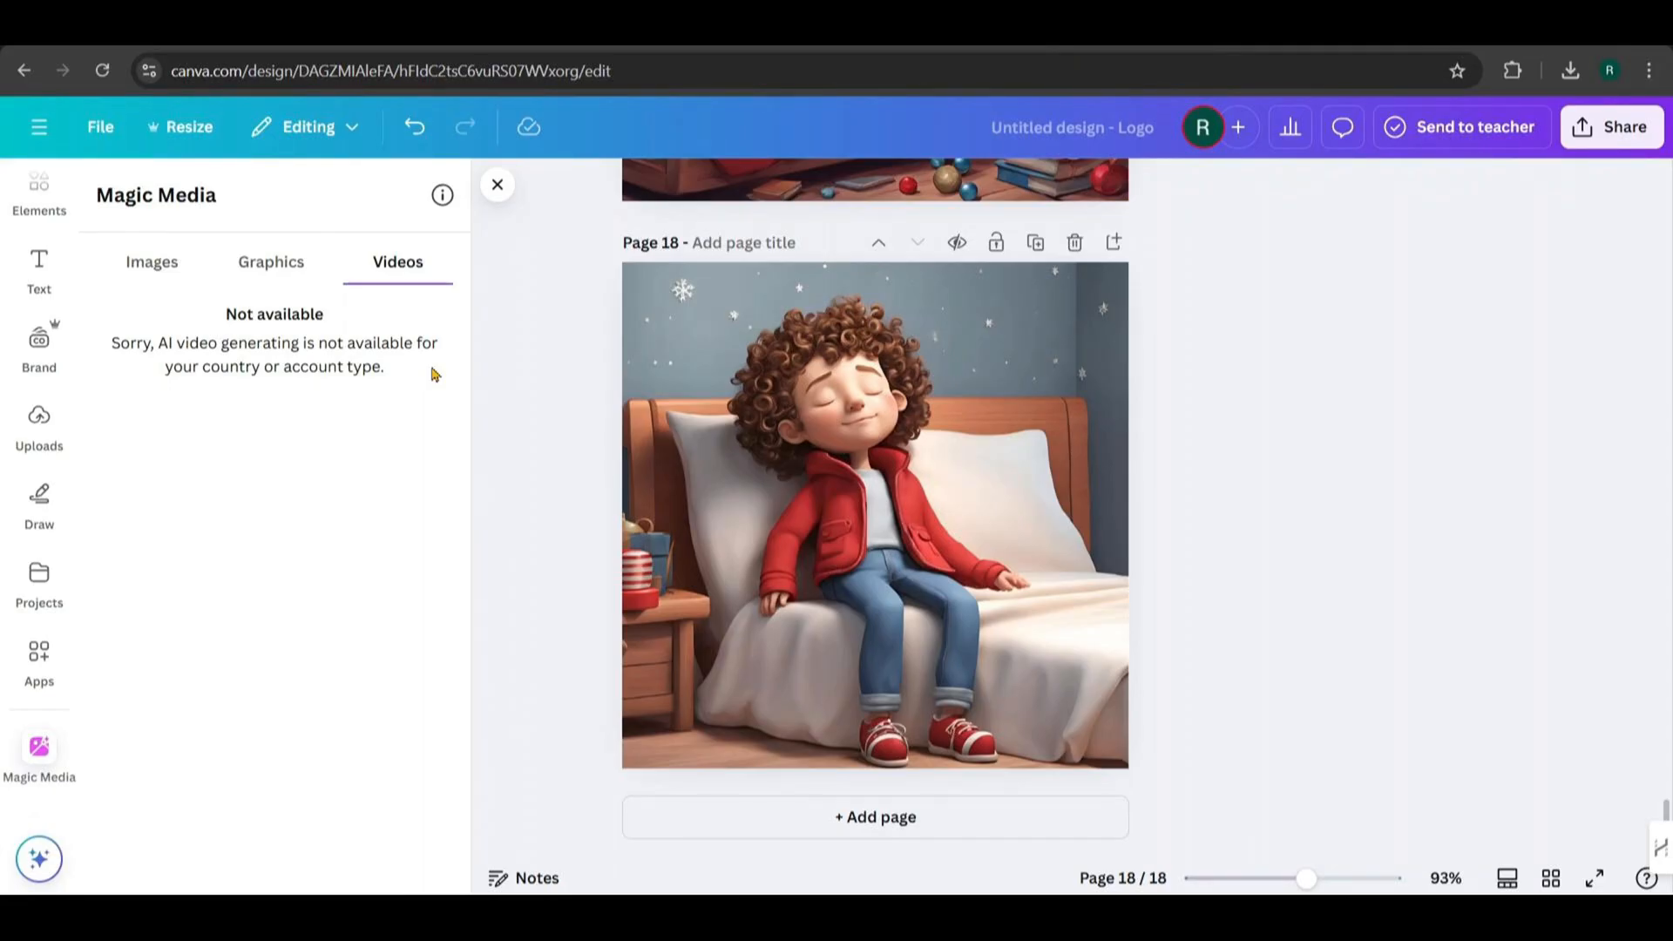
Download all 18 design pages as PNG images
{"action": "left_click", "coordinate": [1611, 127]}
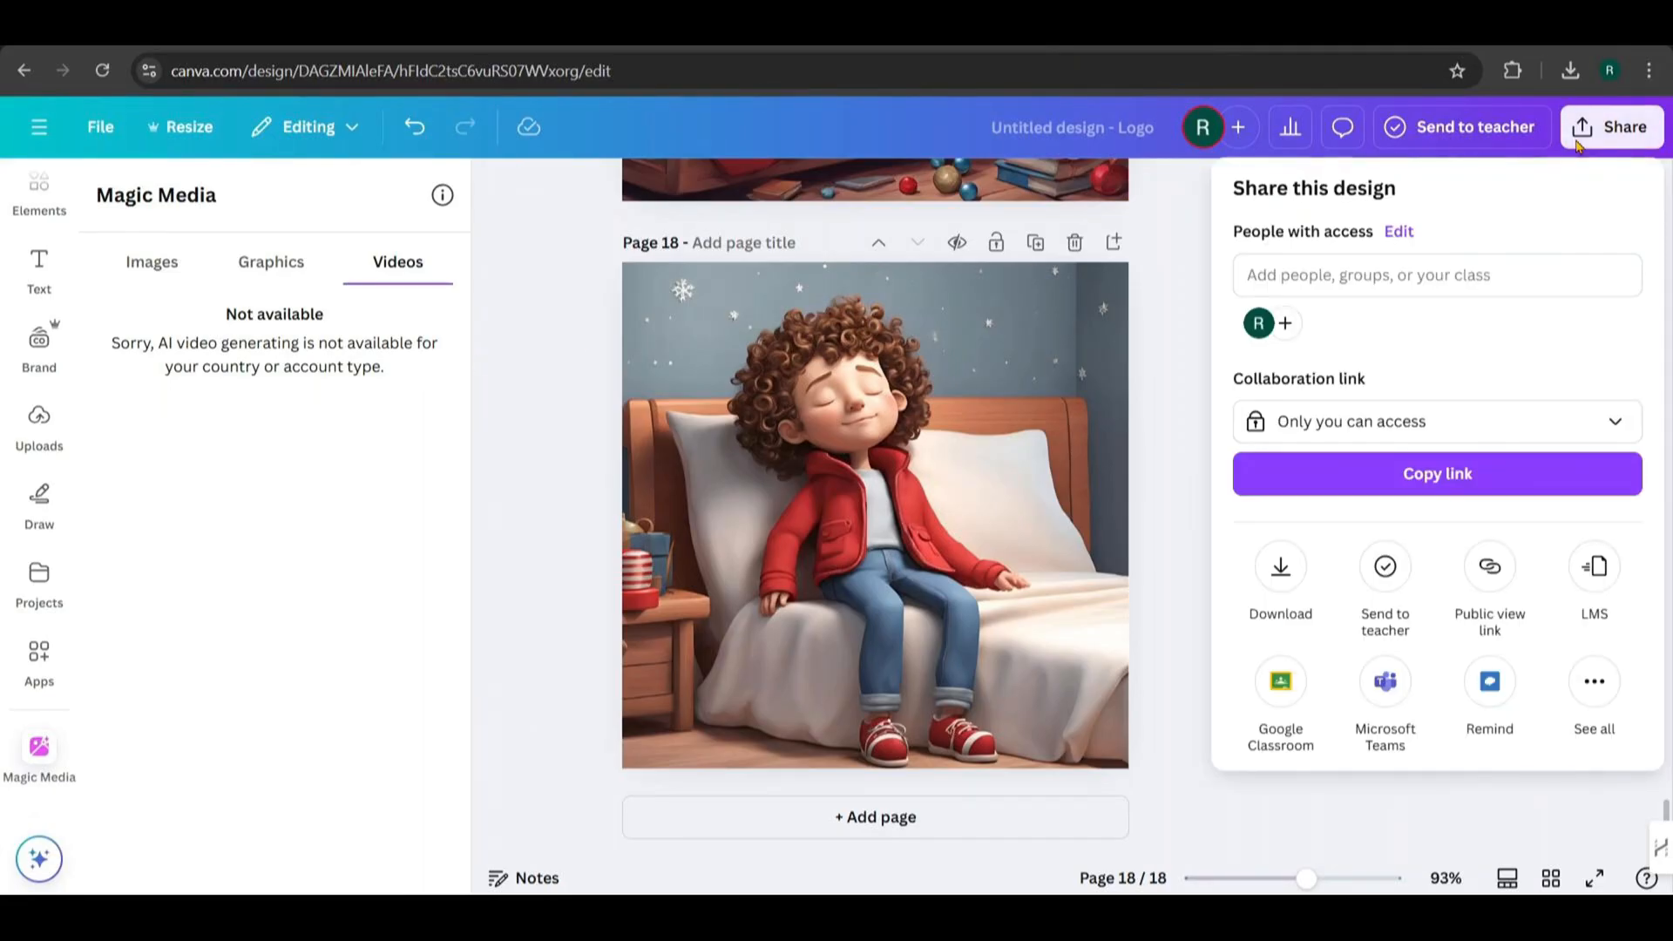
{"action": "left_click", "coordinate": [1279, 582]}
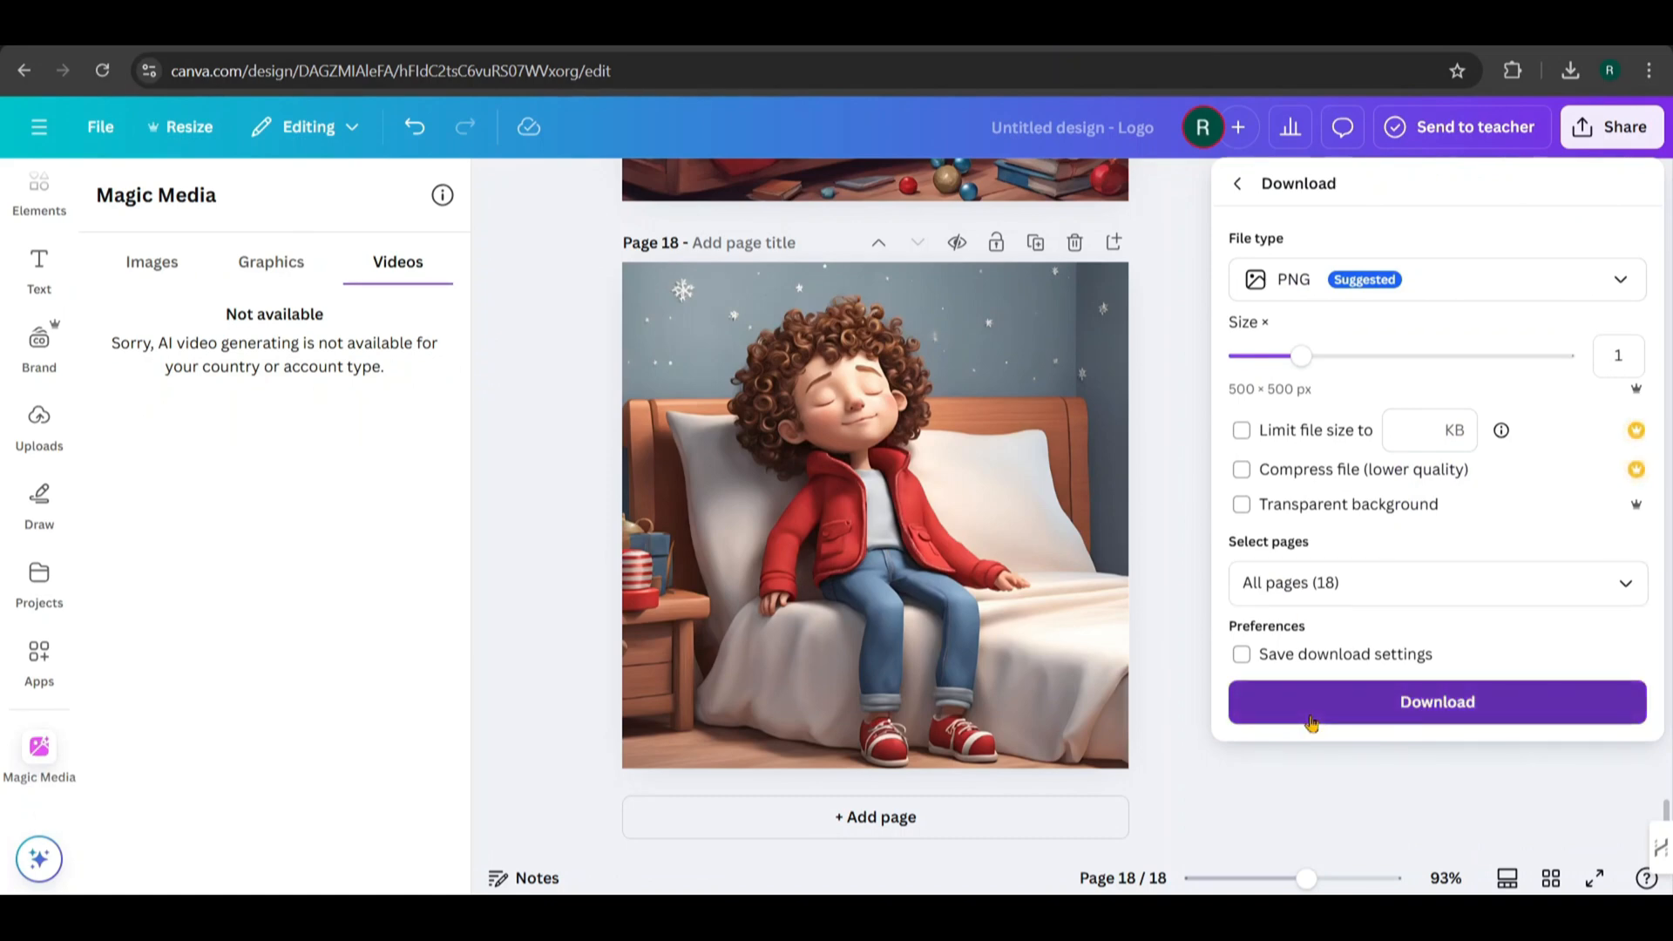
{"action": "left_click", "coordinate": [1436, 701]}
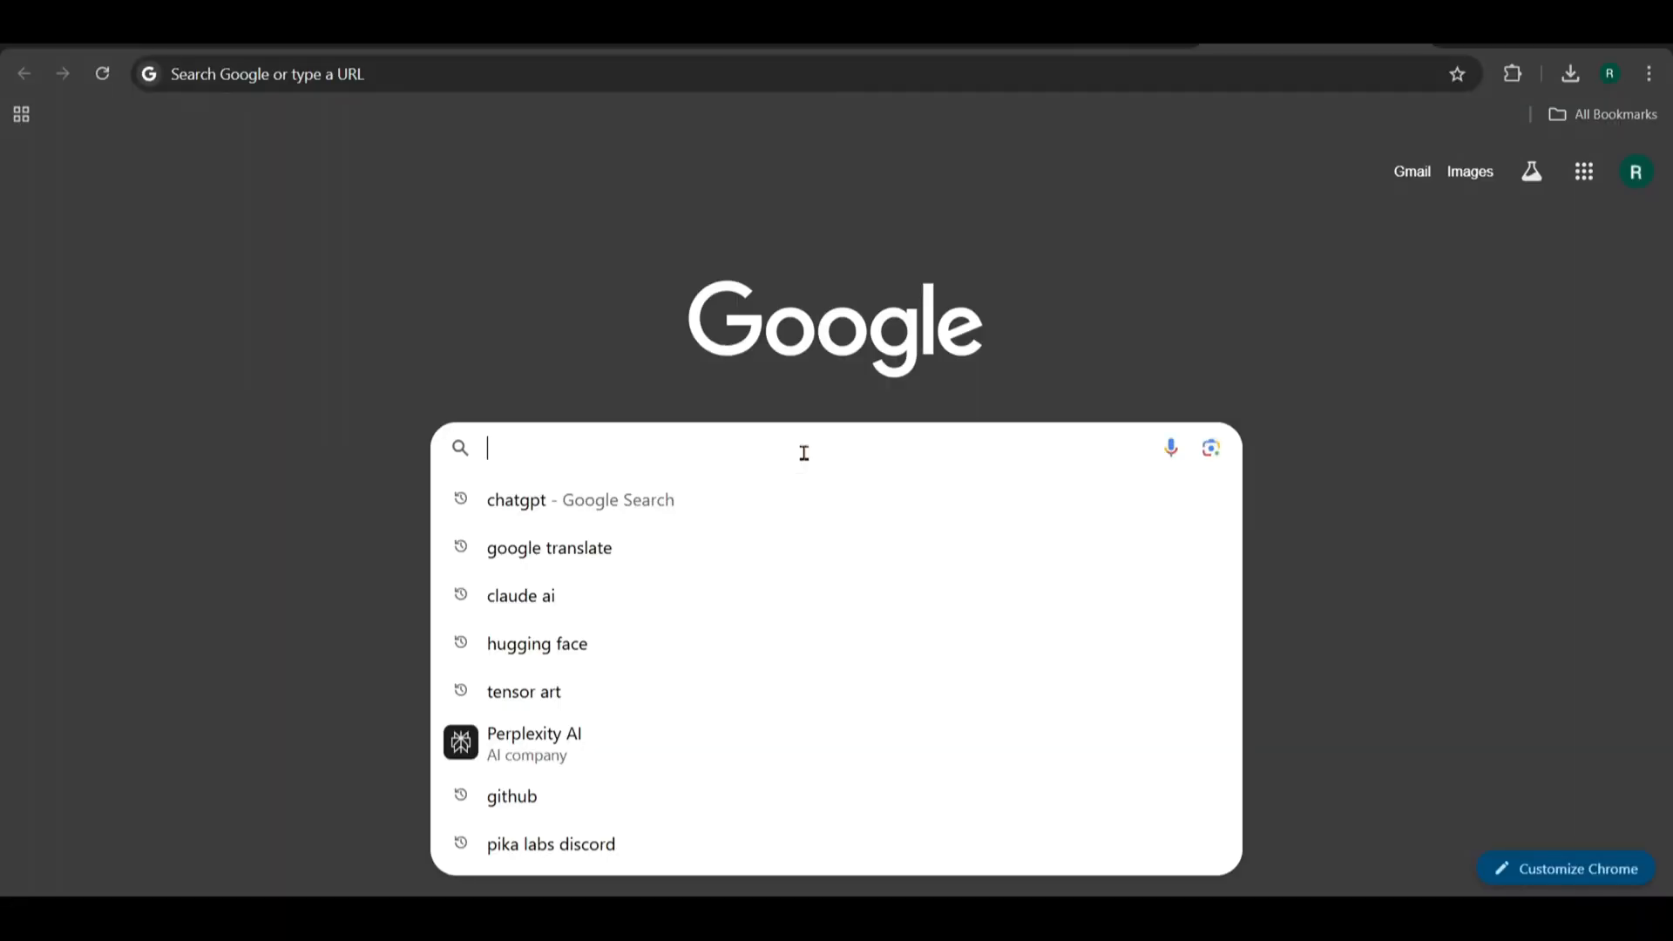
Search Google for Pika Labs Discord
{"action": "type", "text": "pi"}
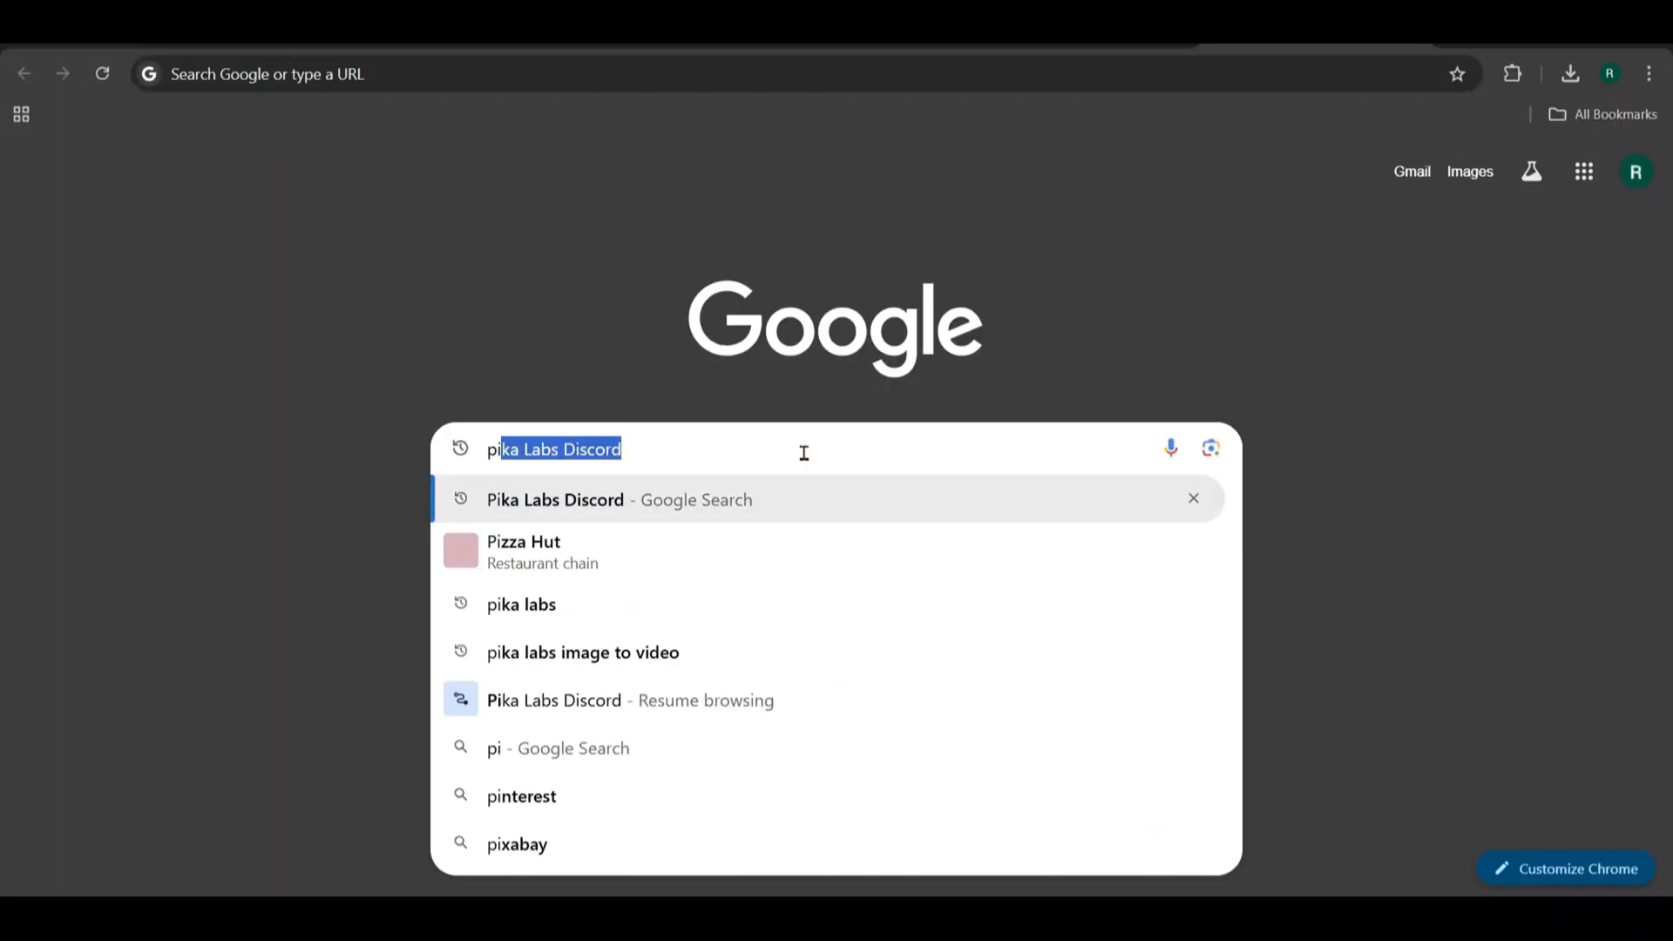
{"action": "key", "text": "End"}
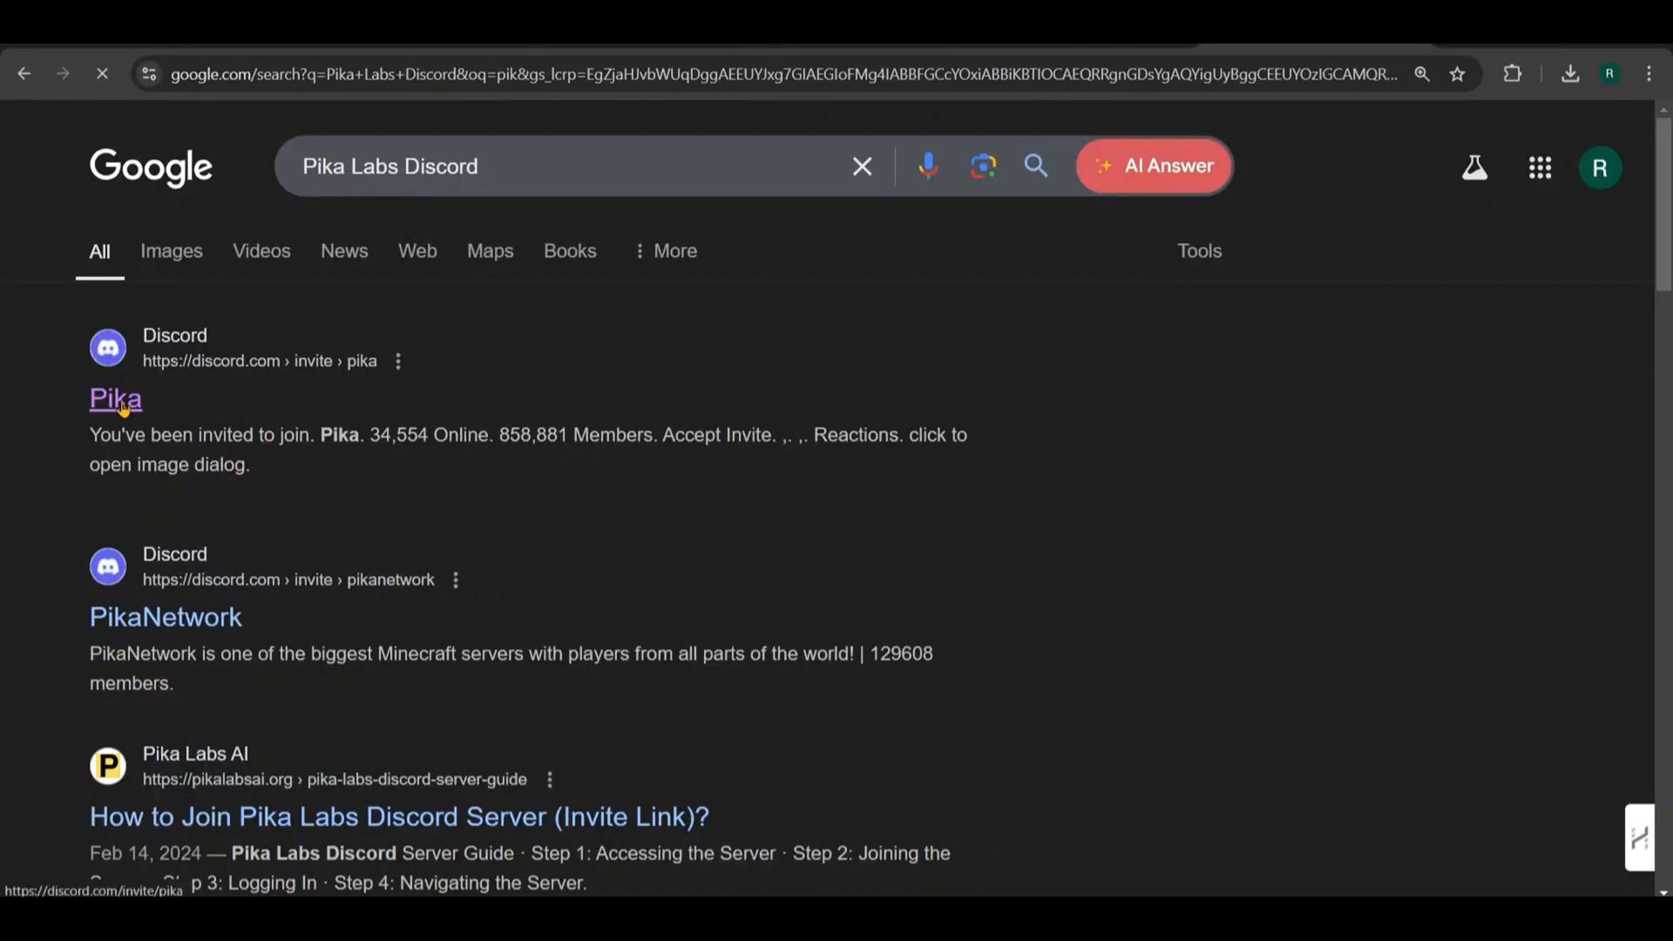
Join the Pika Discord server from its invite and continue in the browser
{"action": "left_click", "coordinate": [115, 399]}
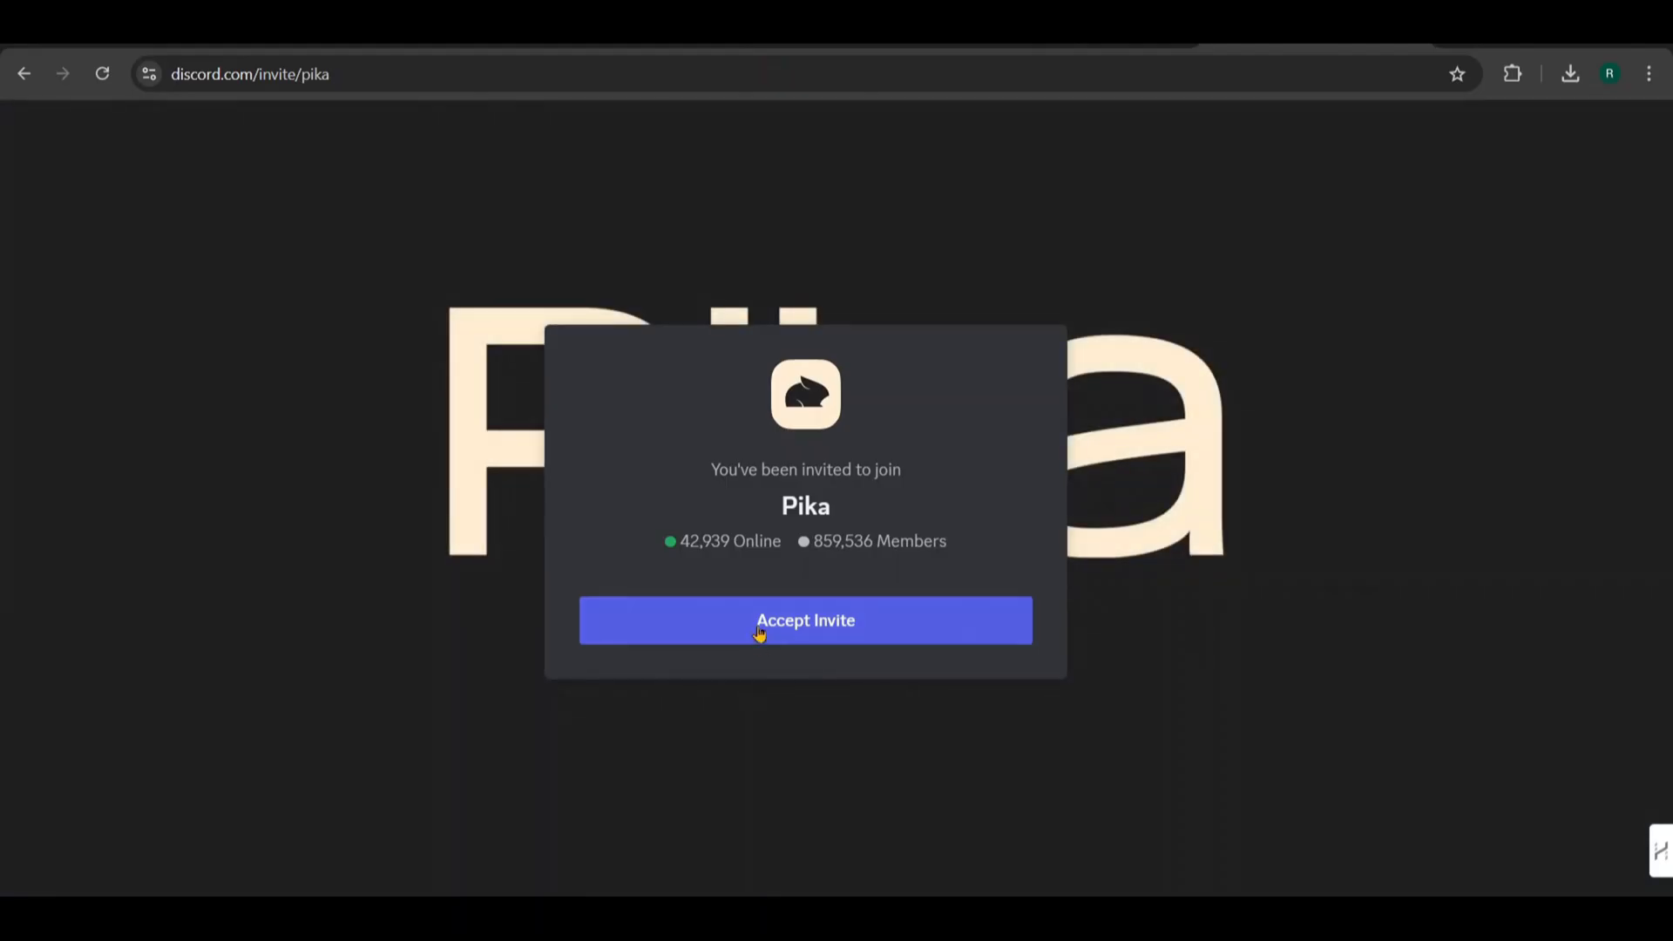
{"action": "left_click", "coordinate": [805, 620]}
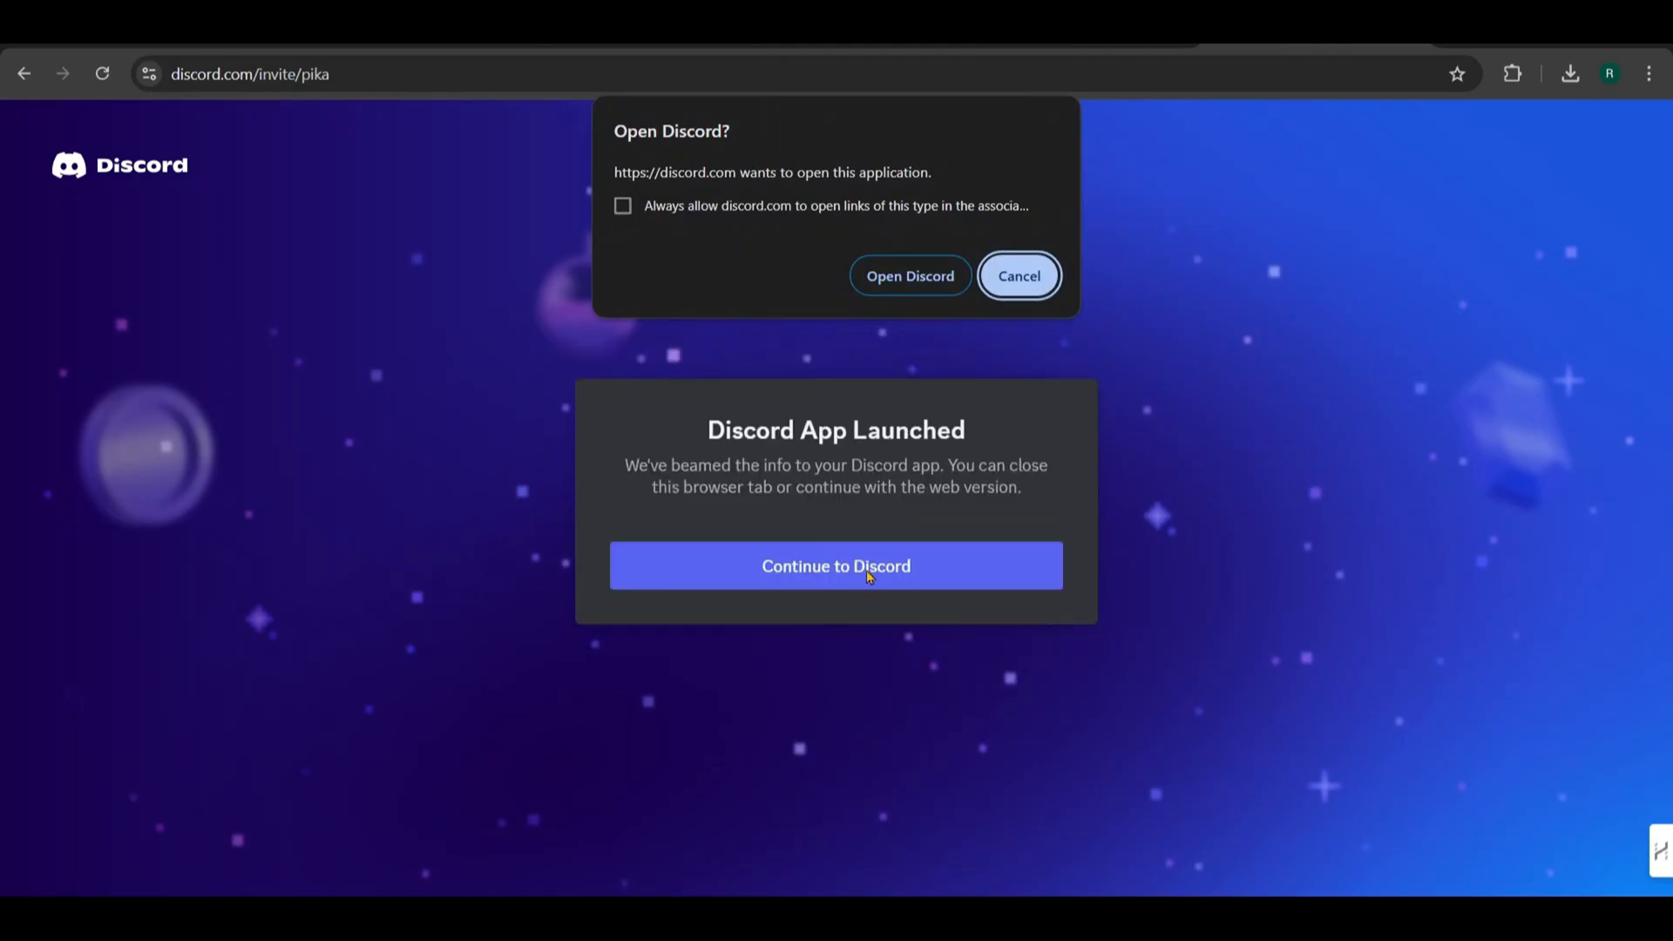
{"action": "left_click", "coordinate": [1017, 276]}
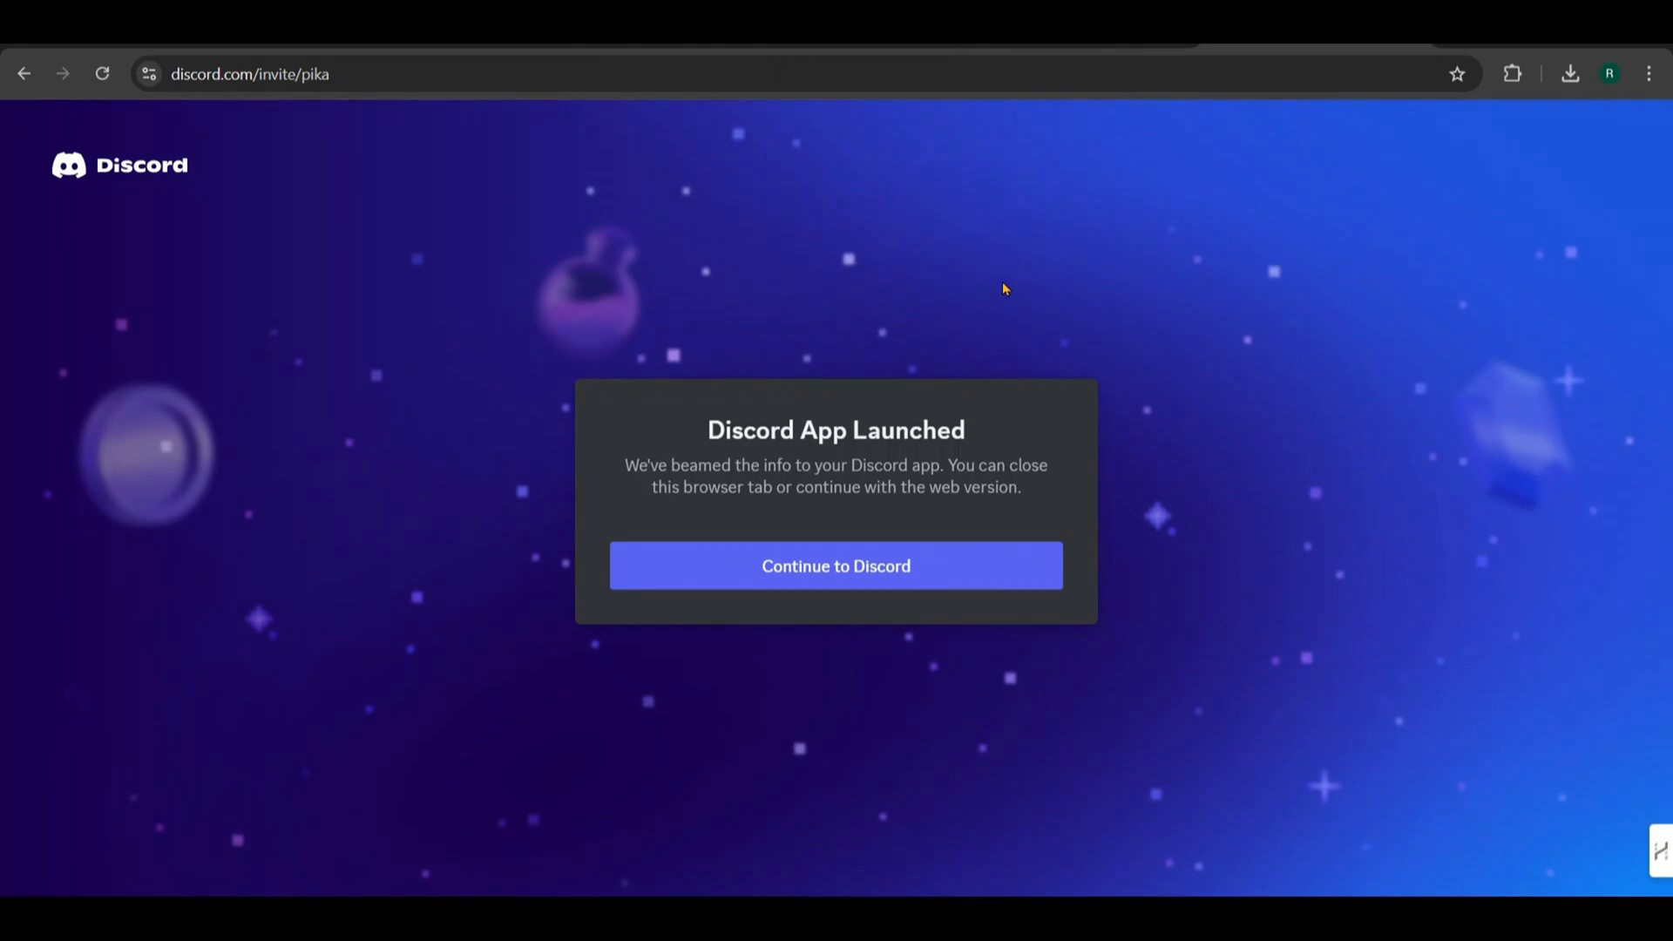
{"action": "mouse_move", "coordinate": [836, 566]}
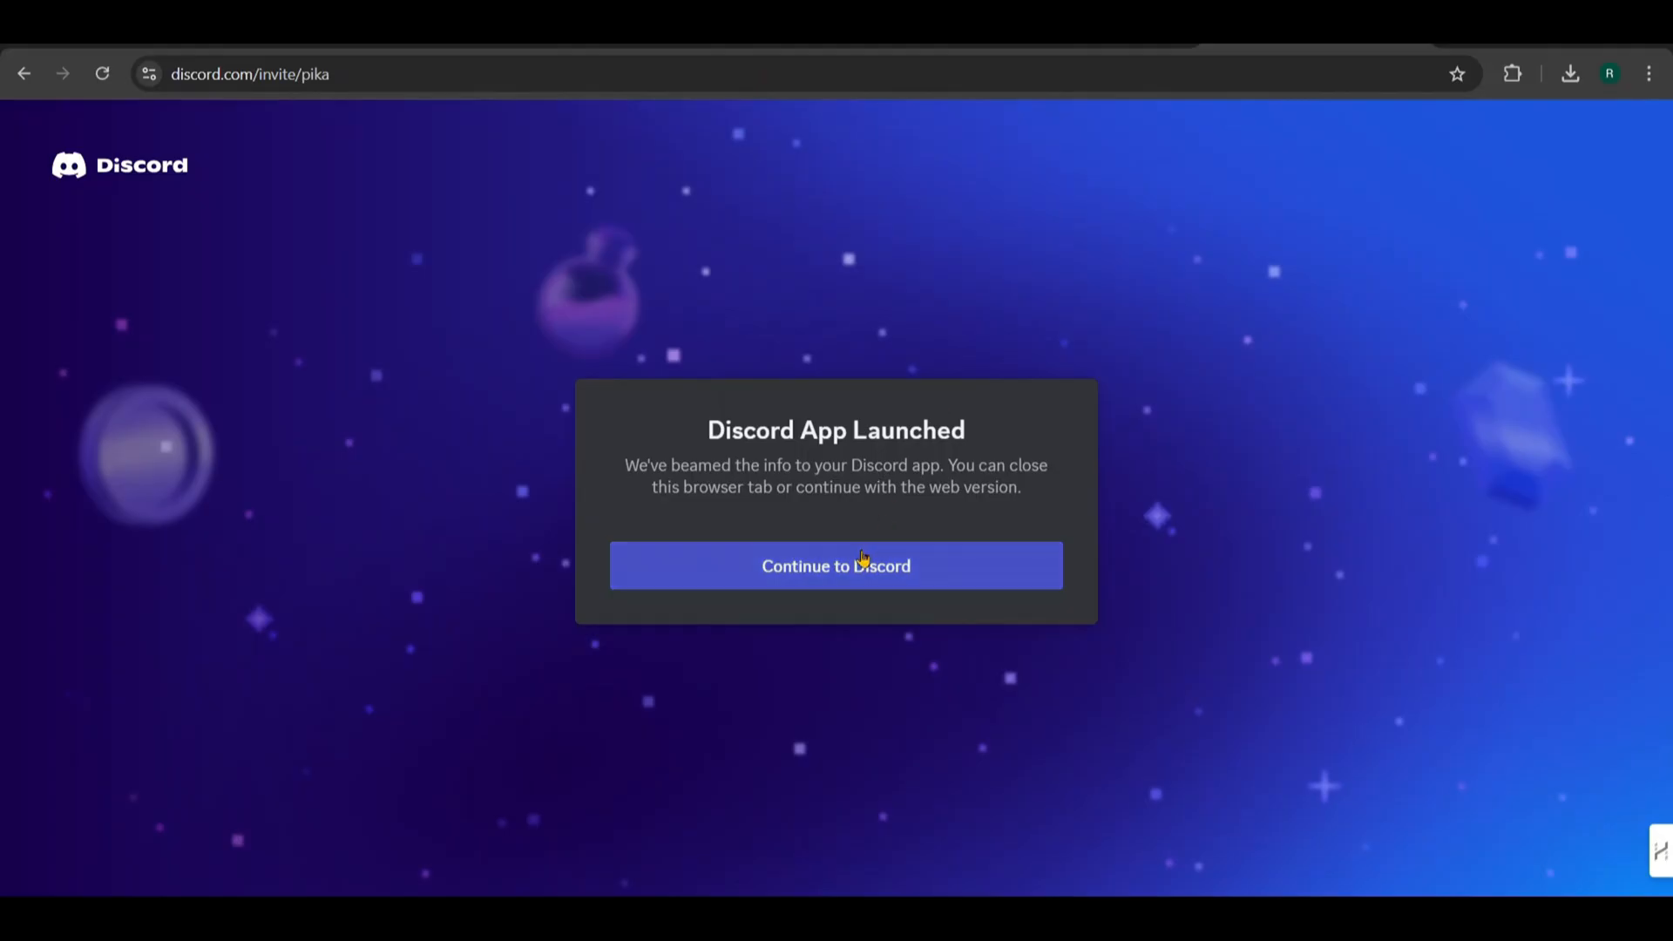
{"action": "left_click", "coordinate": [836, 565]}
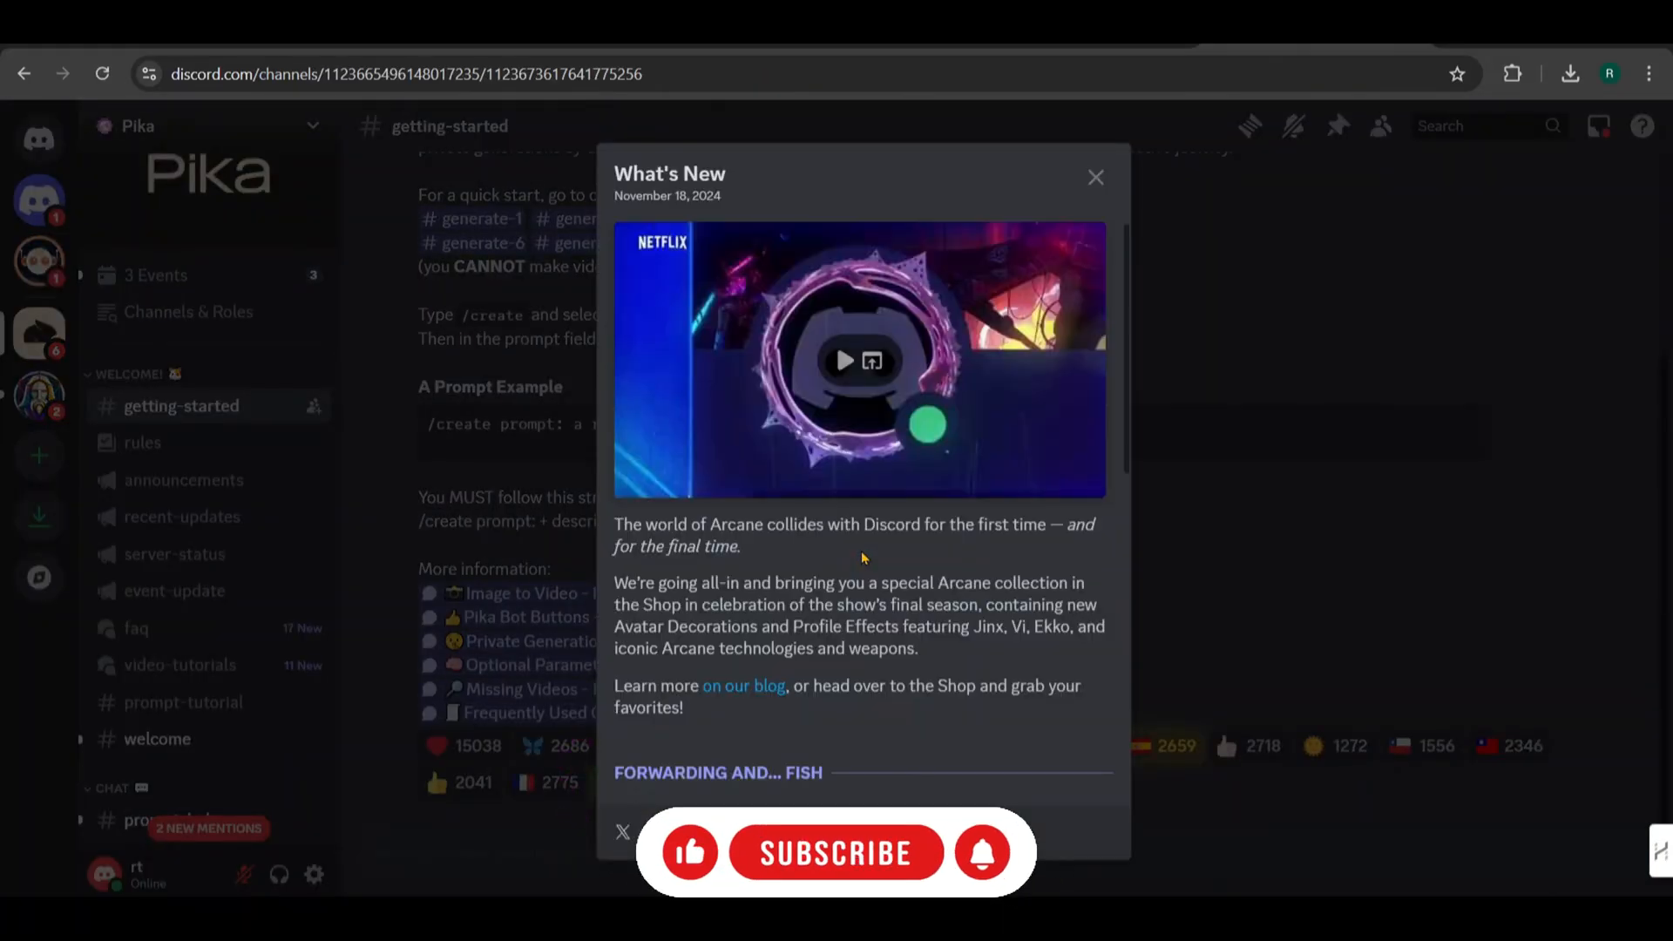
Dismiss What's New, open Pika's generate-2 channel and type / for the command list
{"action": "left_click", "coordinate": [1095, 177]}
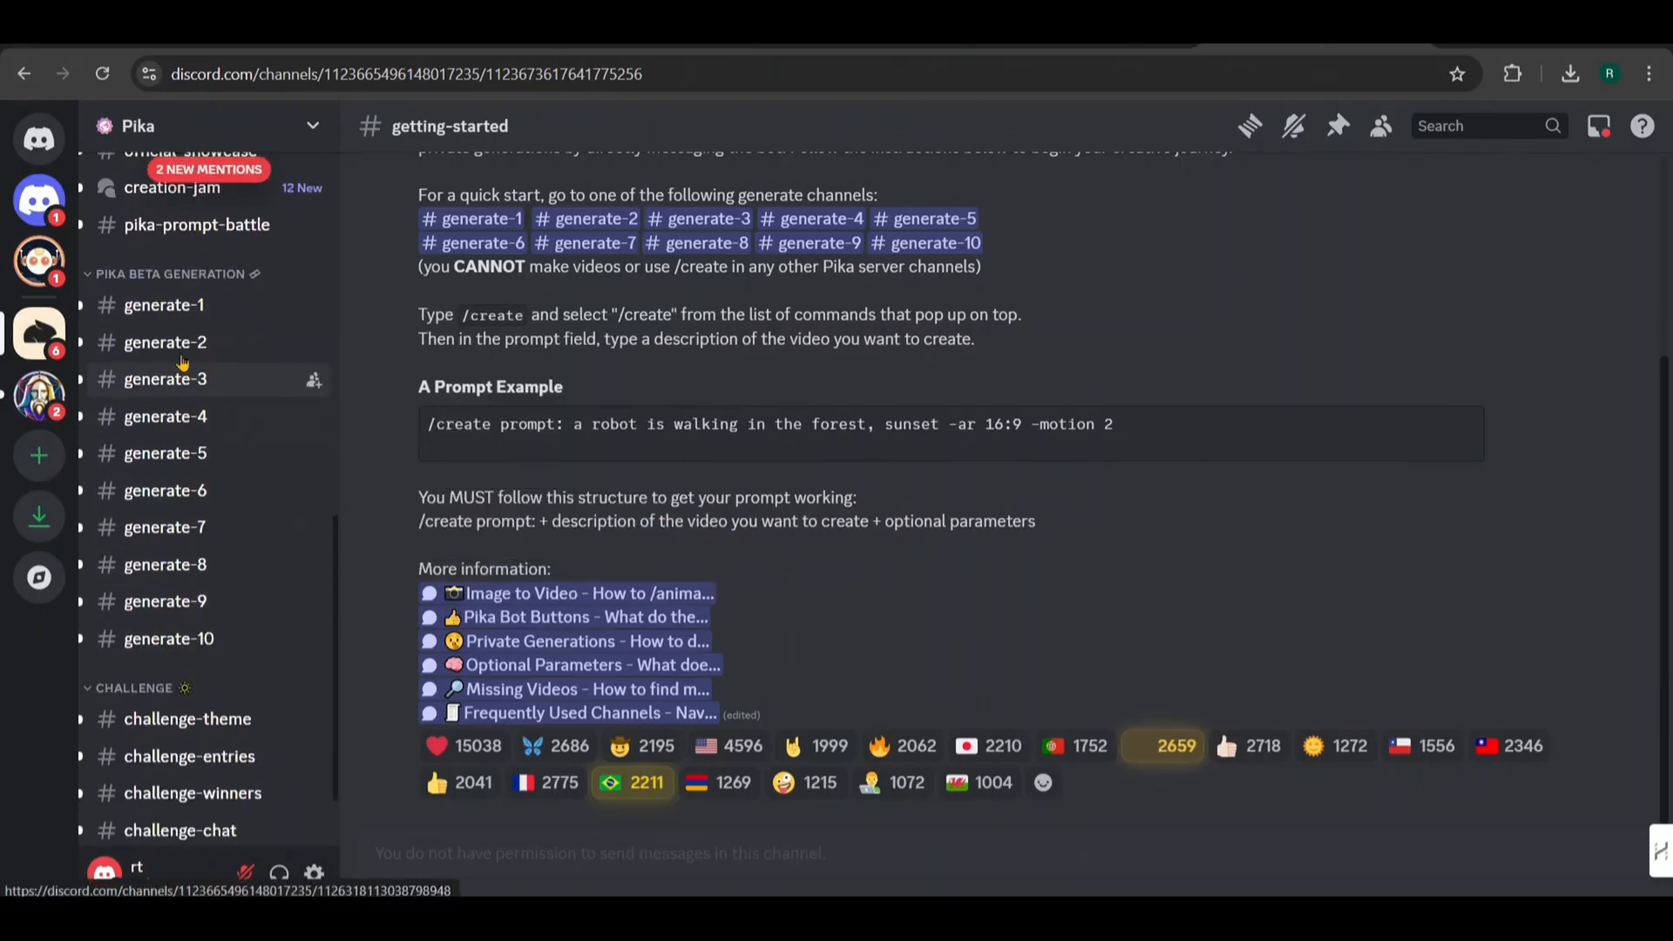
{"action": "left_click", "coordinate": [165, 342]}
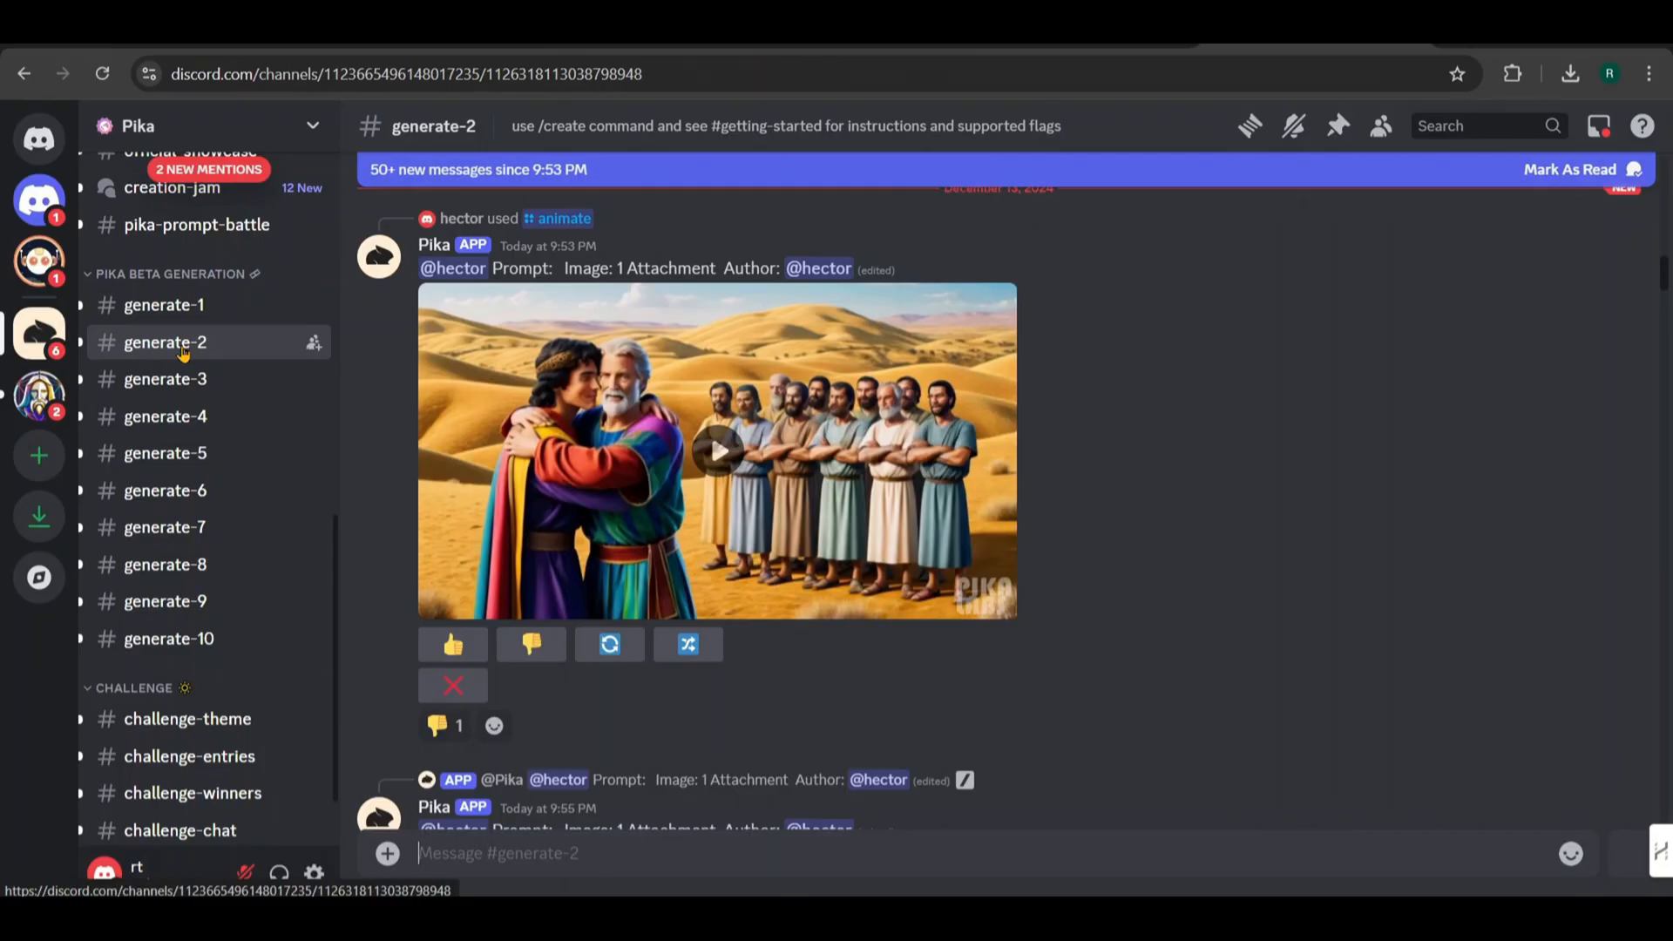
{"action": "scroll", "scroll_direction": "down", "scroll_amount": 3}
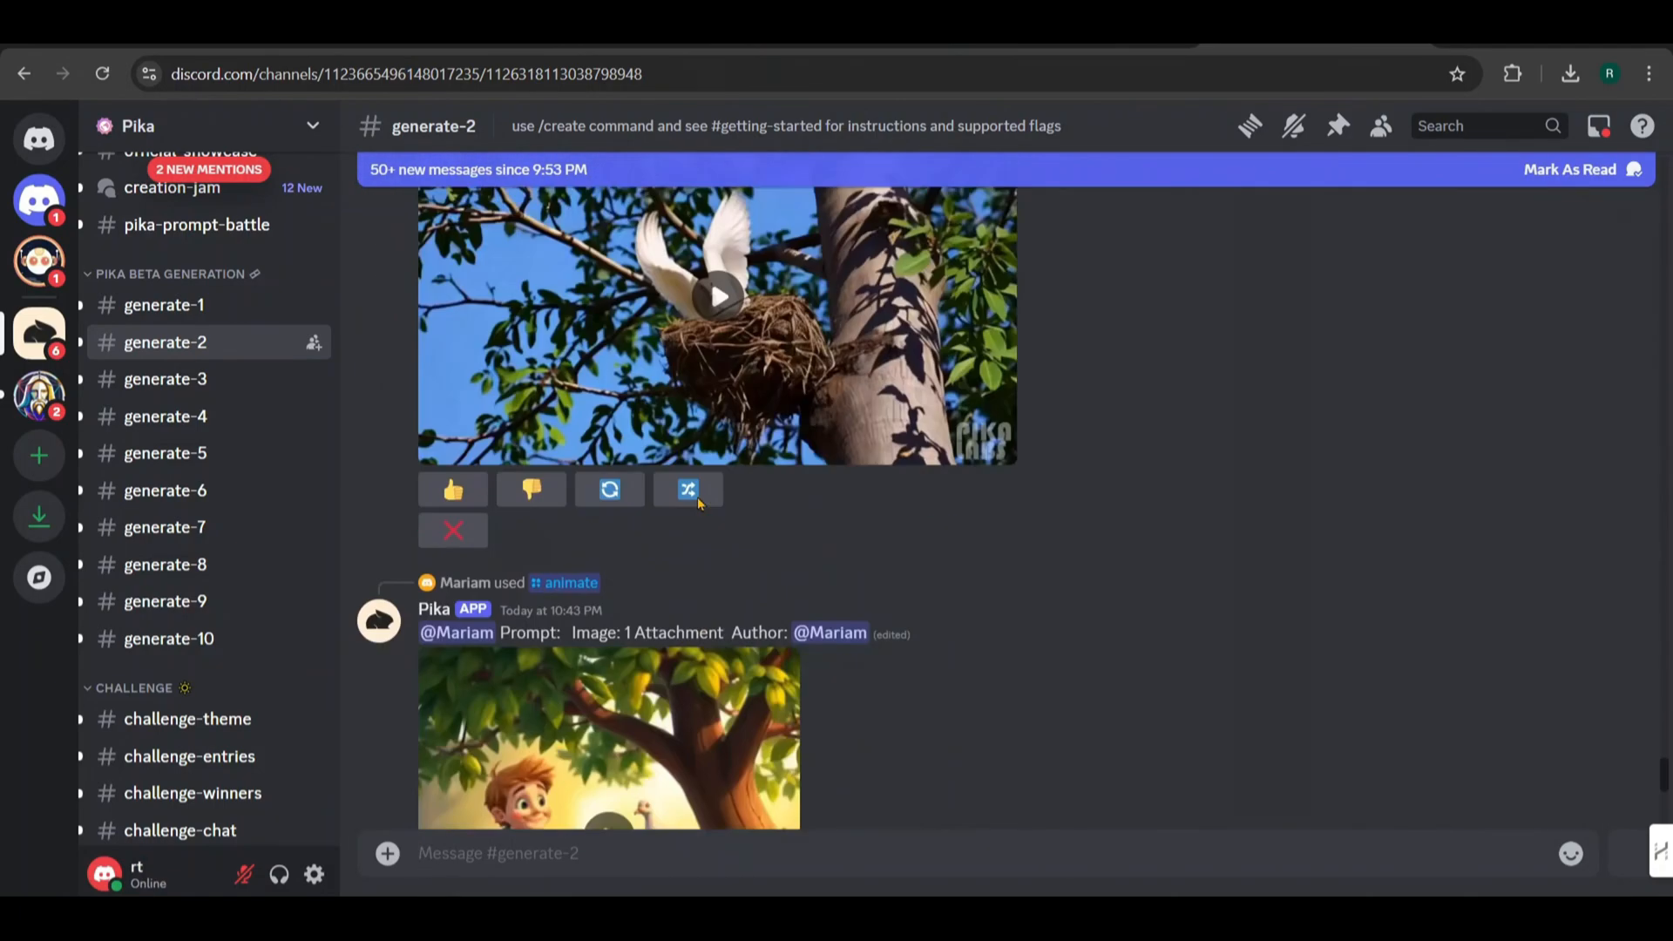
{"action": "scroll", "scroll_direction": "down", "scroll_amount": 3}
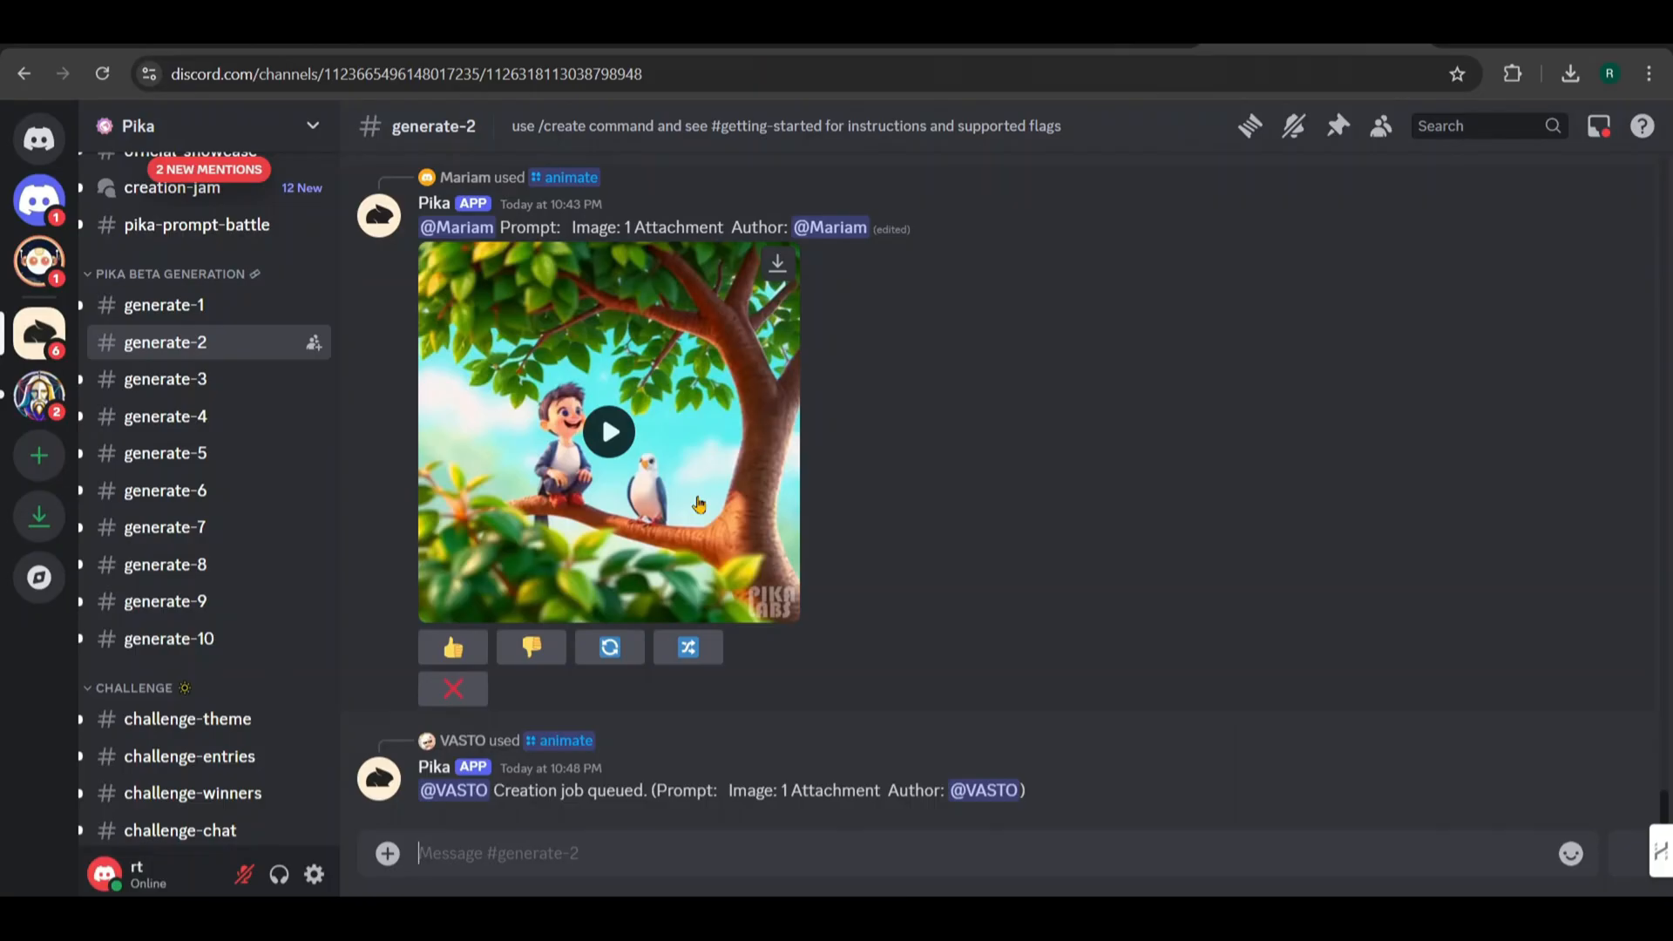
{"action": "type", "text": "/"}
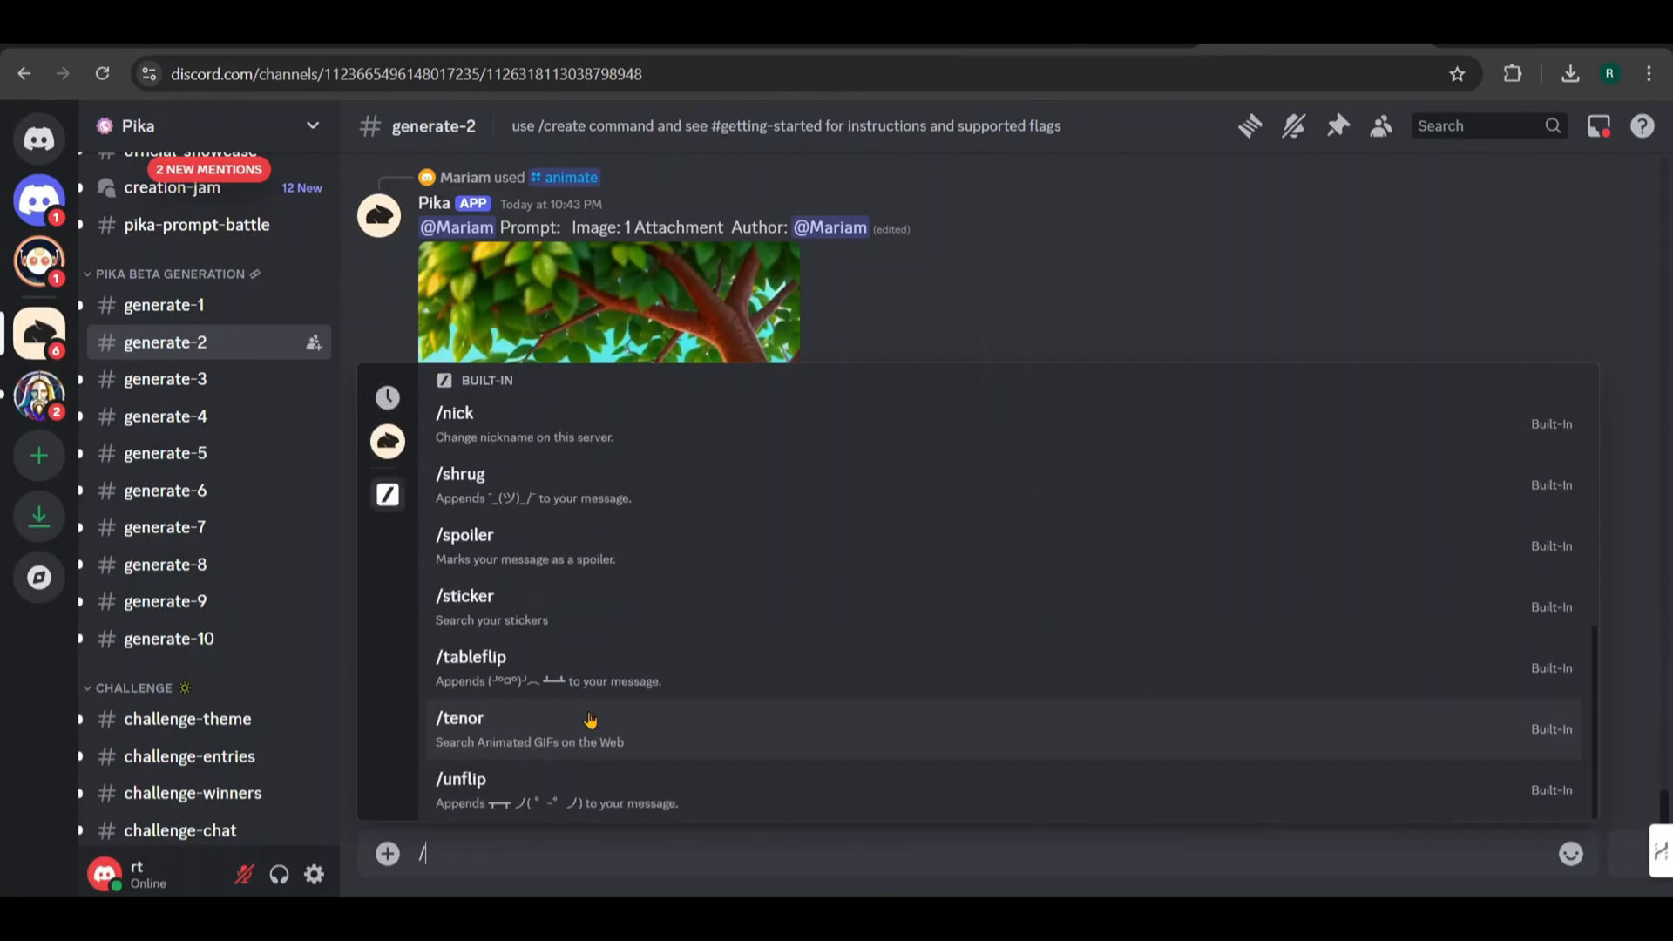
Send a Pika /animate request with 1.png, the boy on his bed
{"action": "left_click", "coordinate": [386, 441]}
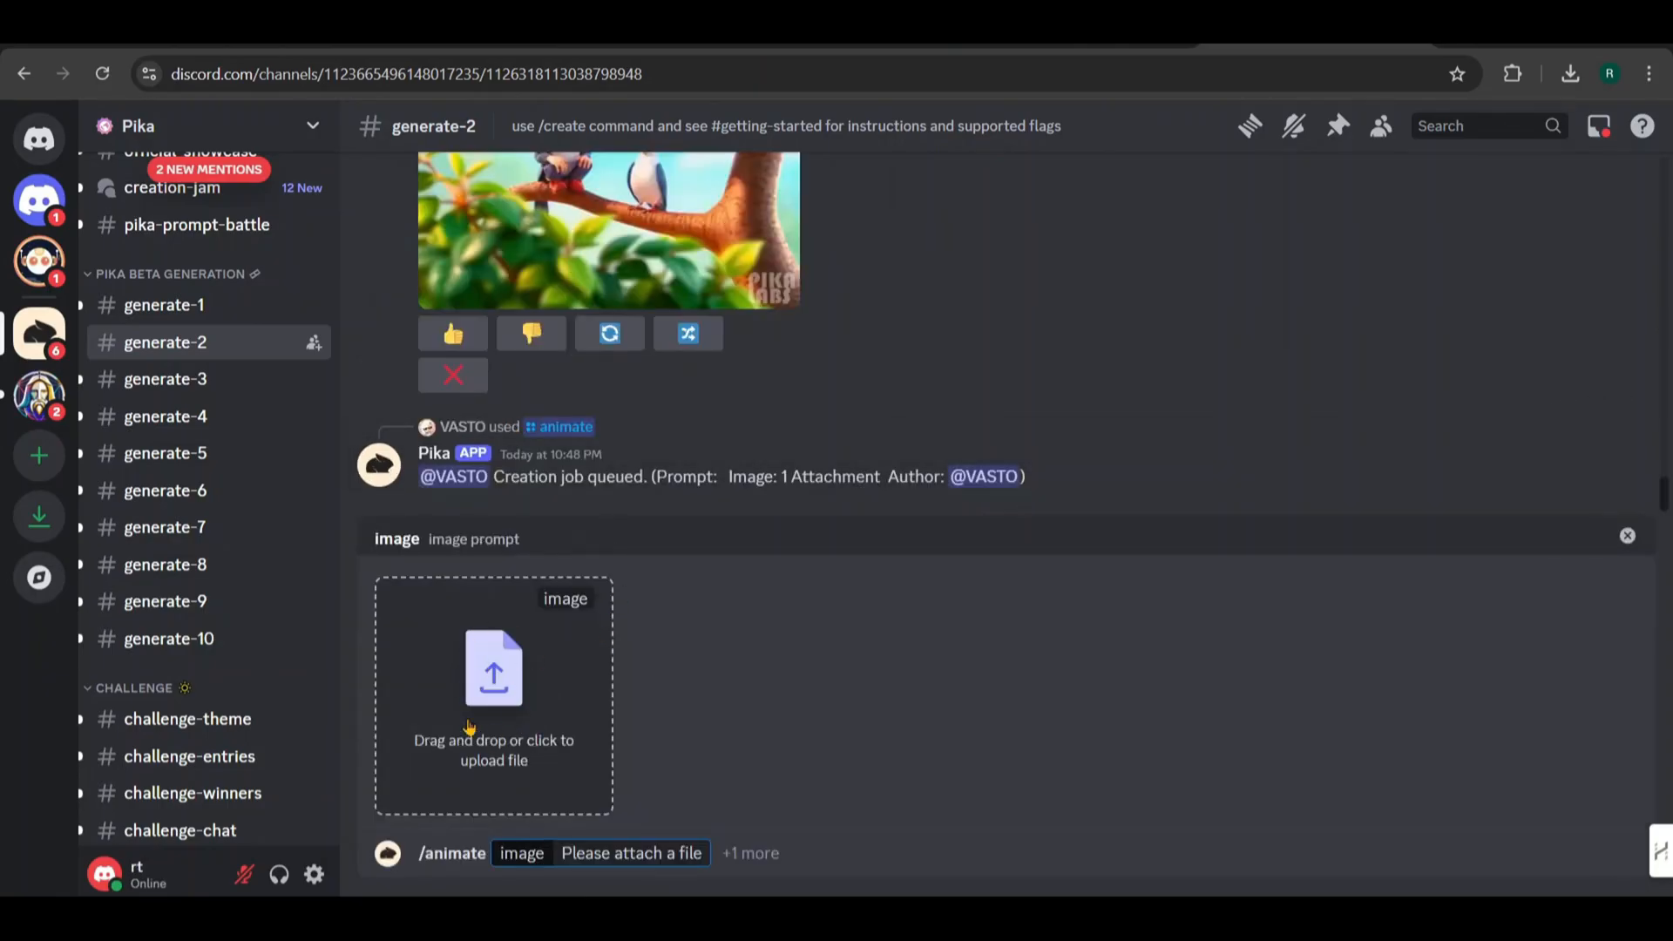
{"action": "left_click", "coordinate": [493, 694]}
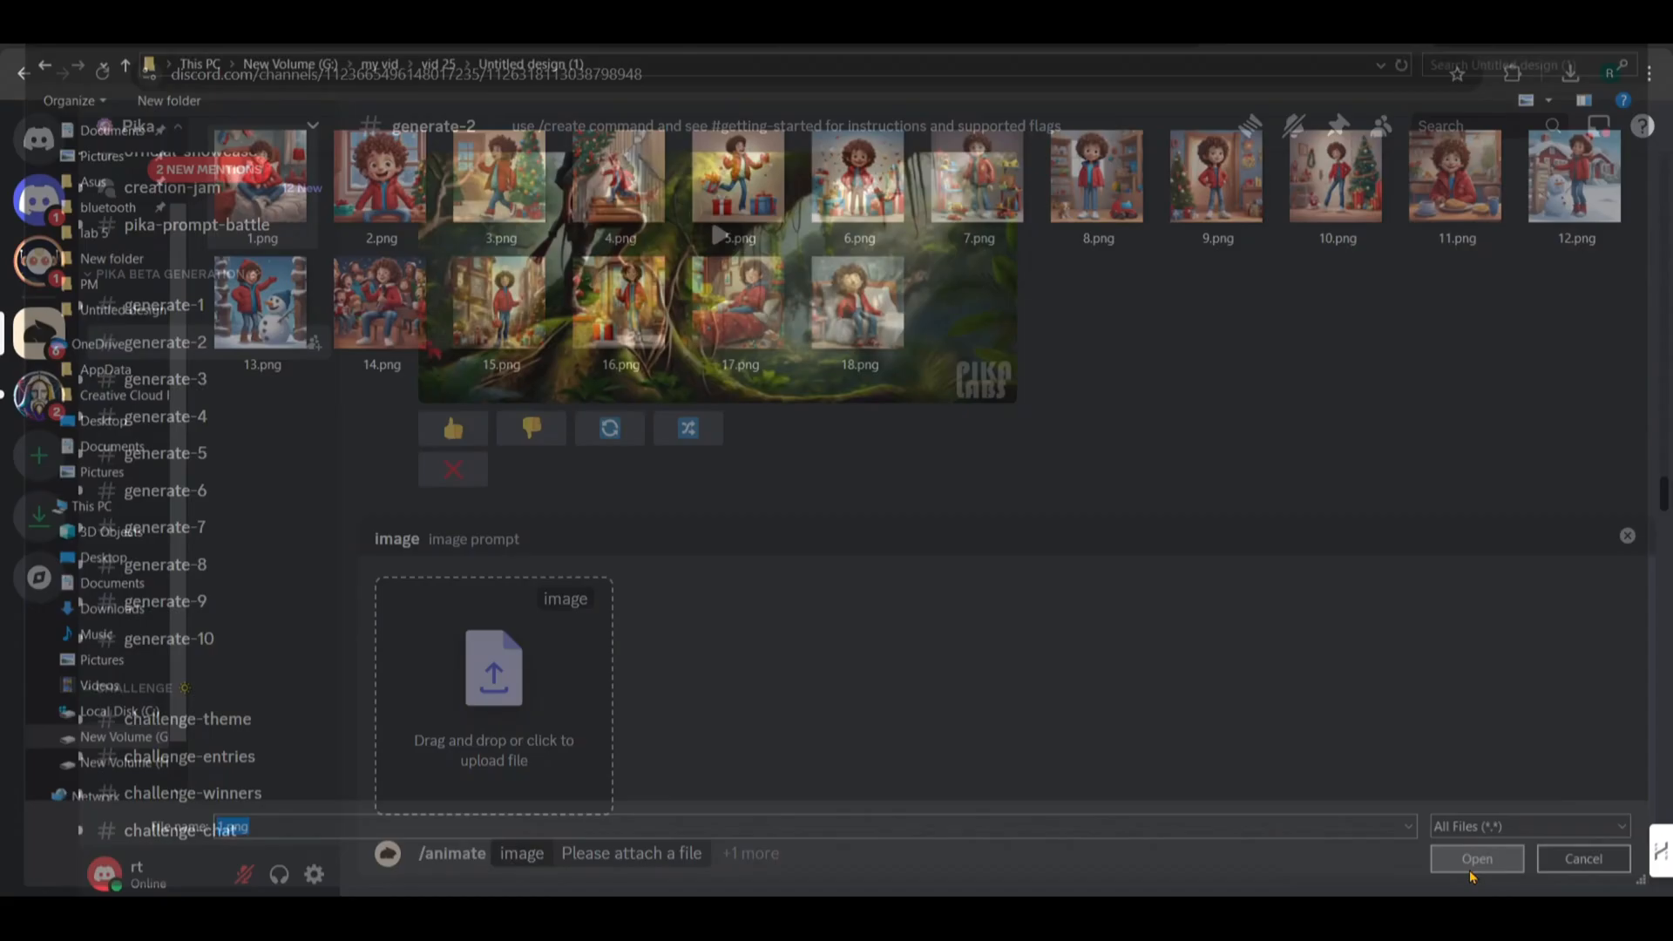
{"action": "left_click", "coordinate": [1478, 858]}
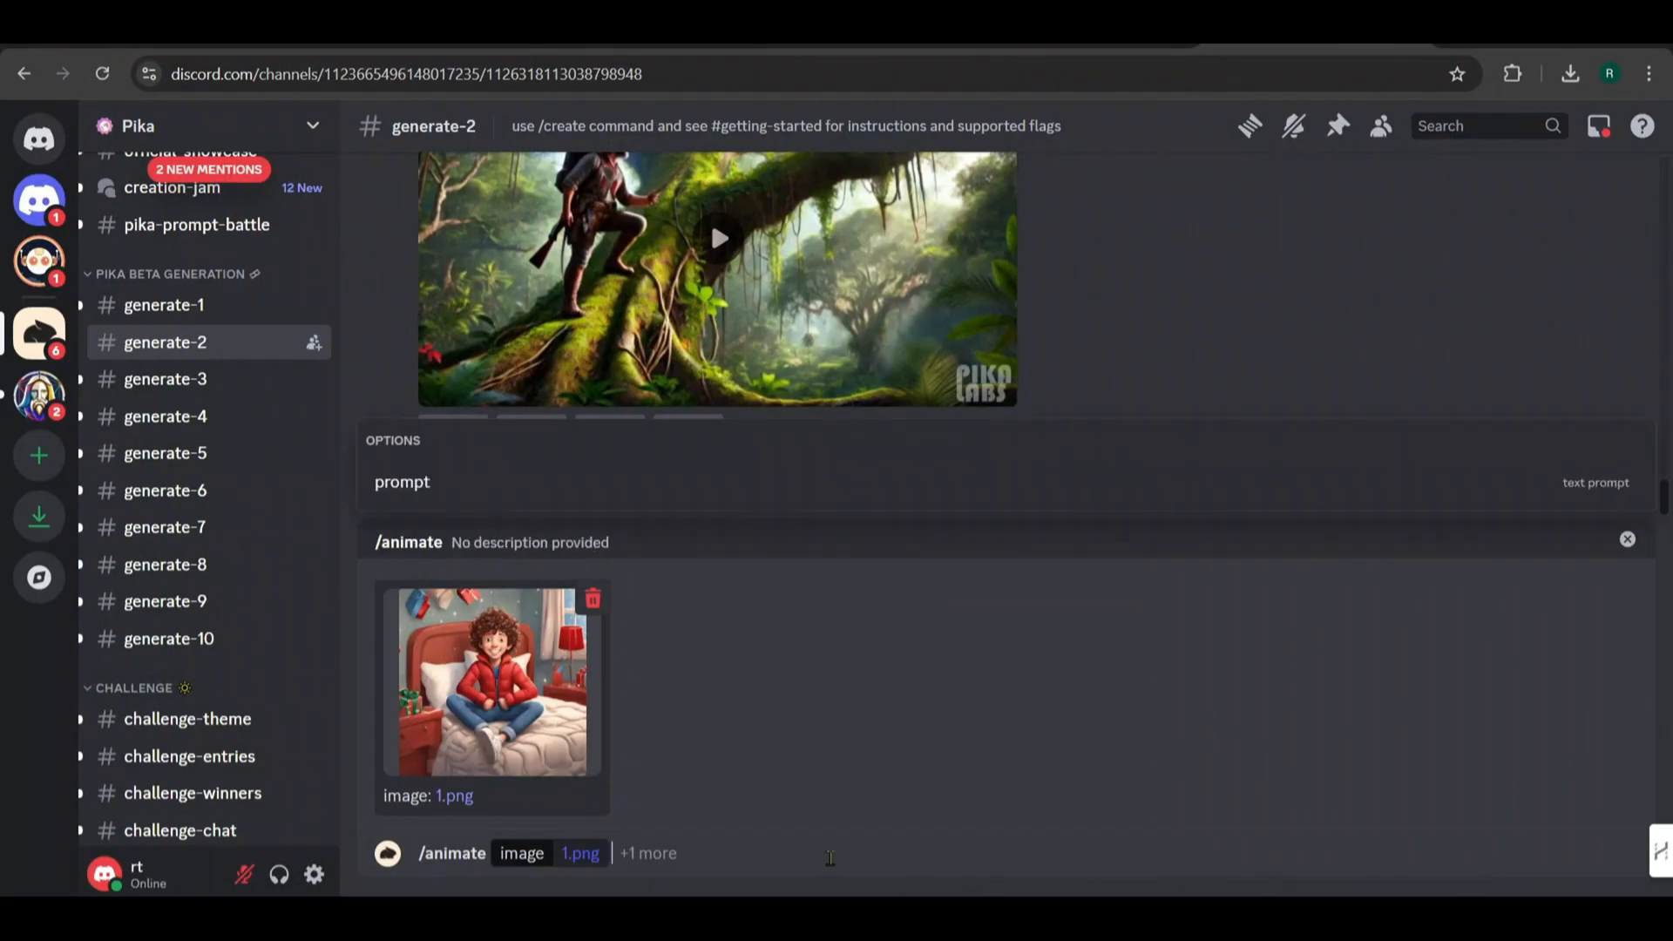
{"action": "key", "text": "Enter"}
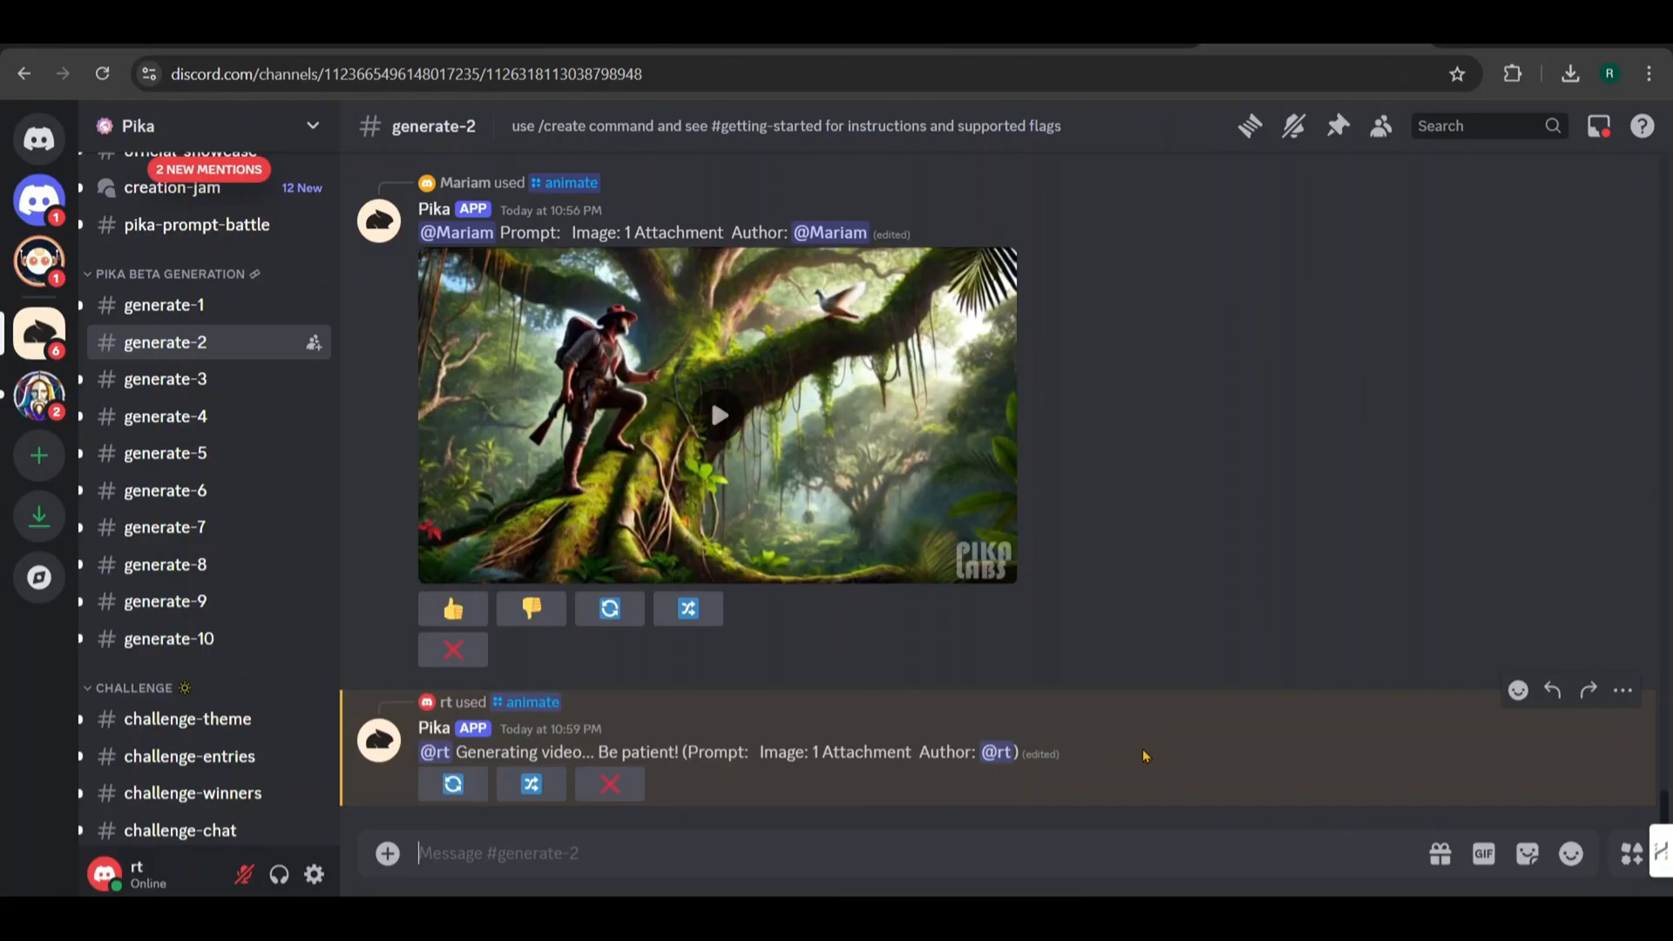
{"action": "scroll", "scroll_direction": "down", "scroll_amount": 3}
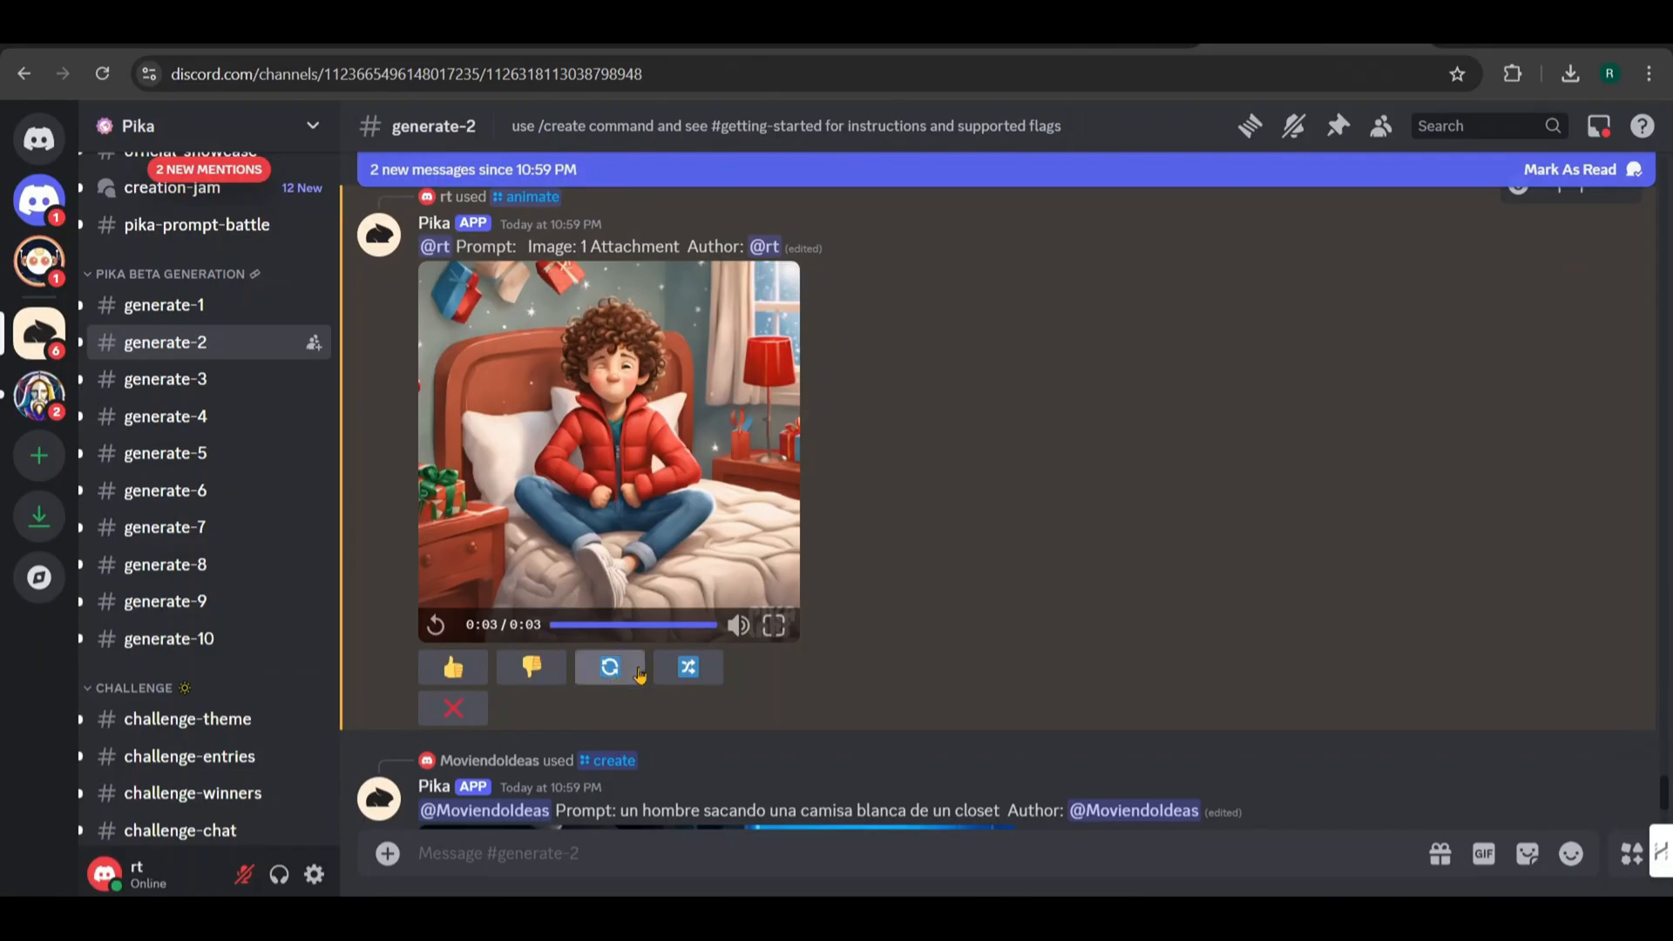
Regenerate the boy-on-bed animation, play the new clip and start its download
{"action": "left_click", "coordinate": [609, 666]}
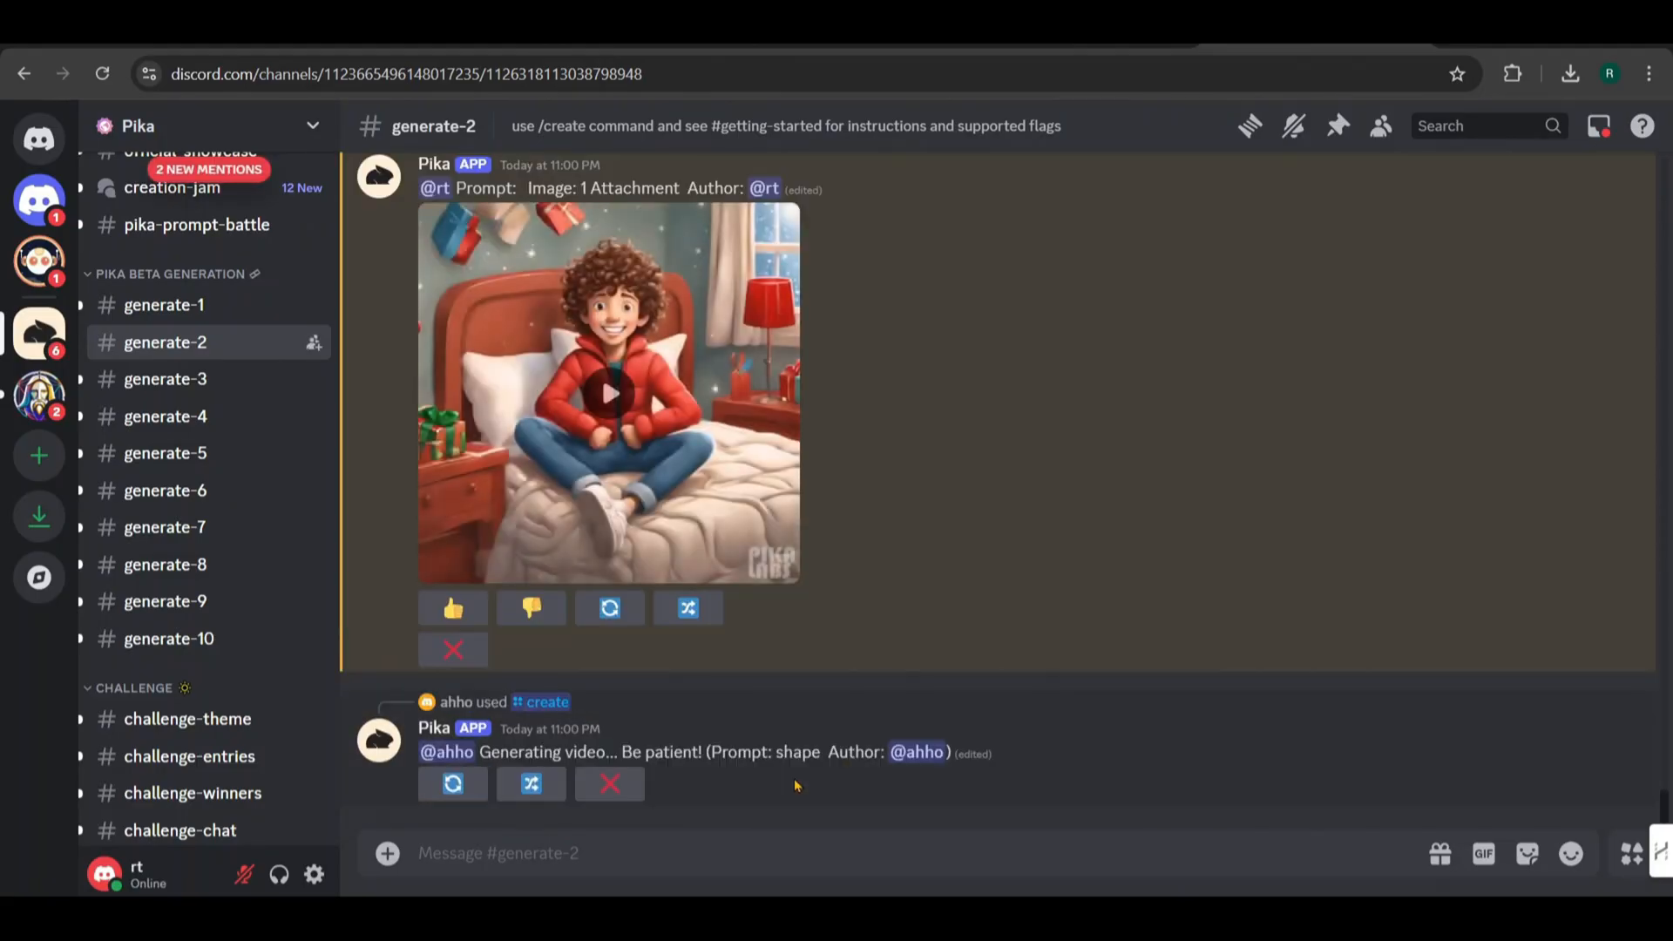
{"action": "left_click", "coordinate": [608, 394]}
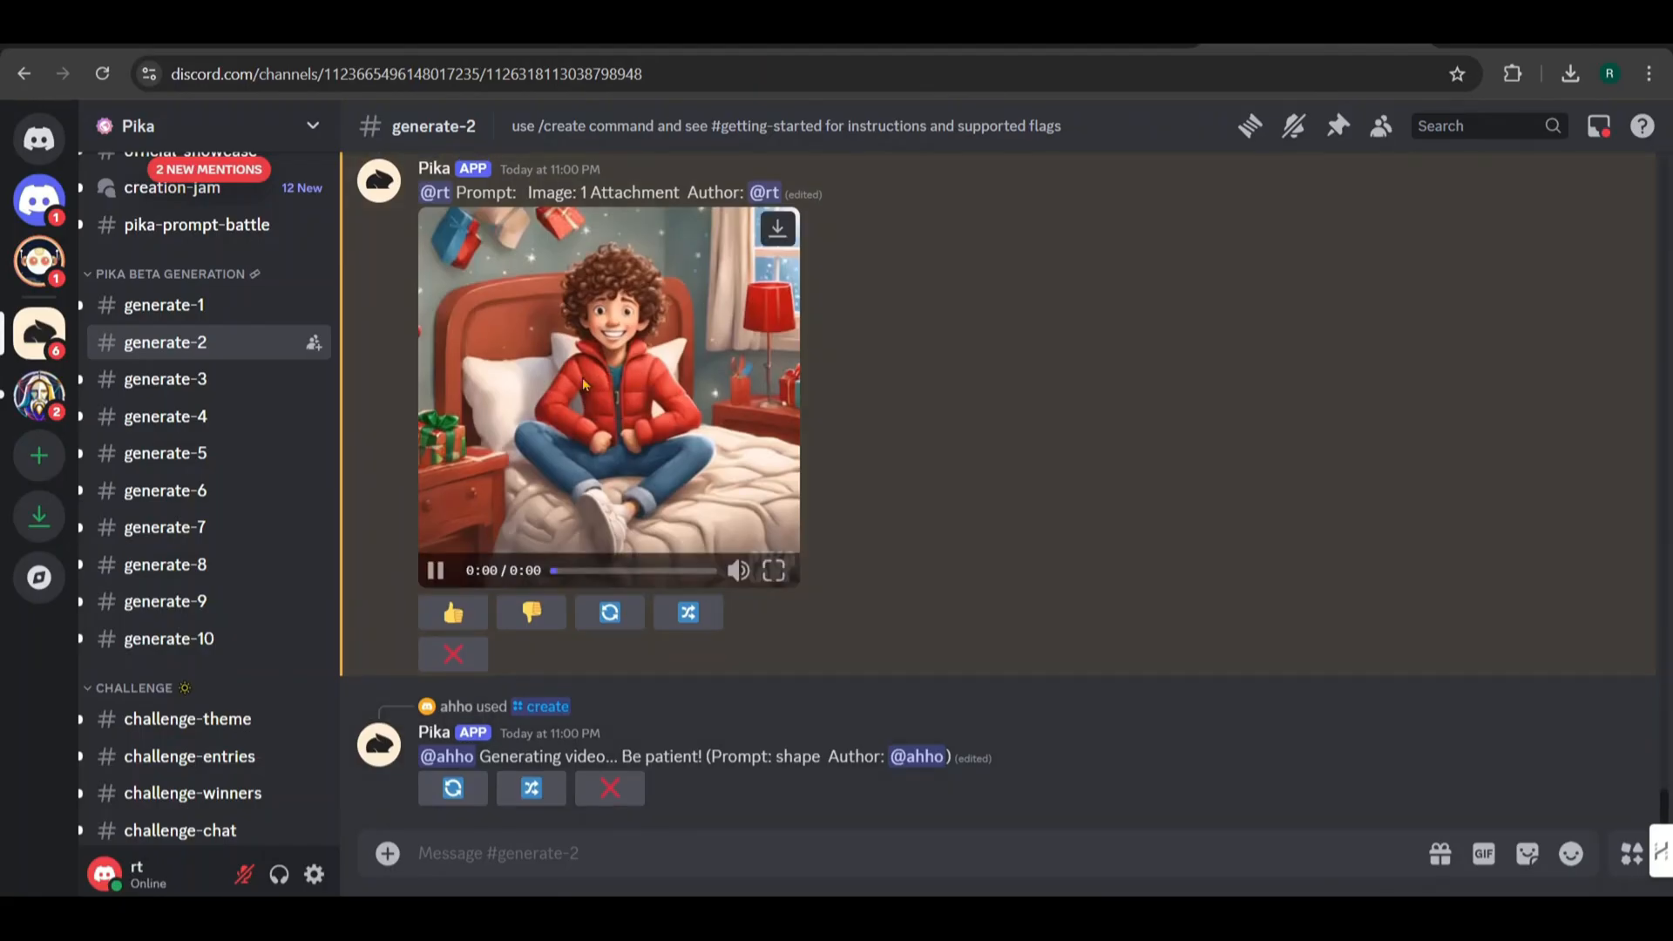
{"action": "left_click", "coordinate": [436, 570]}
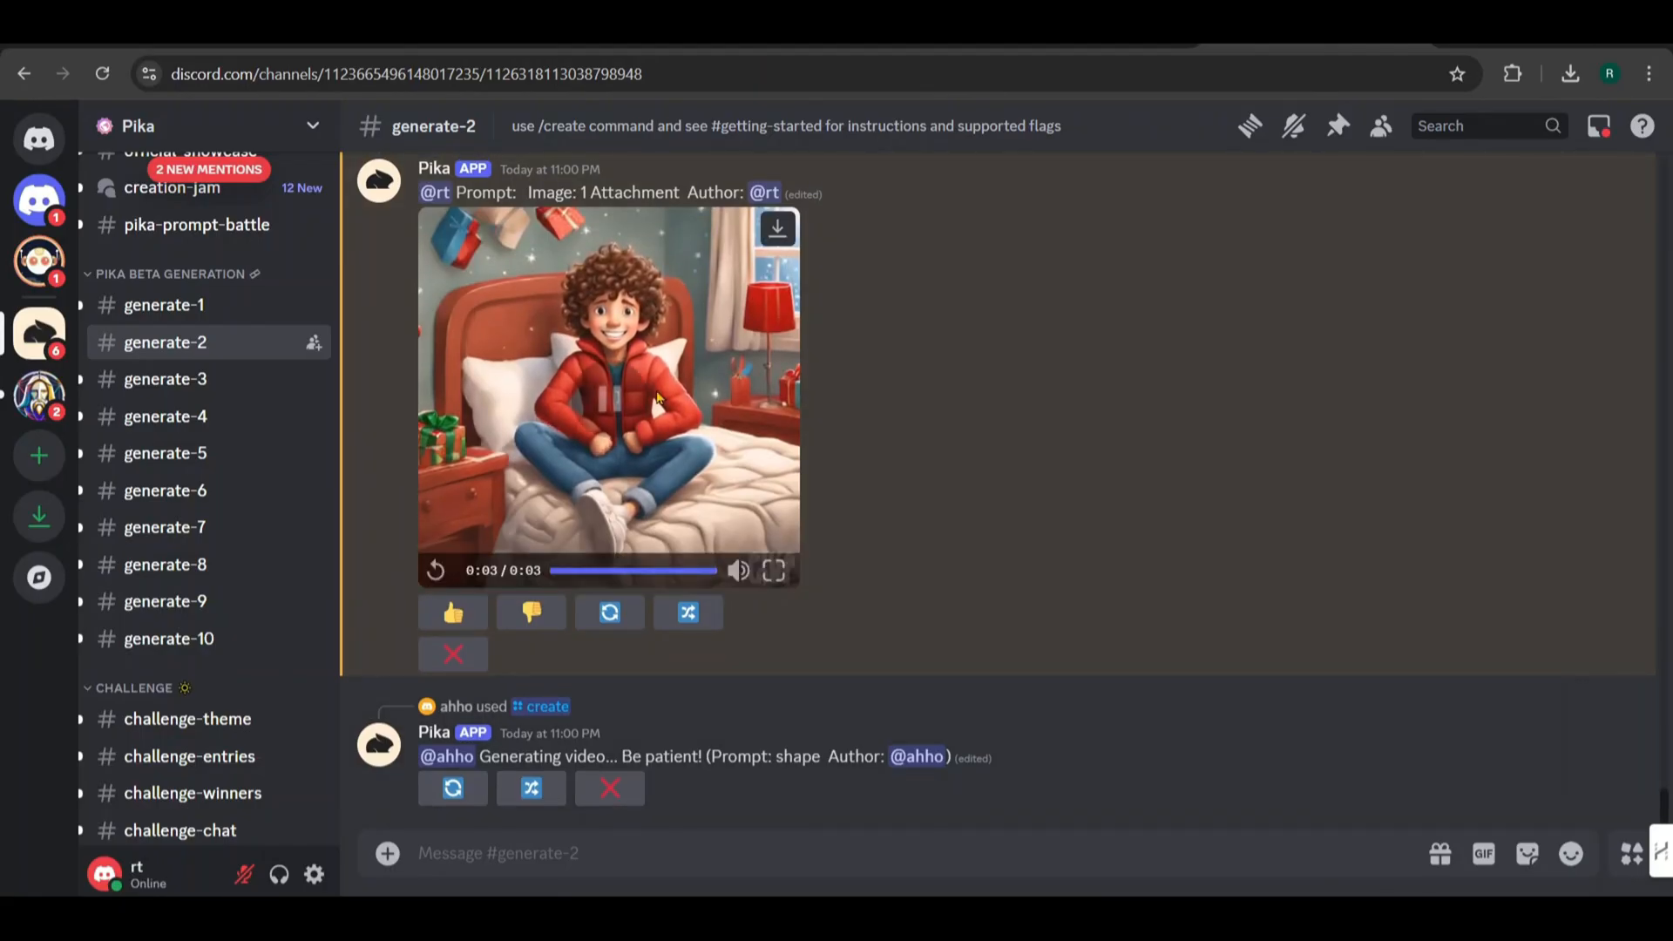
{"action": "left_click", "coordinate": [436, 570]}
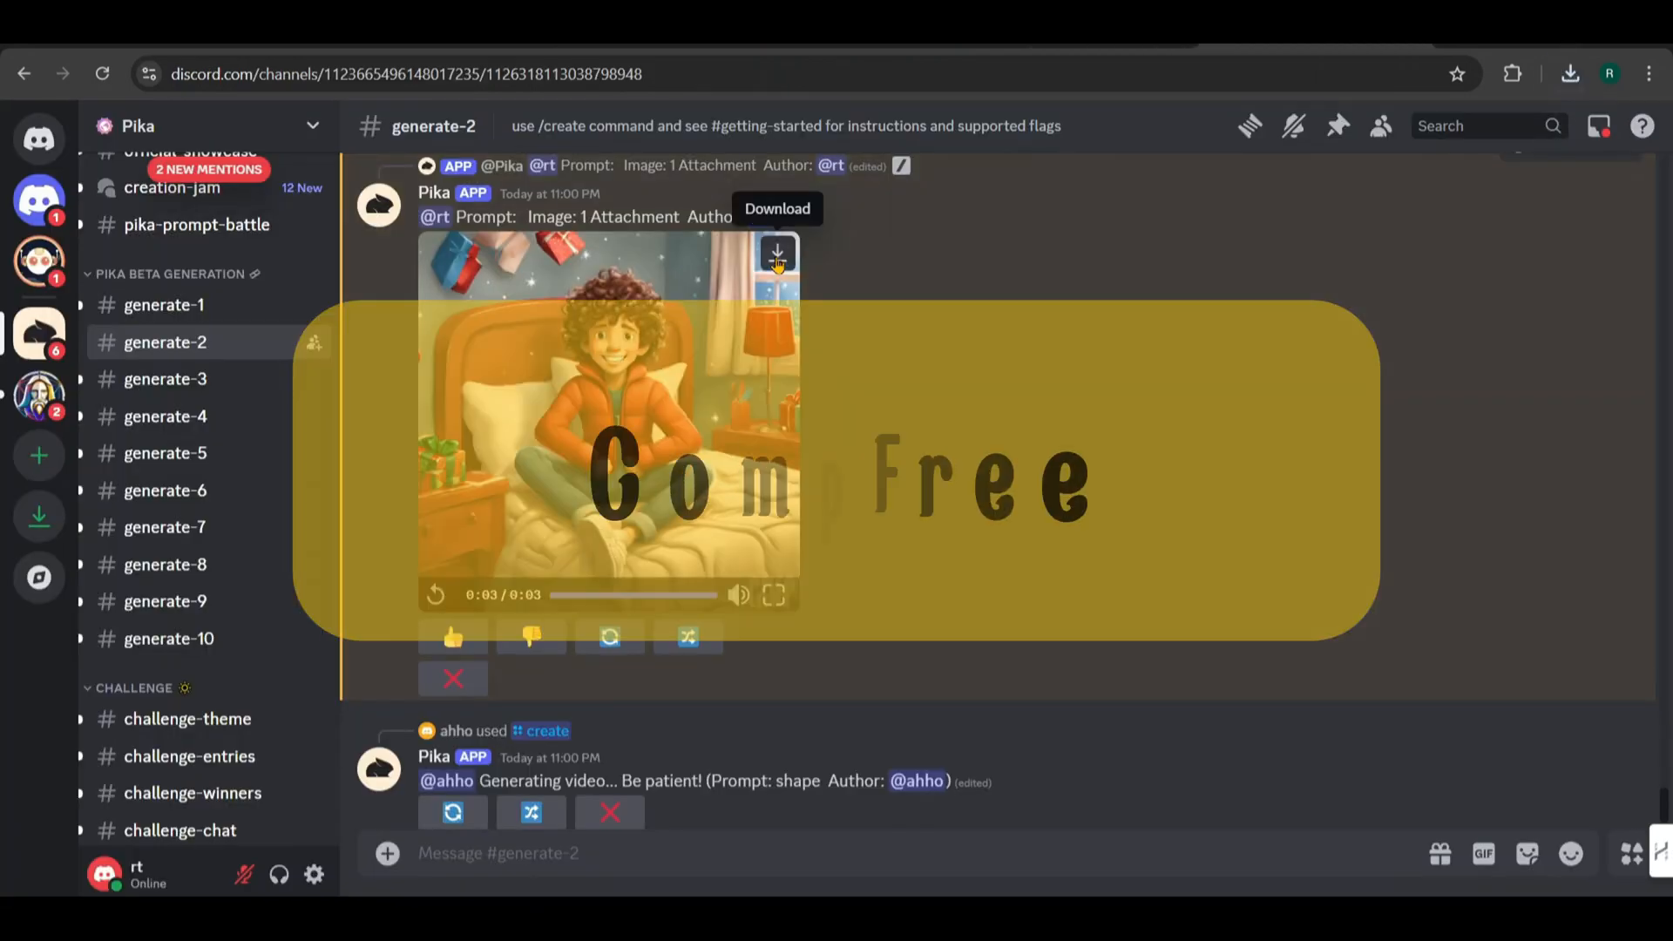
{"action": "left_click", "coordinate": [777, 252]}
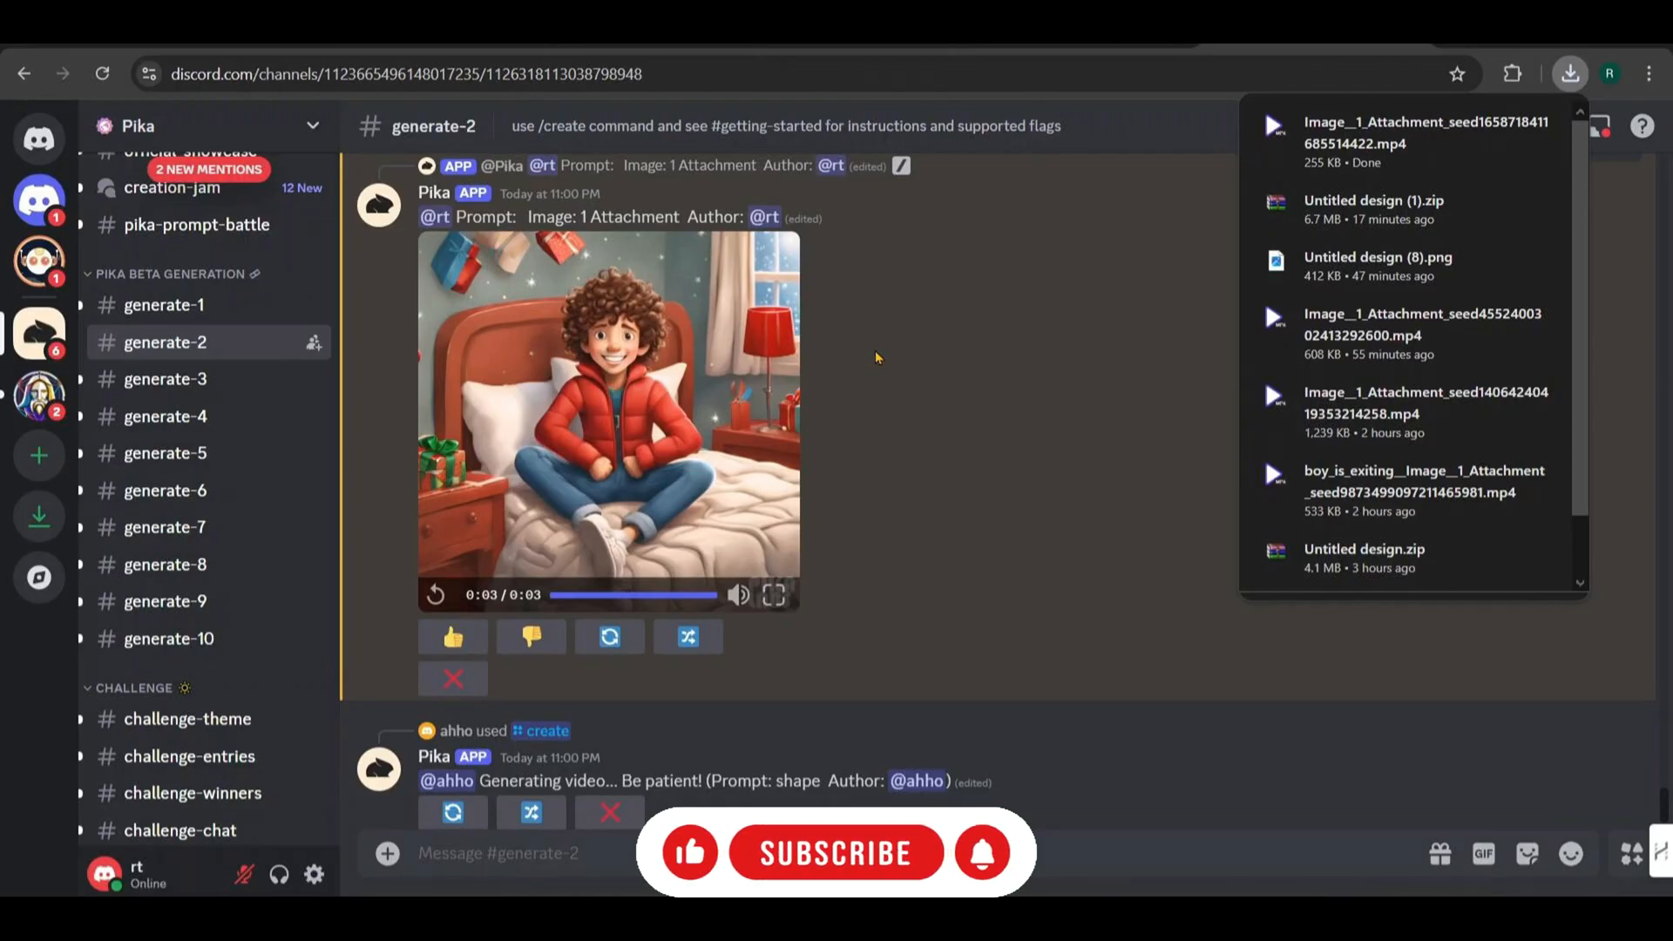
Save the regenerated boy-on-bed clip from generate-2 as an MP4
{"action": "scroll", "scroll_direction": "down", "scroll_amount": 3}
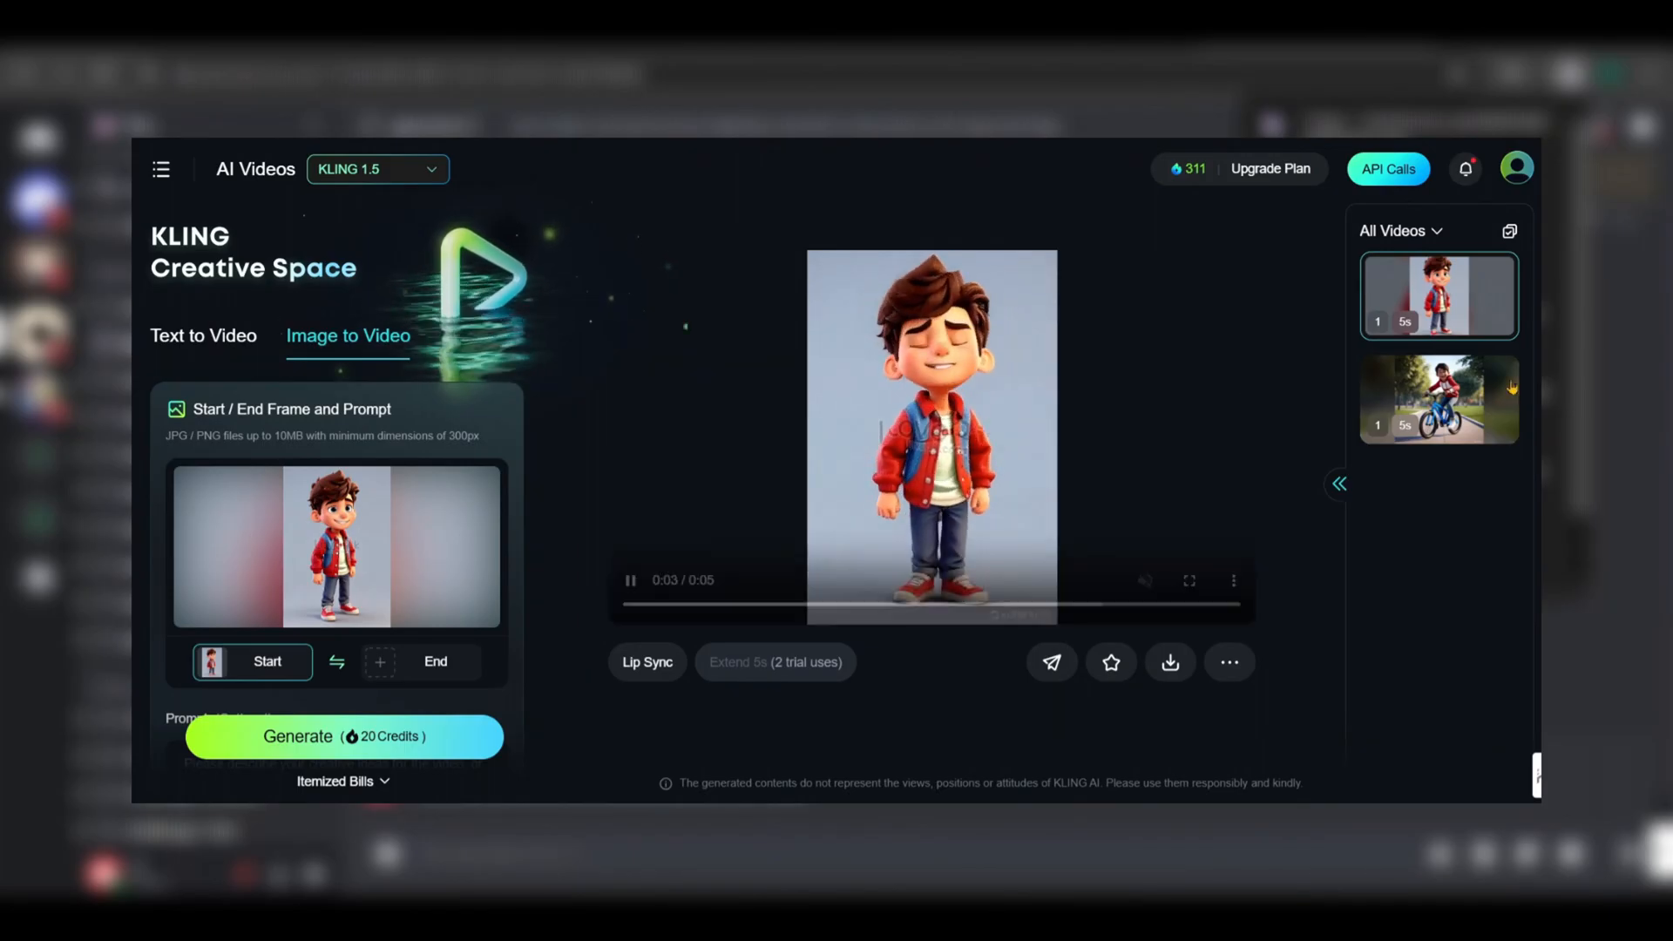
{"action": "left_click", "coordinate": [1437, 400]}
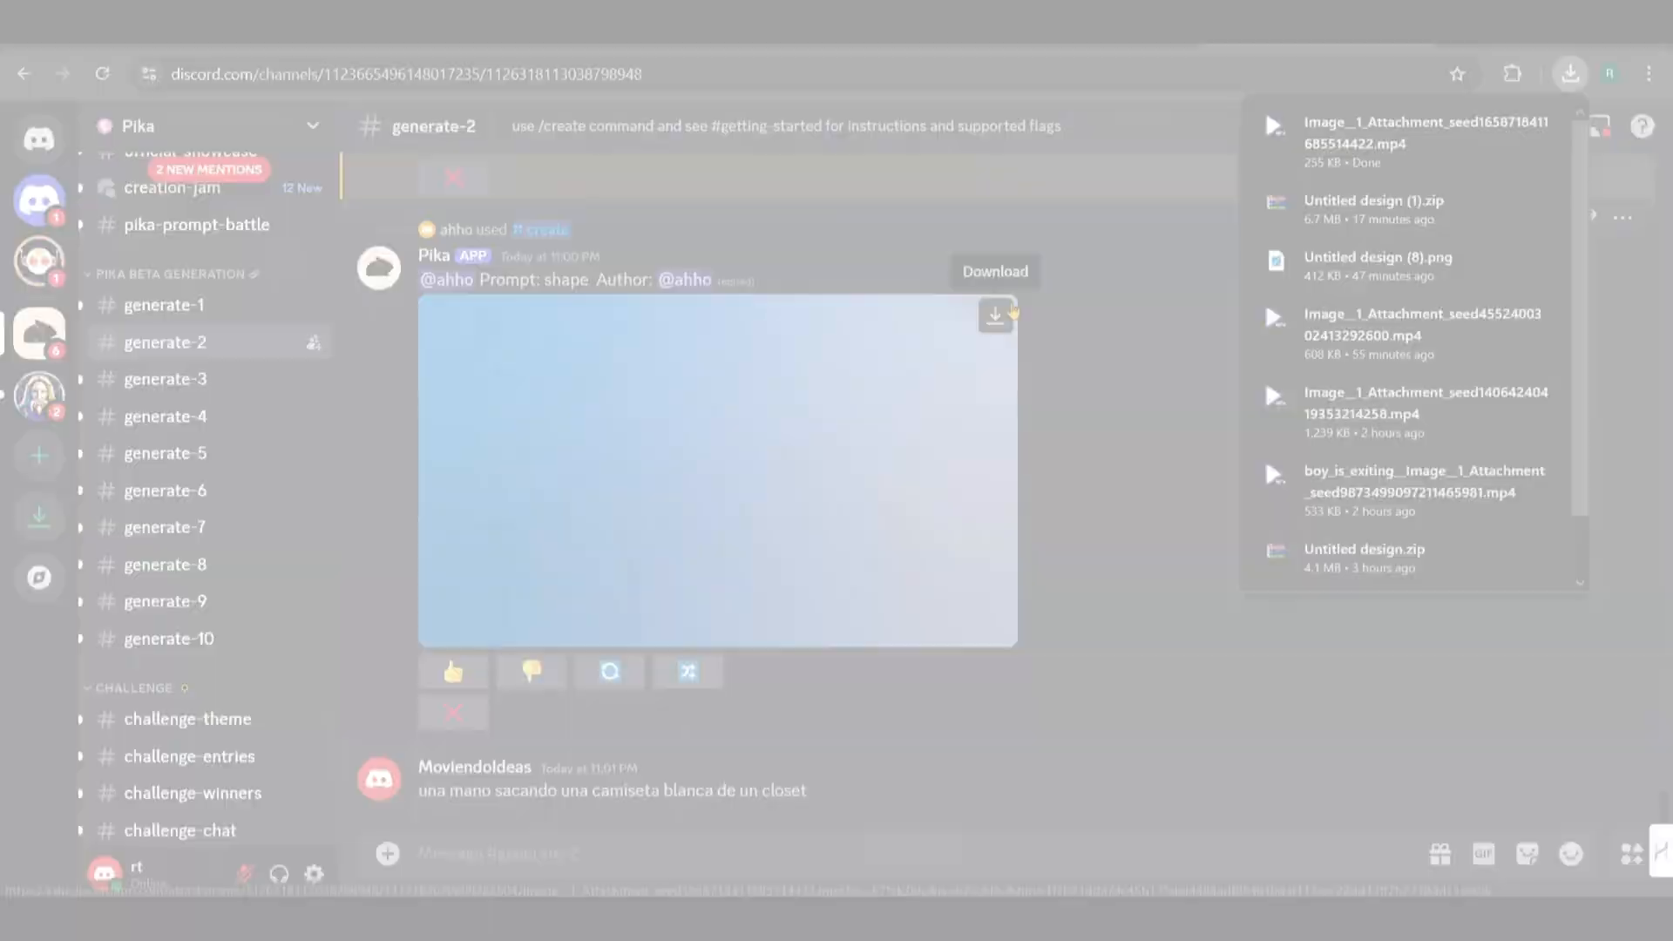
Animate 2.png, the boy by the window, with /animate and play the result
{"action": "type", "text": "/"}
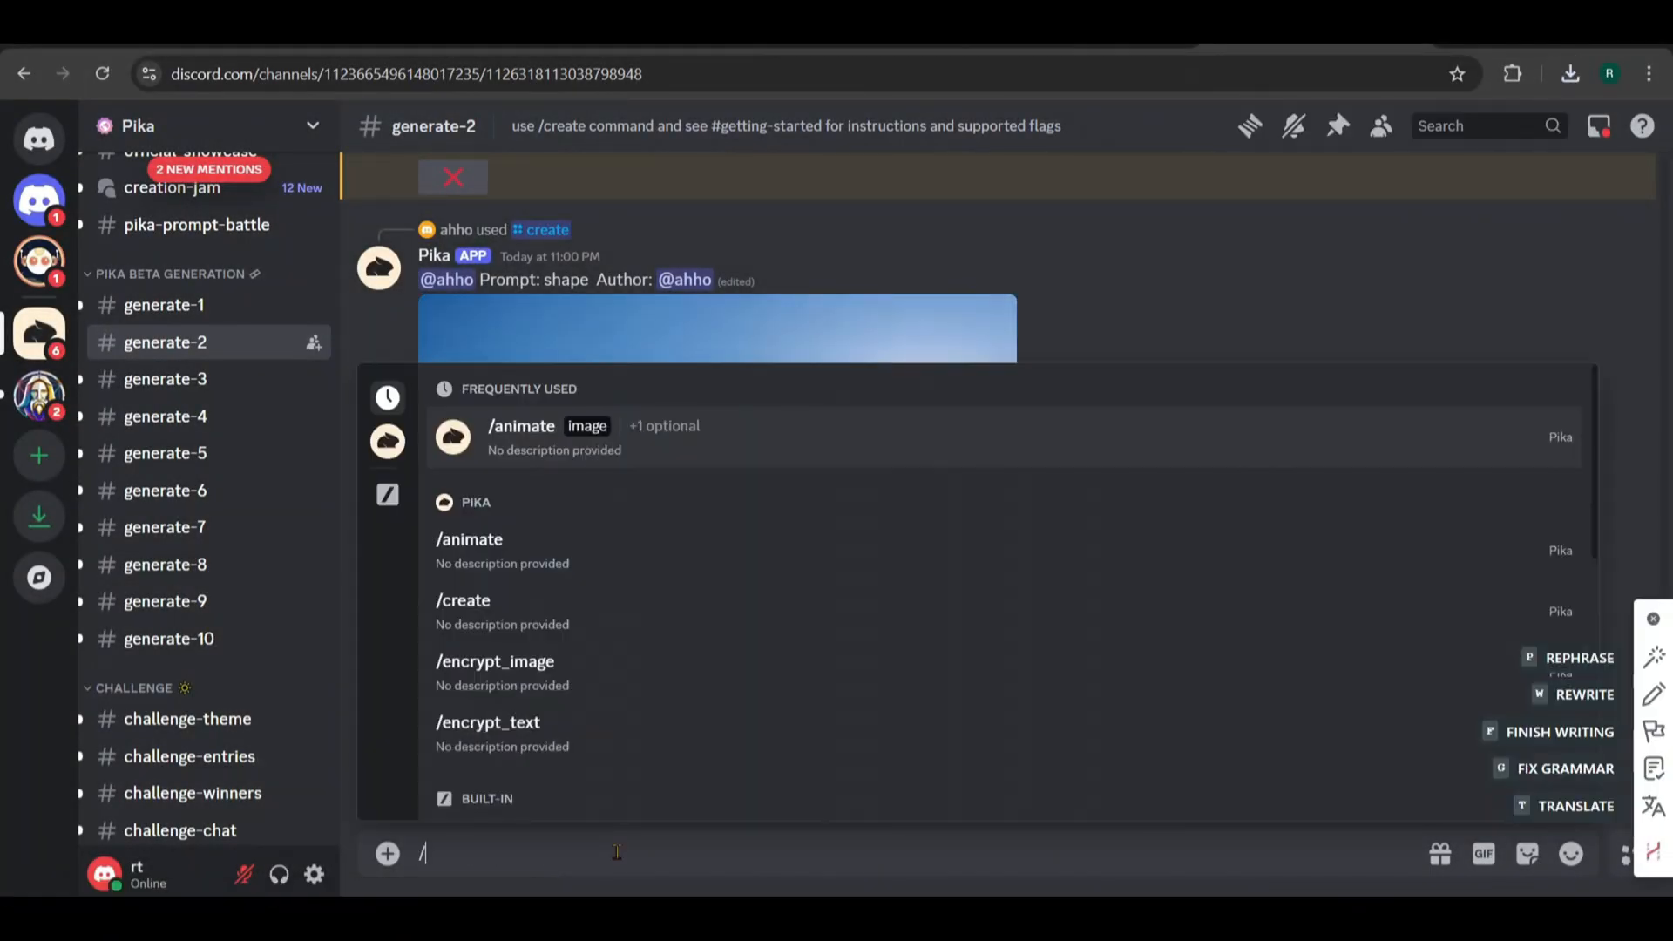
{"action": "mouse_move", "coordinate": [470, 550]}
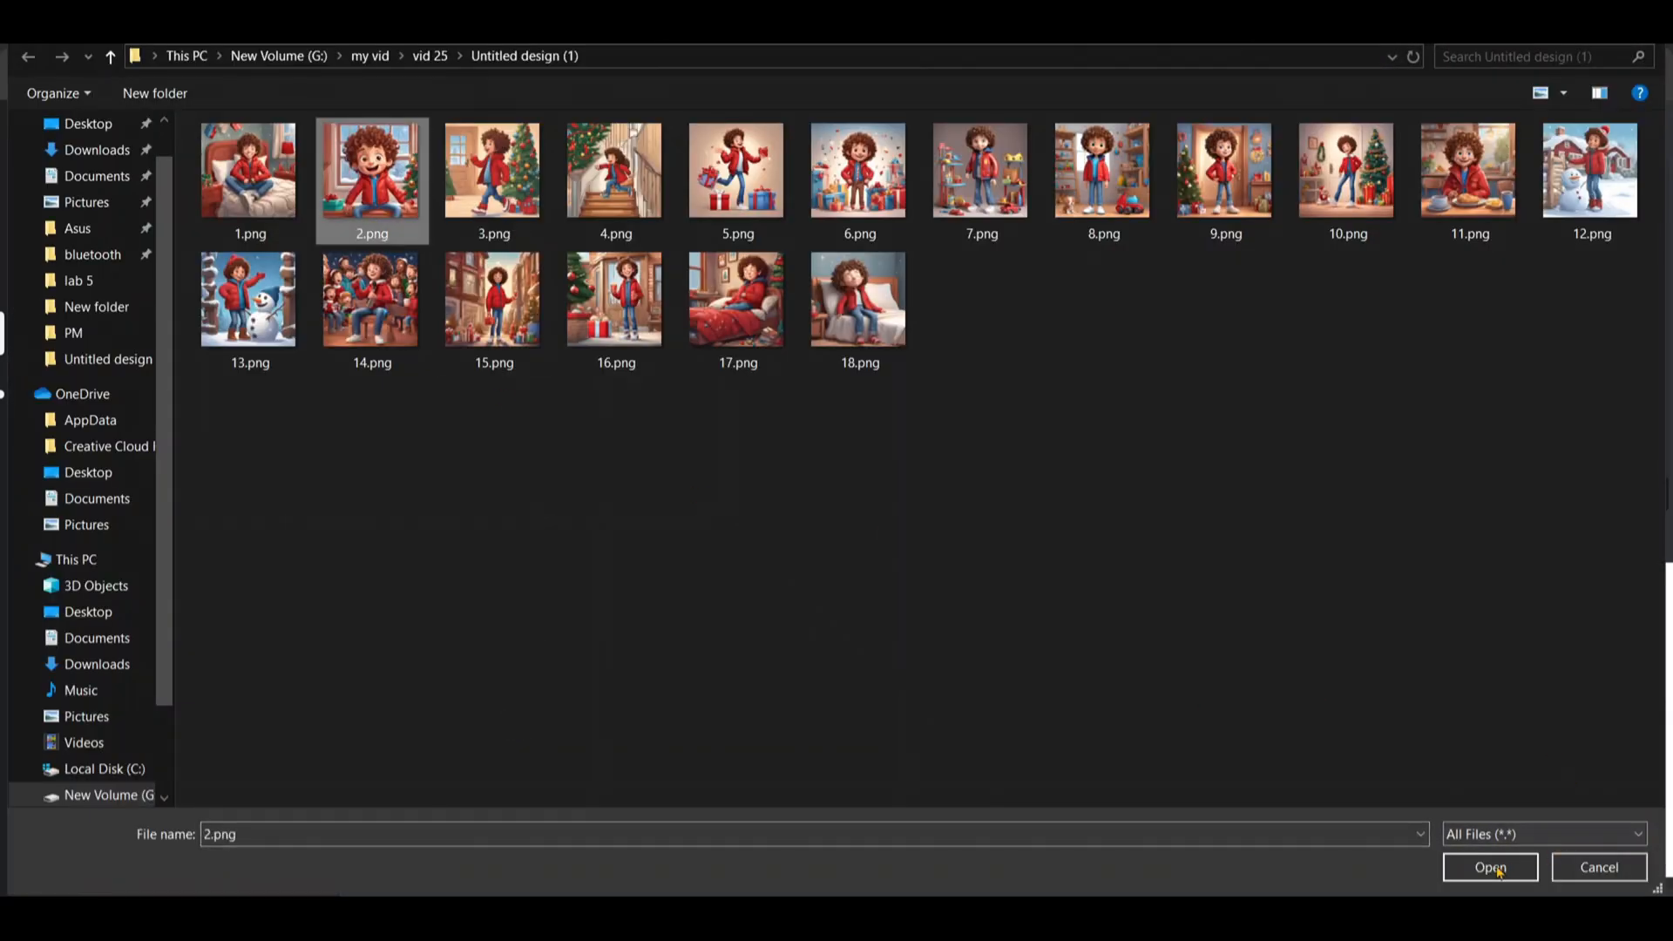
{"action": "left_click", "coordinate": [1490, 867]}
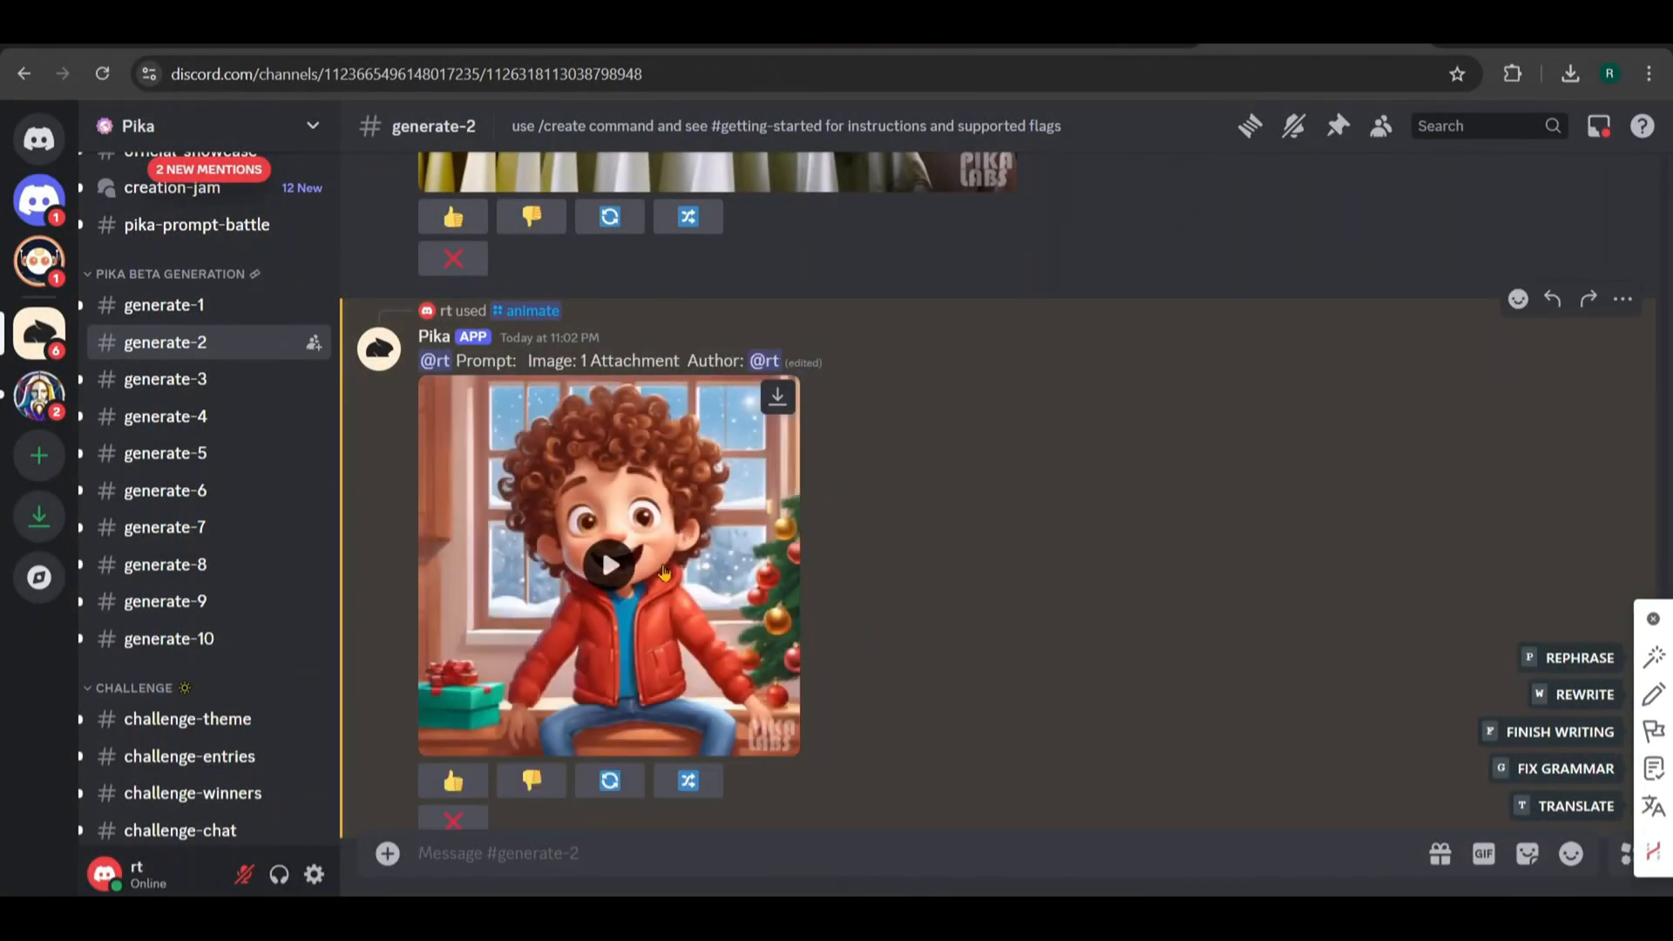
{"action": "left_click", "coordinate": [609, 564]}
{"action": "type", "text": "/animate"}
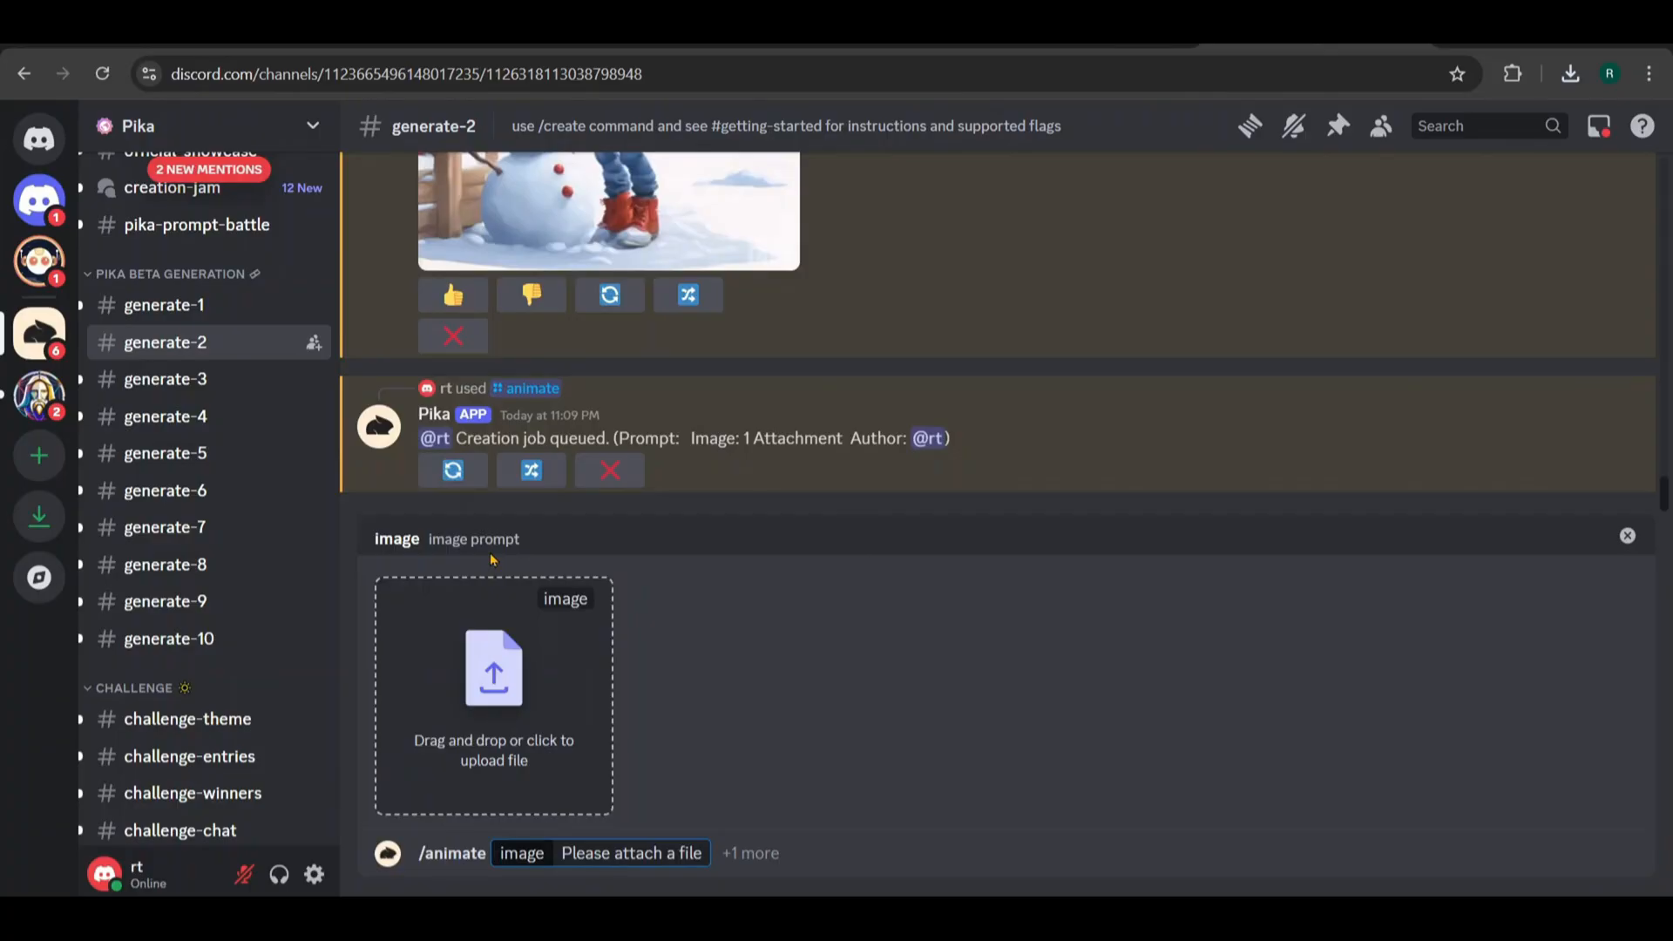
Animate 14.png of the boy singing with carolers, regenerate it and play the new clip
{"action": "left_click", "coordinate": [493, 694]}
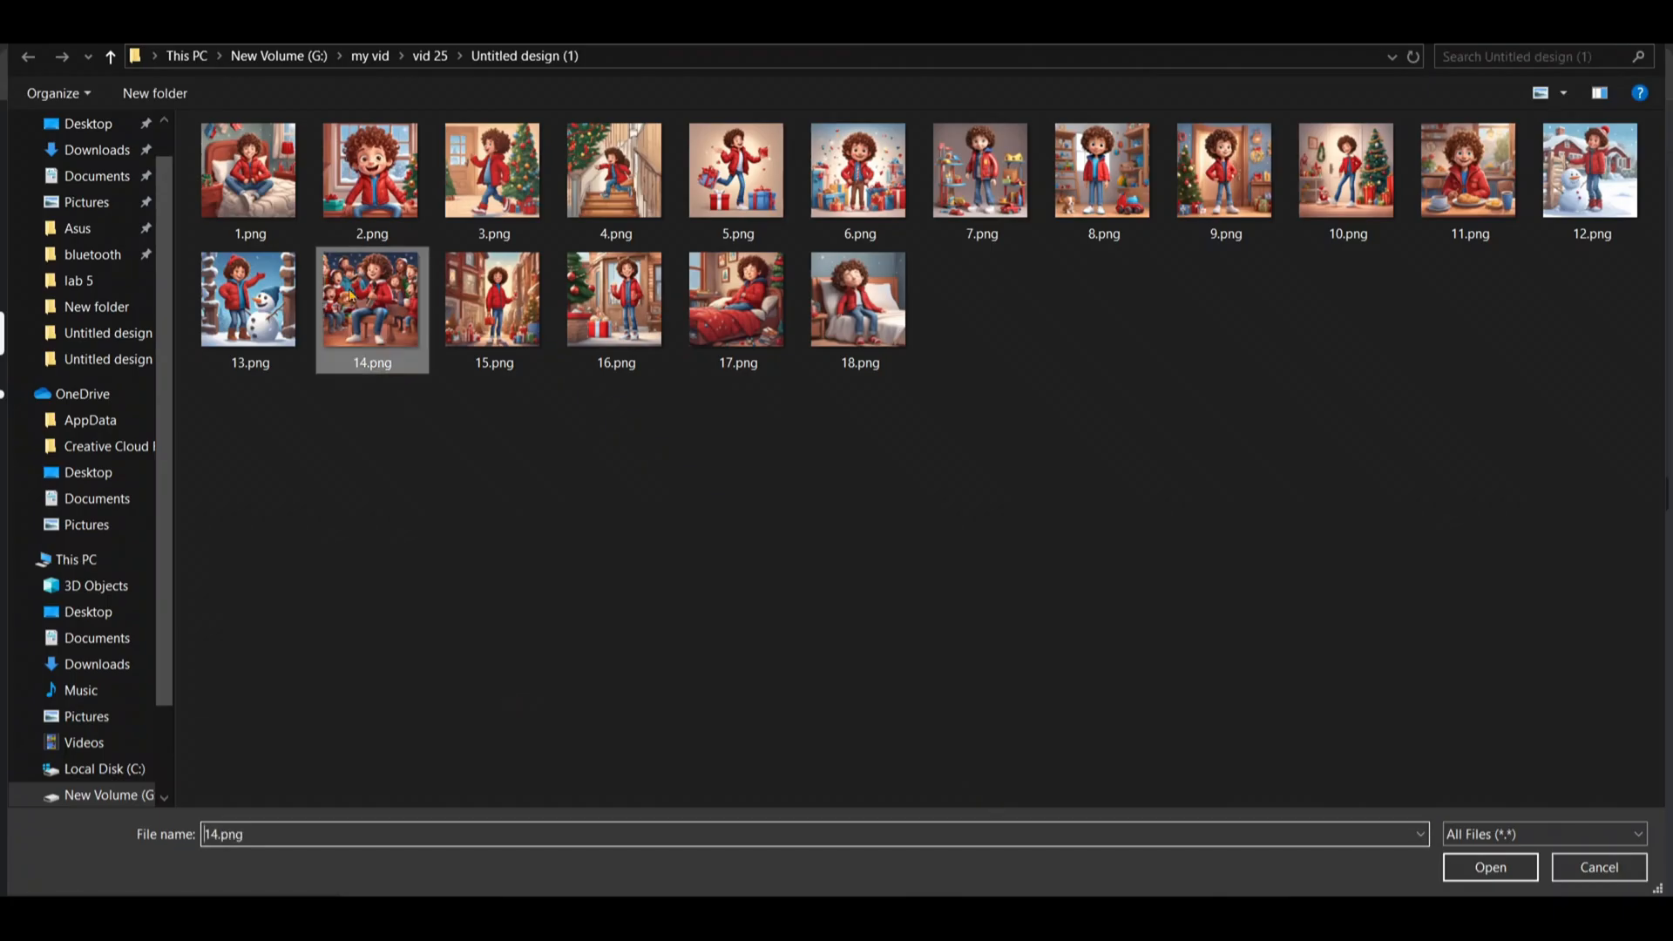
{"action": "left_click", "coordinate": [1490, 867]}
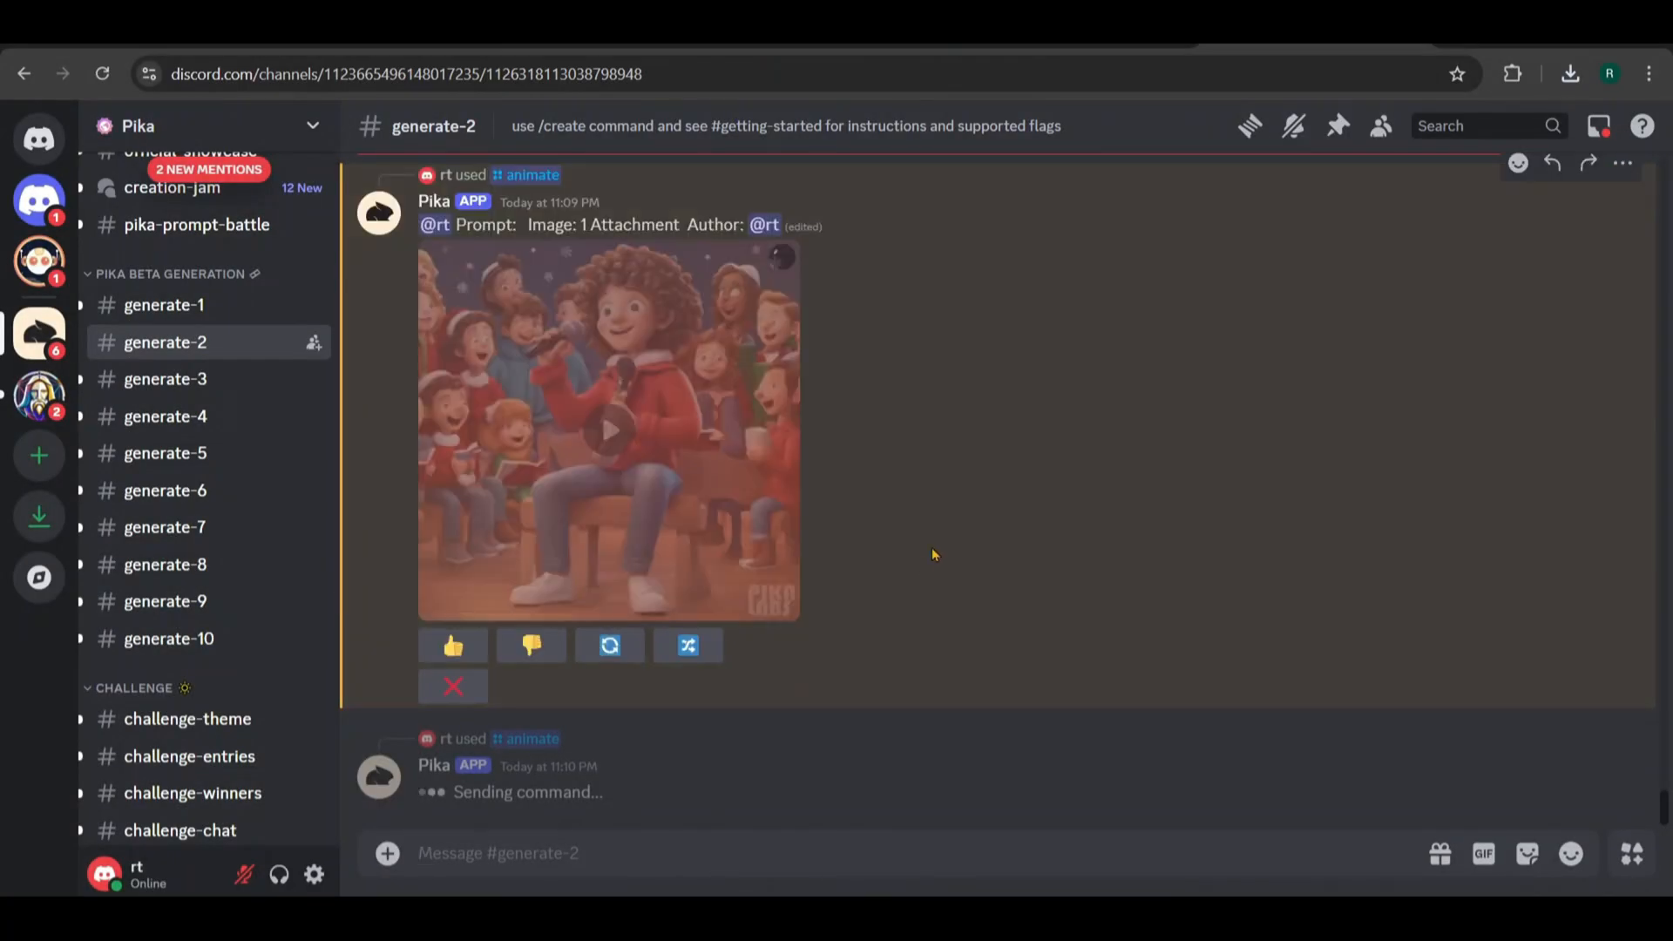
{"action": "left_click", "coordinate": [610, 430]}
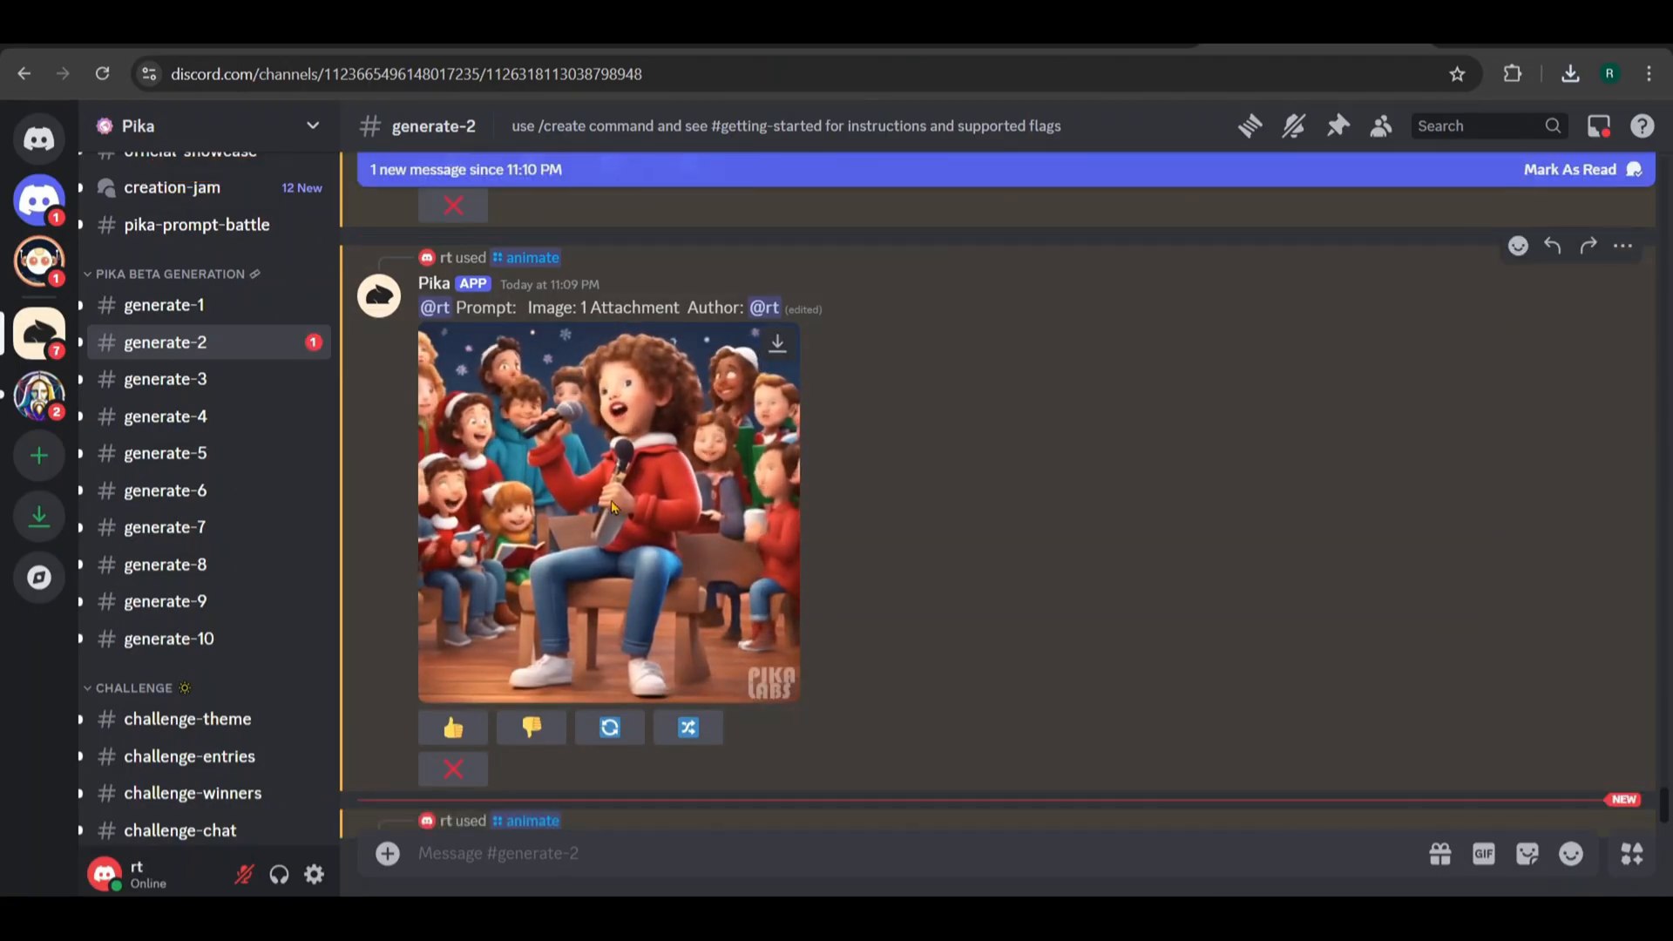
{"action": "left_click", "coordinate": [608, 513]}
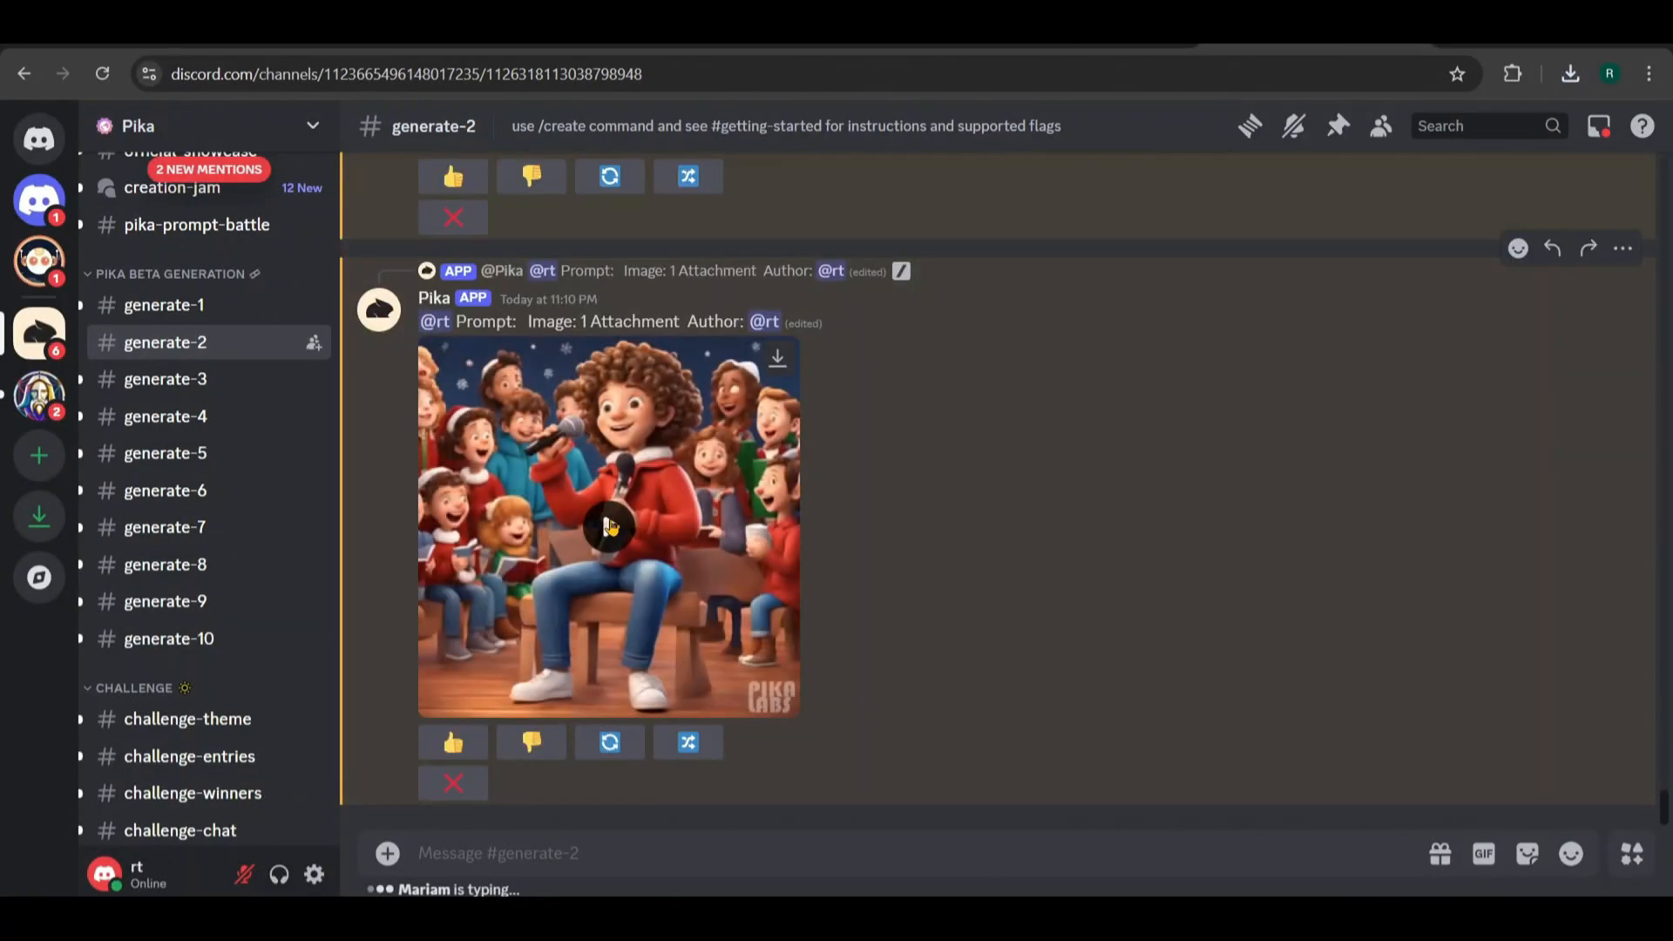
{"action": "left_click", "coordinate": [608, 528]}
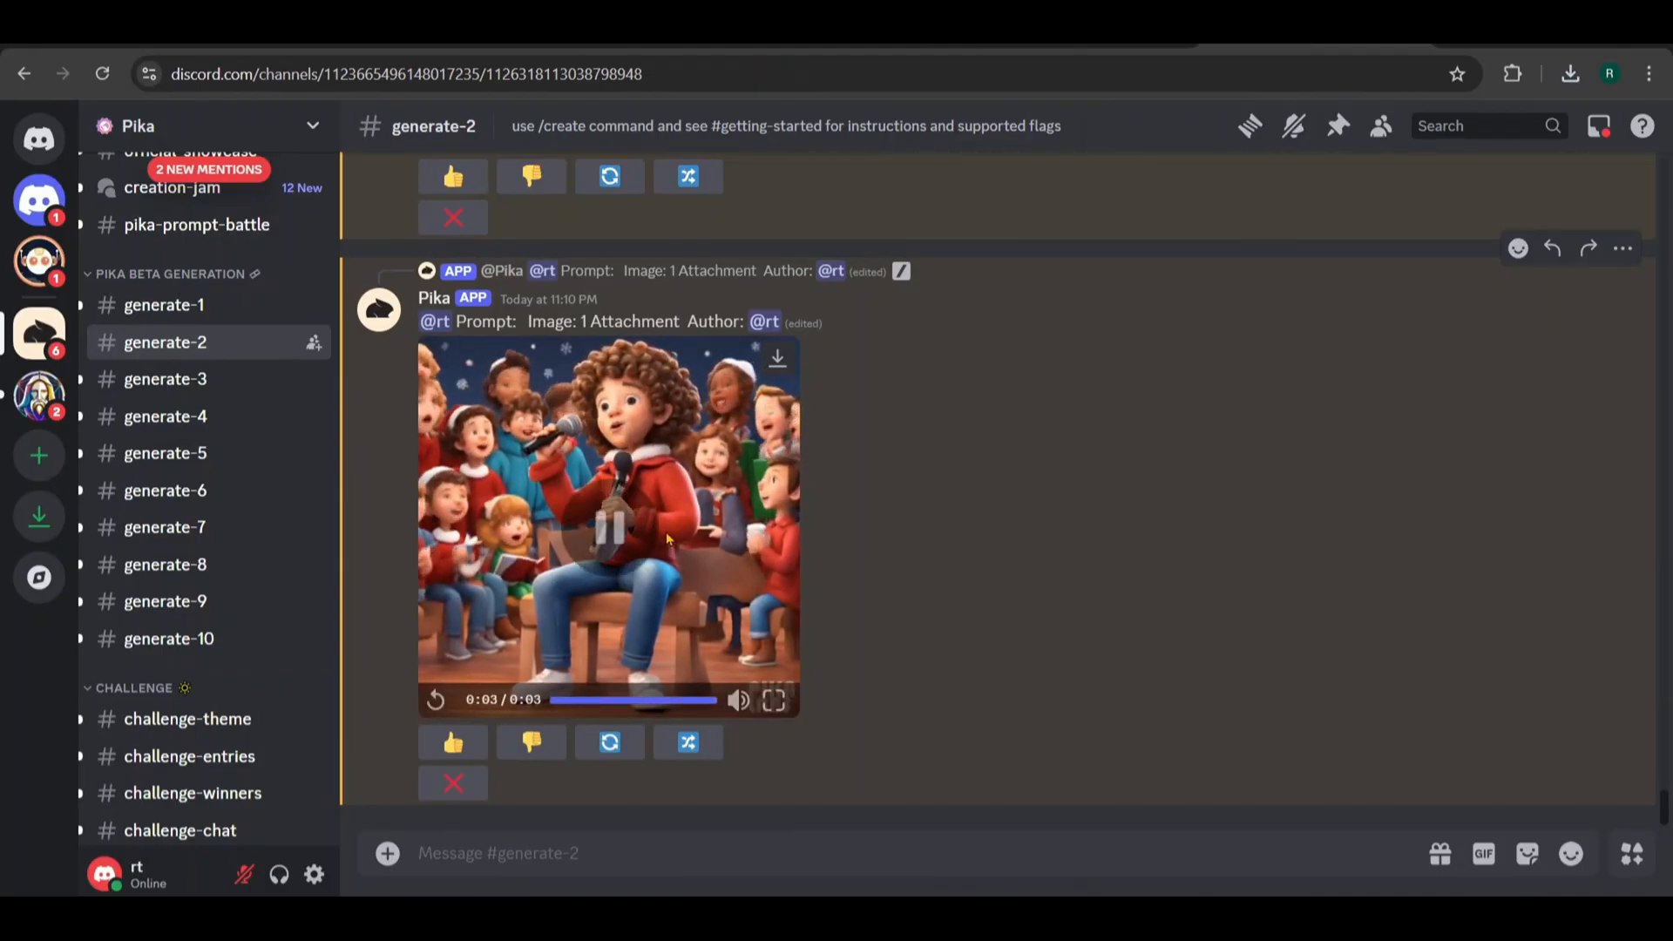
{"action": "left_click", "coordinate": [773, 700]}
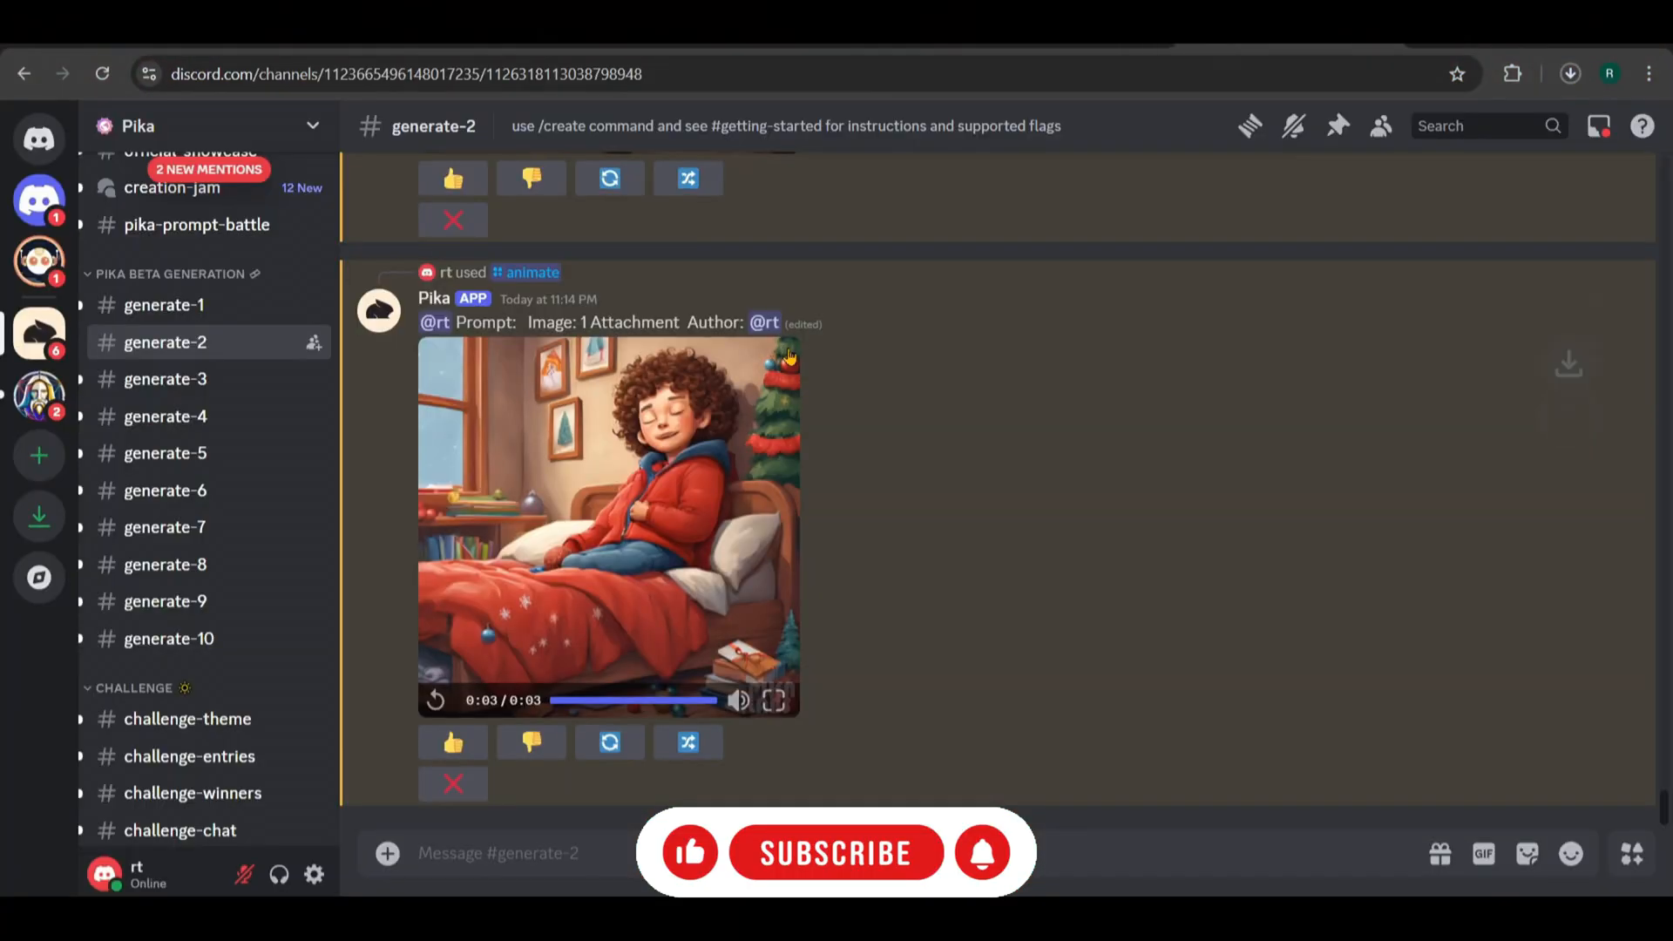
Switch to the Canva home page and scroll its recent designs
{"action": "left_click", "coordinate": [1570, 73]}
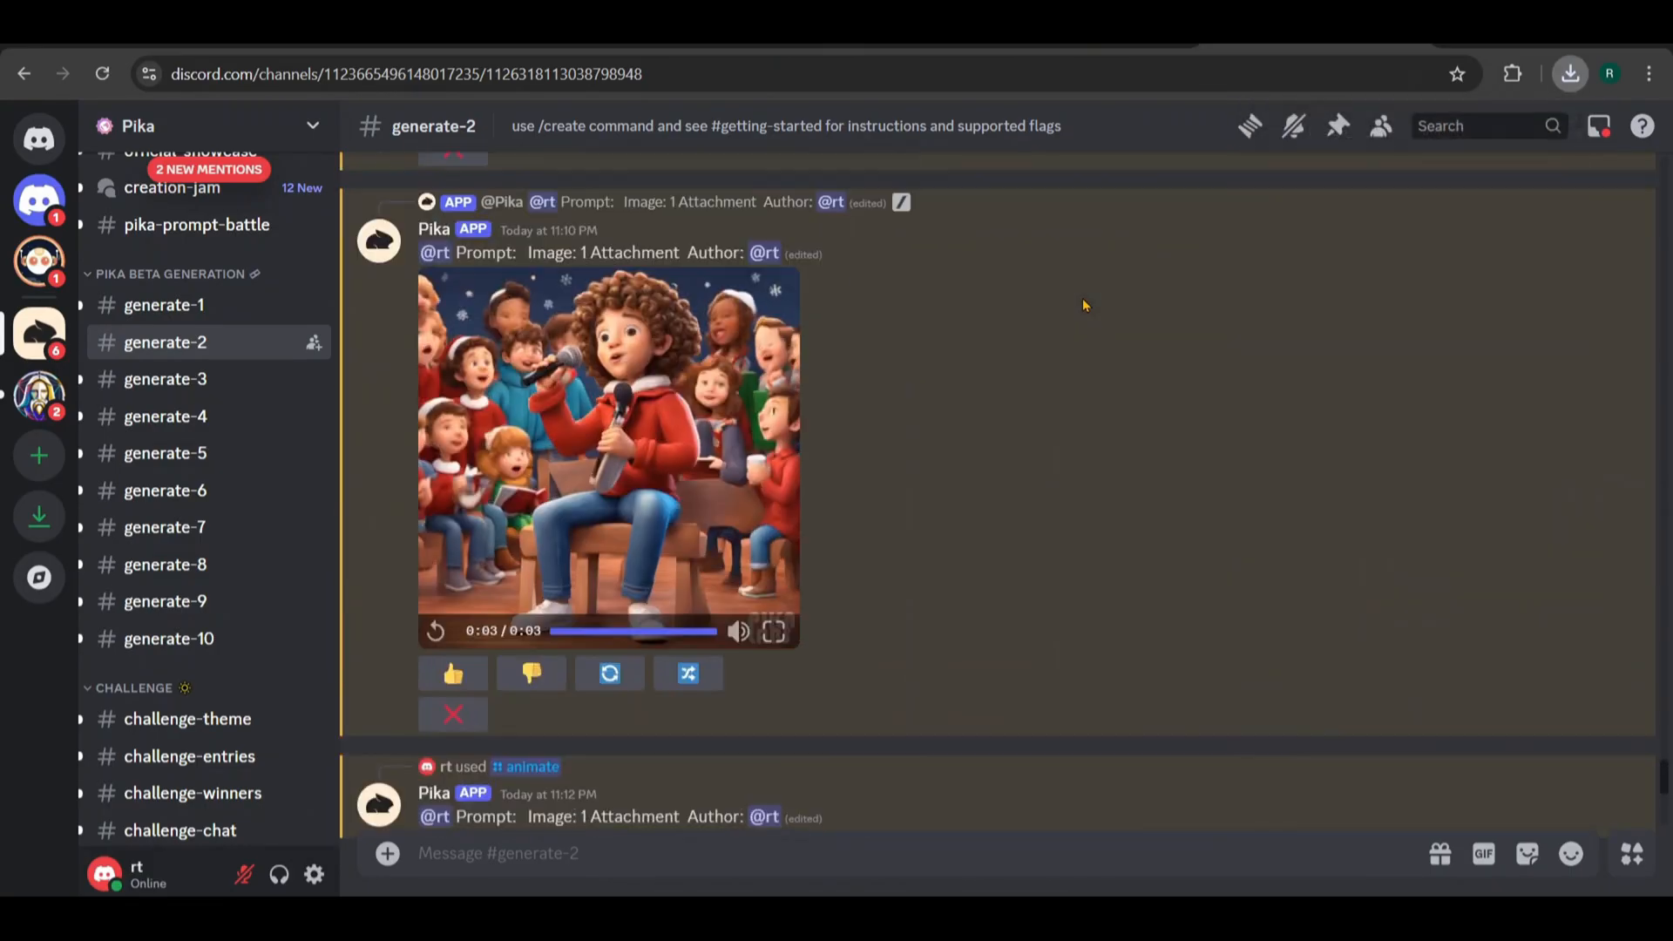
{"action": "scroll", "scroll_direction": "down", "scroll_amount": 3}
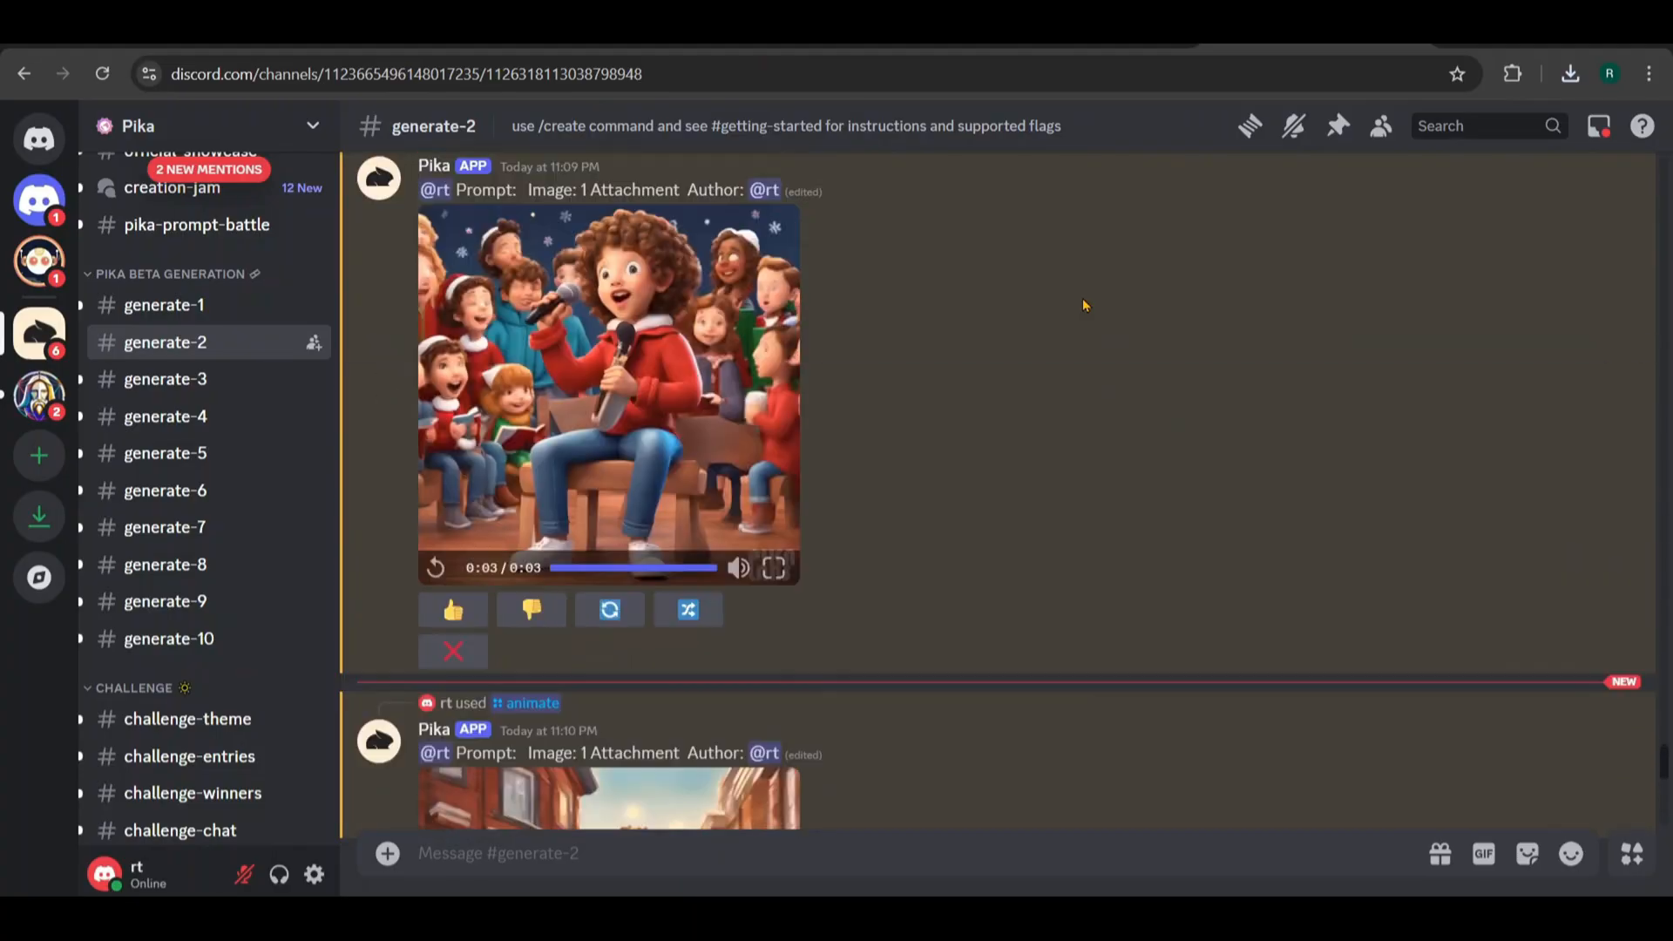
{"action": "scroll", "scroll_direction": "down", "scroll_amount": 3}
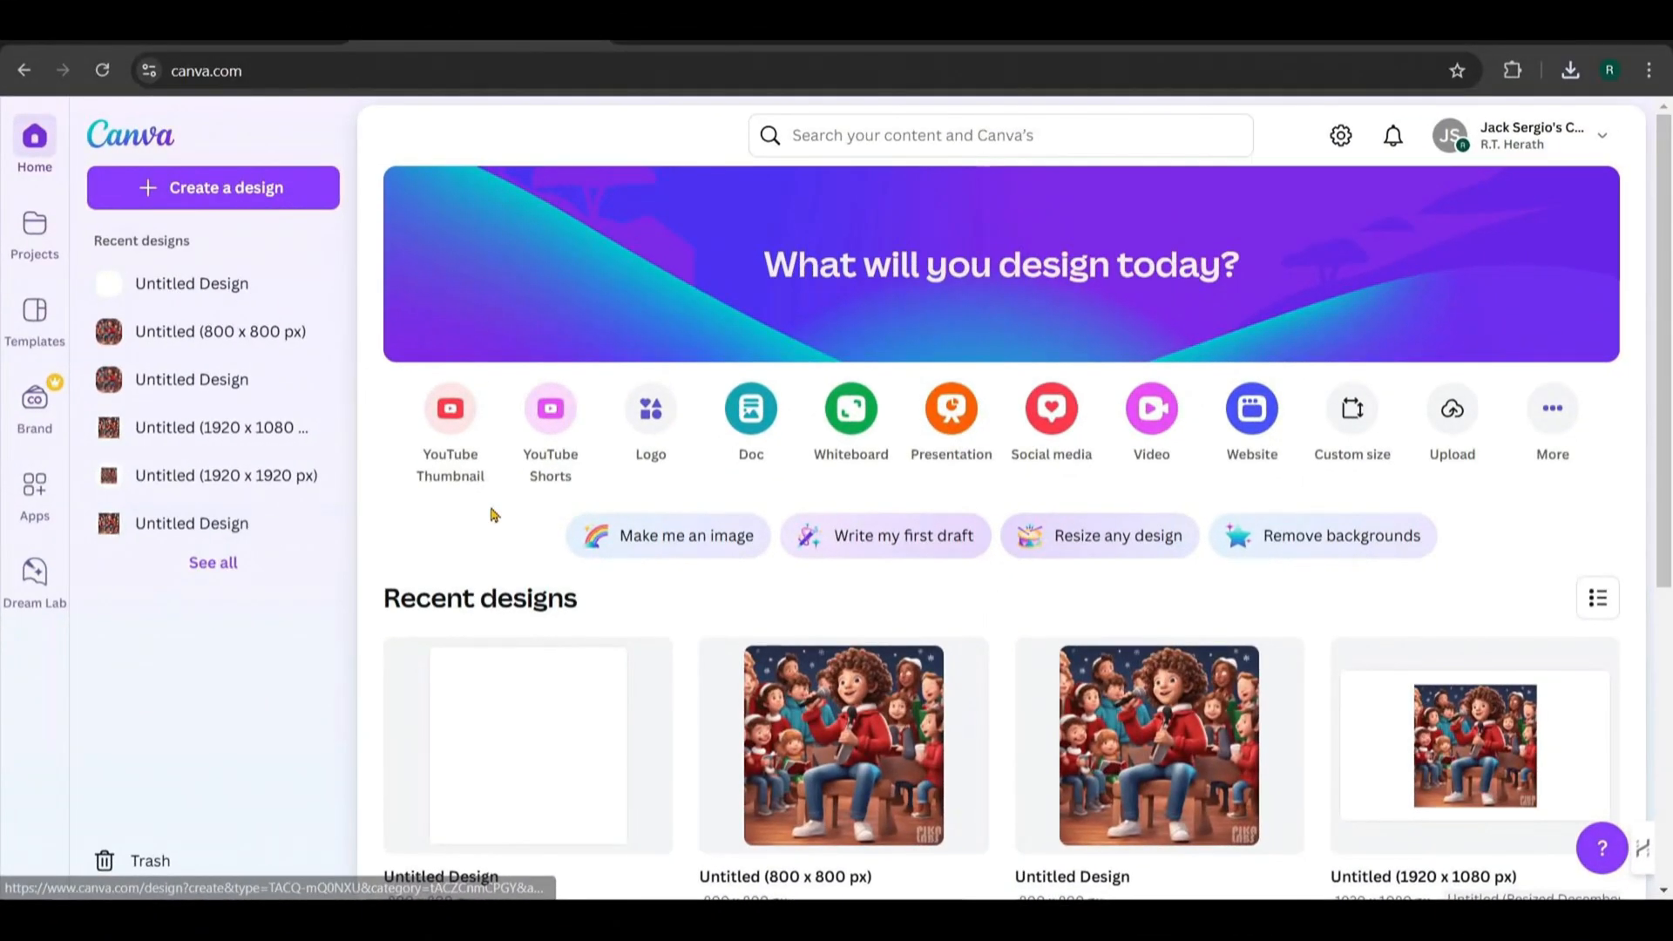
{"action": "mouse_move", "coordinate": [1151, 408]}
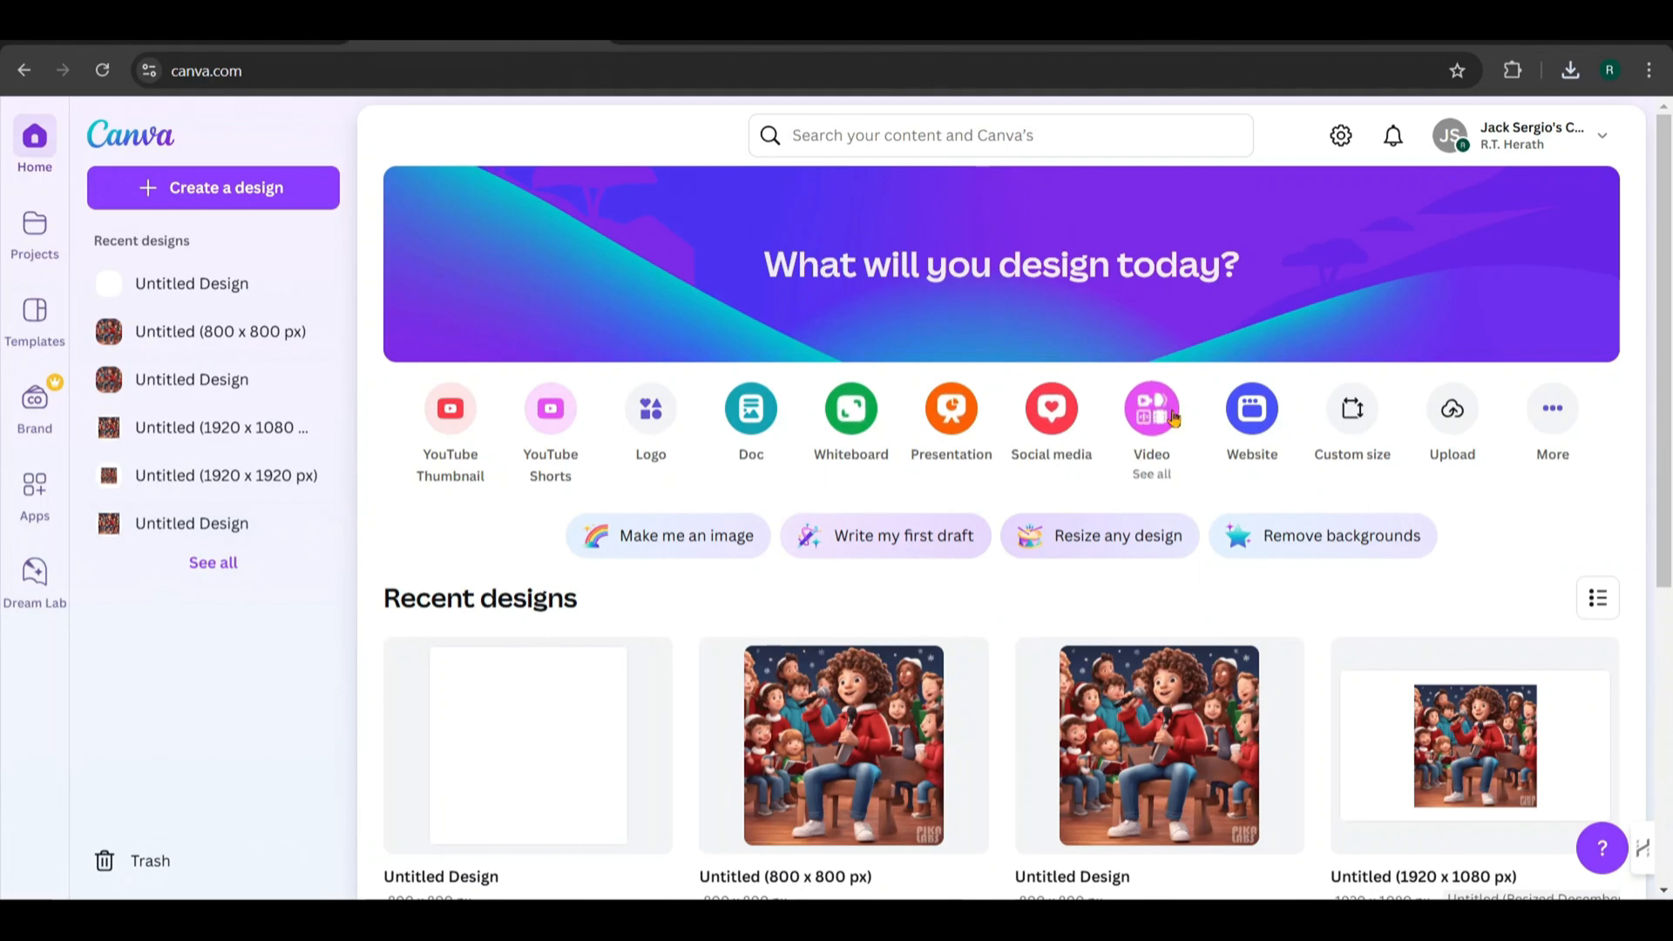
Start a new 800 × 800 px Video Collage video design
{"action": "left_click", "coordinate": [225, 189]}
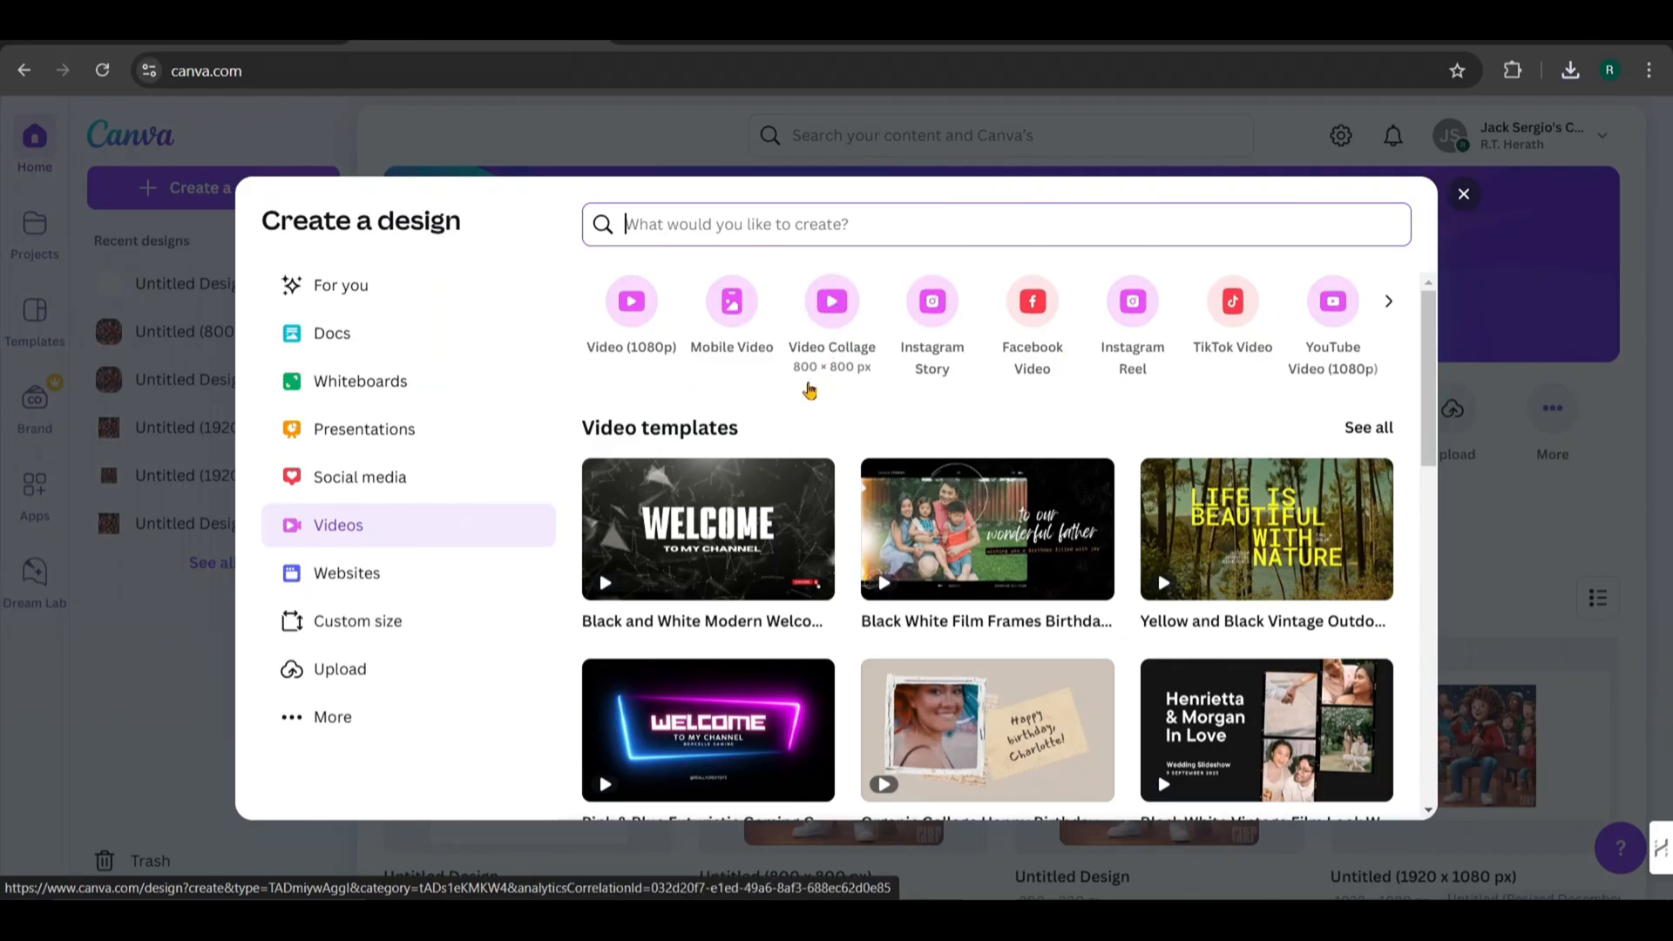
{"action": "left_click", "coordinate": [832, 301]}
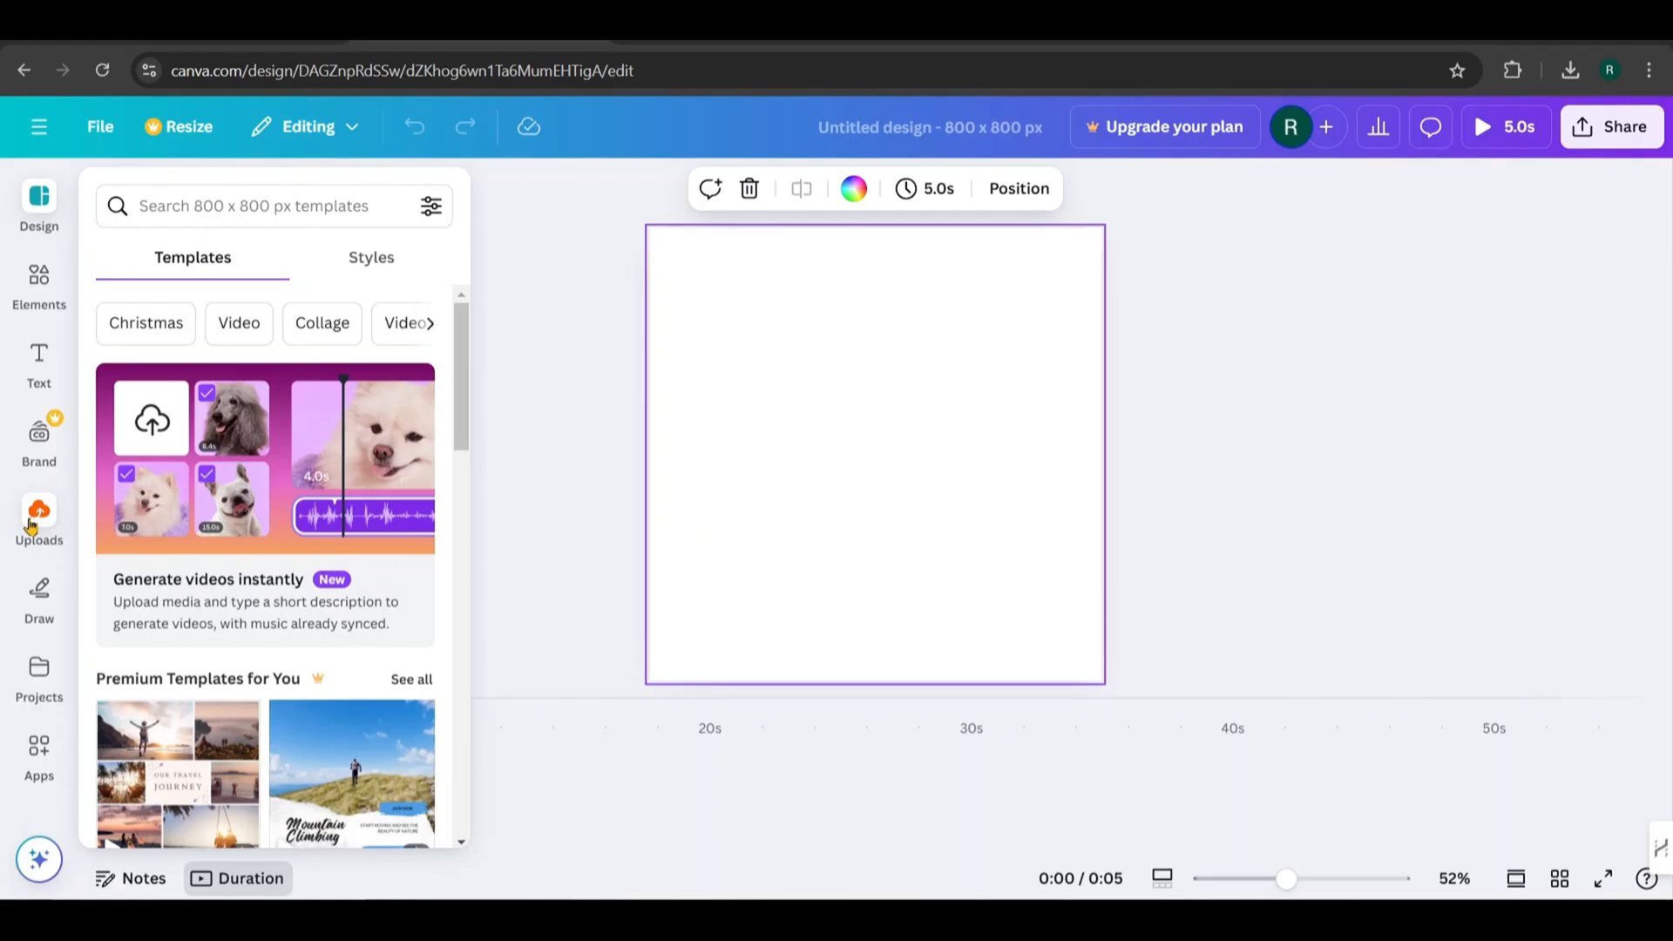
{"action": "left_click", "coordinate": [38, 518]}
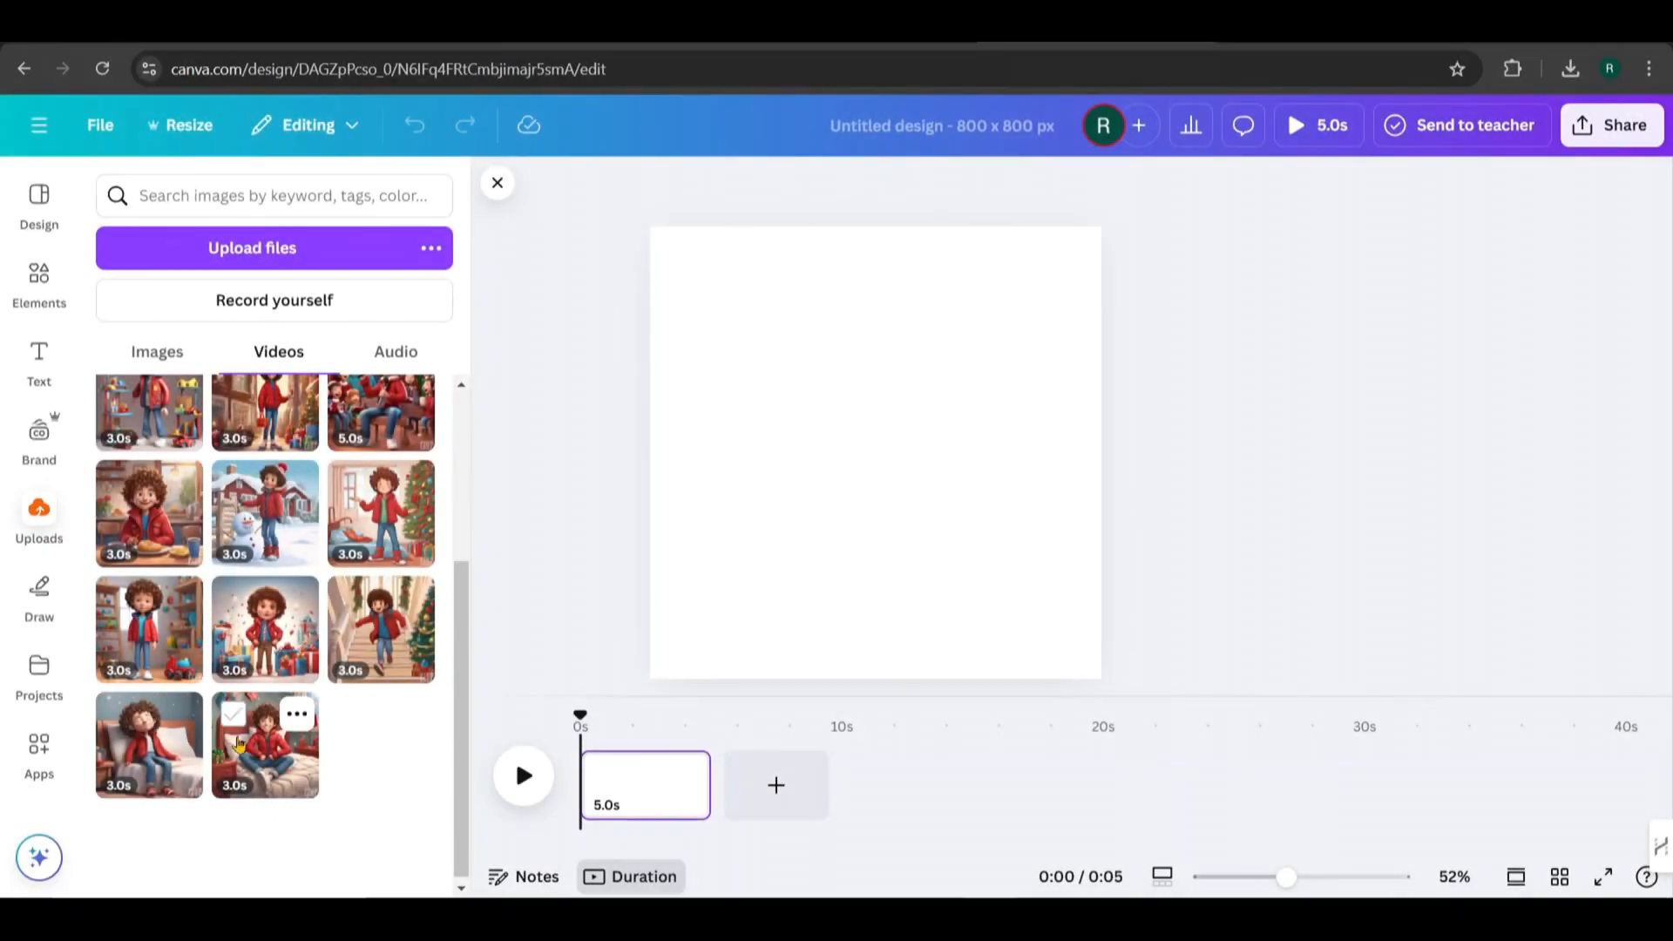
Place the uploaded clips, starting with bedroom and stairs, on successive pages as backgrounds
{"action": "left_click", "coordinate": [265, 745]}
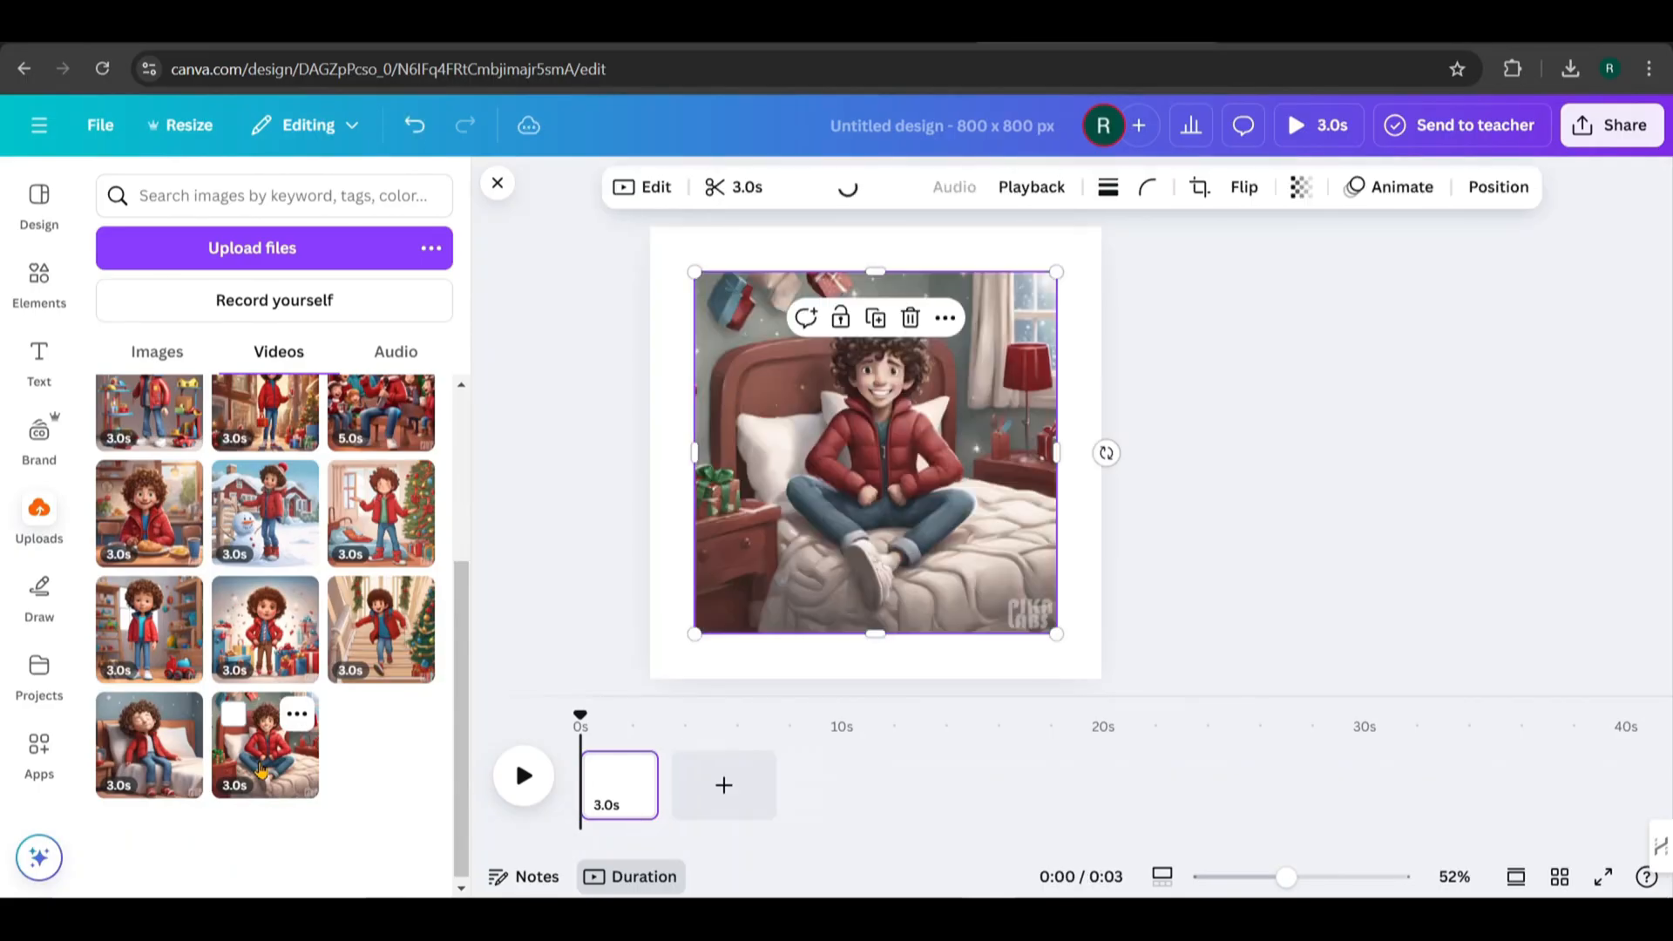
{"action": "left_click", "coordinate": [874, 453]}
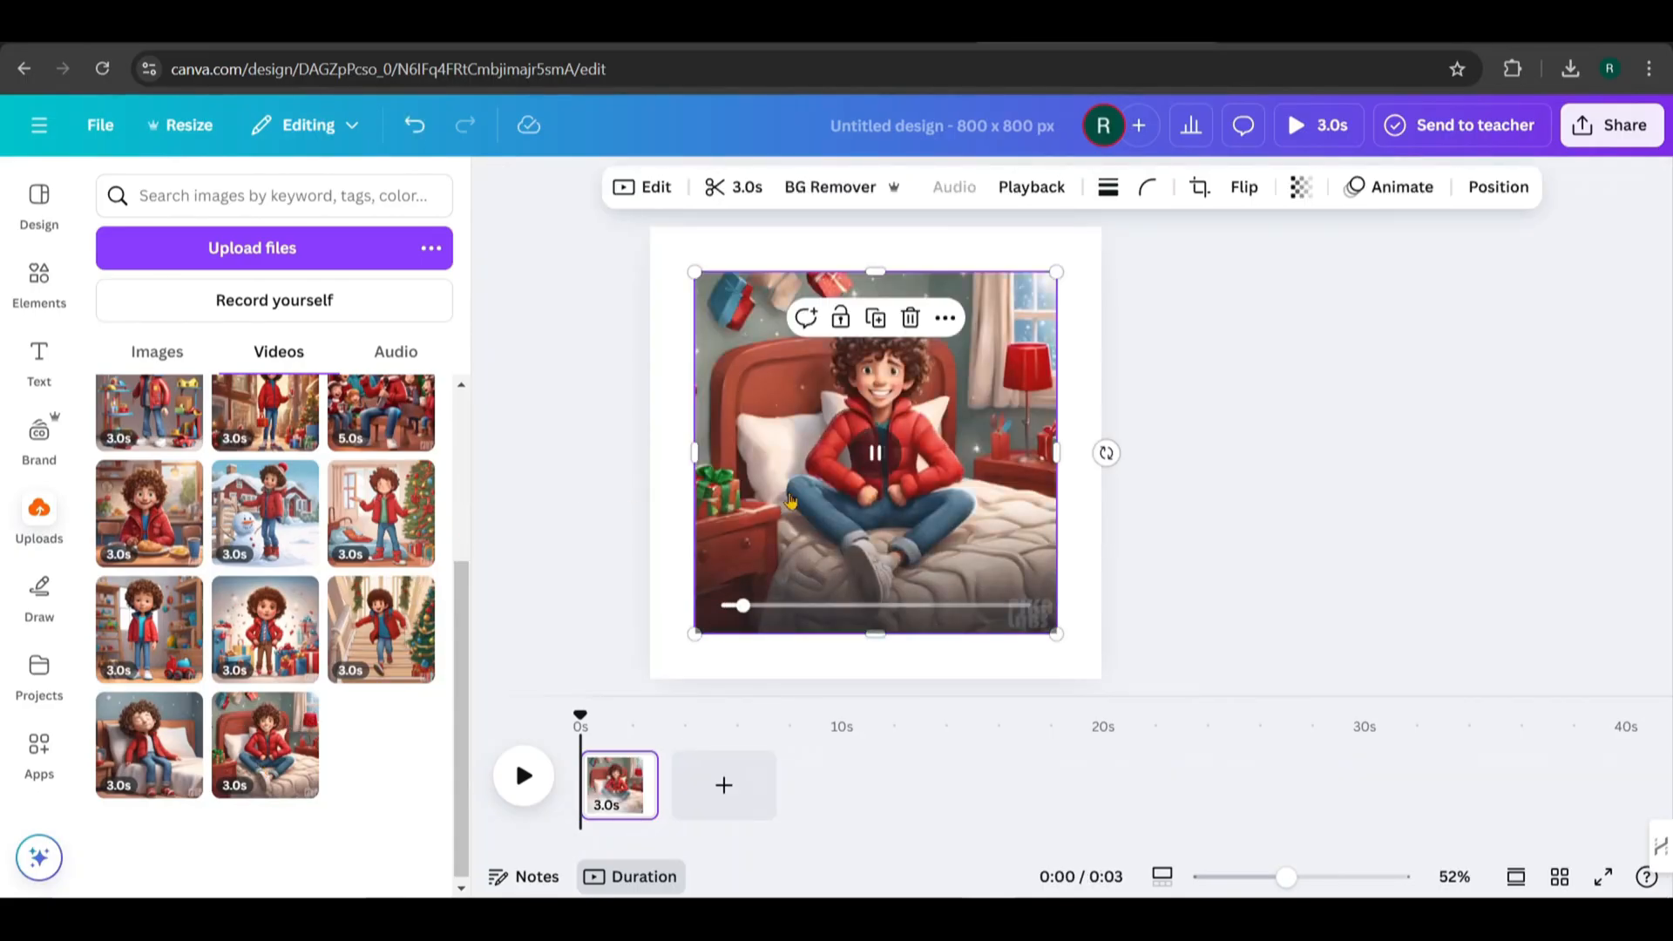
{"action": "right_click", "coordinate": [875, 453]}
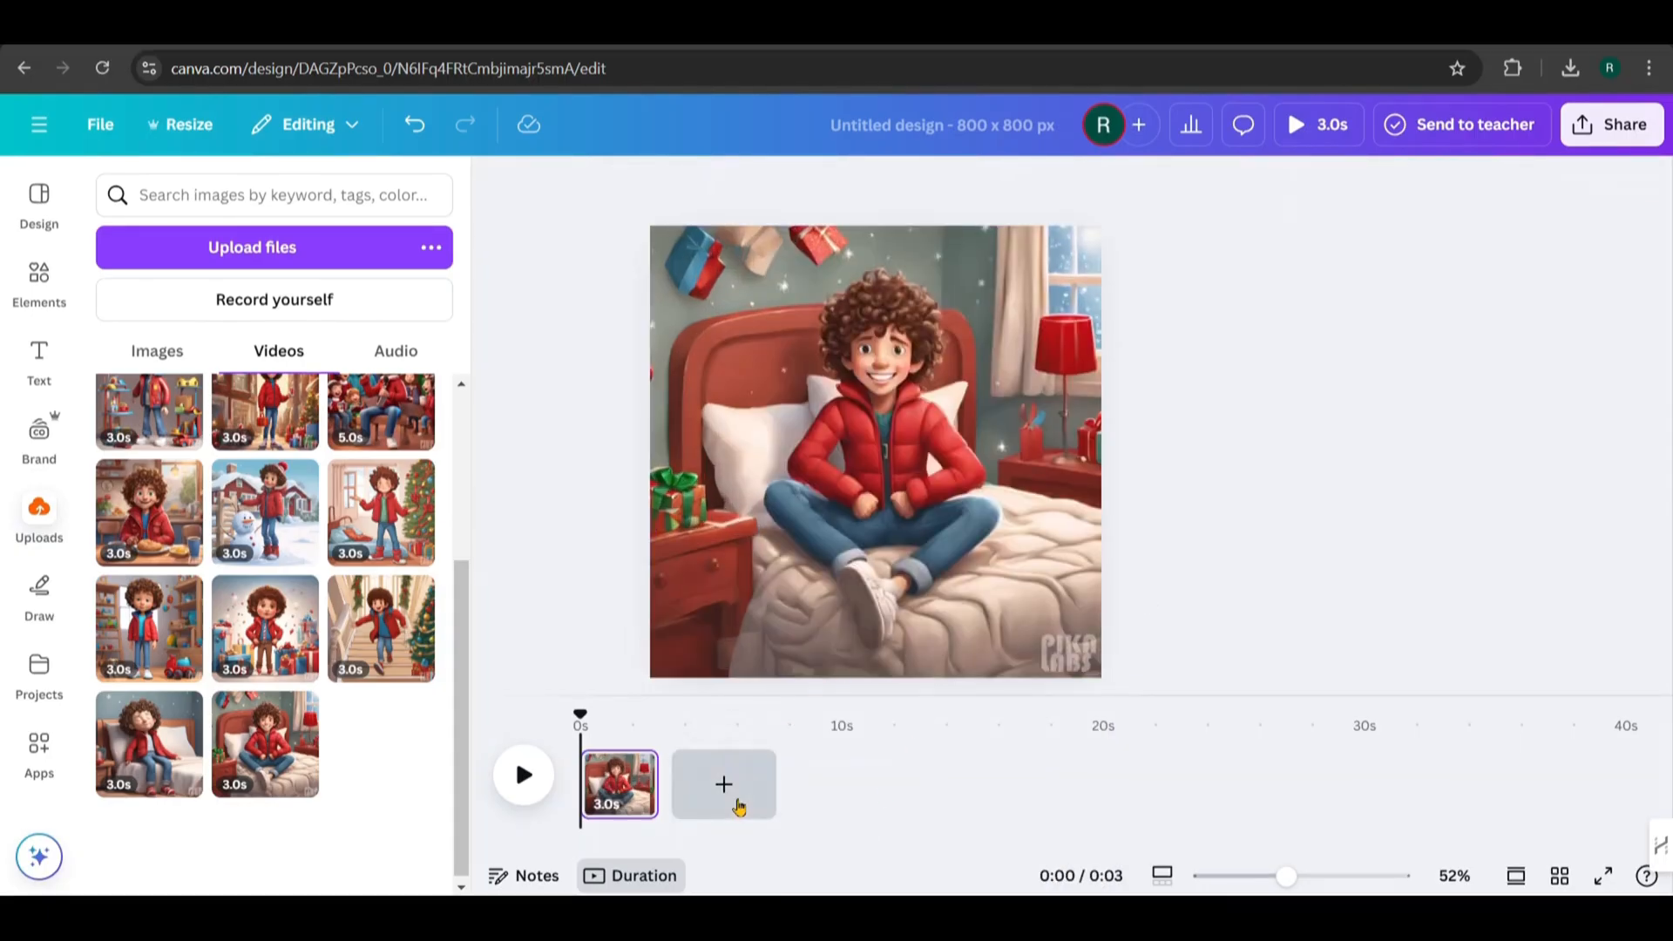
{"action": "left_click", "coordinate": [724, 785]}
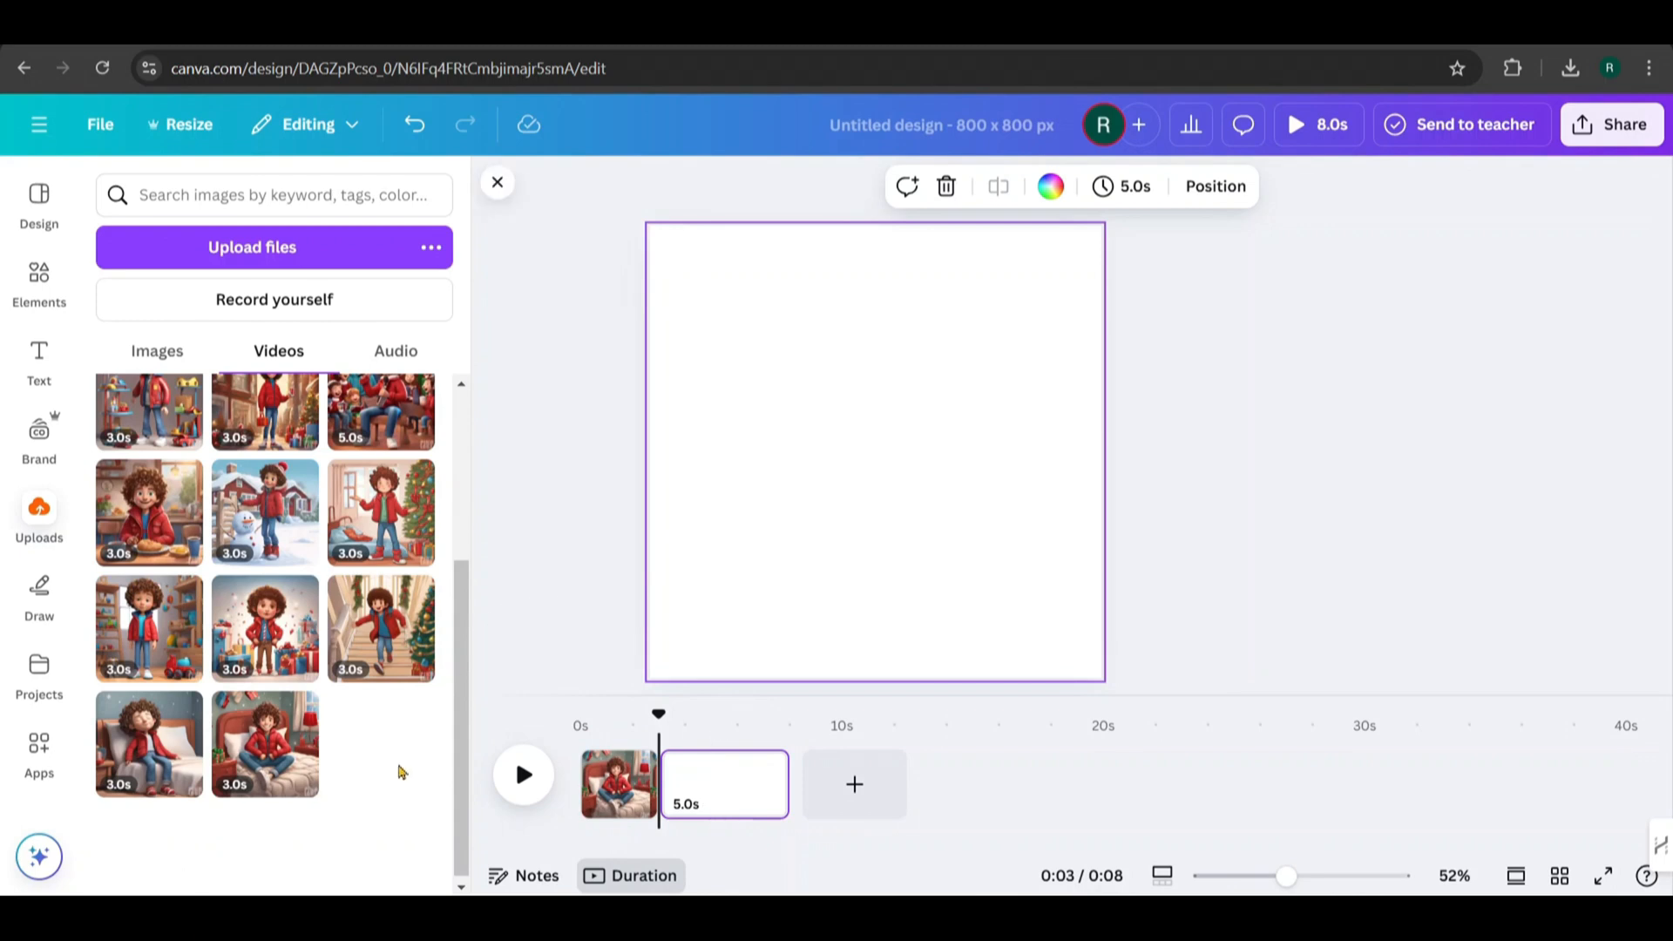
{"action": "scroll", "scroll_direction": "down", "scroll_amount": 3}
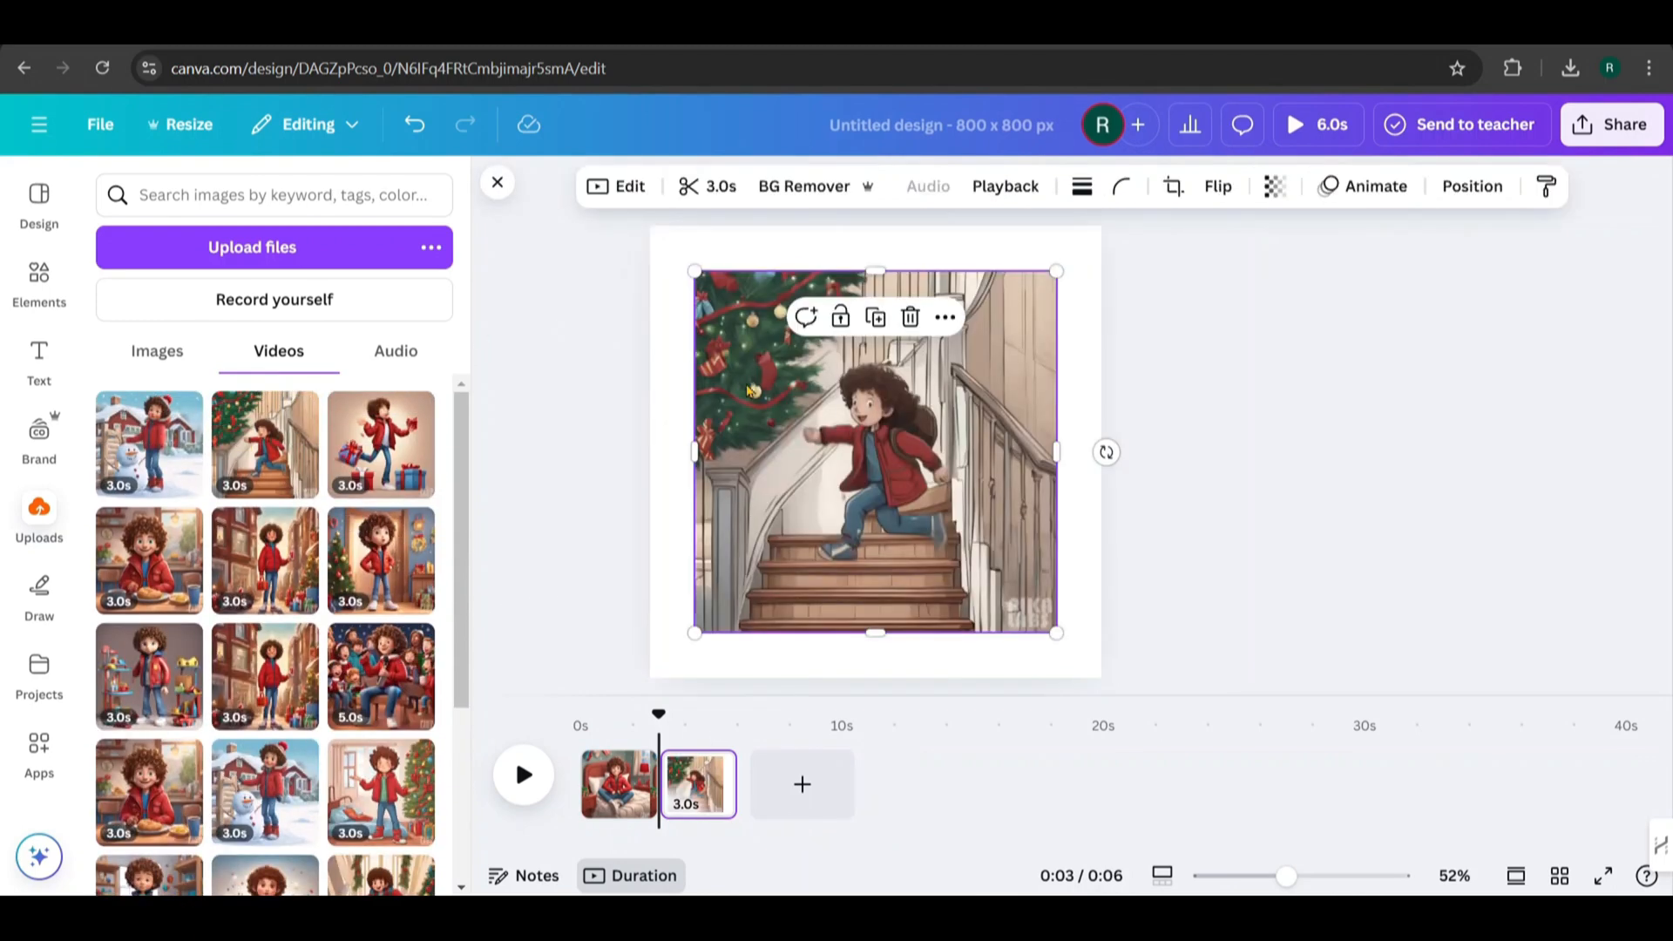
{"action": "right_click", "coordinate": [875, 448]}
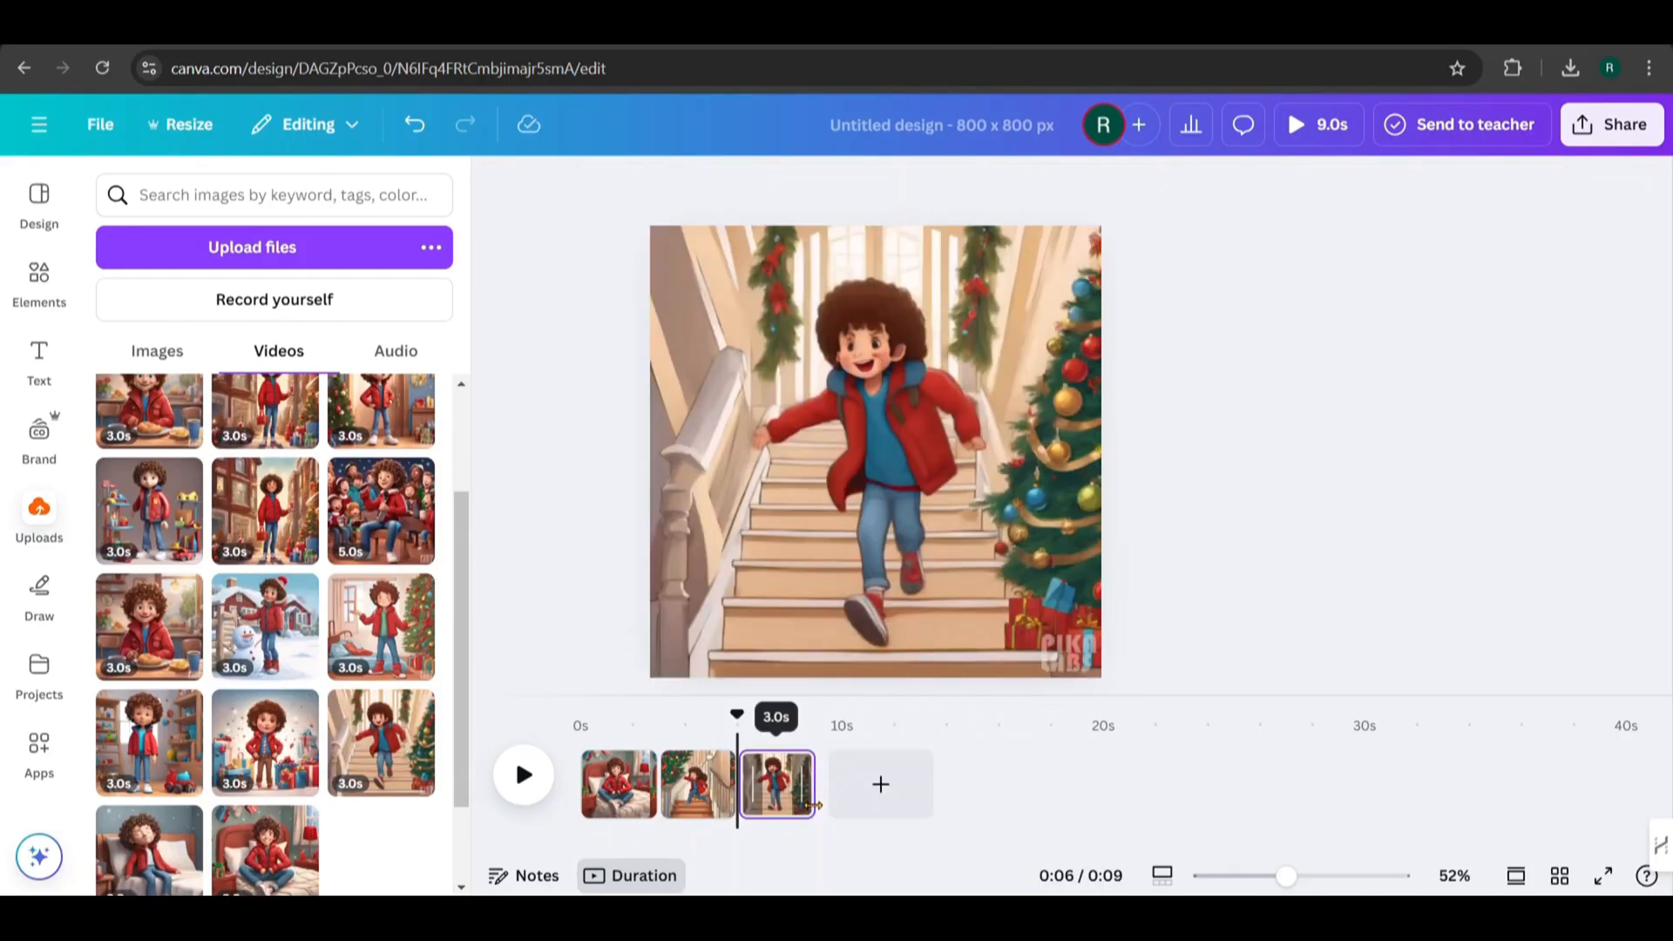
{"action": "left_click", "coordinate": [880, 784]}
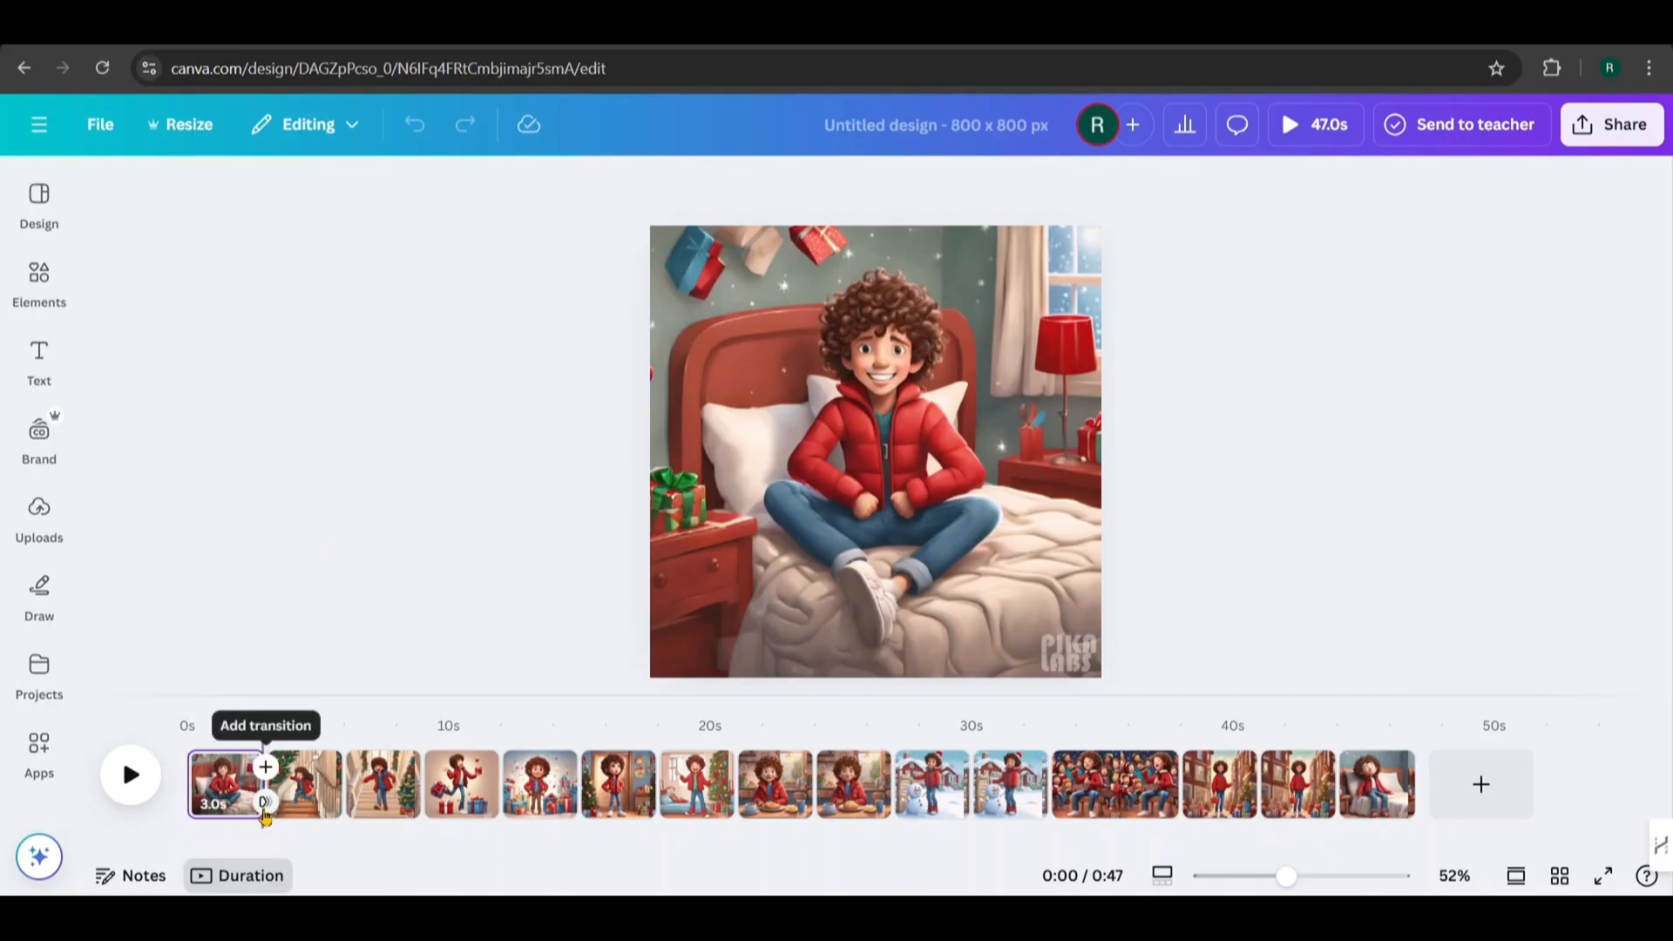
Join all pages with a 0.9-second Match & Move transition and preview the video
{"action": "left_click", "coordinate": [265, 767]}
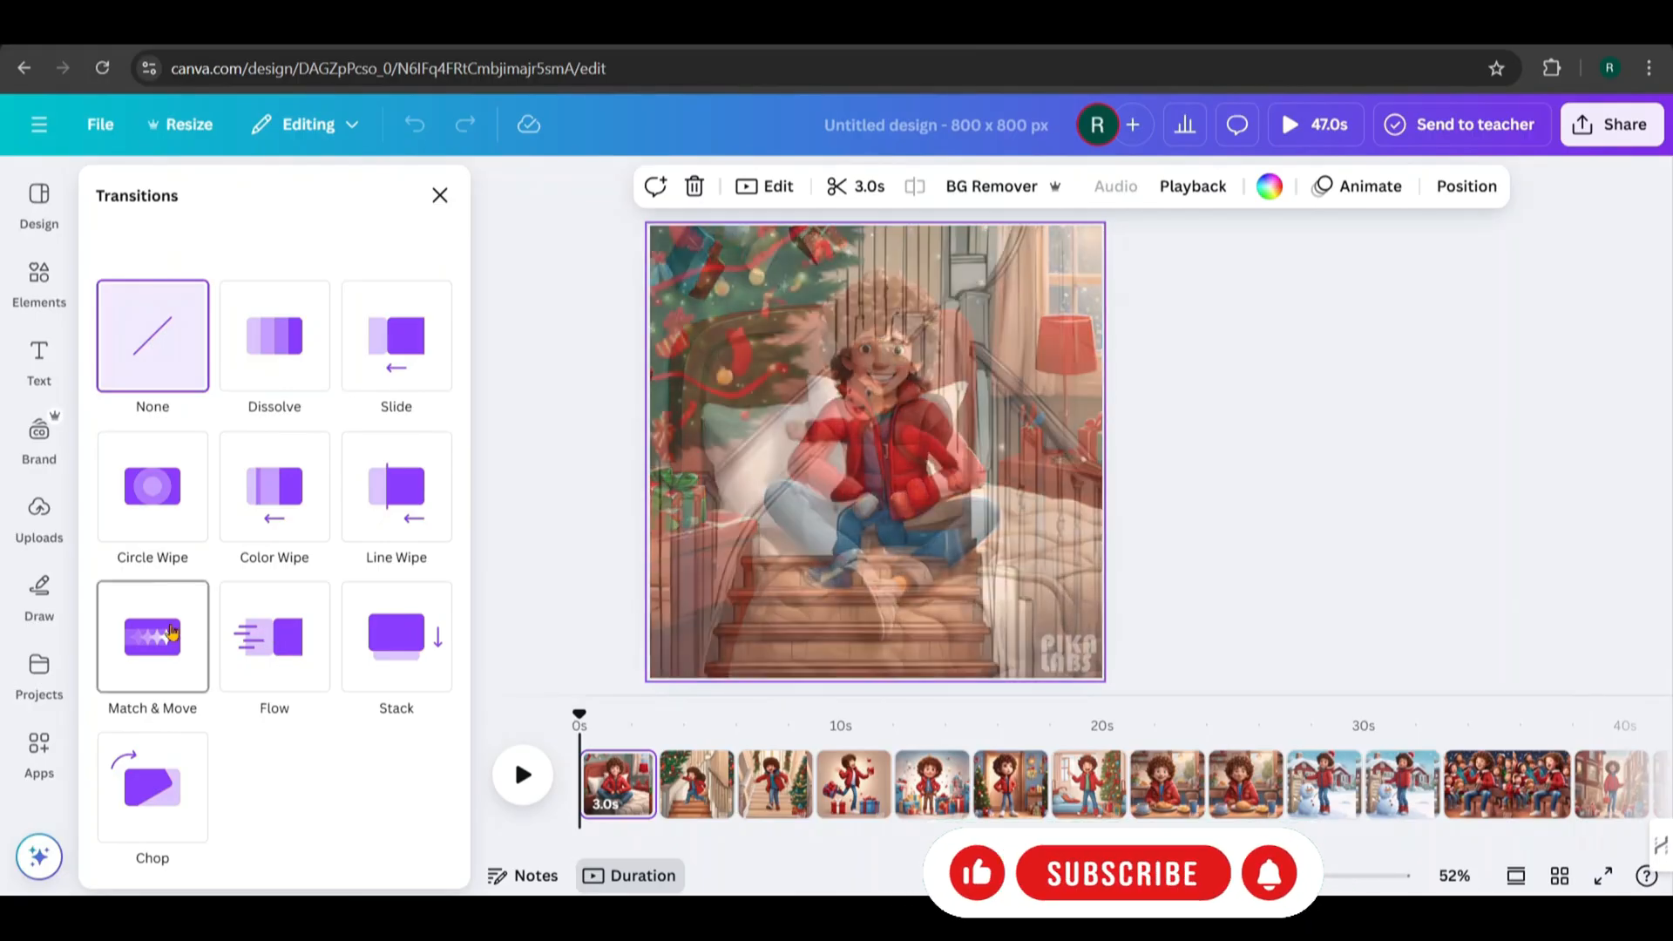
{"action": "left_click", "coordinate": [152, 638]}
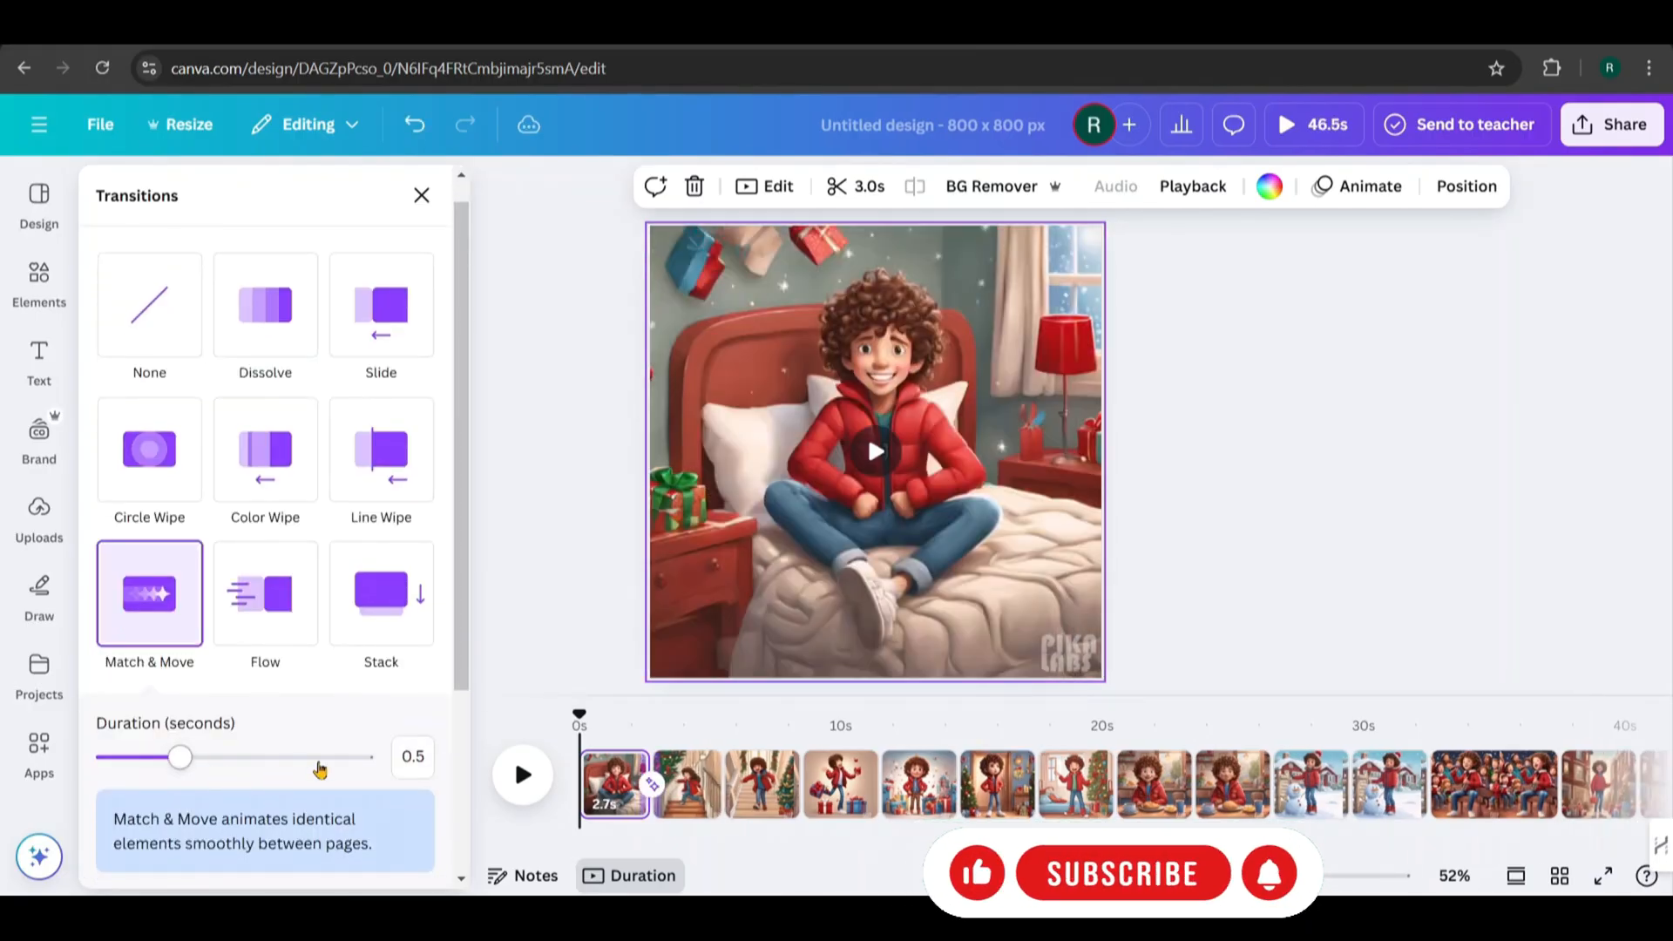
{"action": "left_click_drag", "start_coordinate": [180, 757], "coordinate": [218, 756]}
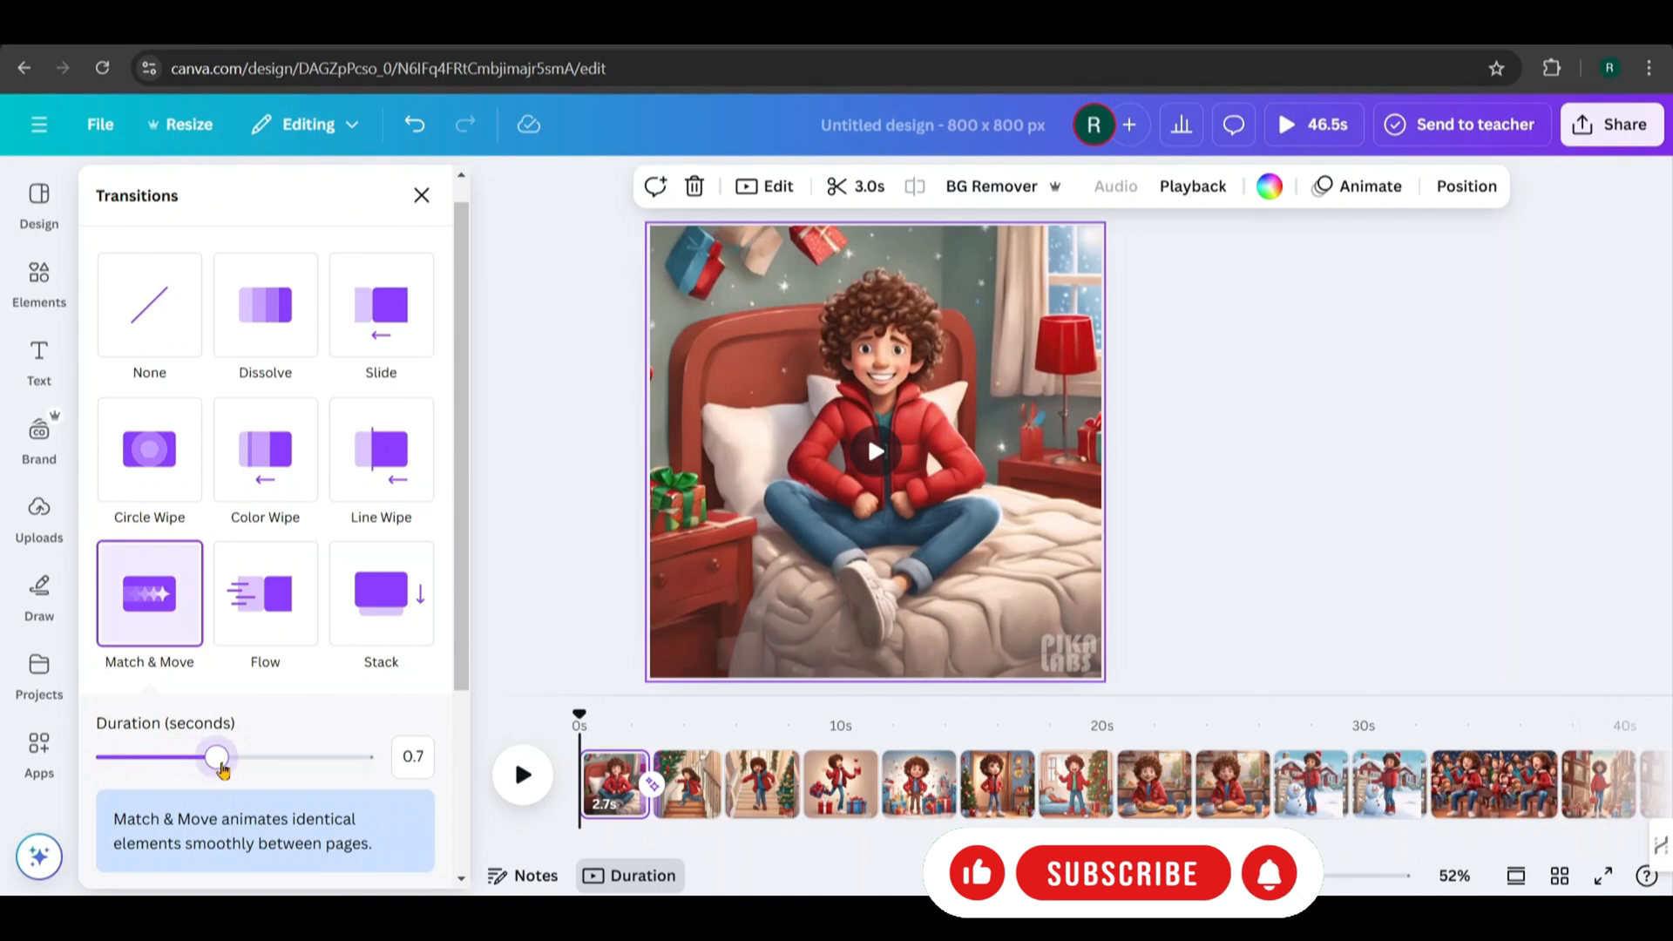
{"action": "left_click_drag", "start_coordinate": [219, 756], "coordinate": [254, 757]}
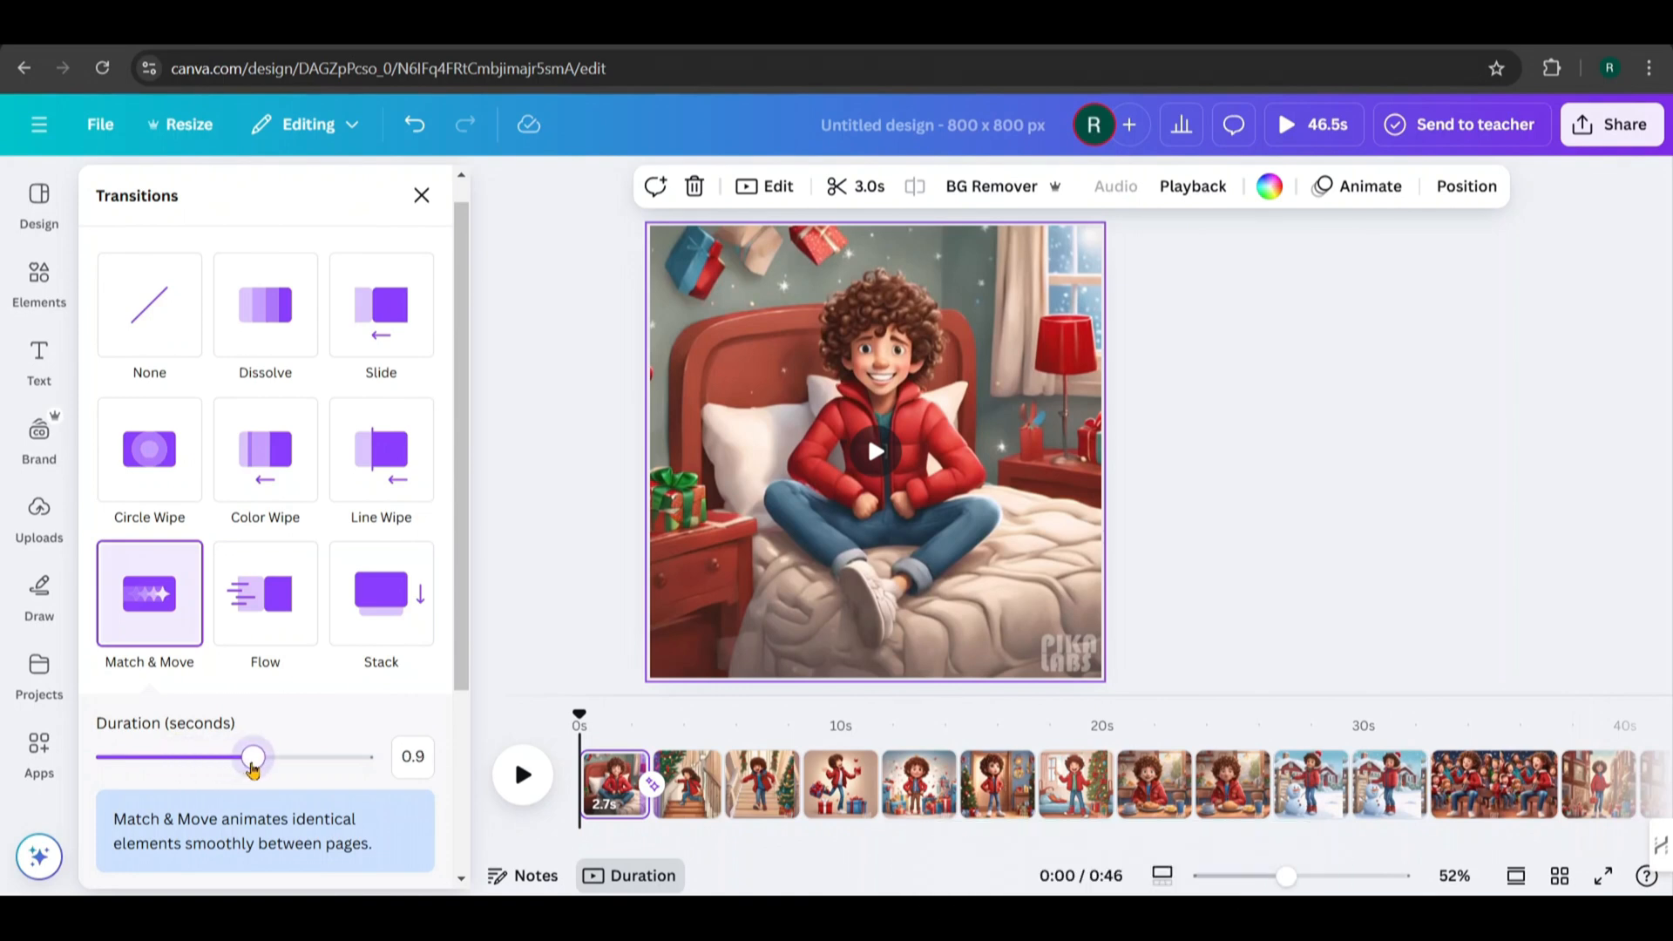
{"action": "scroll", "scroll_direction": "down", "scroll_amount": 3}
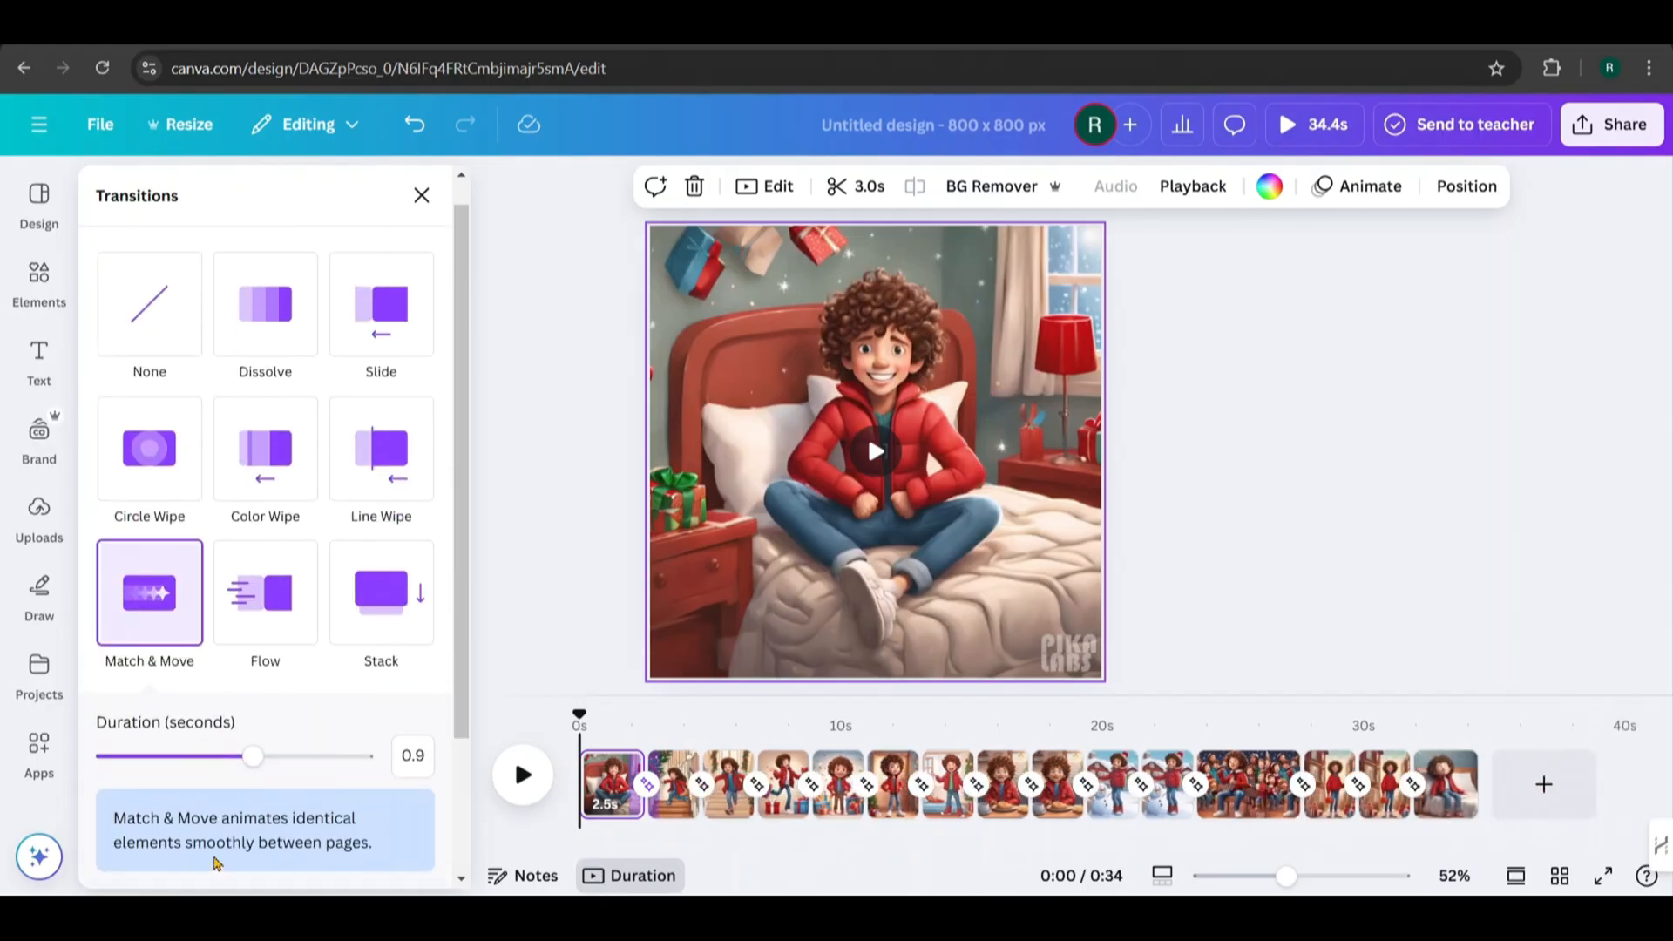
{"action": "left_click", "coordinate": [148, 593]}
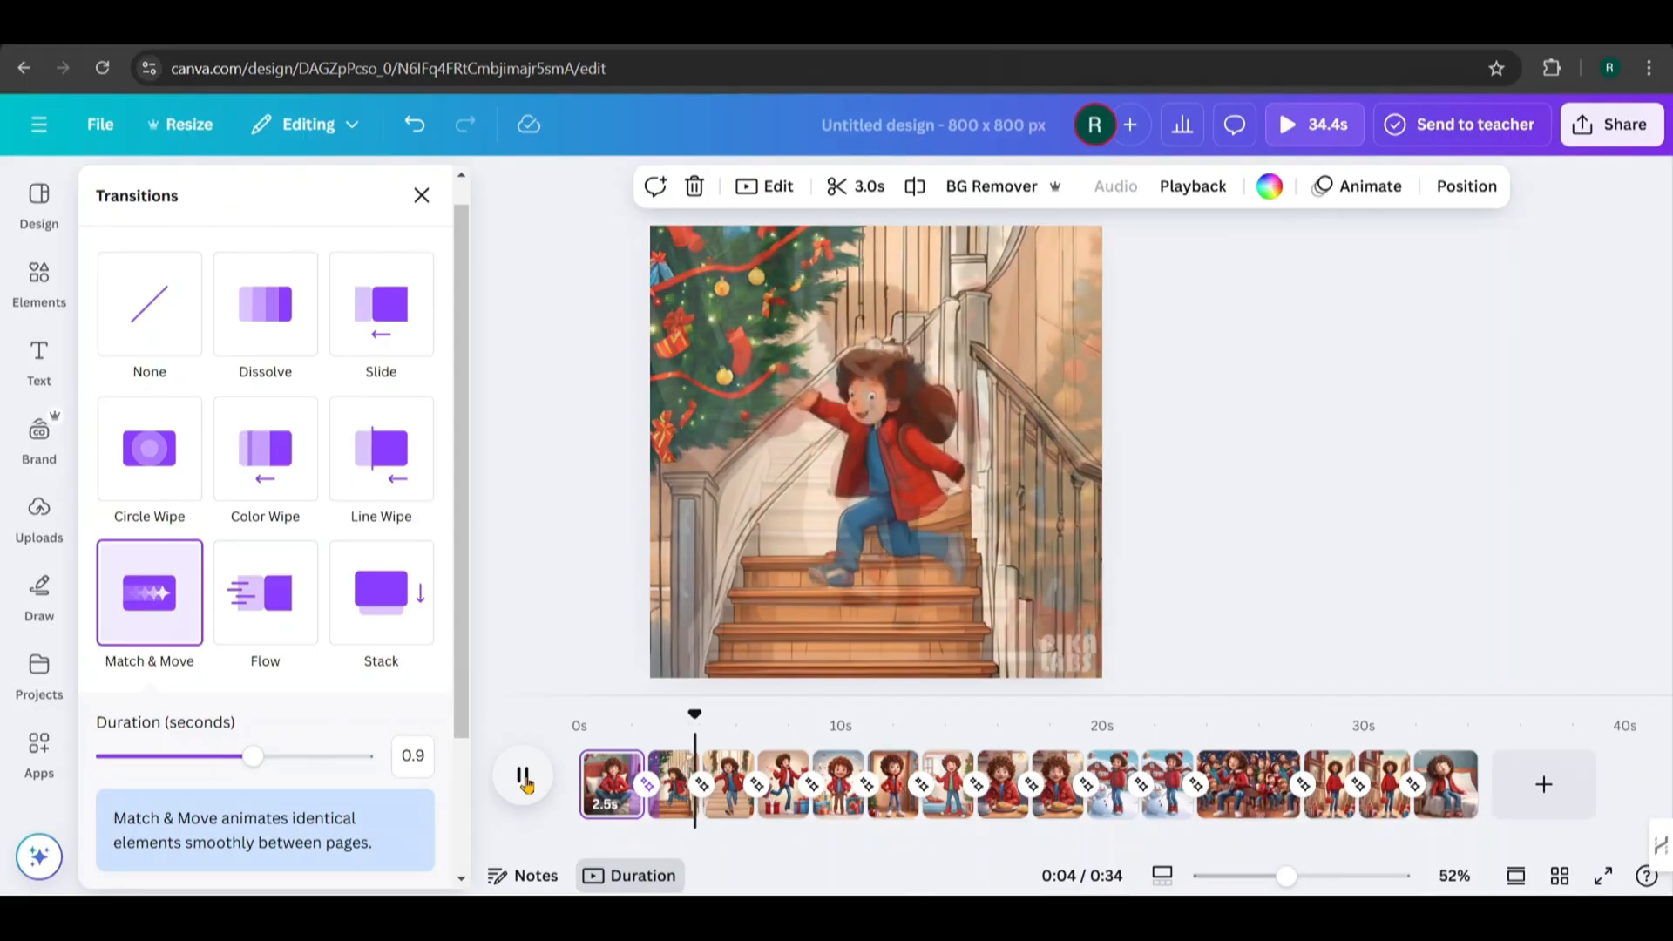
{"action": "left_click", "coordinate": [523, 776]}
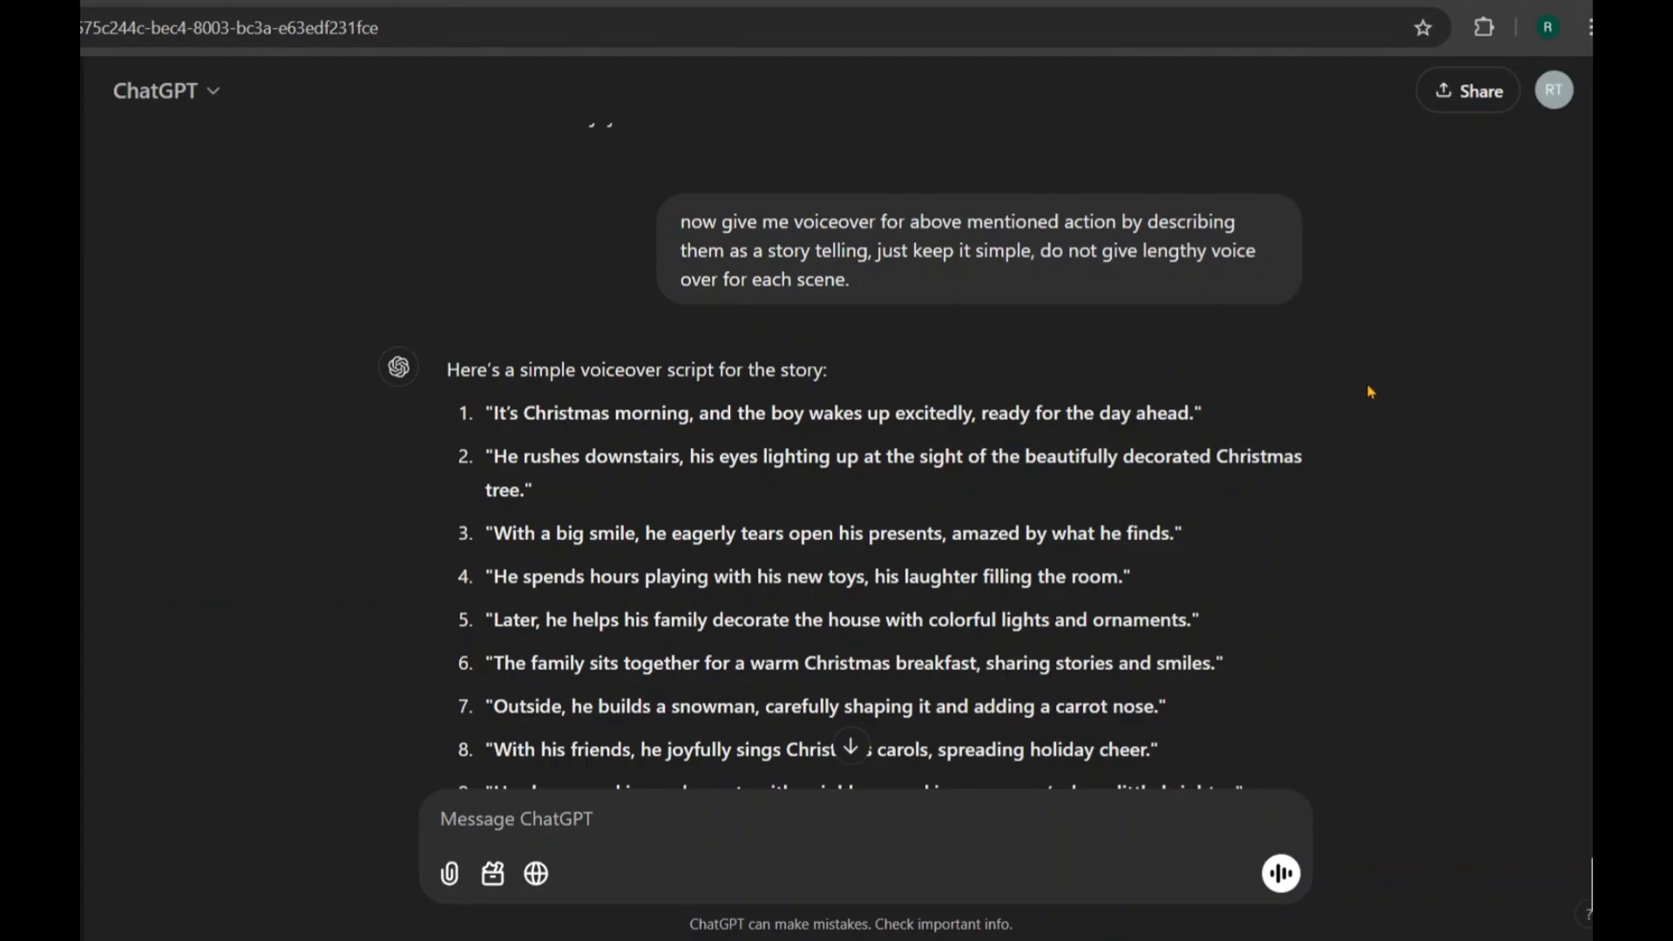
Scroll through ChatGPT's numbered voiceover script for the Christmas scenes
{"action": "scroll", "scroll_direction": "down", "scroll_amount": 3}
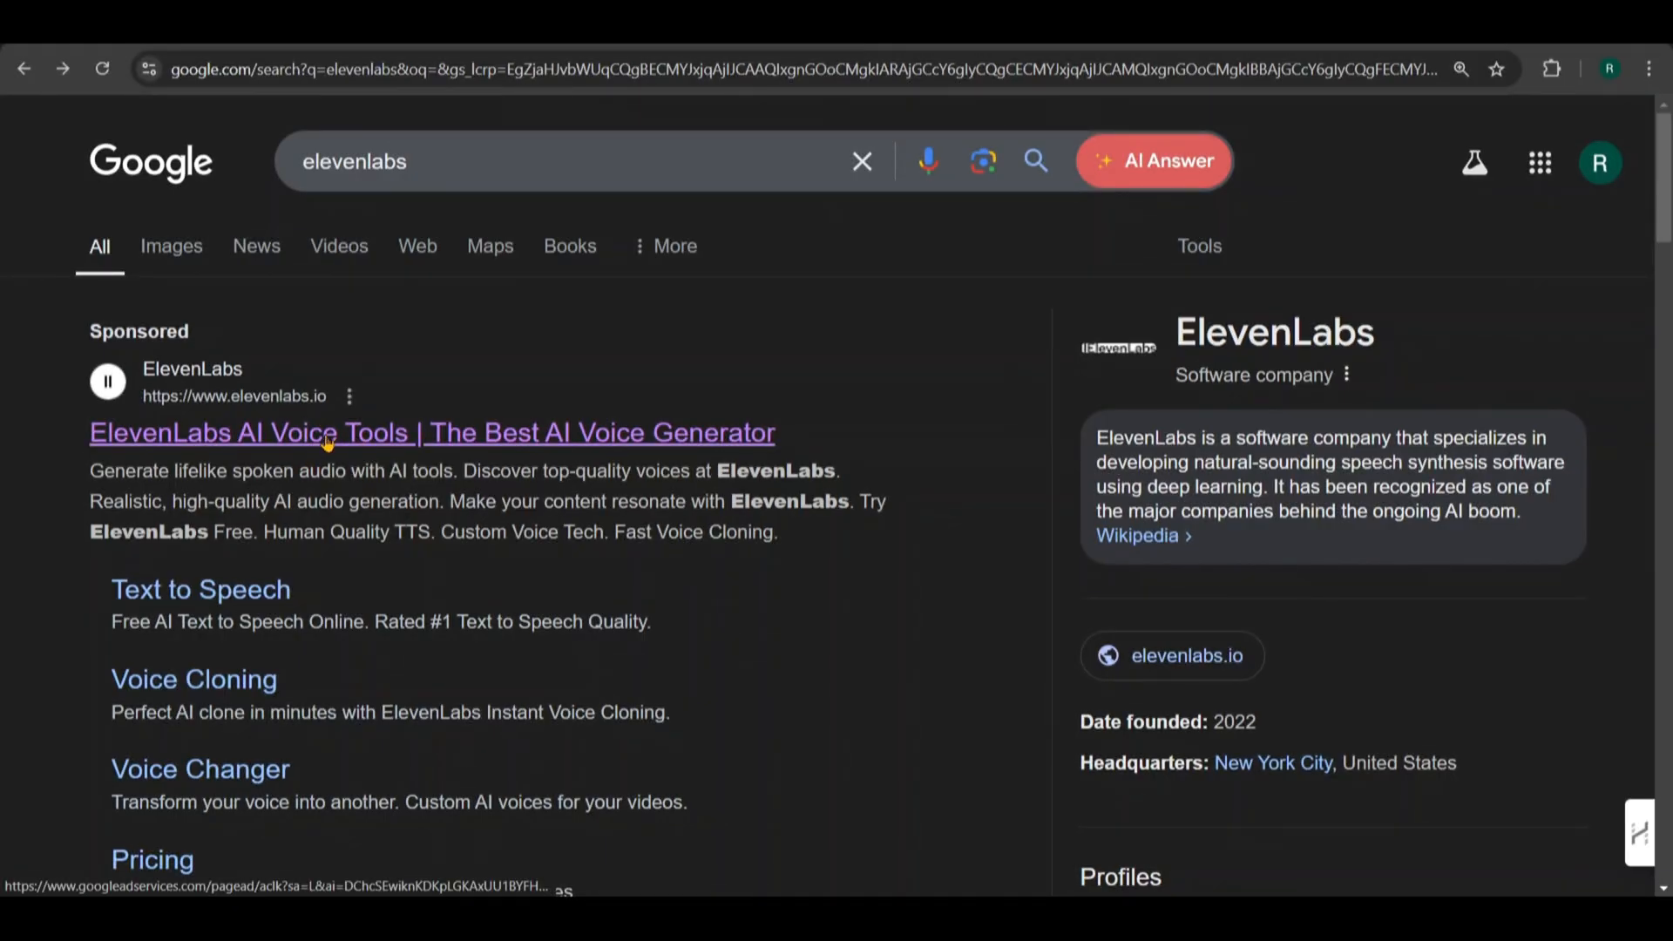
Open the ElevenLabs site from Google results and start its free Text to Speech
{"action": "left_click", "coordinate": [432, 432]}
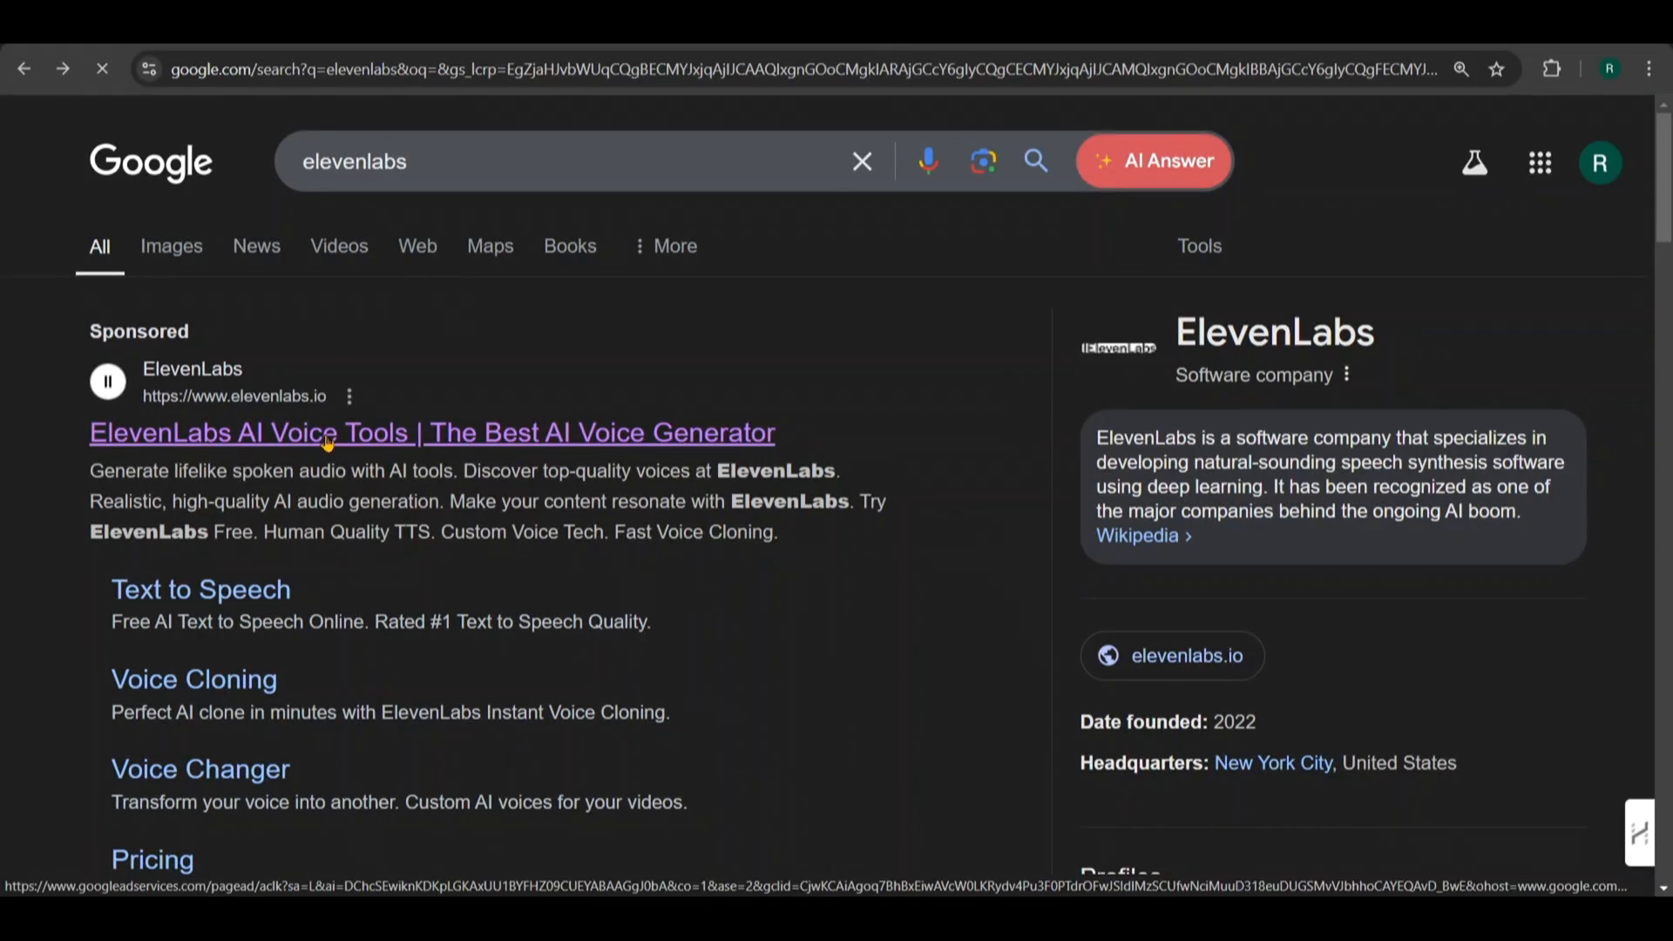
{"action": "left_click", "coordinate": [432, 432]}
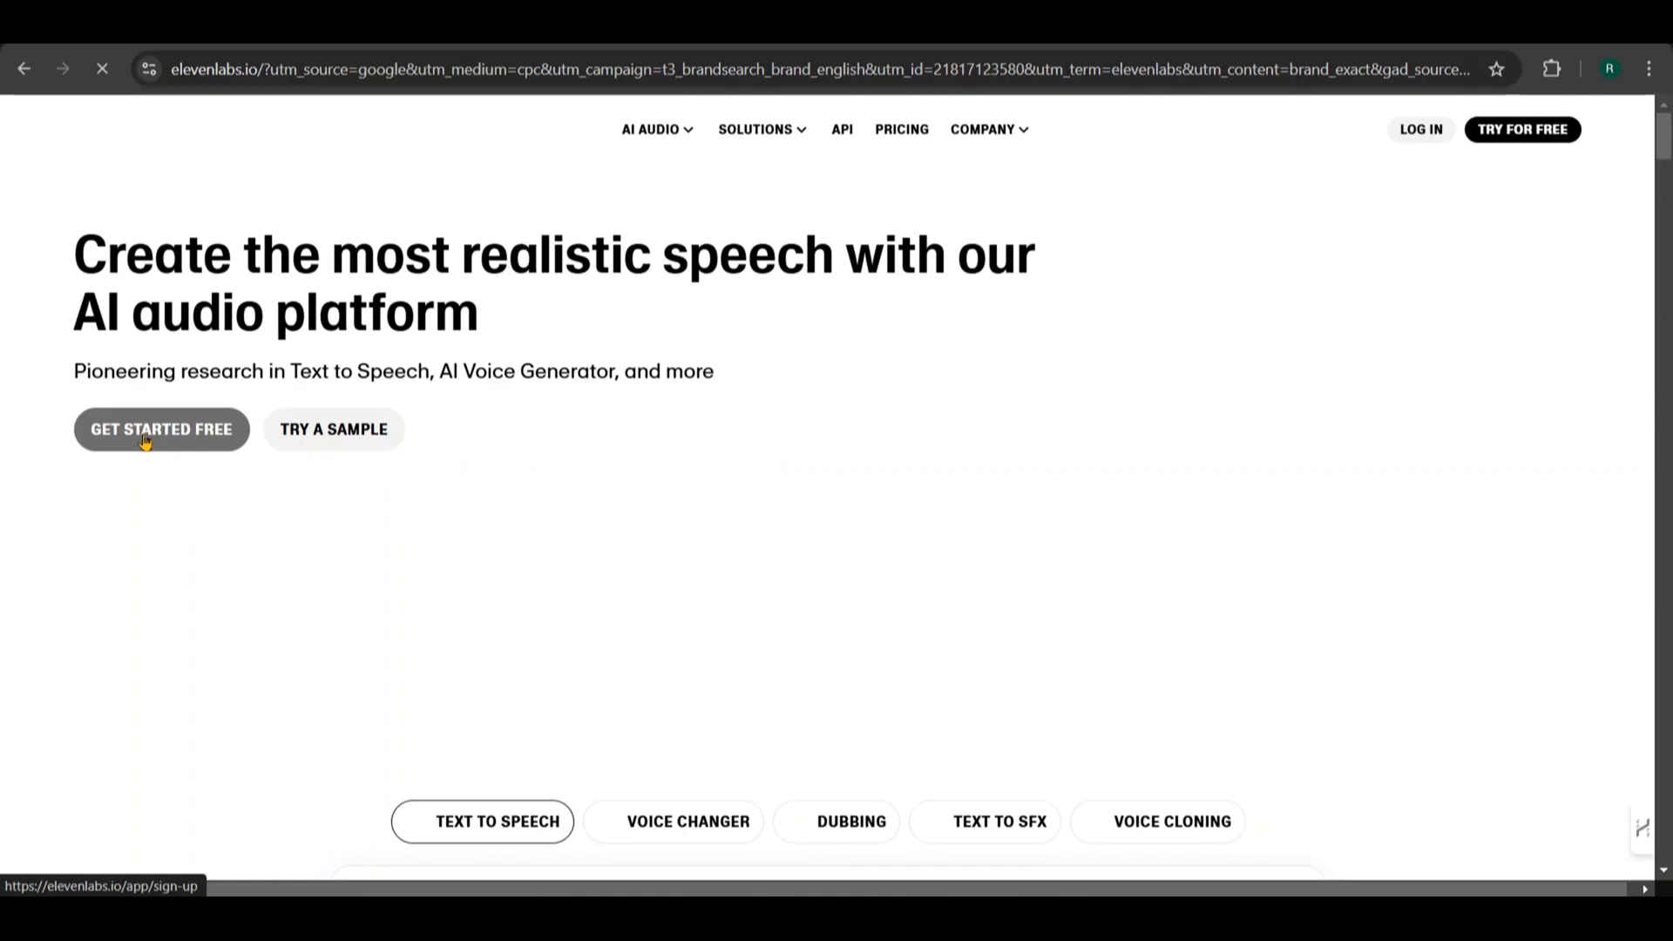
{"action": "left_click", "coordinate": [162, 429]}
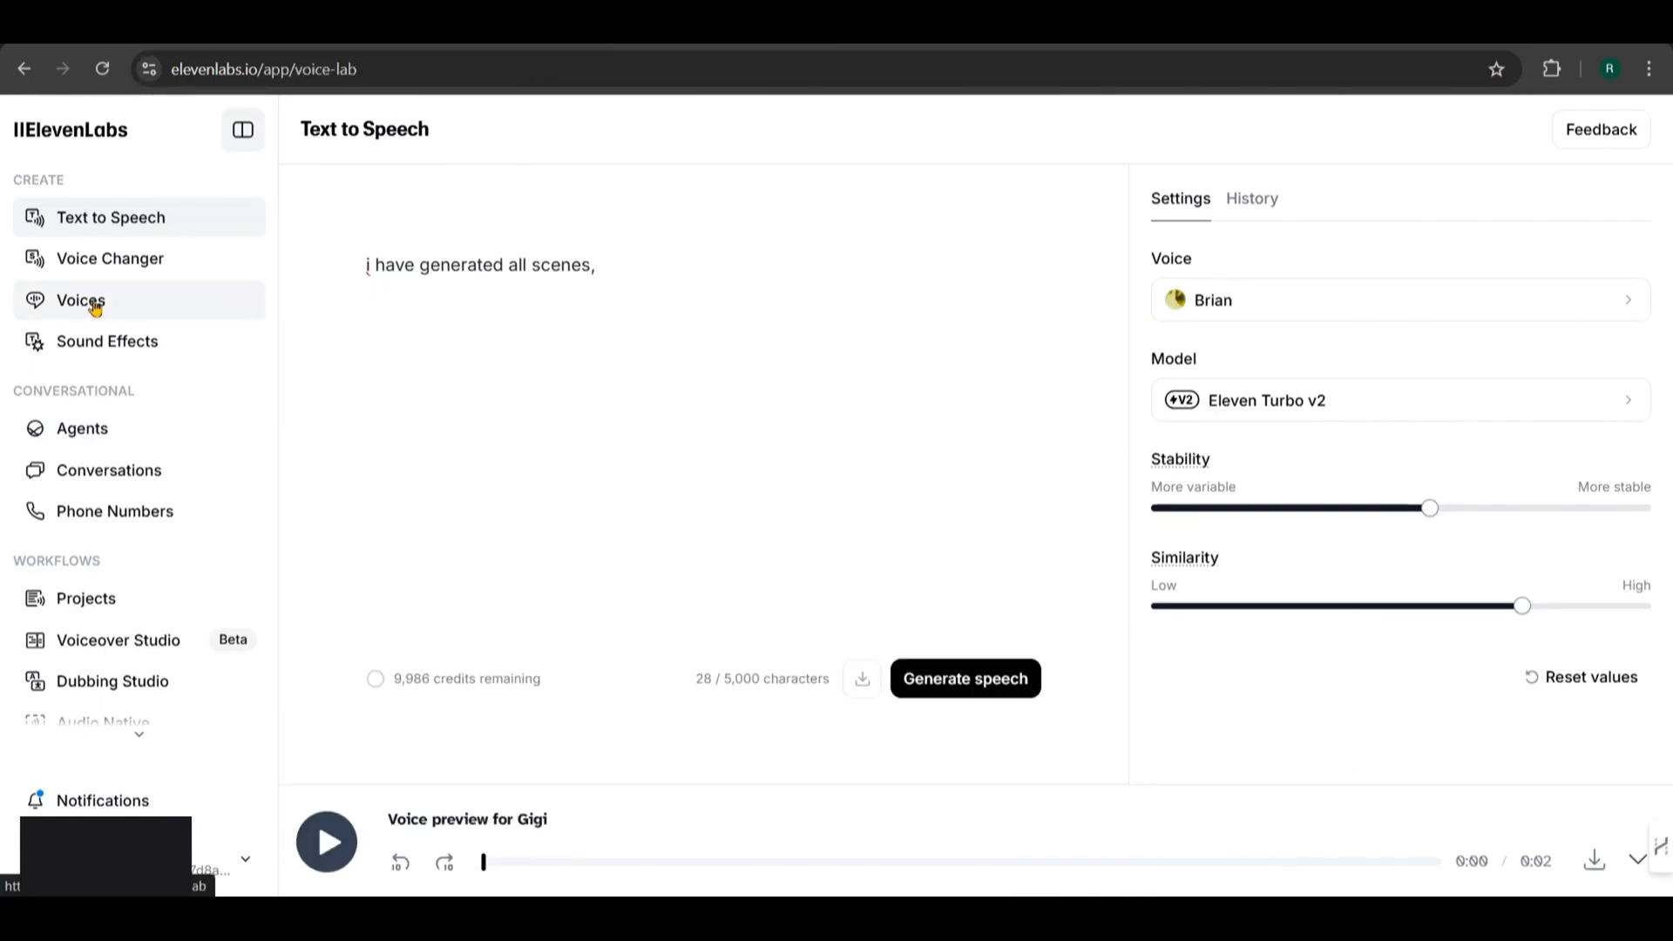
Preview the Chris and Arnold voices in the ElevenLabs voice library
{"action": "left_click", "coordinate": [81, 300]}
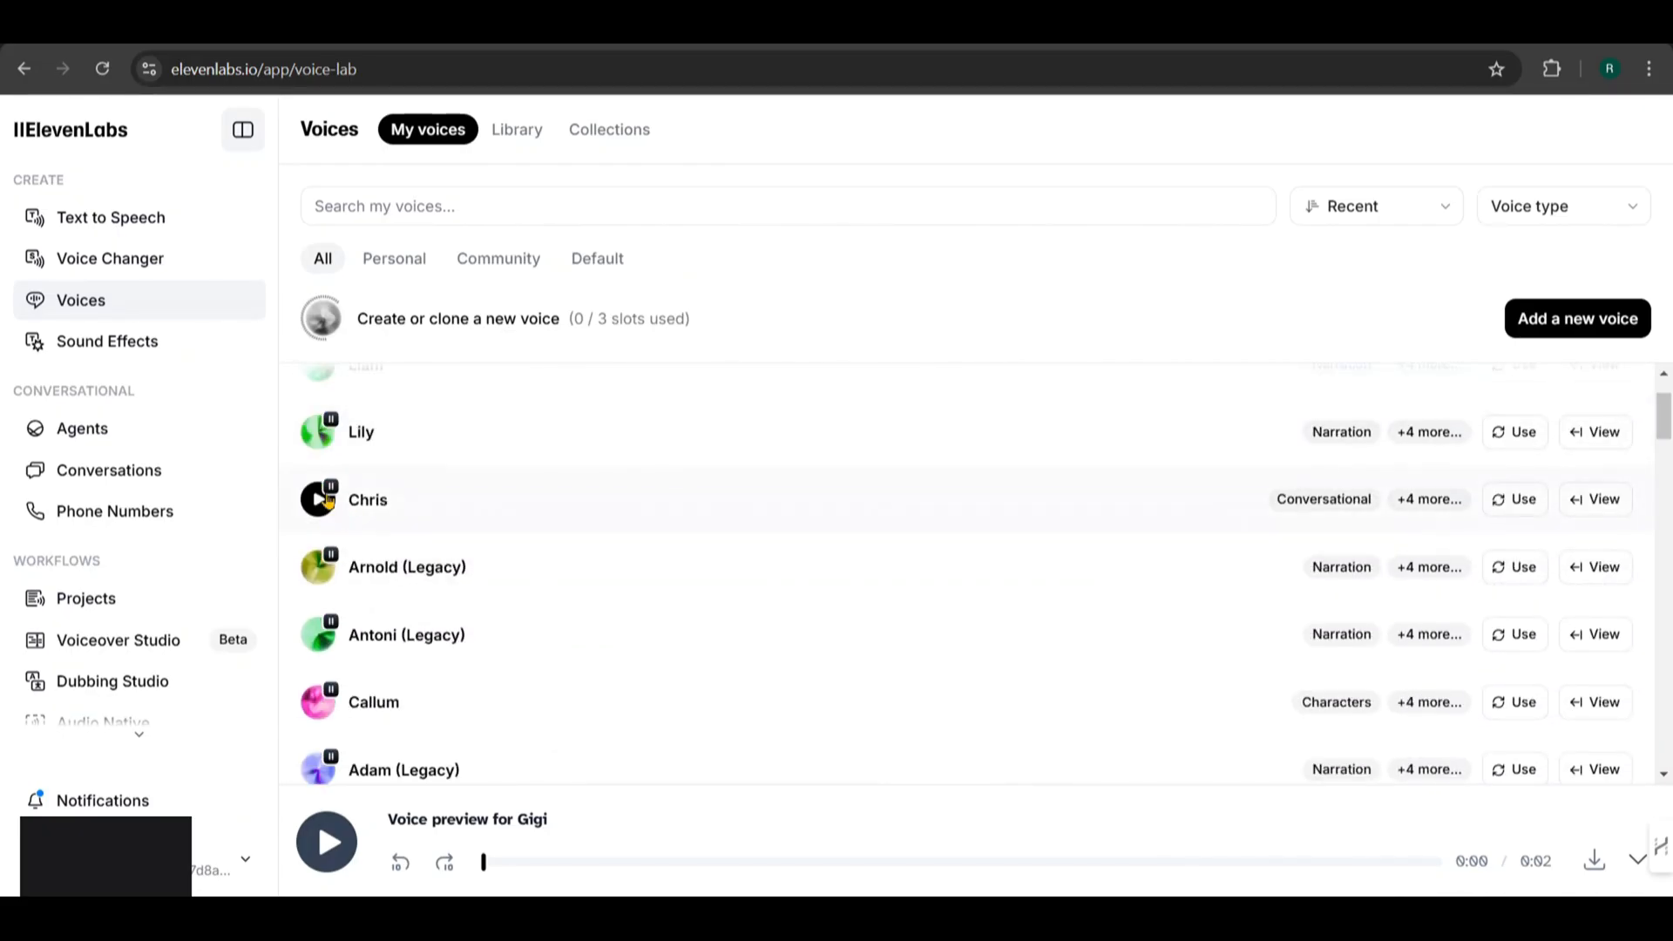
{"action": "left_click", "coordinate": [325, 500]}
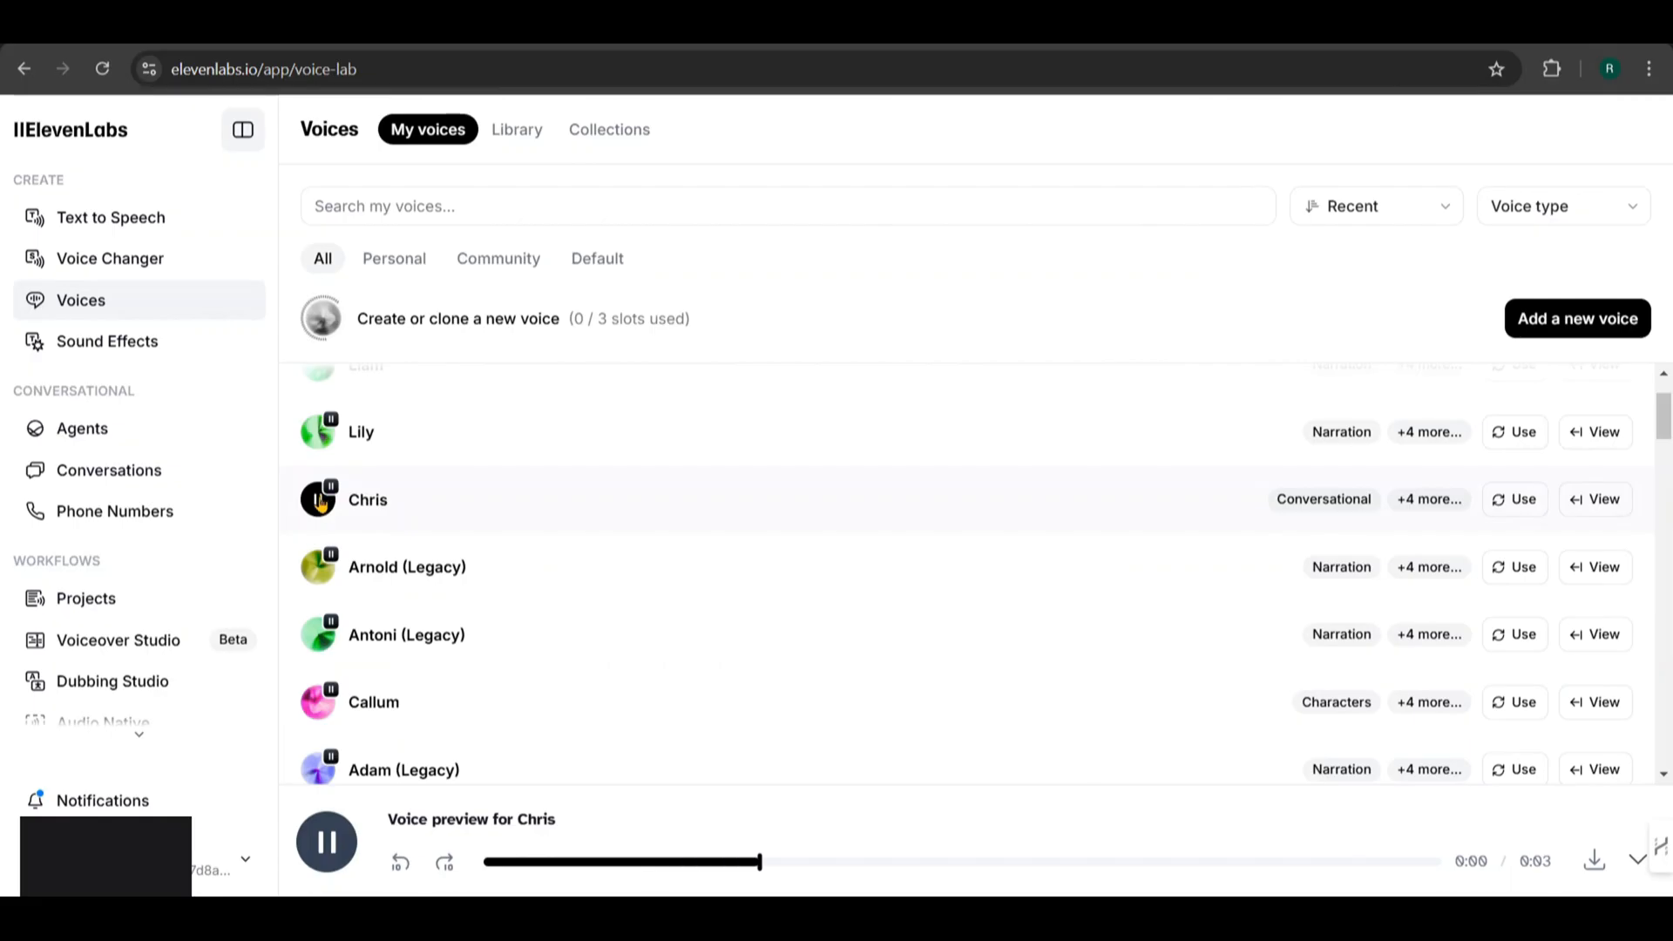
{"action": "left_click", "coordinate": [325, 842]}
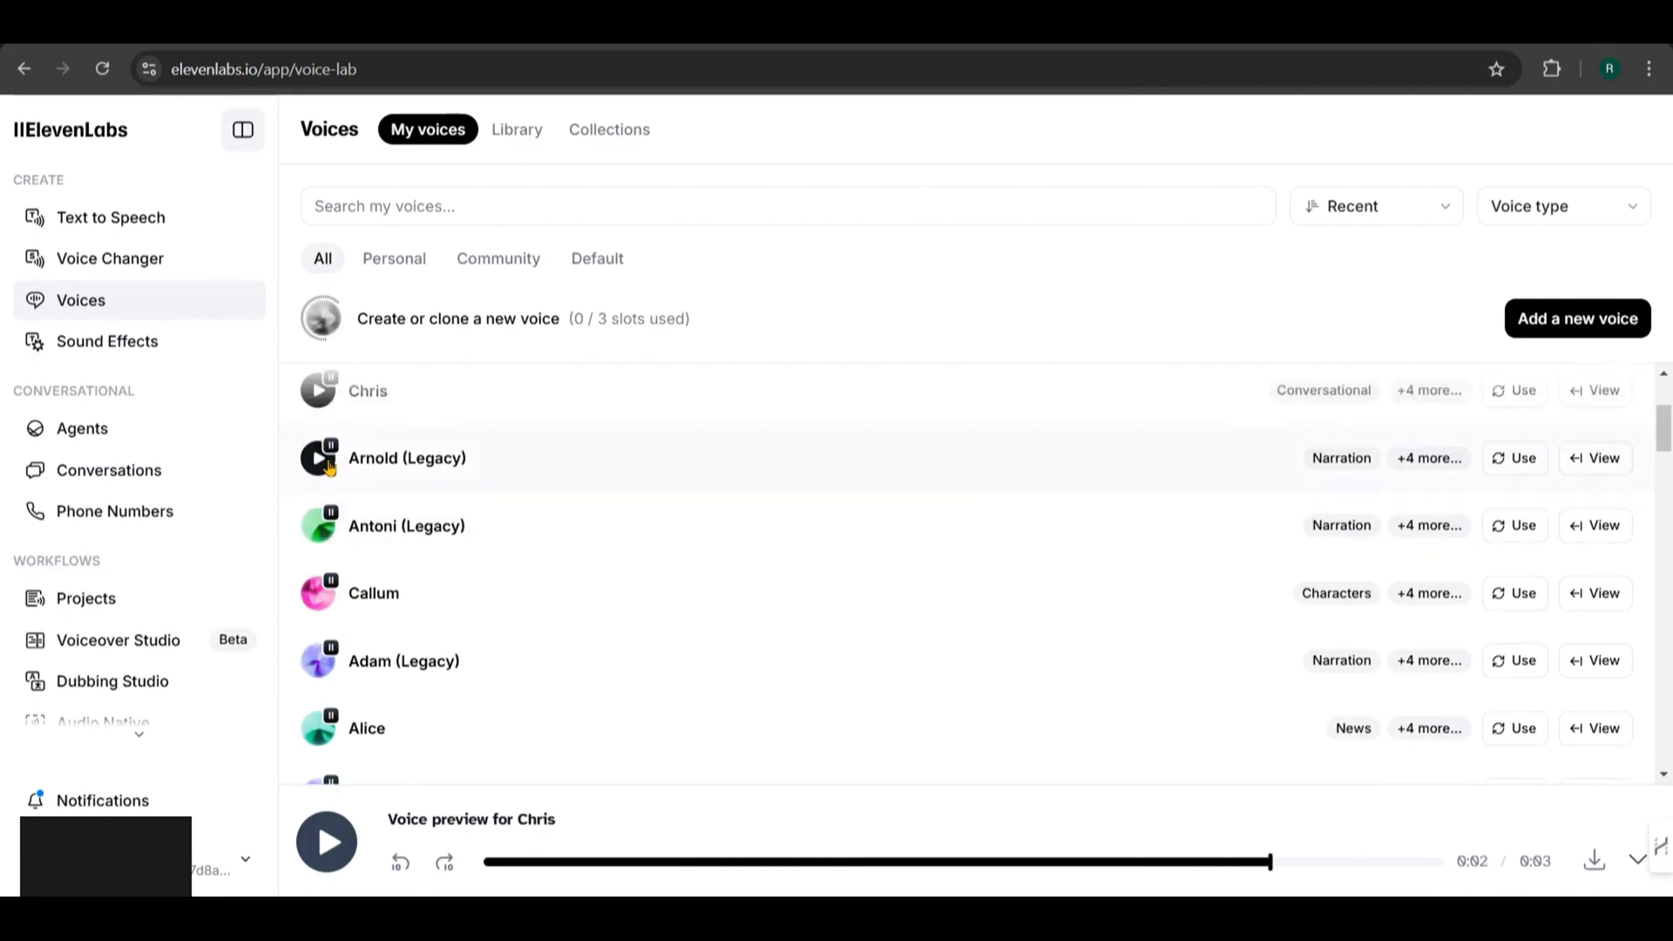
{"action": "left_click", "coordinate": [318, 458]}
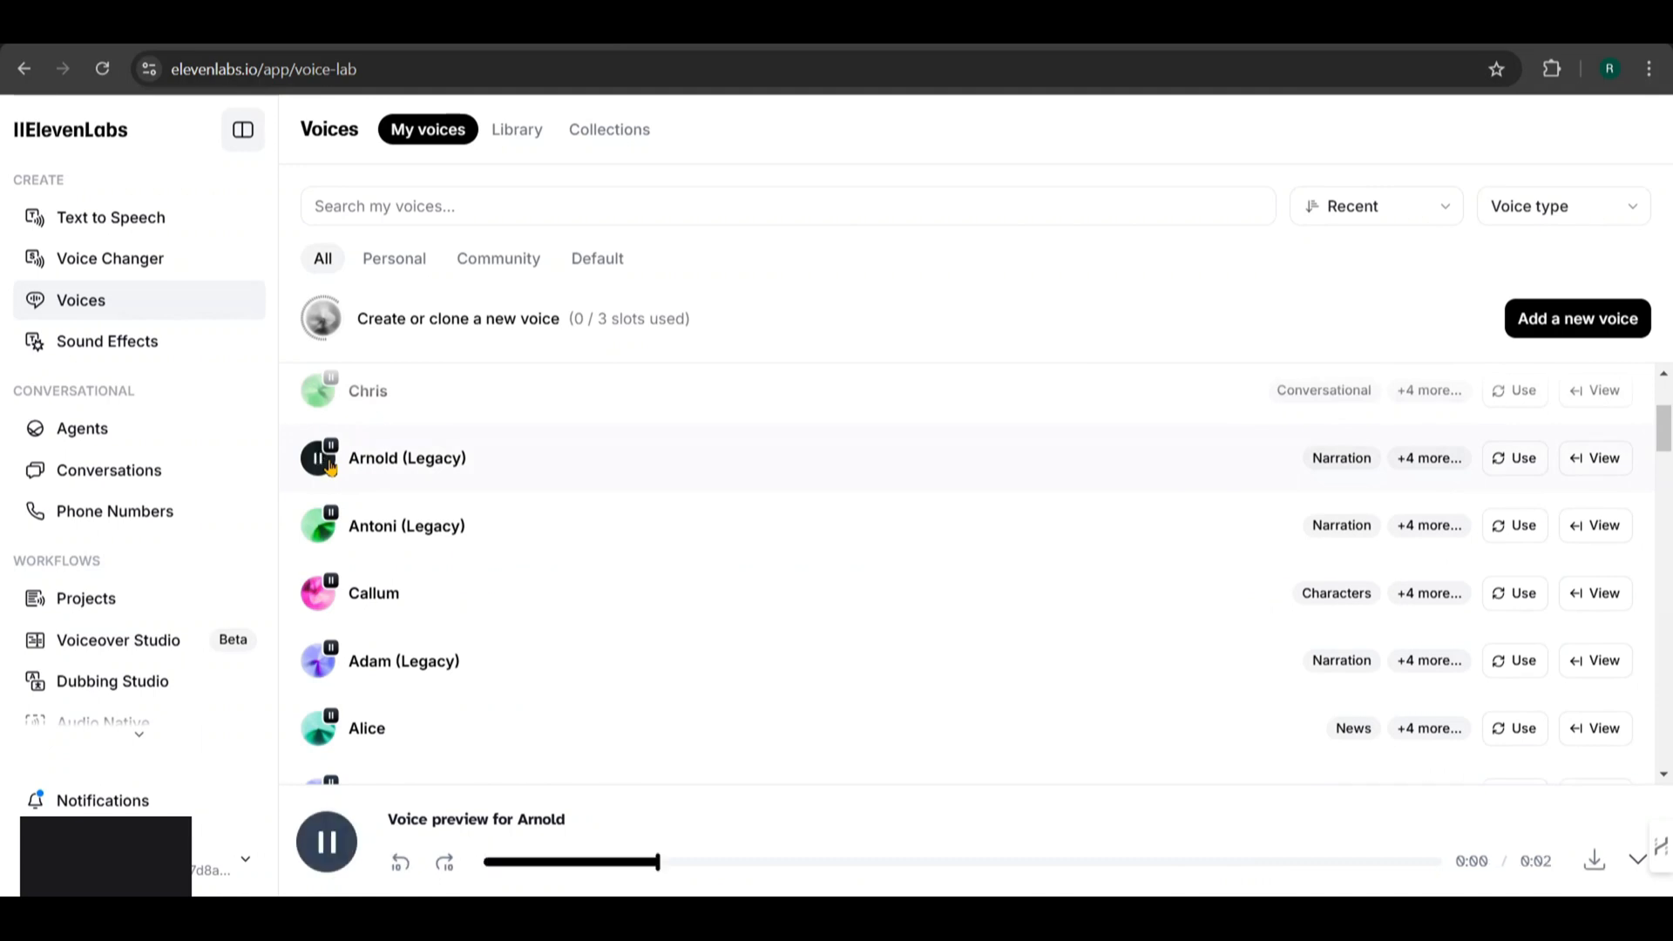
{"action": "left_click", "coordinate": [325, 842]}
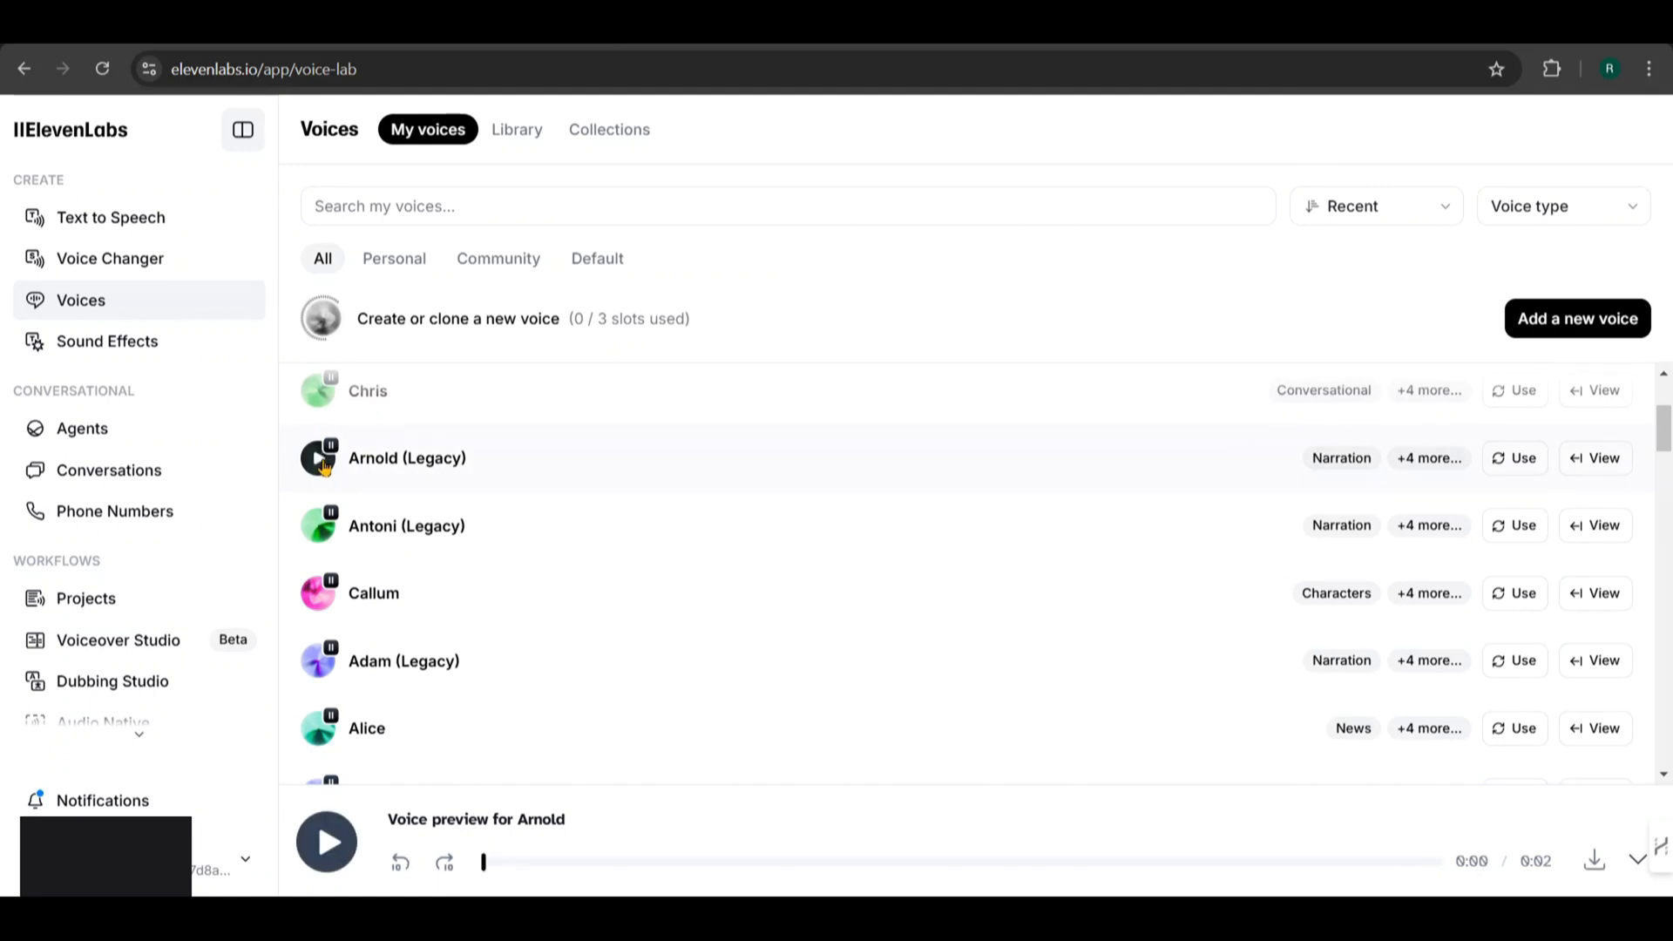
Preview the Gigi (Legacy) voice and use it for Text to Speech
{"action": "scroll", "scroll_direction": "down", "scroll_amount": 3}
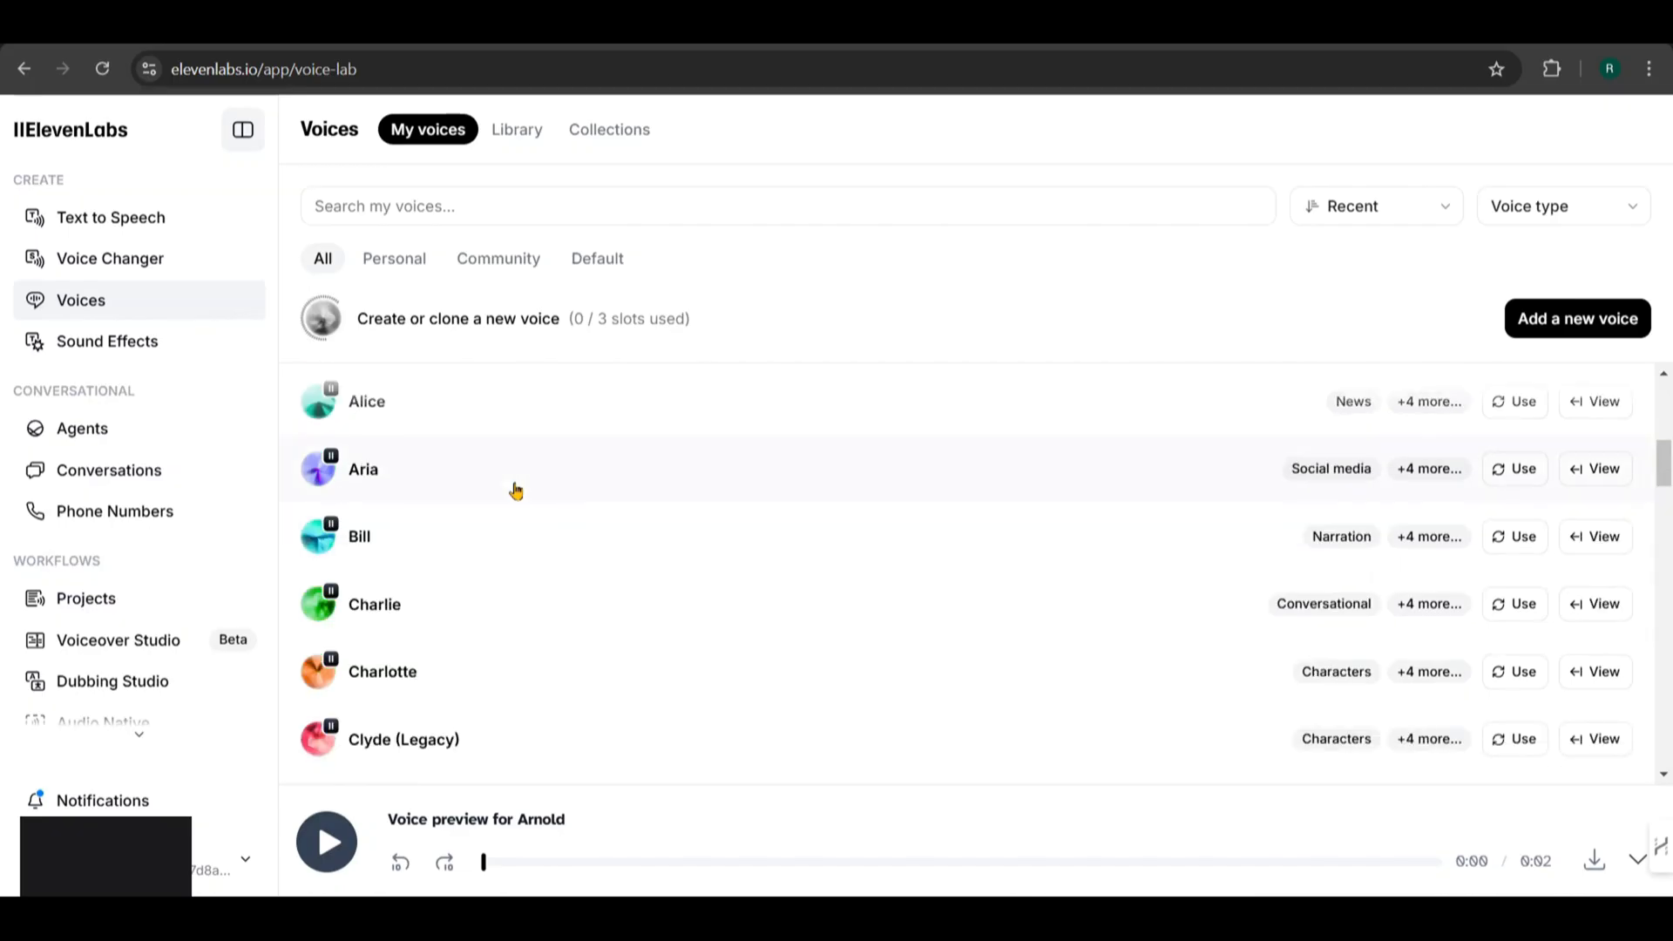
{"action": "scroll", "scroll_direction": "down", "scroll_amount": 3}
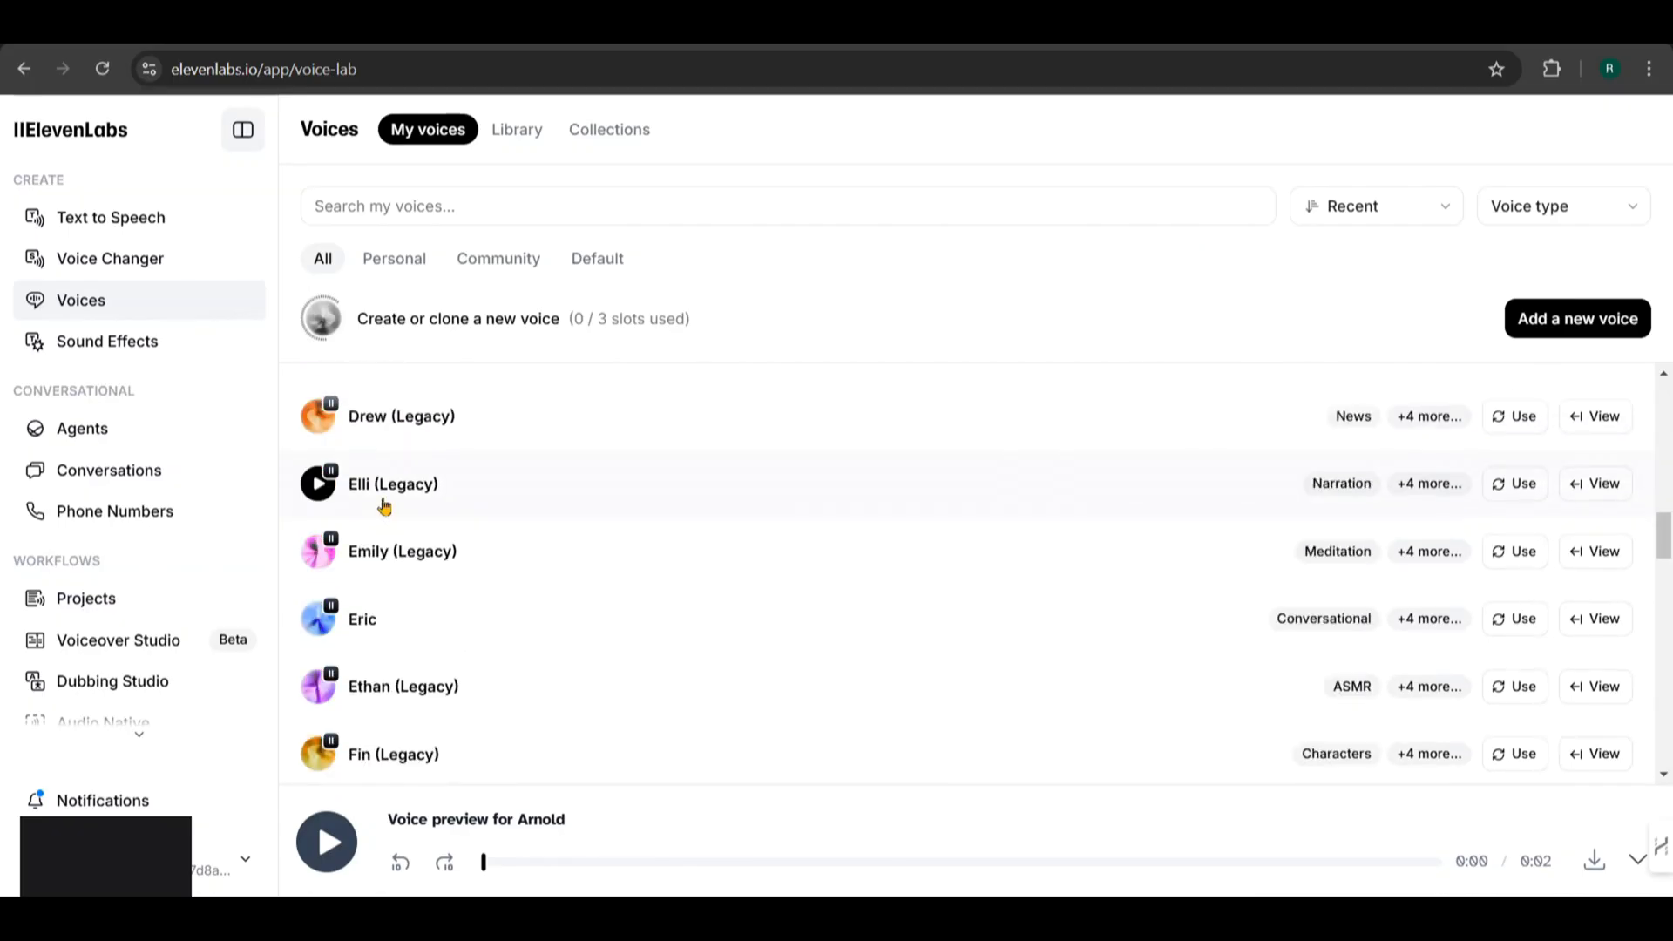
{"action": "scroll", "scroll_direction": "down", "scroll_amount": 3}
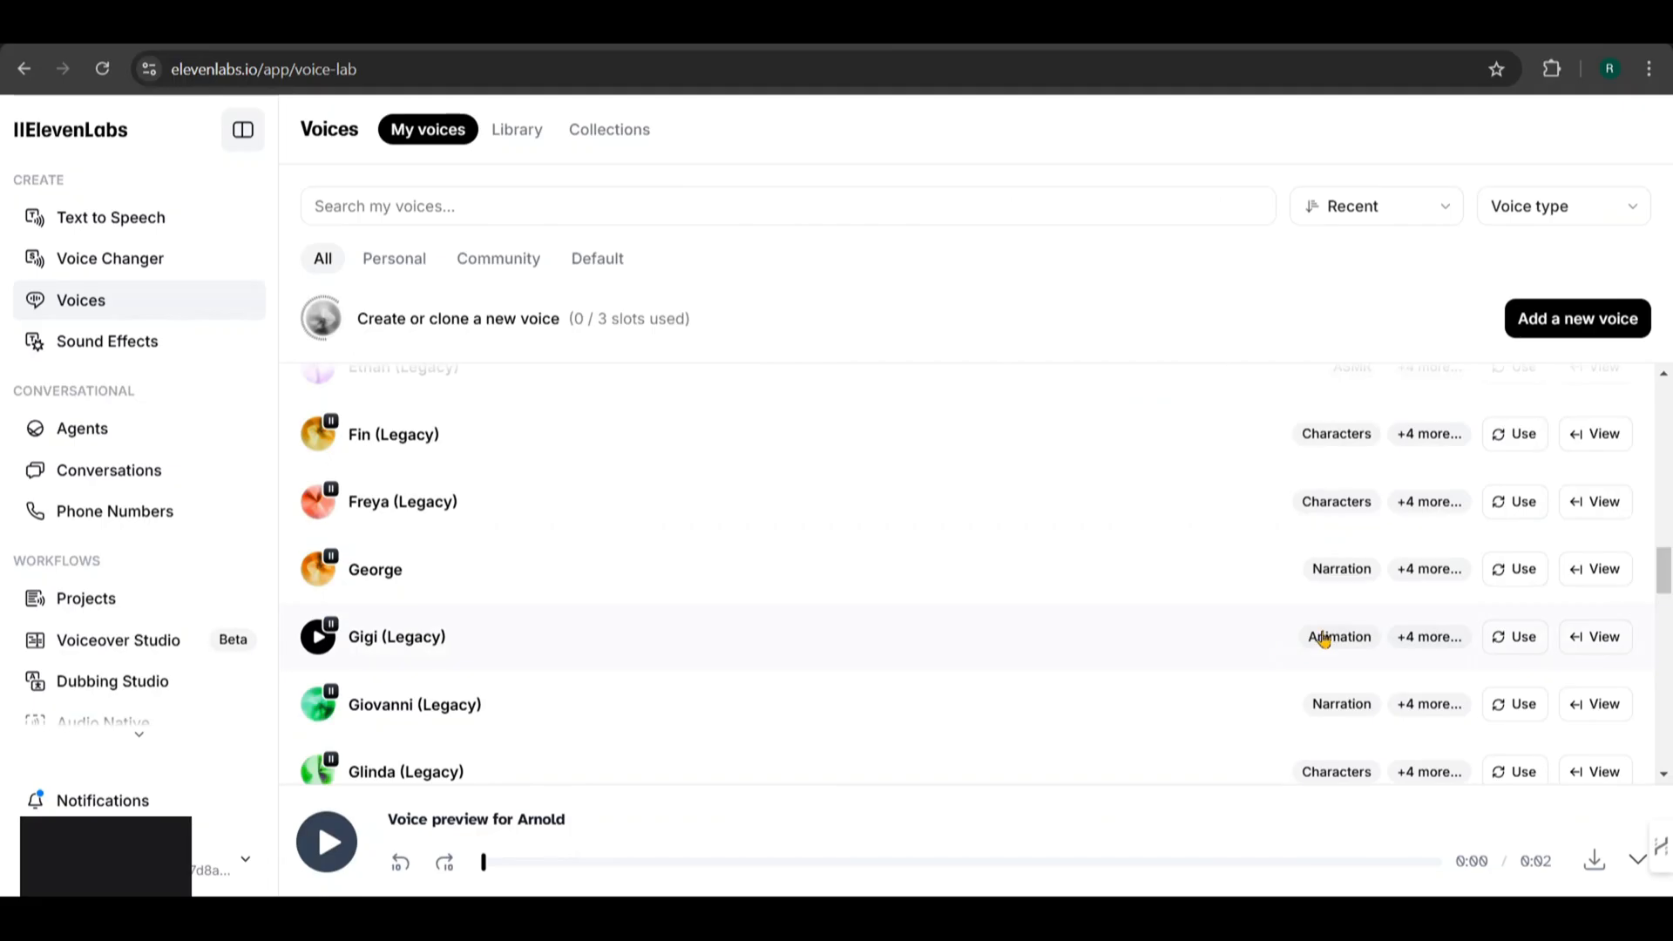
{"action": "left_click", "coordinate": [318, 636]}
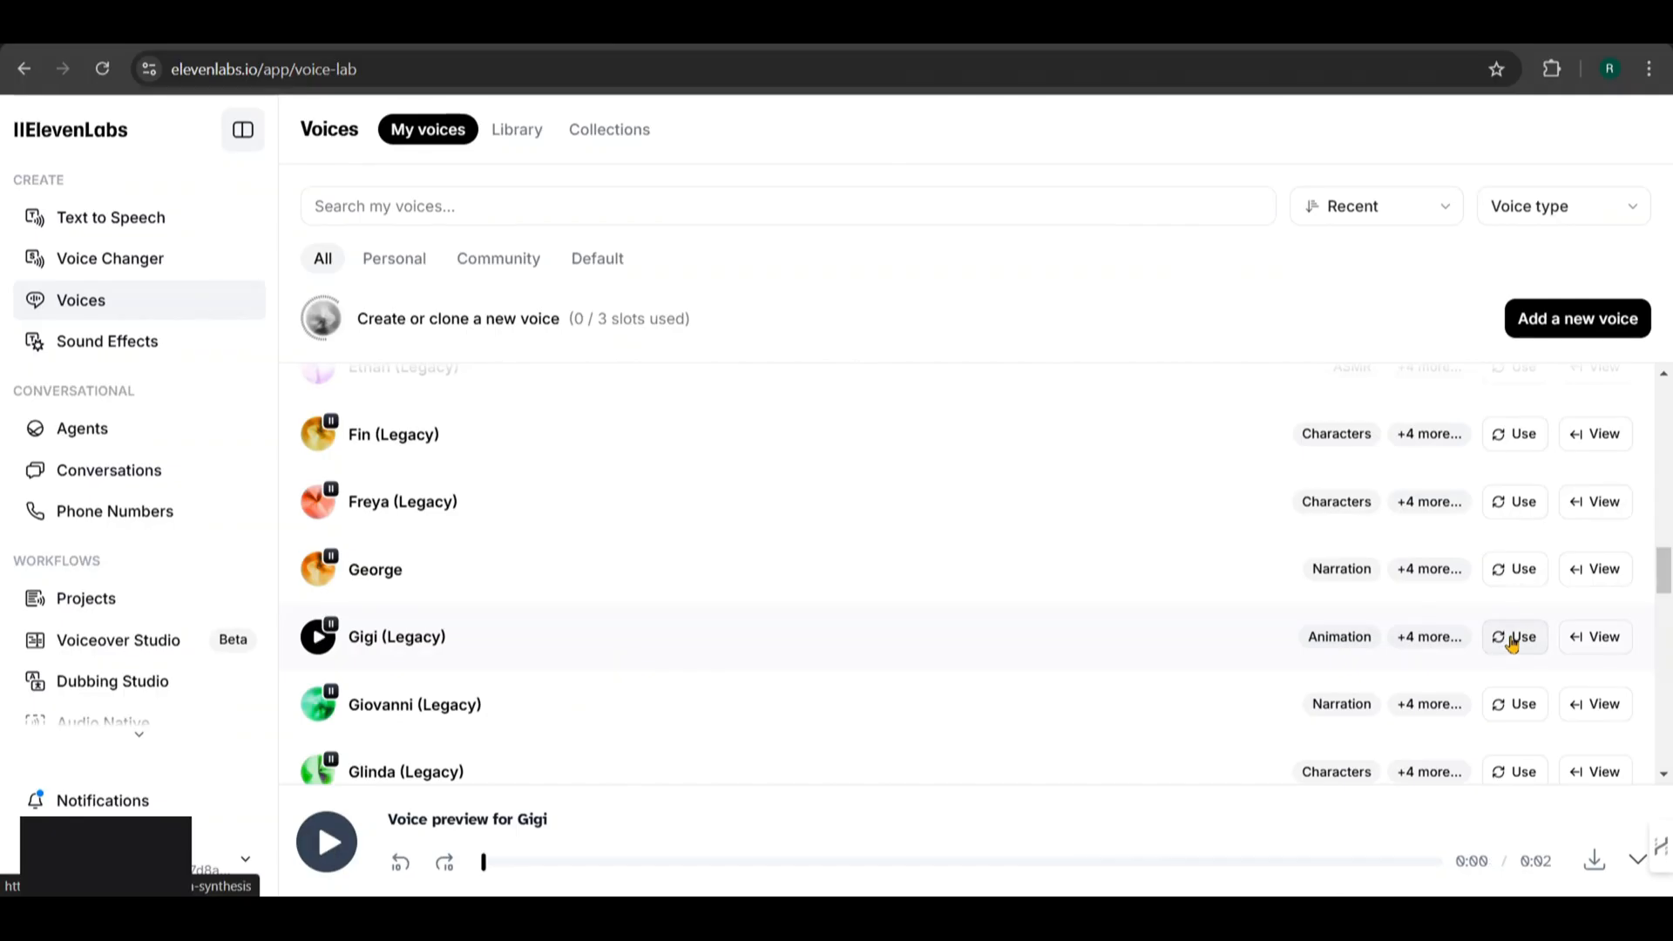
{"action": "left_click", "coordinate": [1515, 636]}
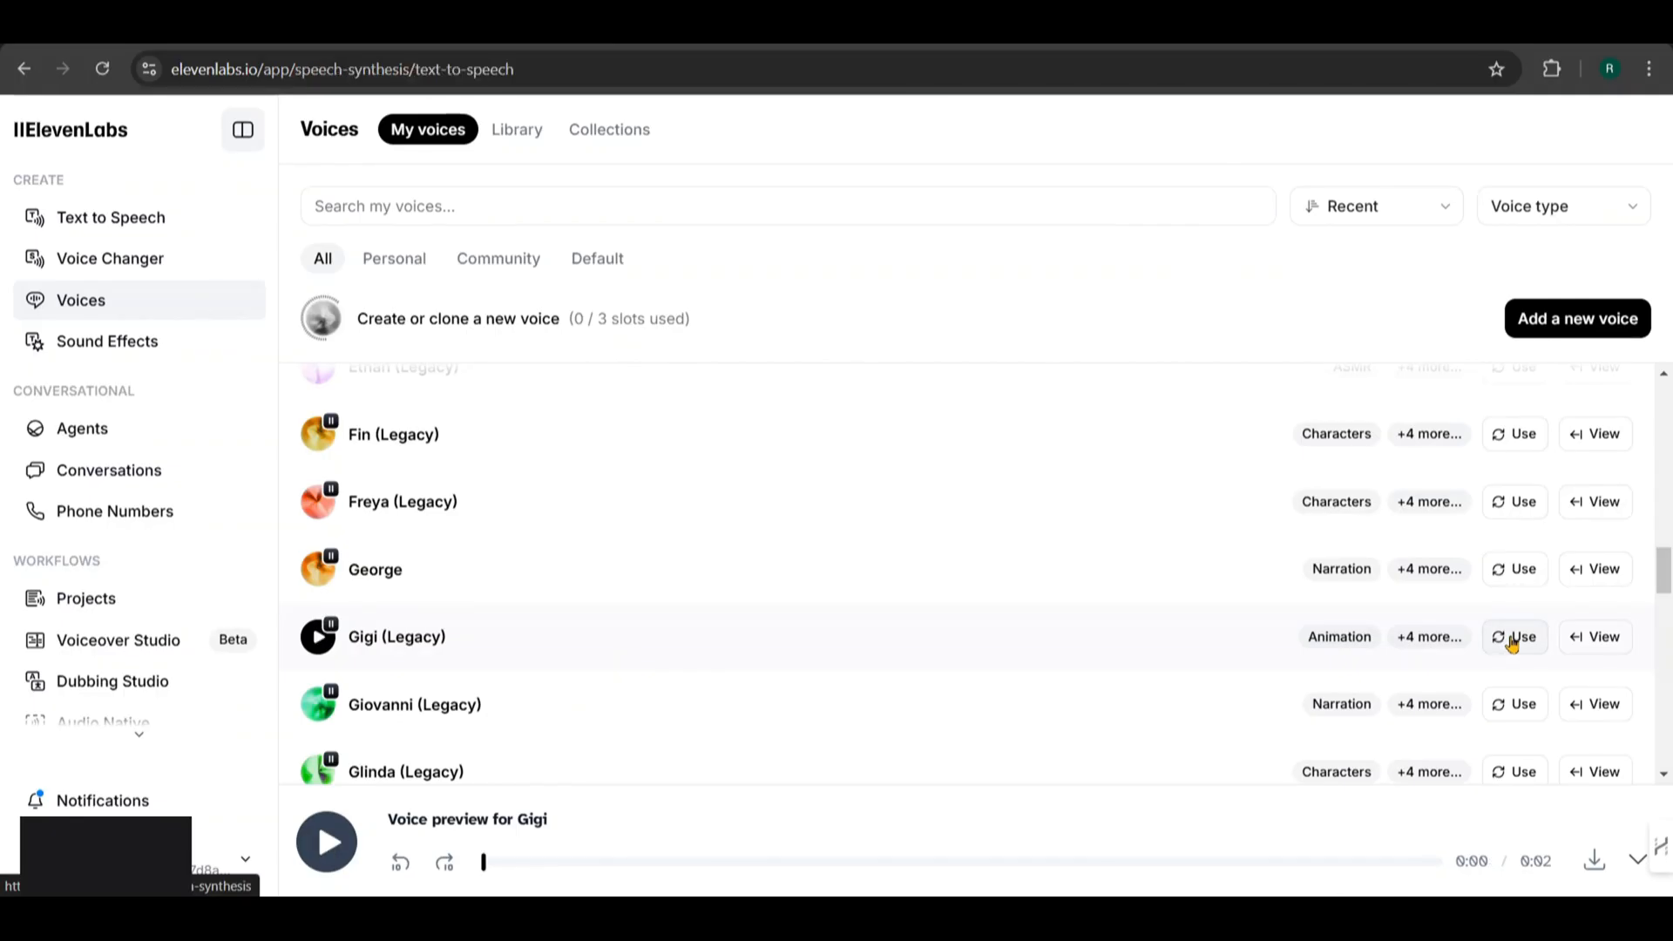
Voice and download the Christmas morning line with Gigi, then generate the downstairs tree line
{"action": "left_click", "coordinate": [1515, 636]}
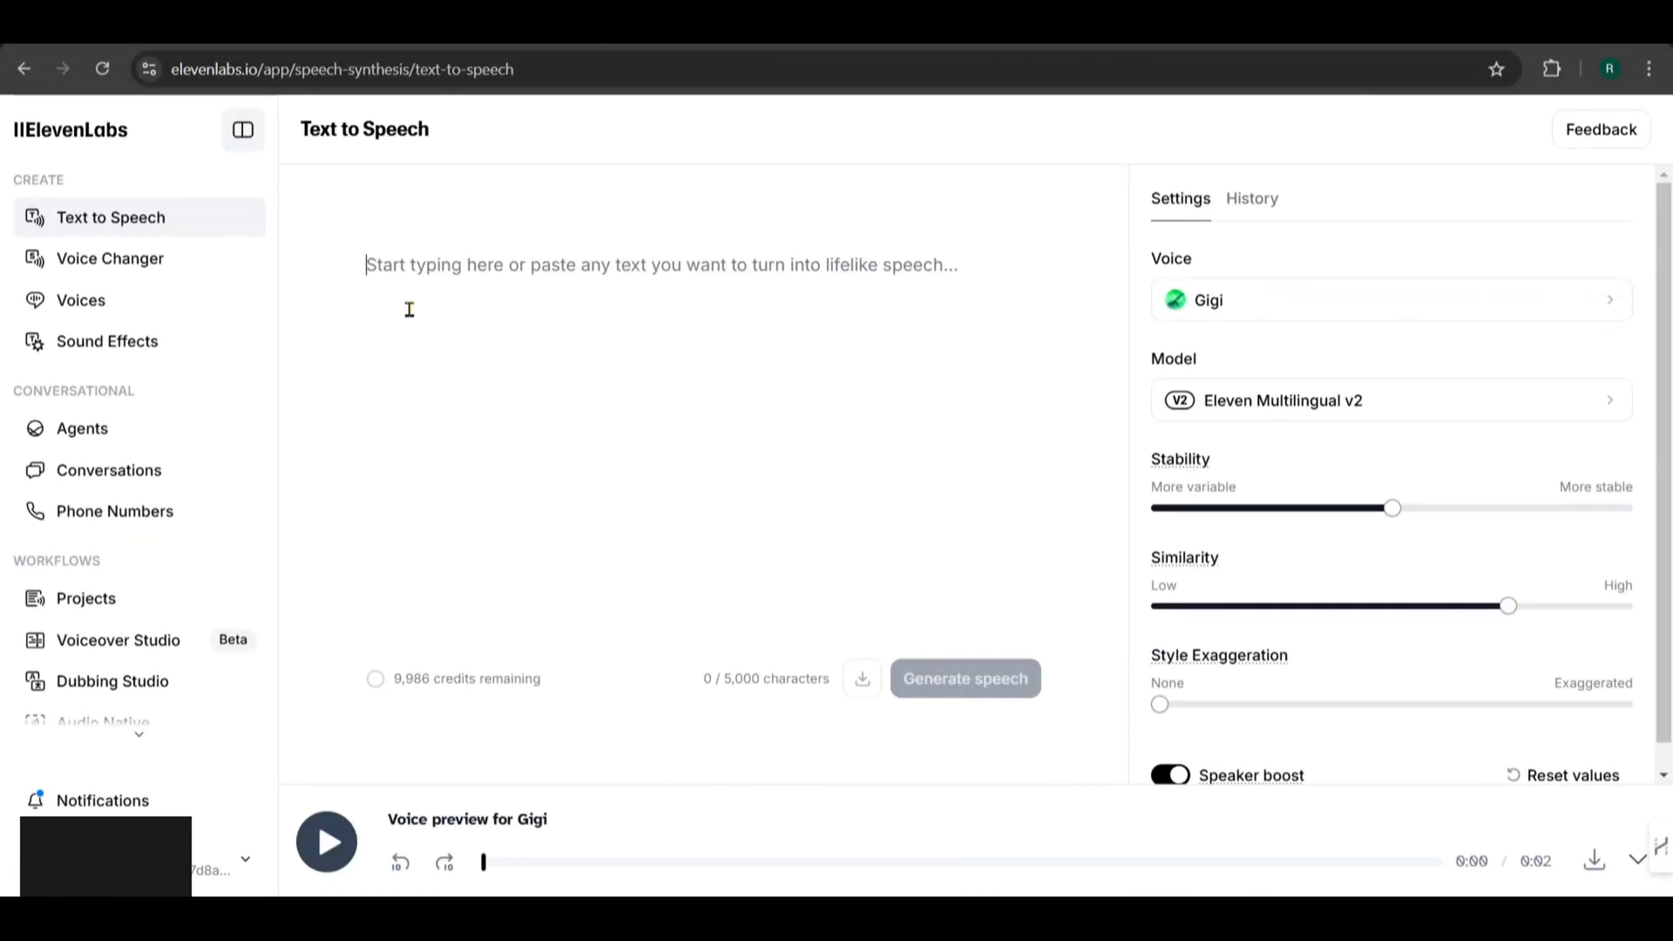
{"action": "type", "text": "It's Christmas morning, and the boy wakes up excitedly, ready for the day ahead."}
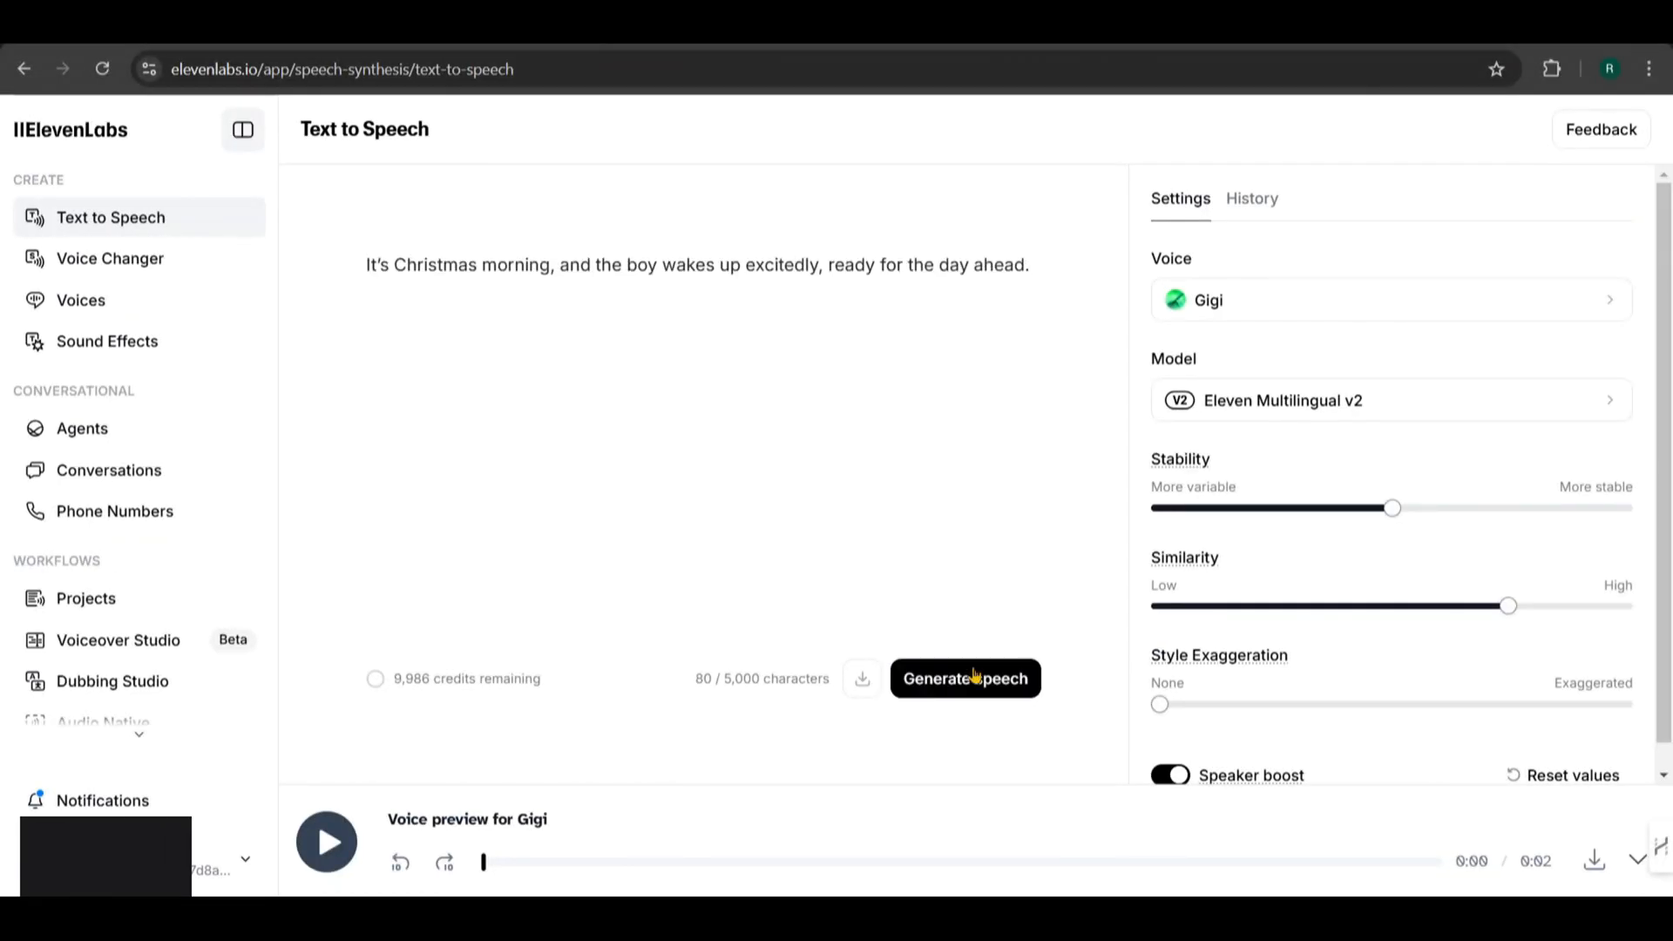
{"action": "left_click", "coordinate": [964, 678]}
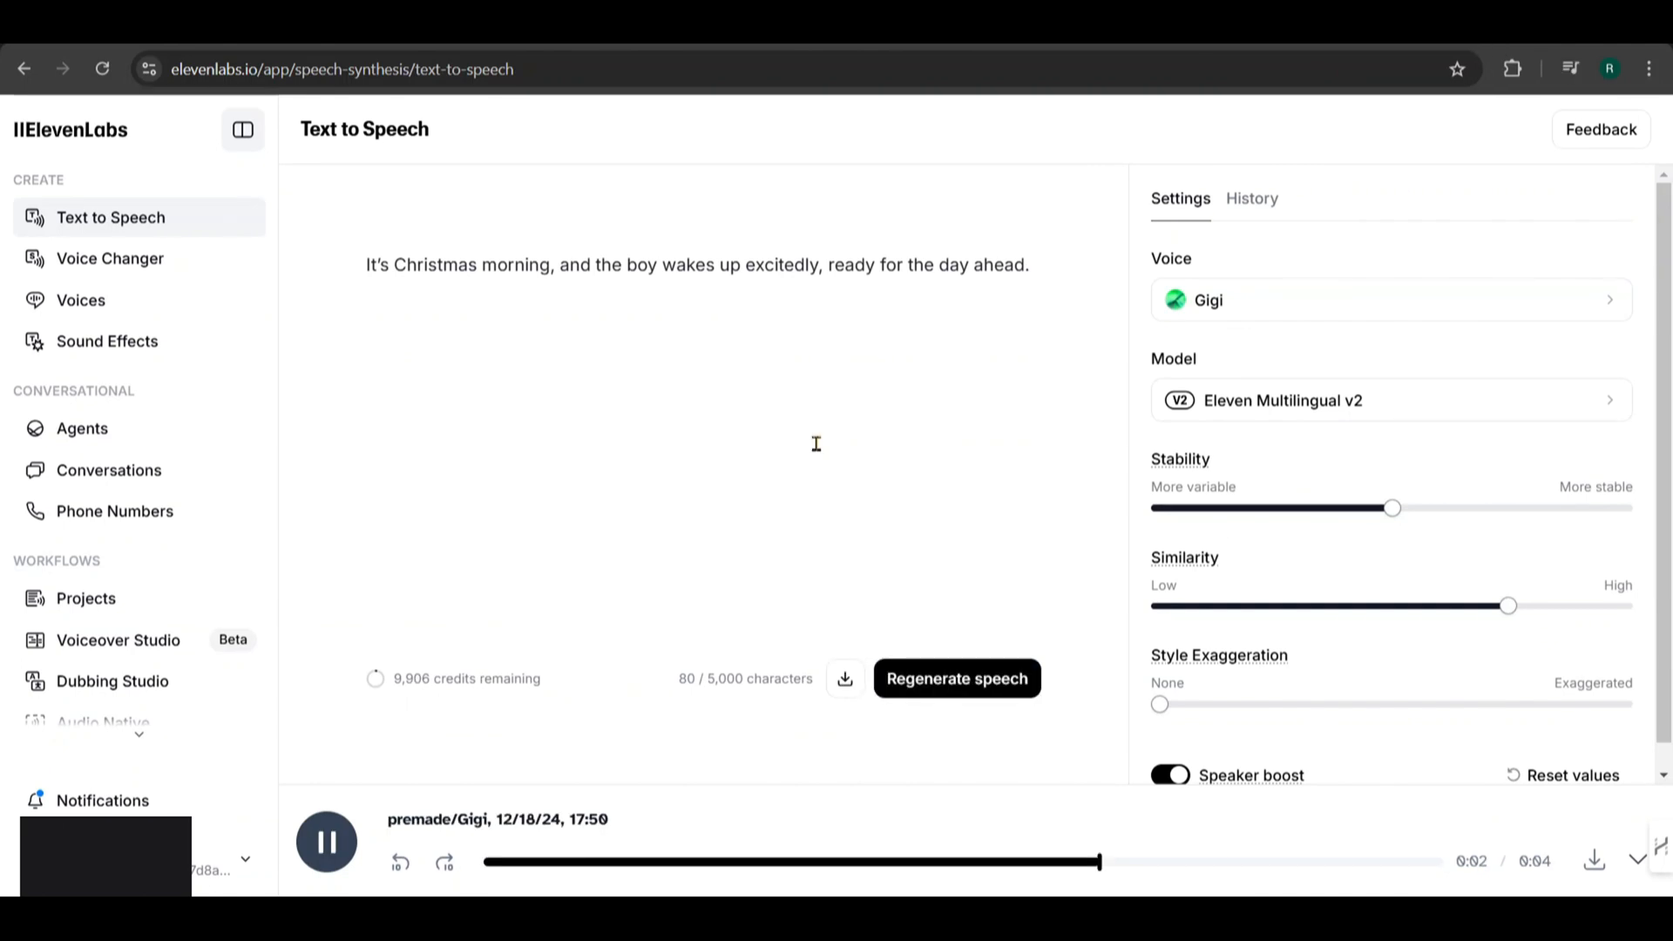
{"action": "left_click", "coordinate": [325, 841]}
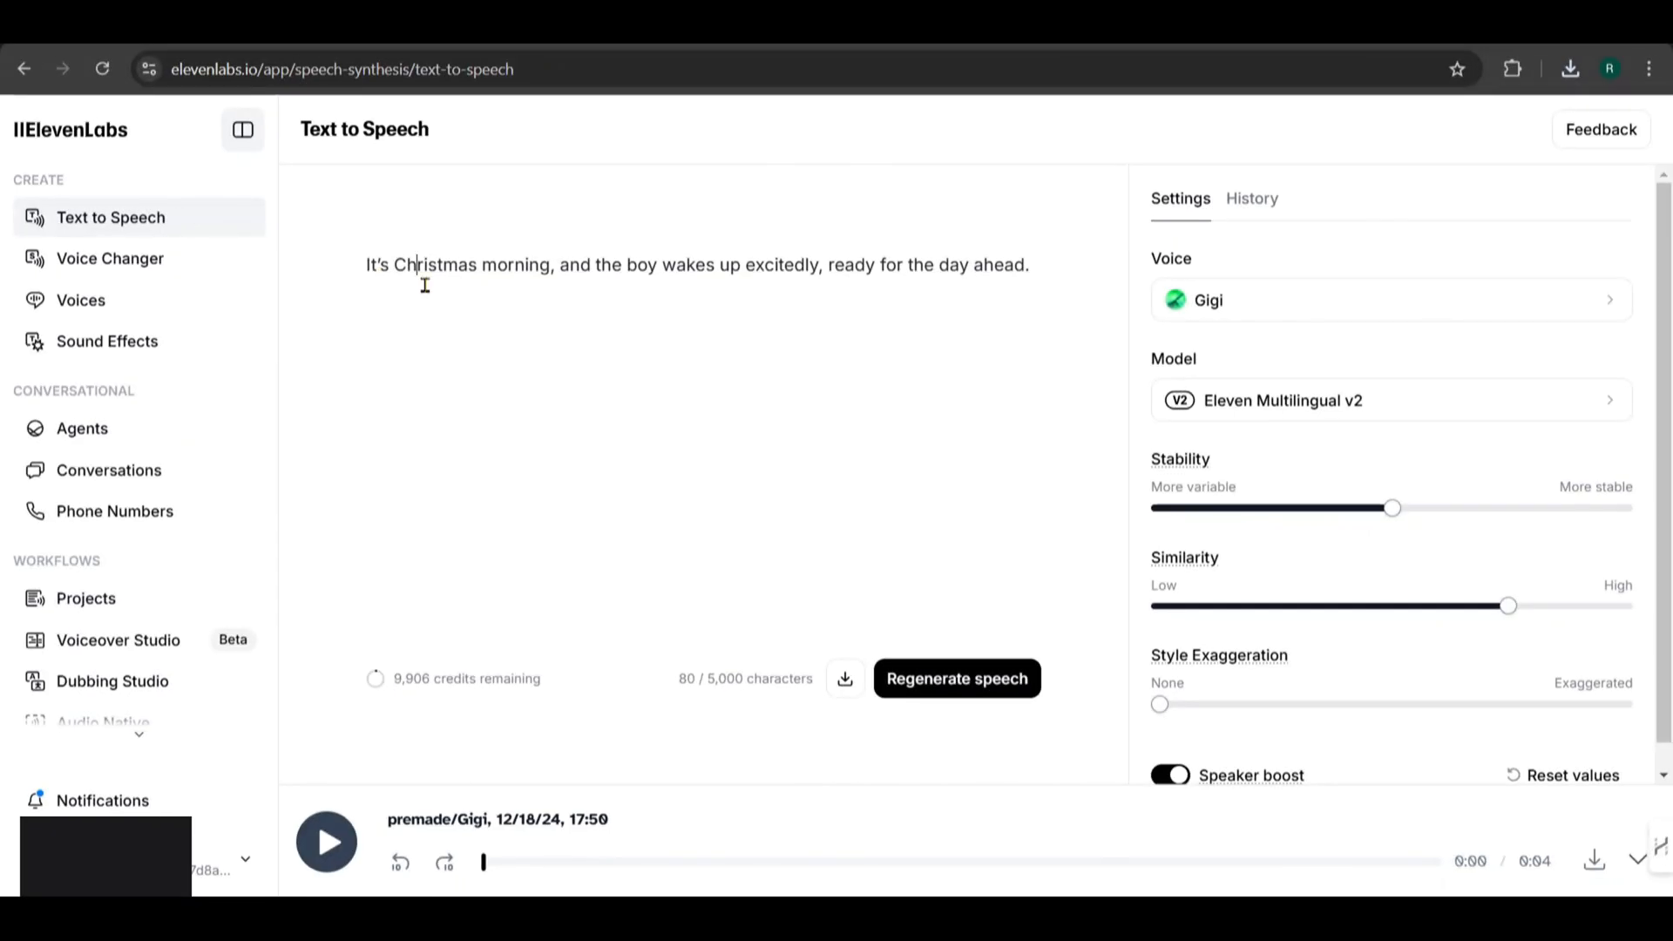
{"action": "type", "text": "He rushes downstairs, his eyes lighting up at the sight of the beautifully decorated Christmas tree."}
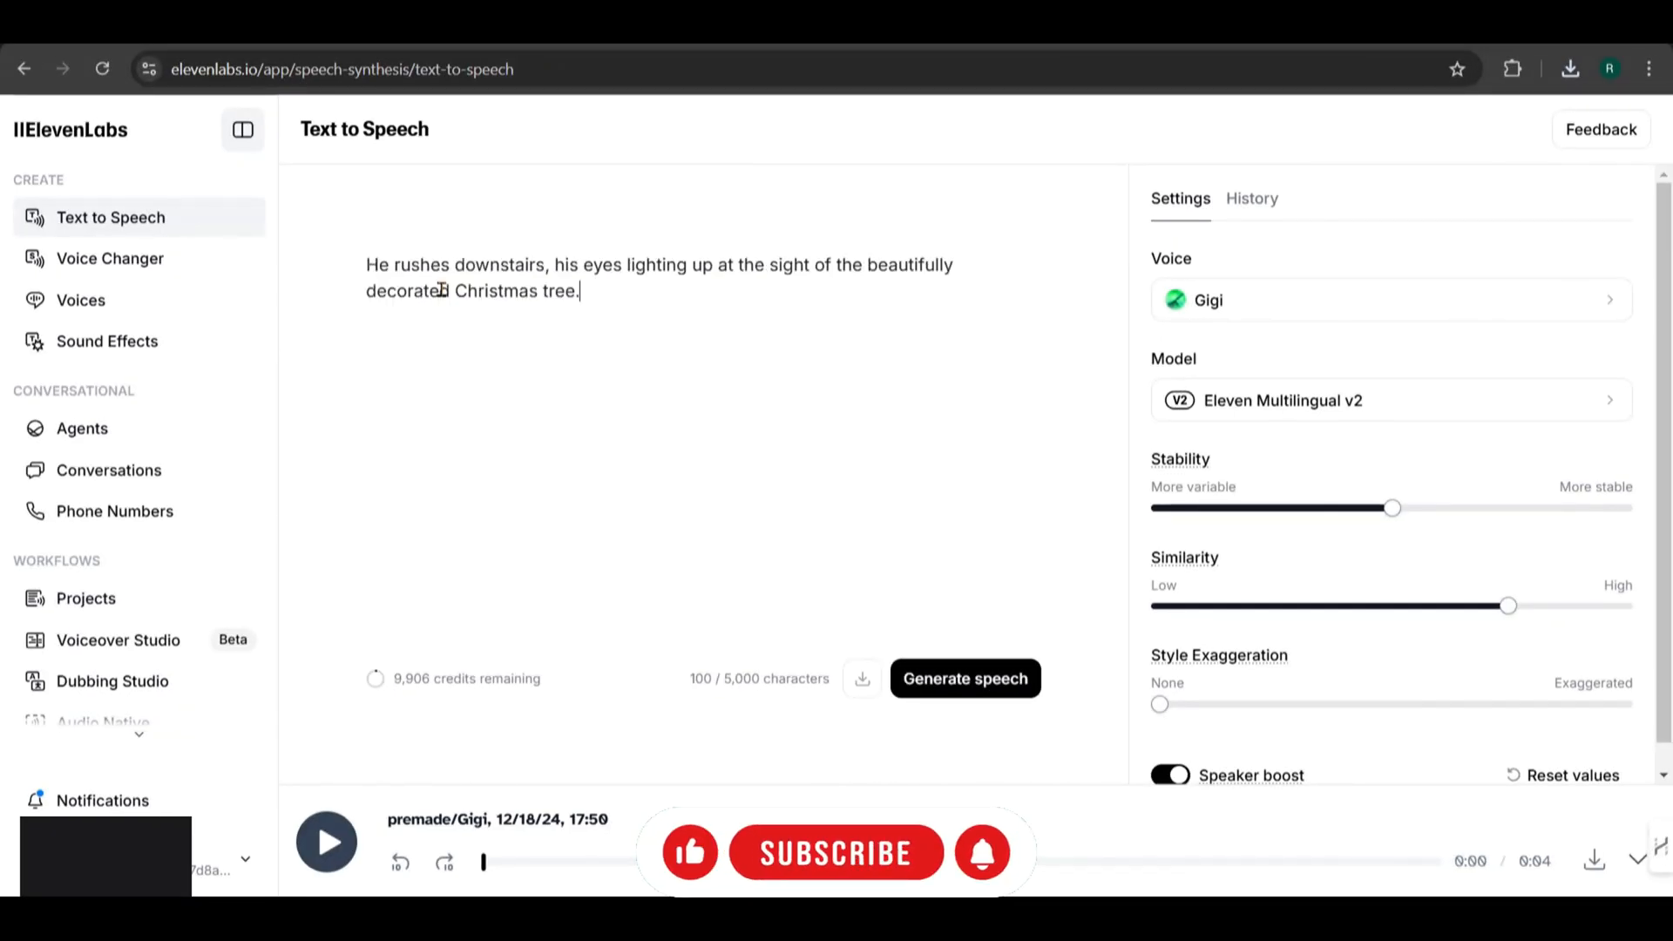
{"action": "left_click", "coordinate": [964, 679]}
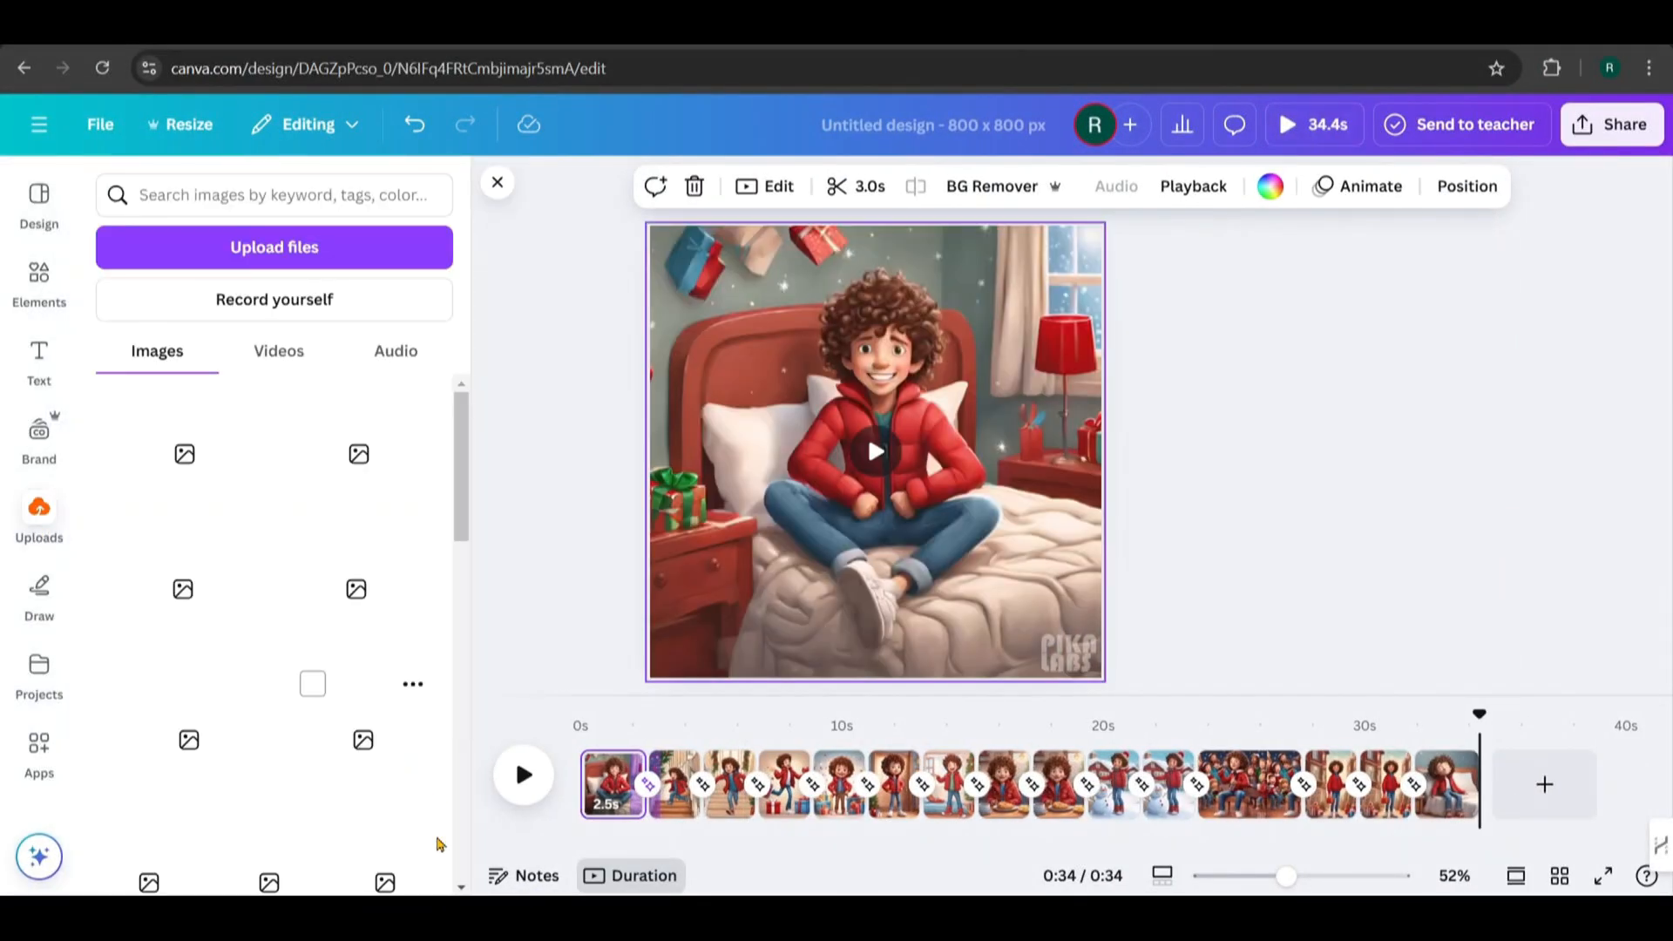
Upload the ten ElevenLabs voiceover files from Downloads into Canva
{"action": "left_click", "coordinate": [275, 247]}
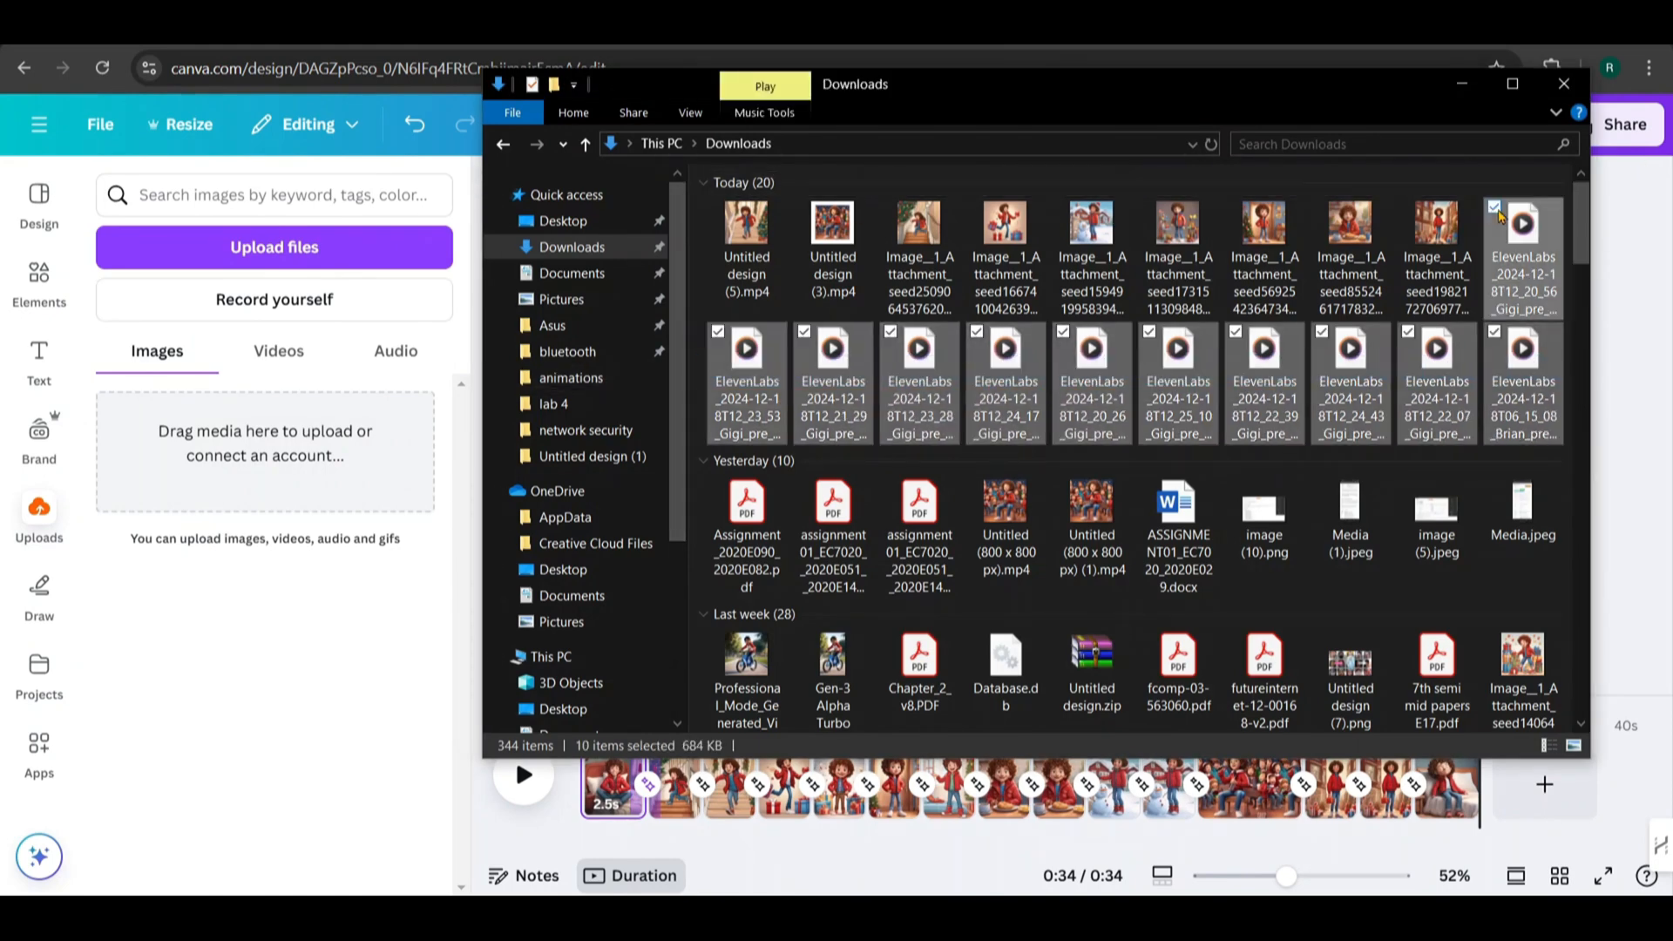
{"action": "left_click", "coordinate": [1563, 84]}
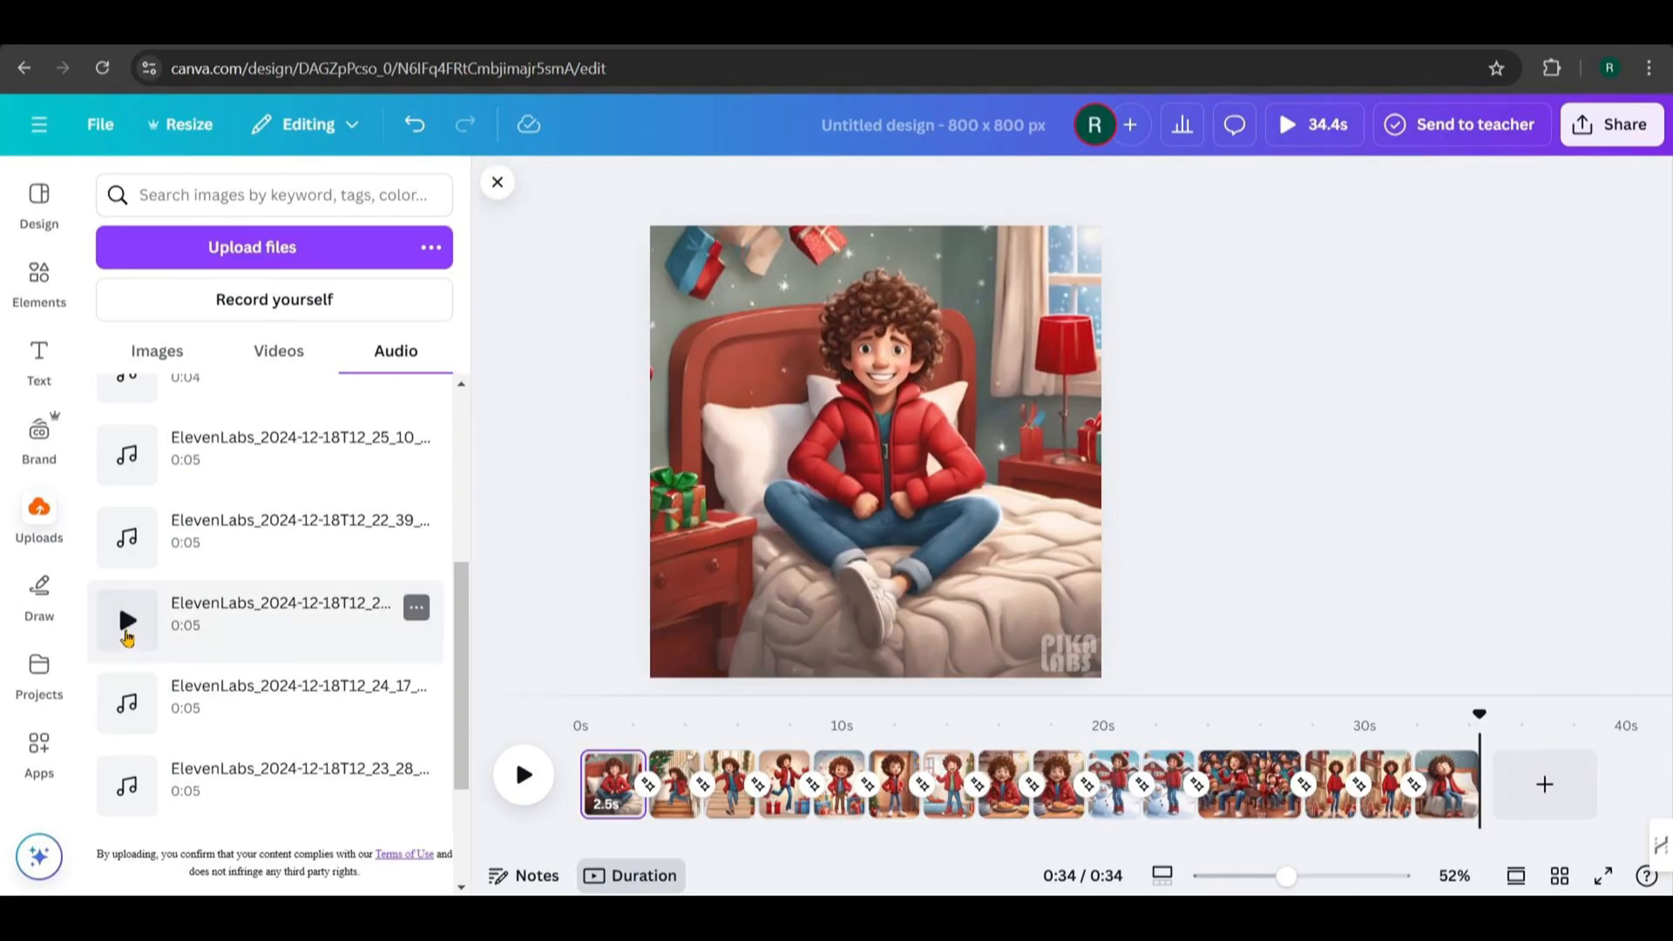
Preview a 4.6-second voiceover and place it under the opening bed clip
{"action": "left_click", "coordinate": [127, 621]}
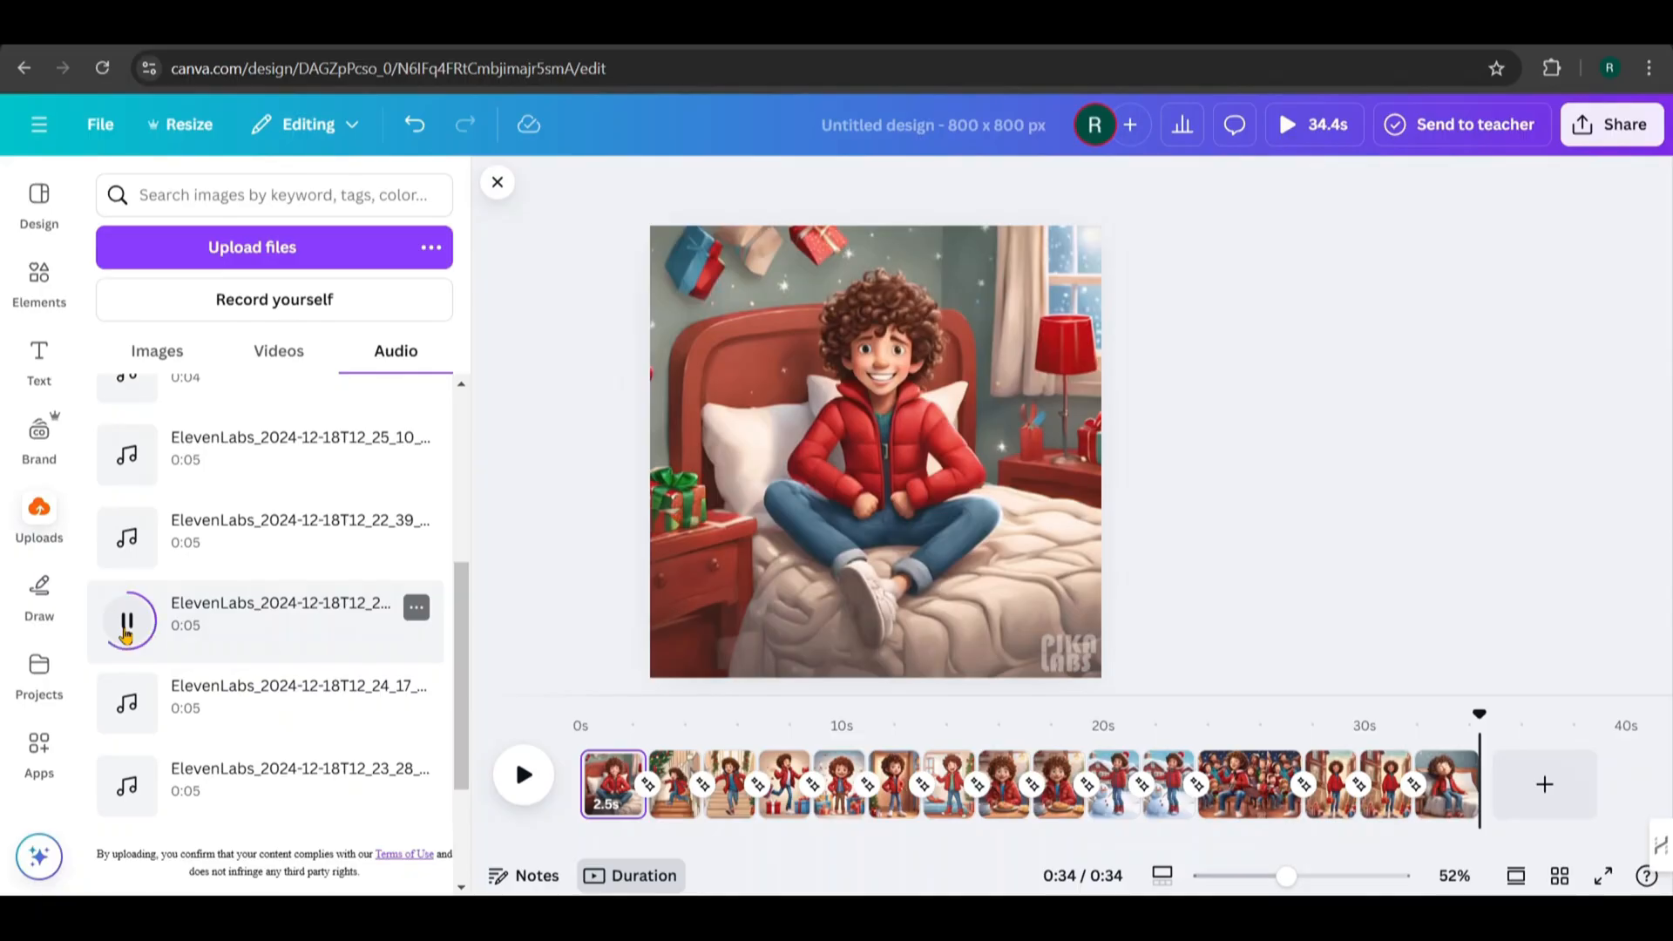
{"action": "left_click", "coordinate": [125, 621]}
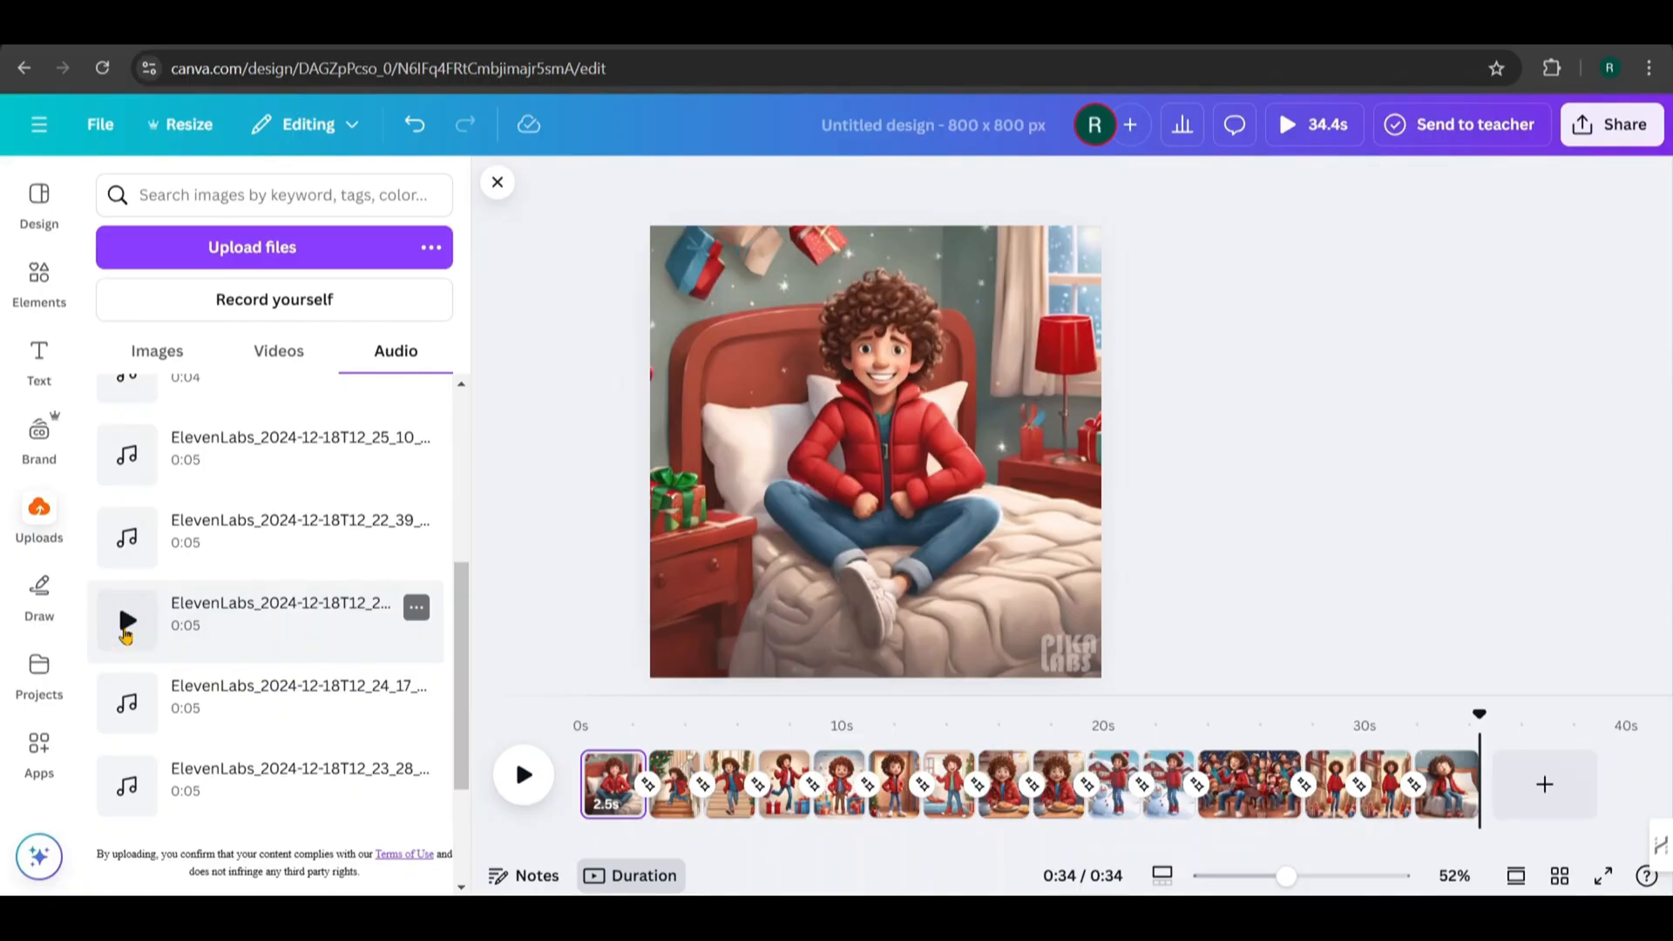
{"action": "left_click_drag", "start_coordinate": [127, 624], "coordinate": [646, 798]}
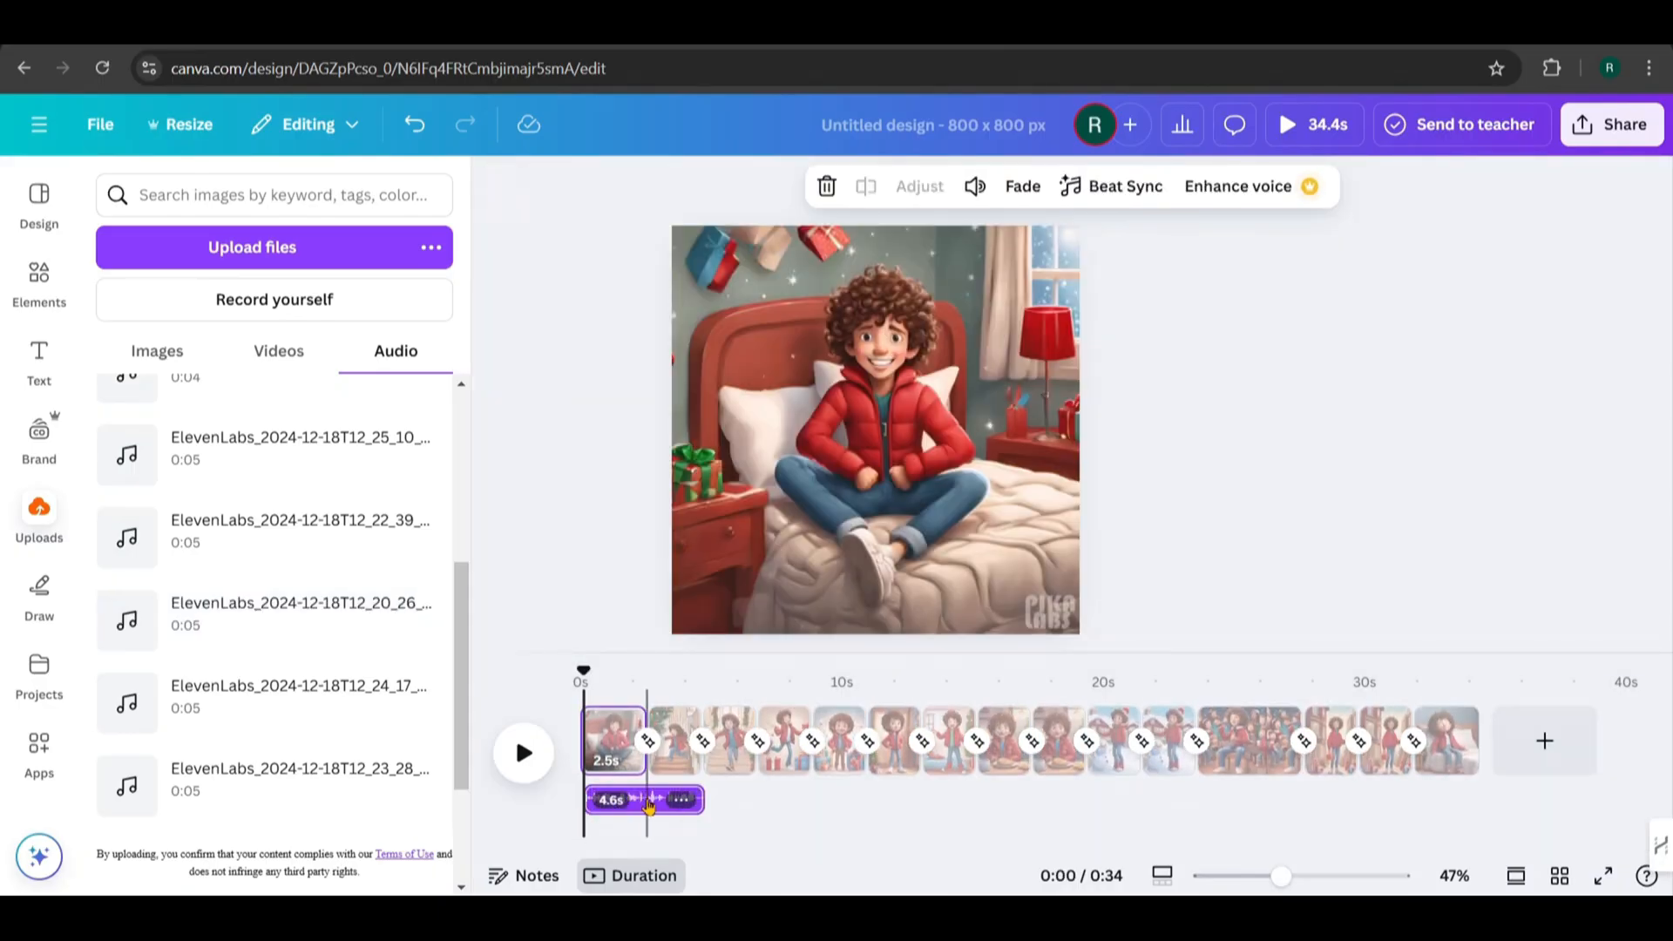
{"action": "left_click", "coordinate": [522, 752]}
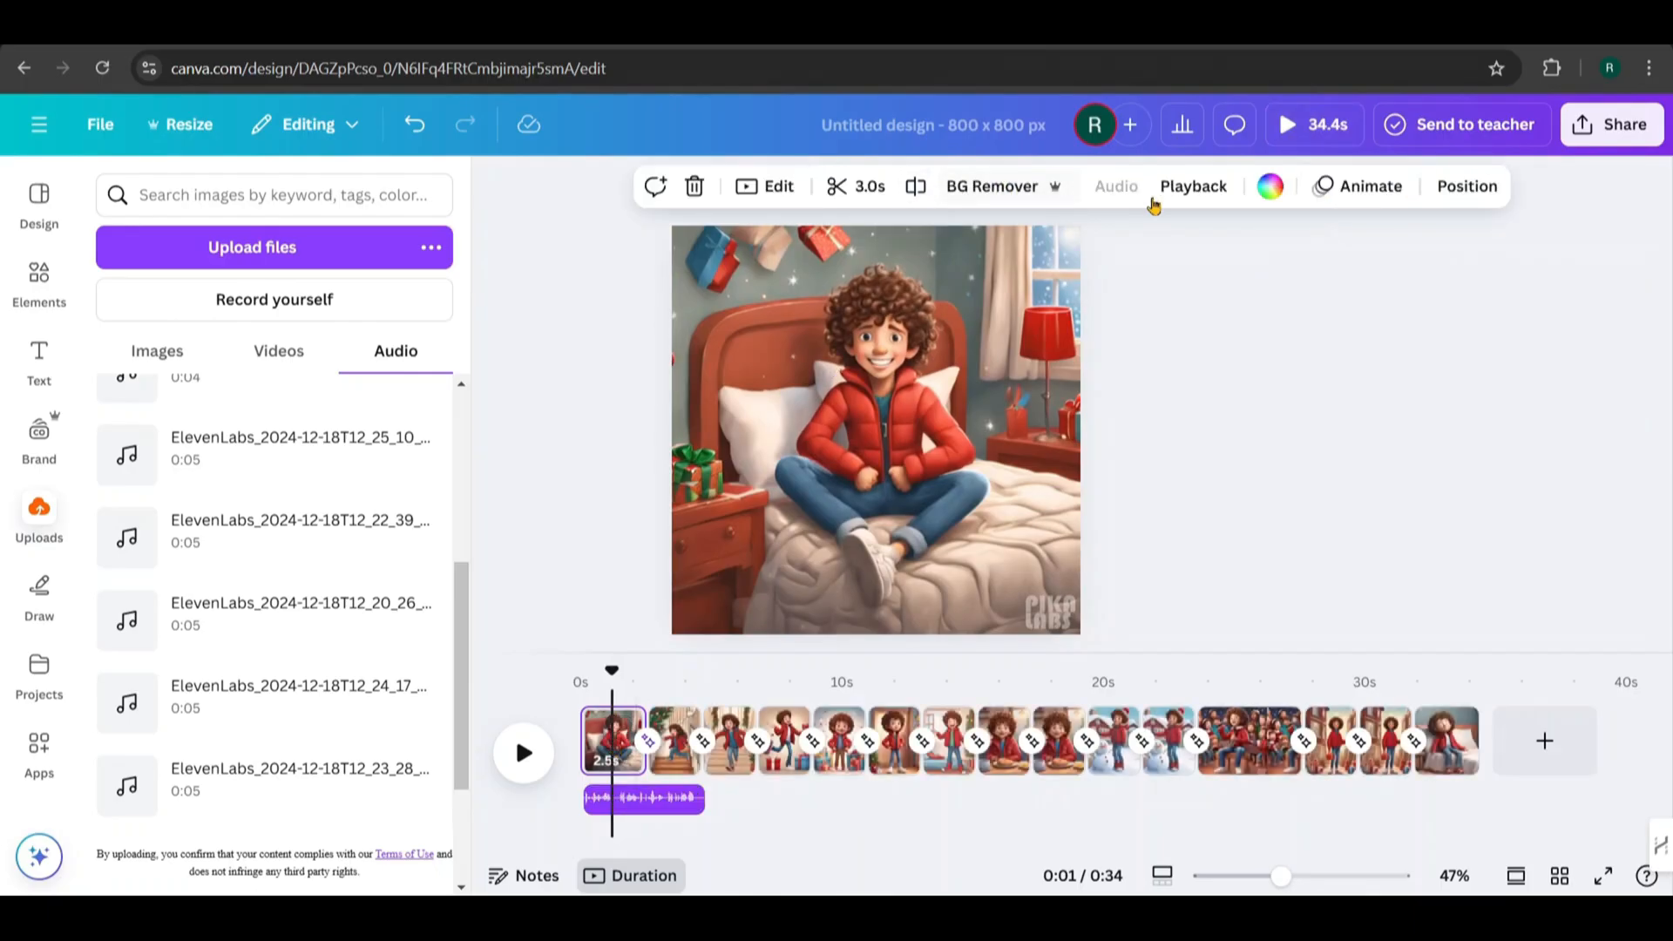
Slow the first clip's video speed so it lasts 5.5 seconds
{"action": "left_click", "coordinate": [1193, 185]}
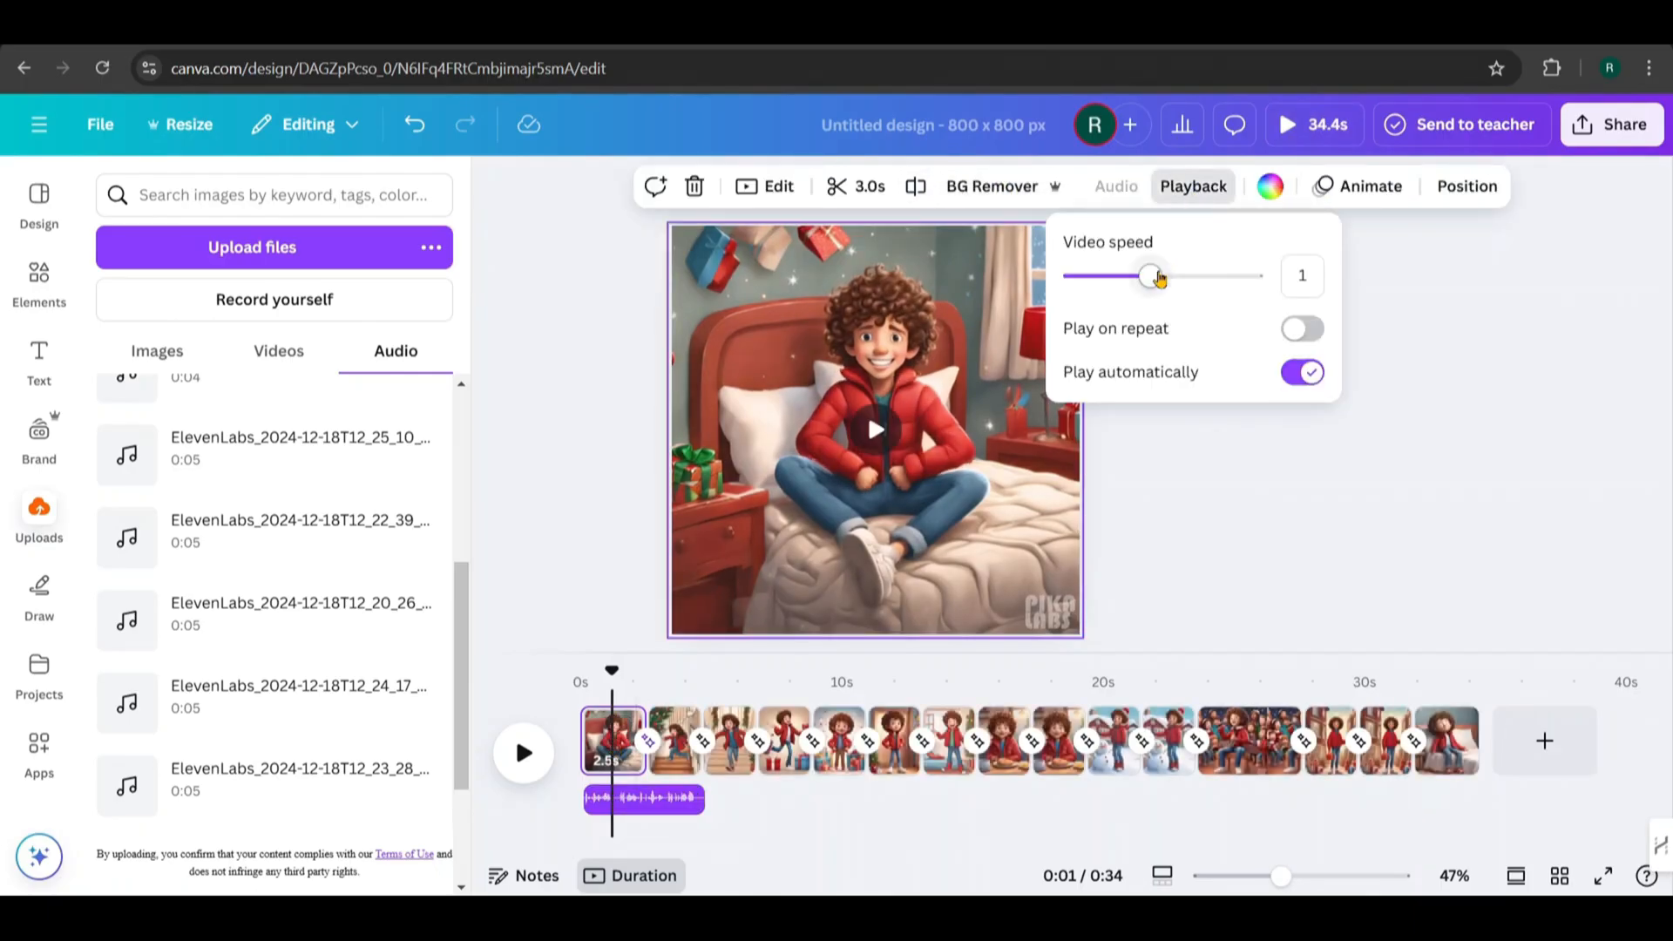
{"action": "left_click_drag", "start_coordinate": [1152, 275], "coordinate": [1126, 275]}
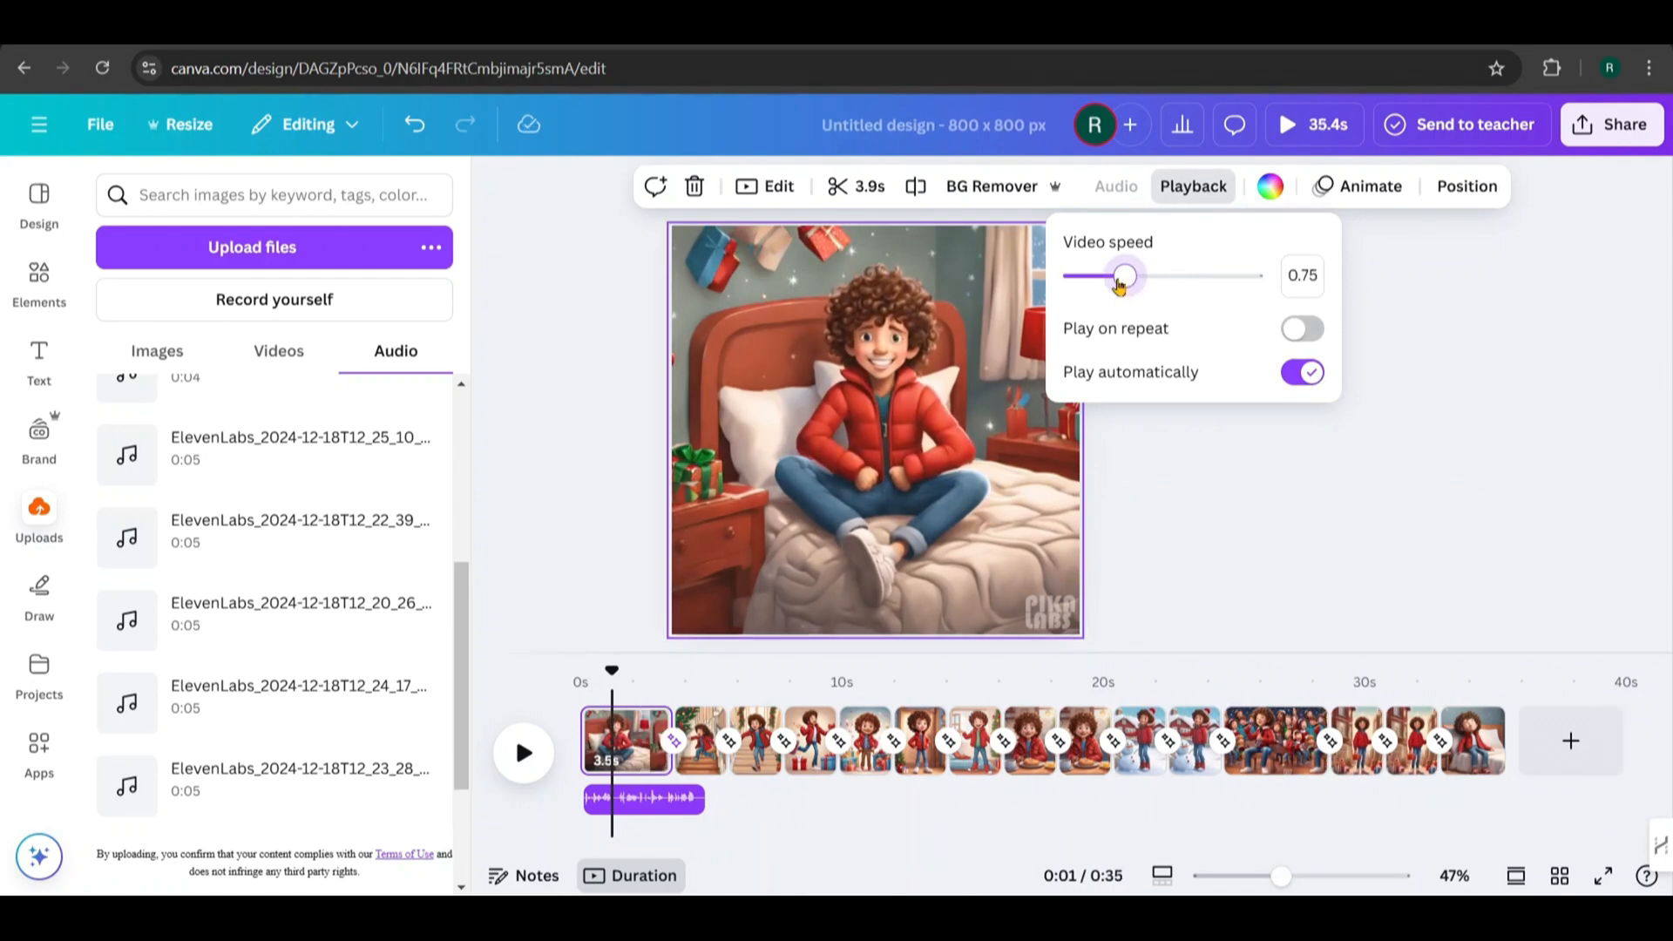
{"action": "left_click_drag", "start_coordinate": [1119, 275], "coordinate": [1099, 275]}
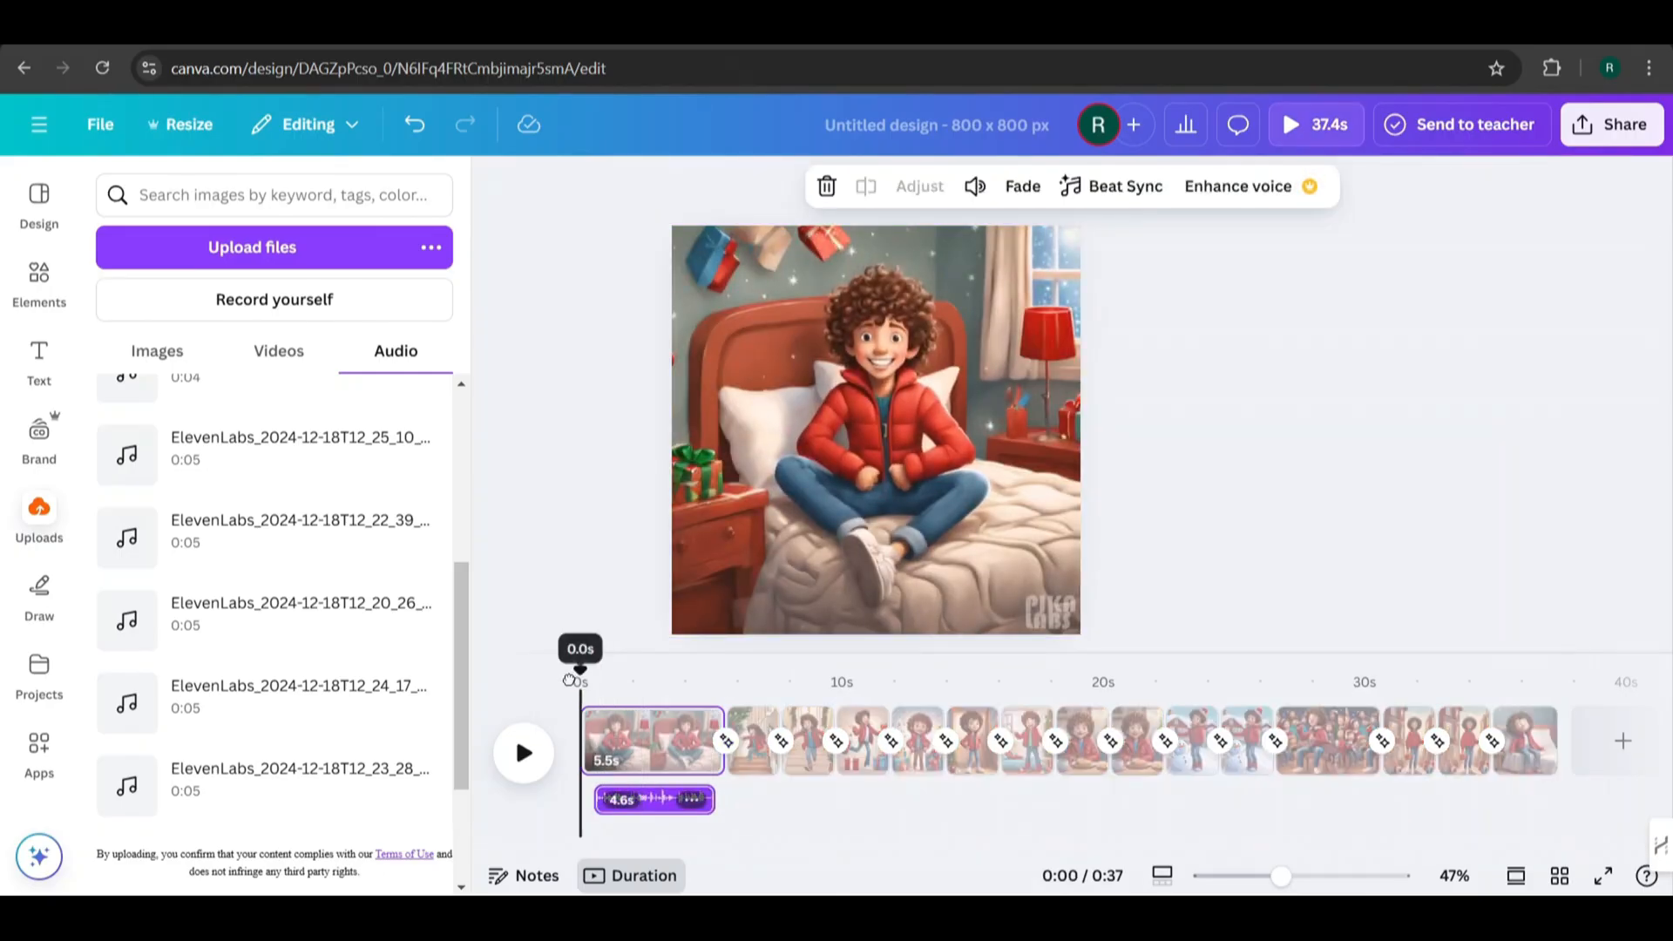
{"action": "left_click", "coordinate": [522, 752]}
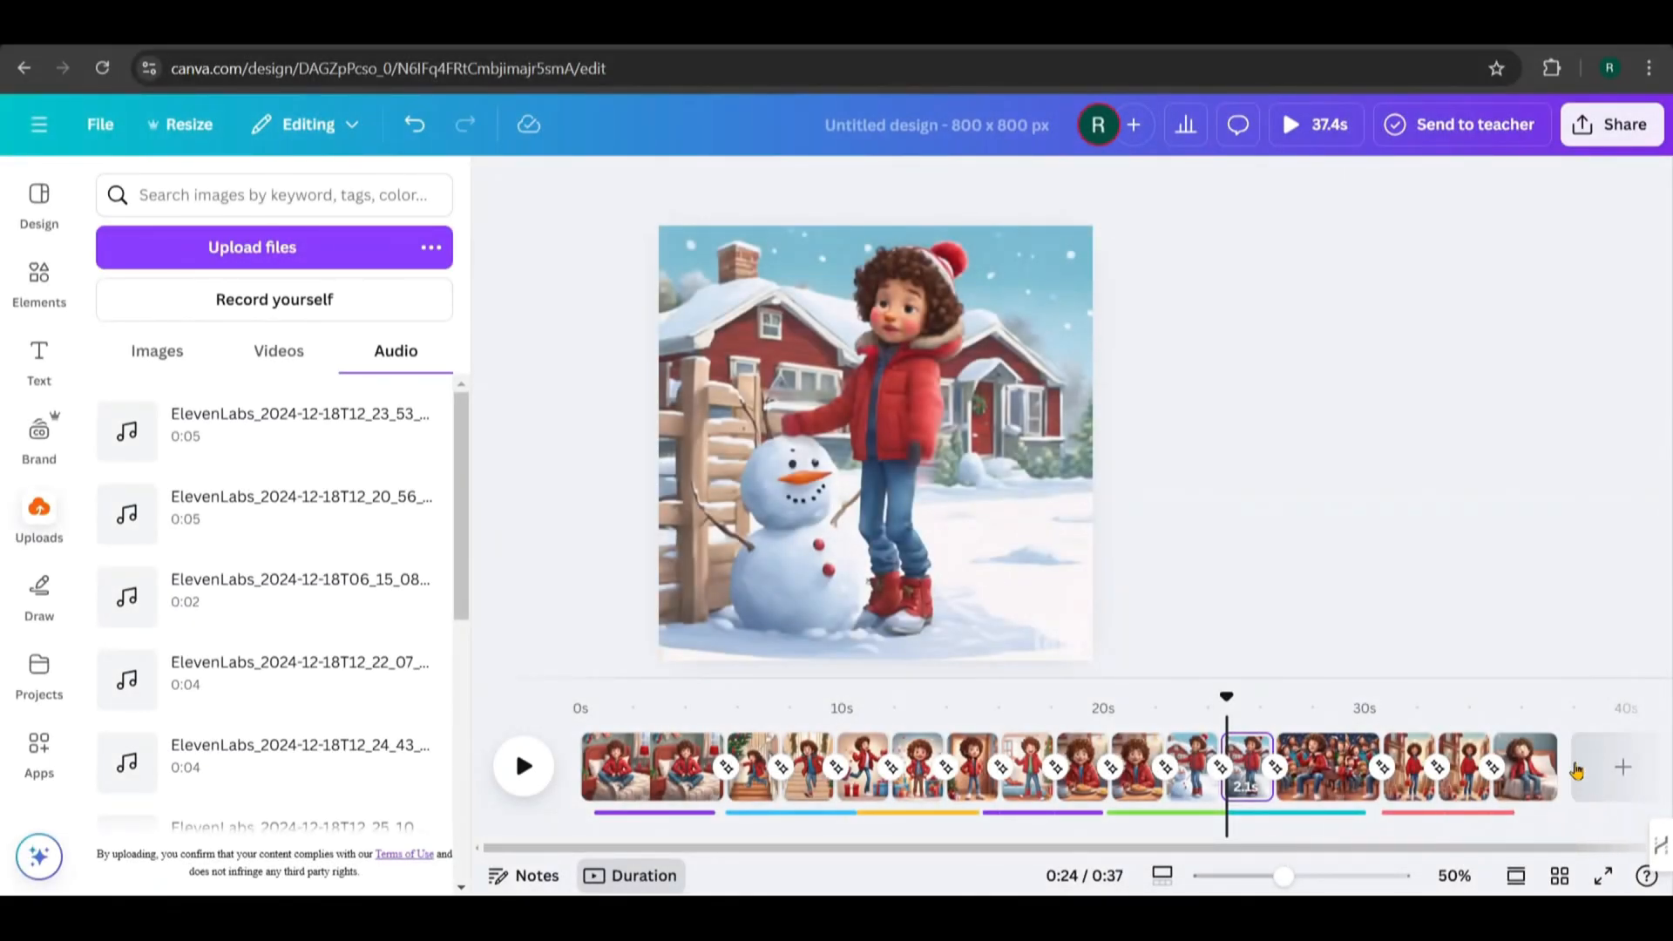
{"action": "mouse_move", "coordinate": [1622, 766]}
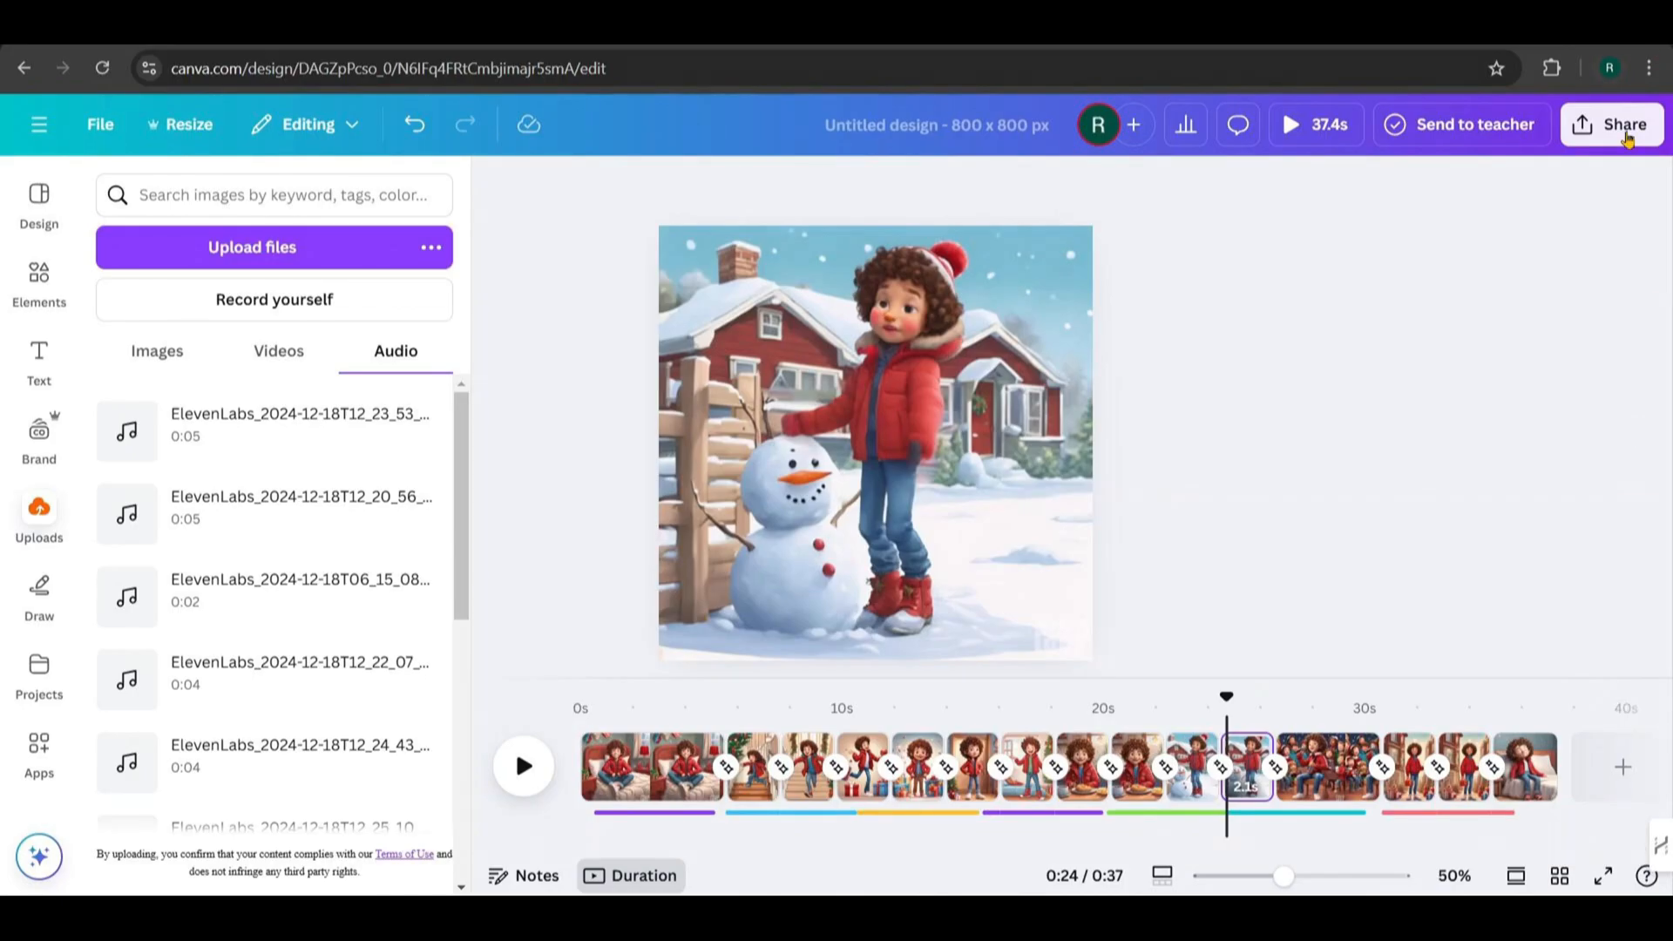
Download all 15 pages of the design as an MP4 video
{"action": "left_click", "coordinate": [1612, 124]}
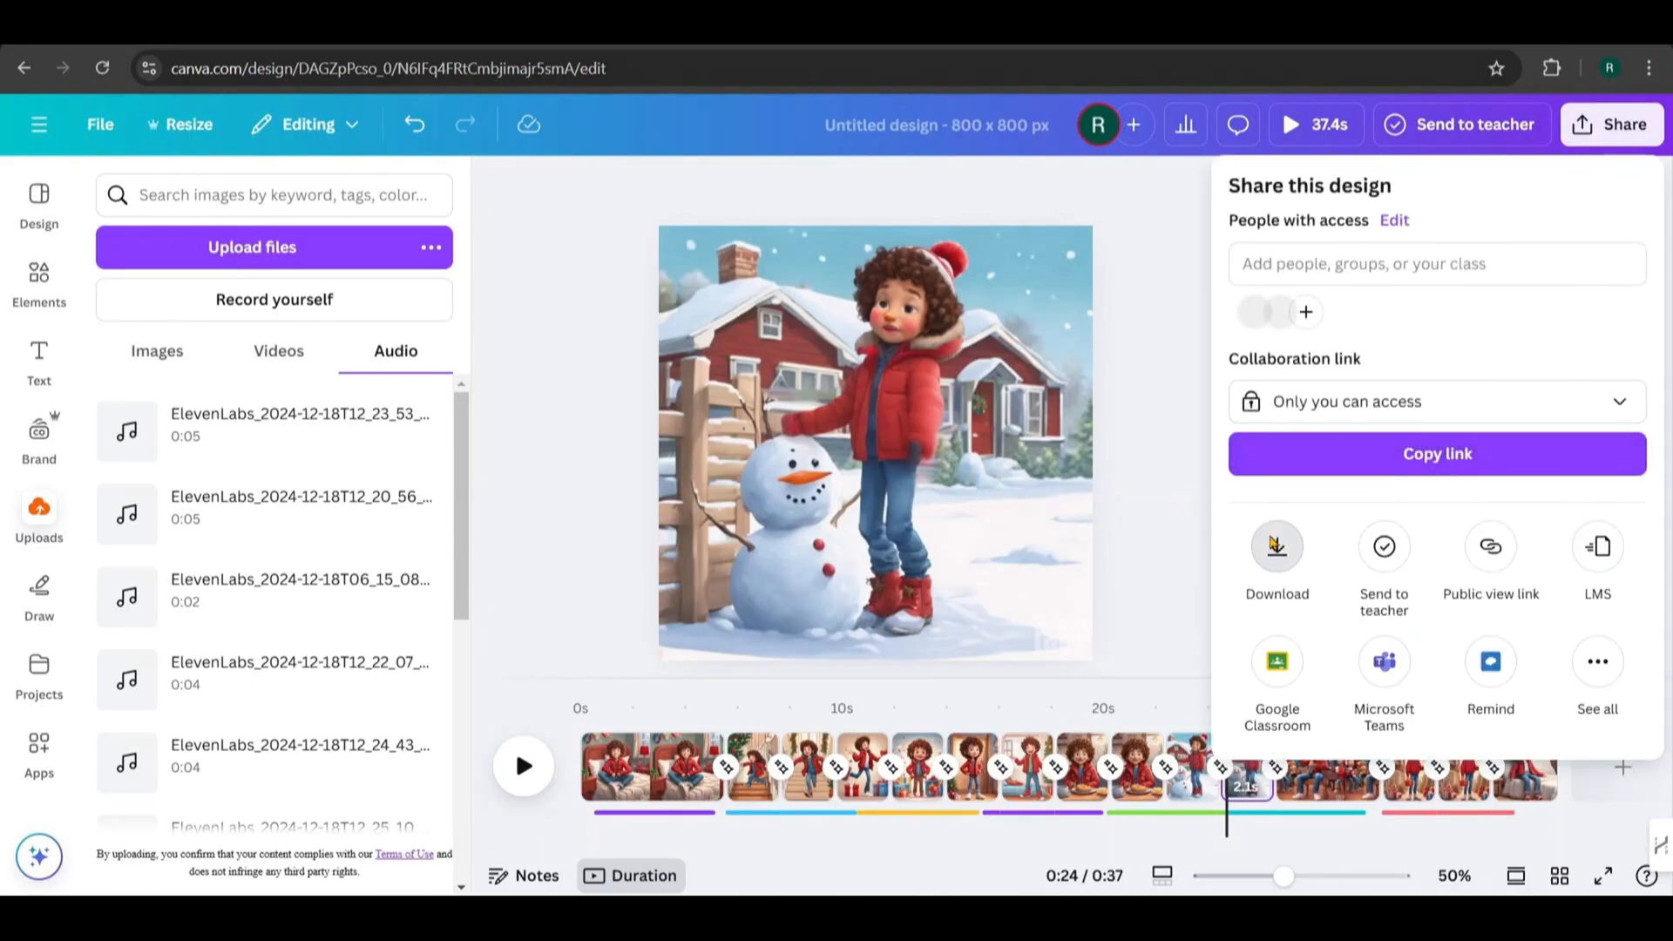
{"action": "left_click", "coordinate": [1276, 555]}
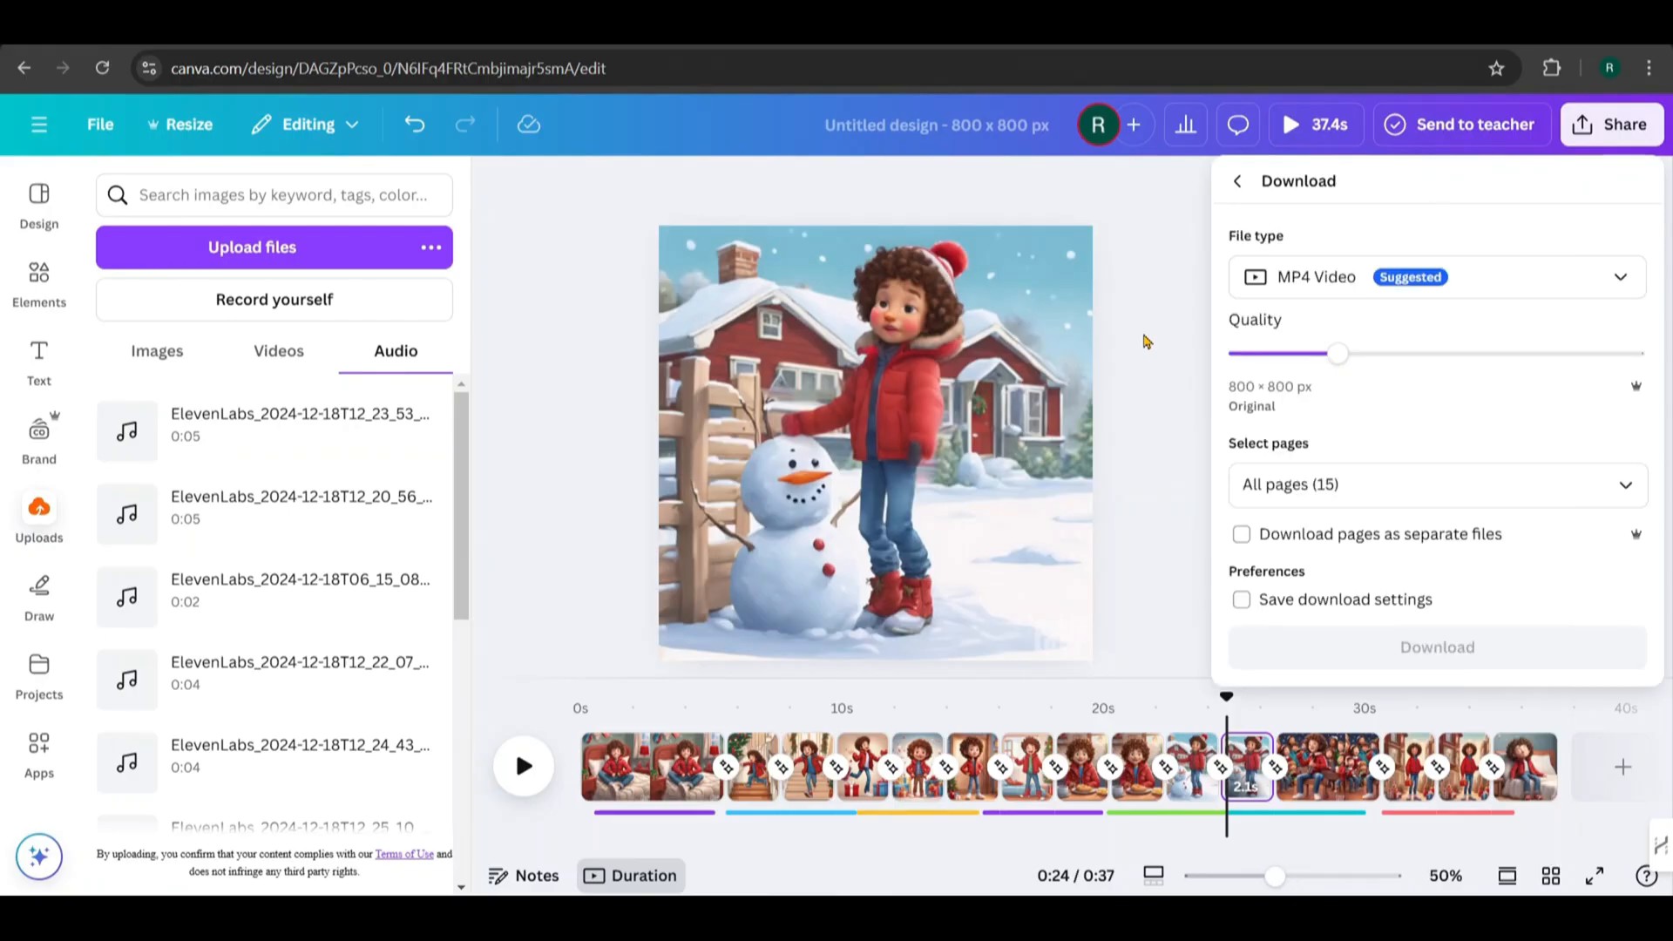
{"action": "left_click", "coordinate": [1436, 647]}
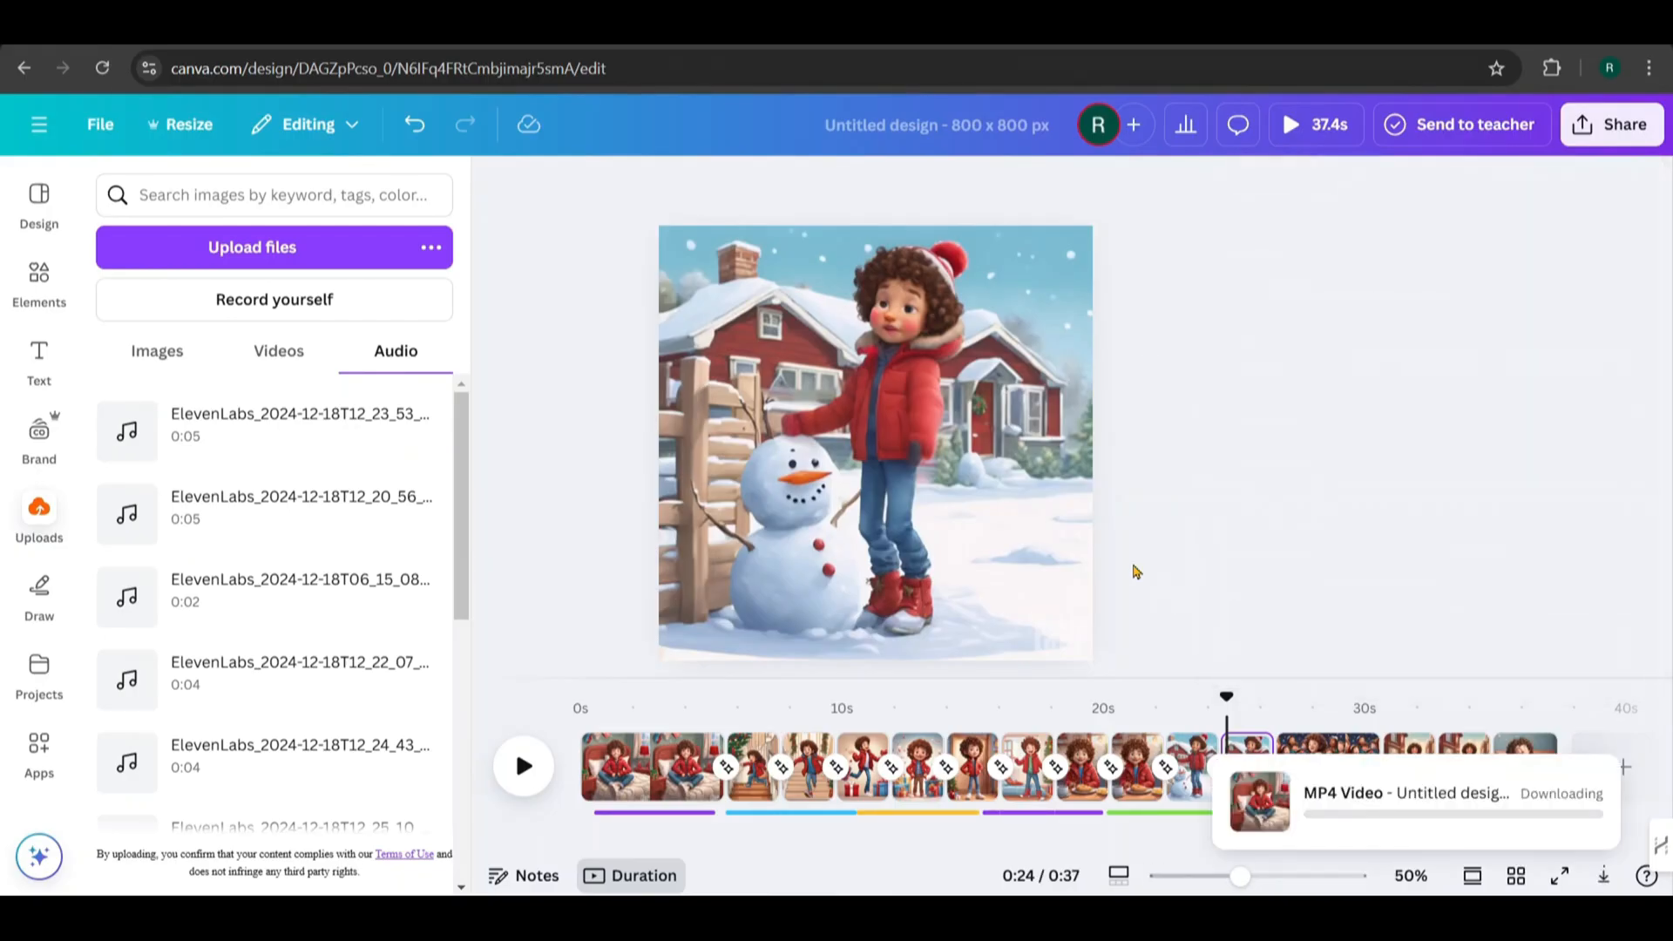